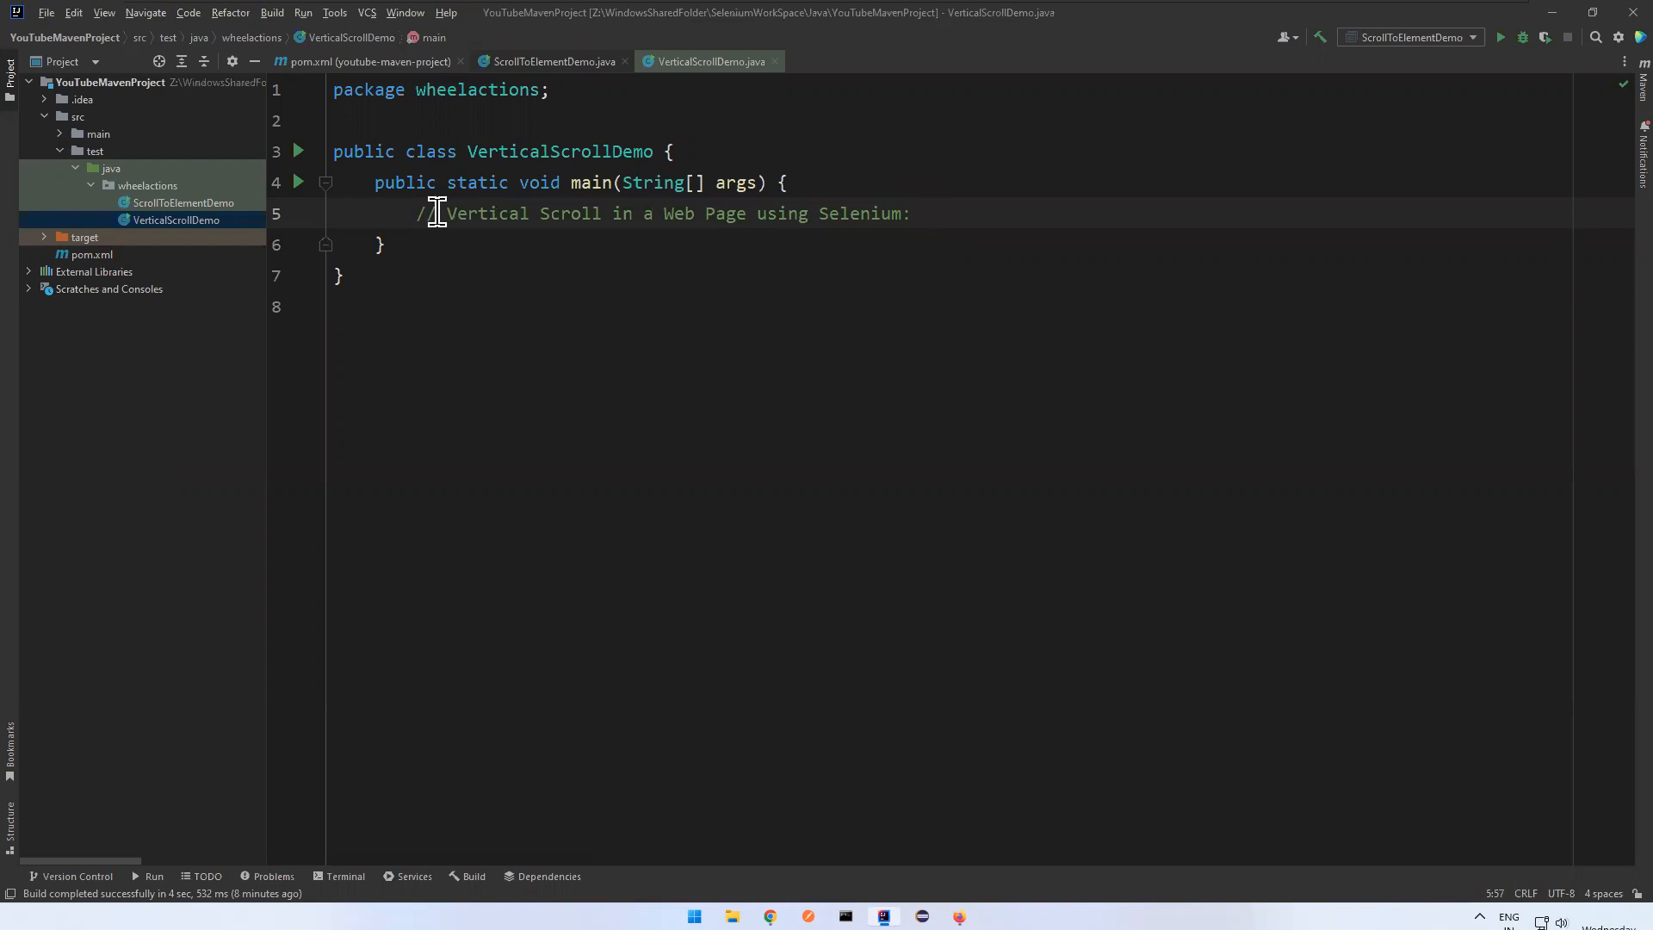
- End the vertical-scroll comment in main with a colon
{"action": "left_click_drag", "start_coordinate": [446, 212], "coordinate": [809, 212]}
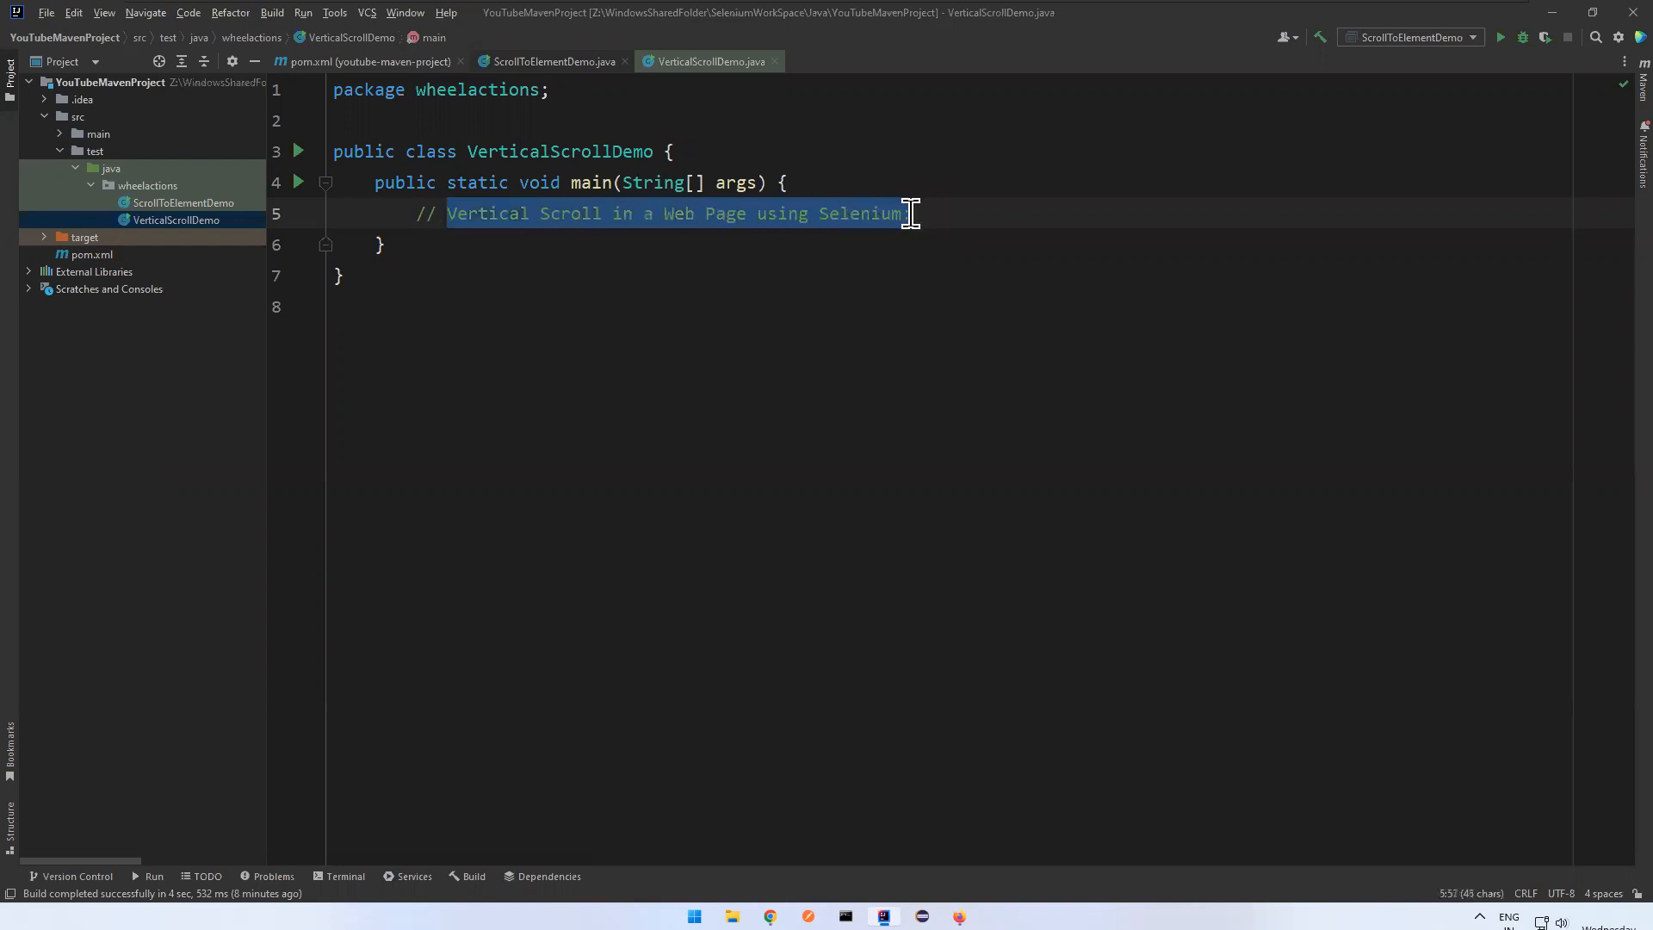
{"action": "type", "text": ":"}
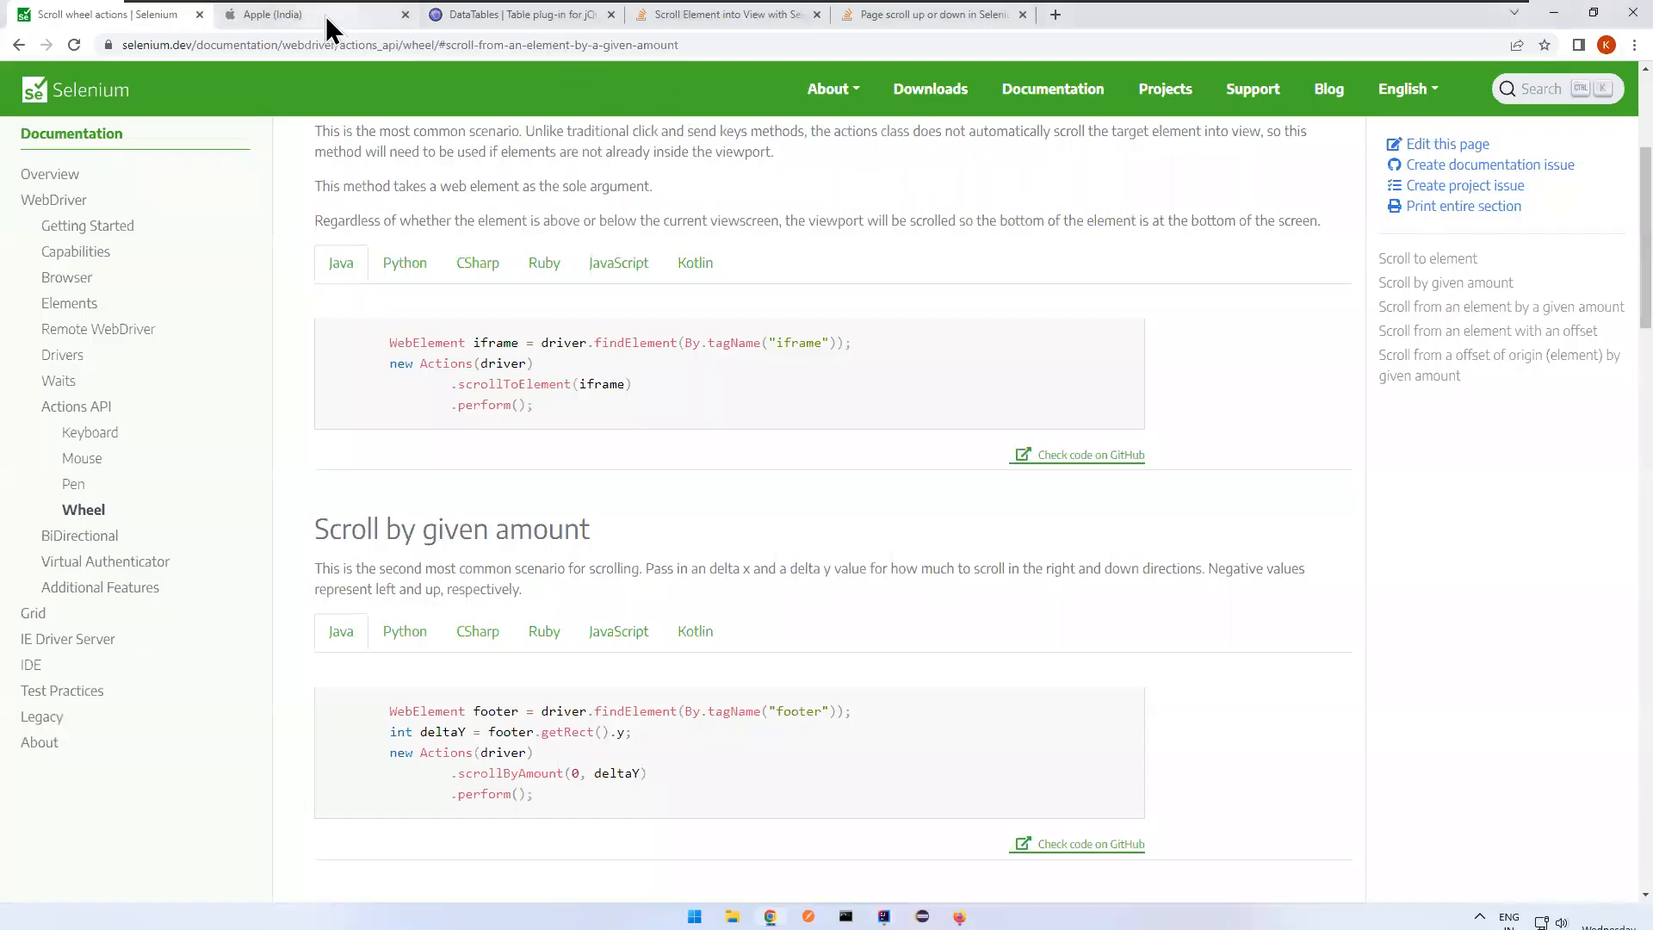
- Browse the Apple (India) home page's product sections and return to the iPhone 13 banner
{"action": "left_click", "coordinate": [305, 14]}
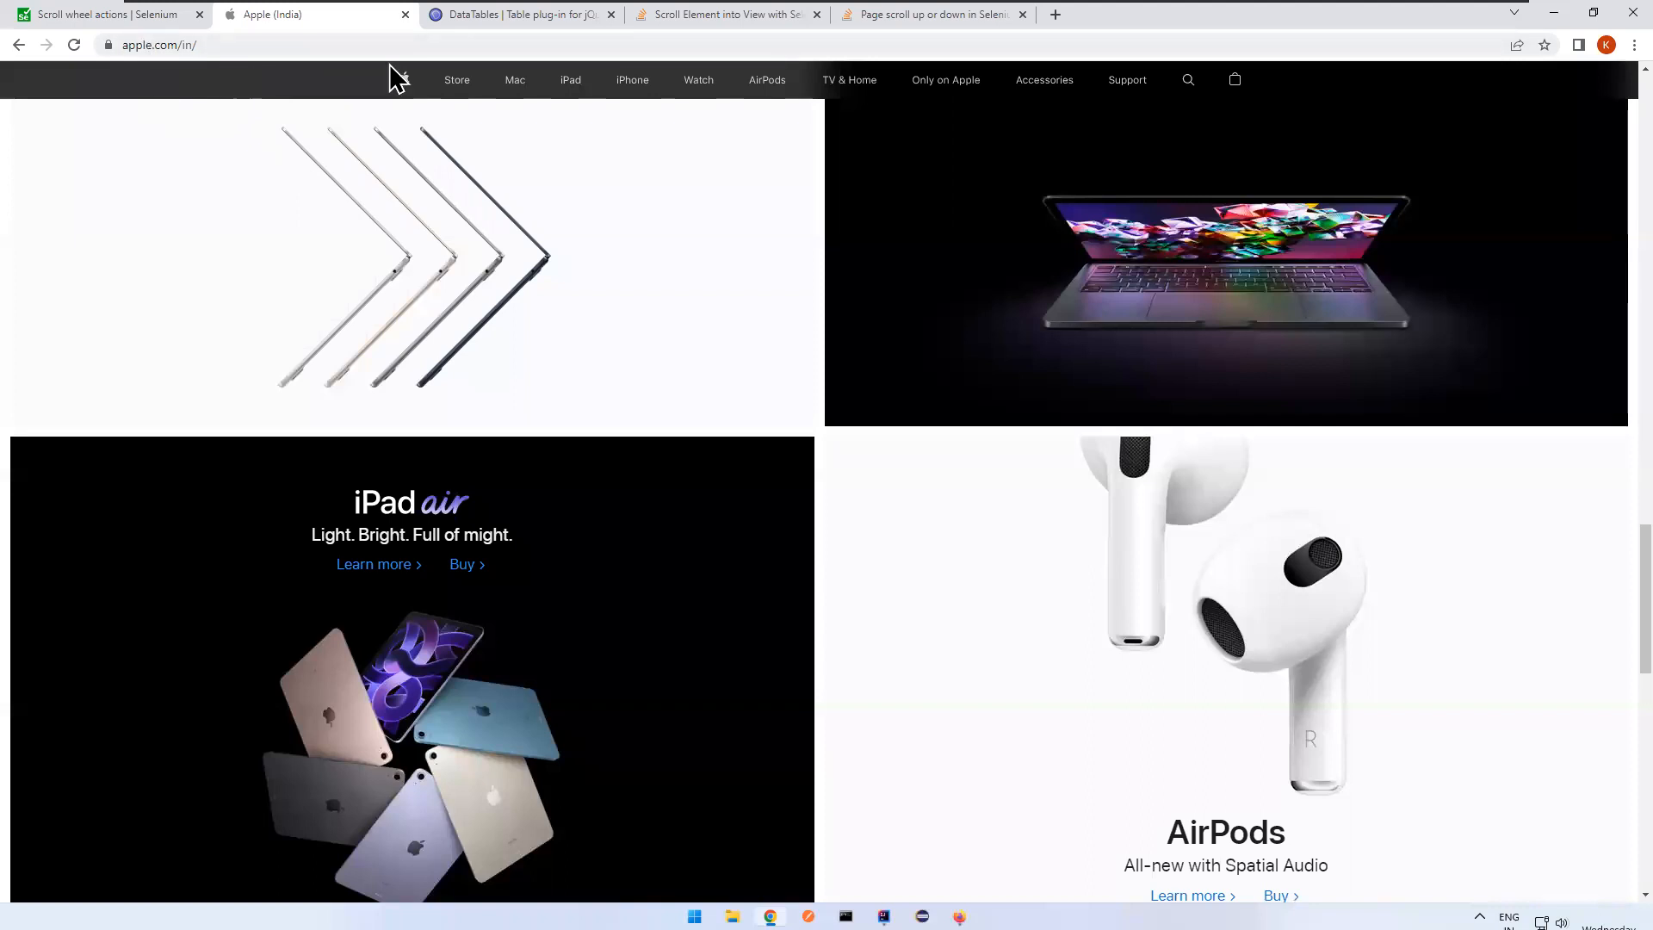
{"action": "scroll", "scroll_direction": "up", "scroll_amount": 3}
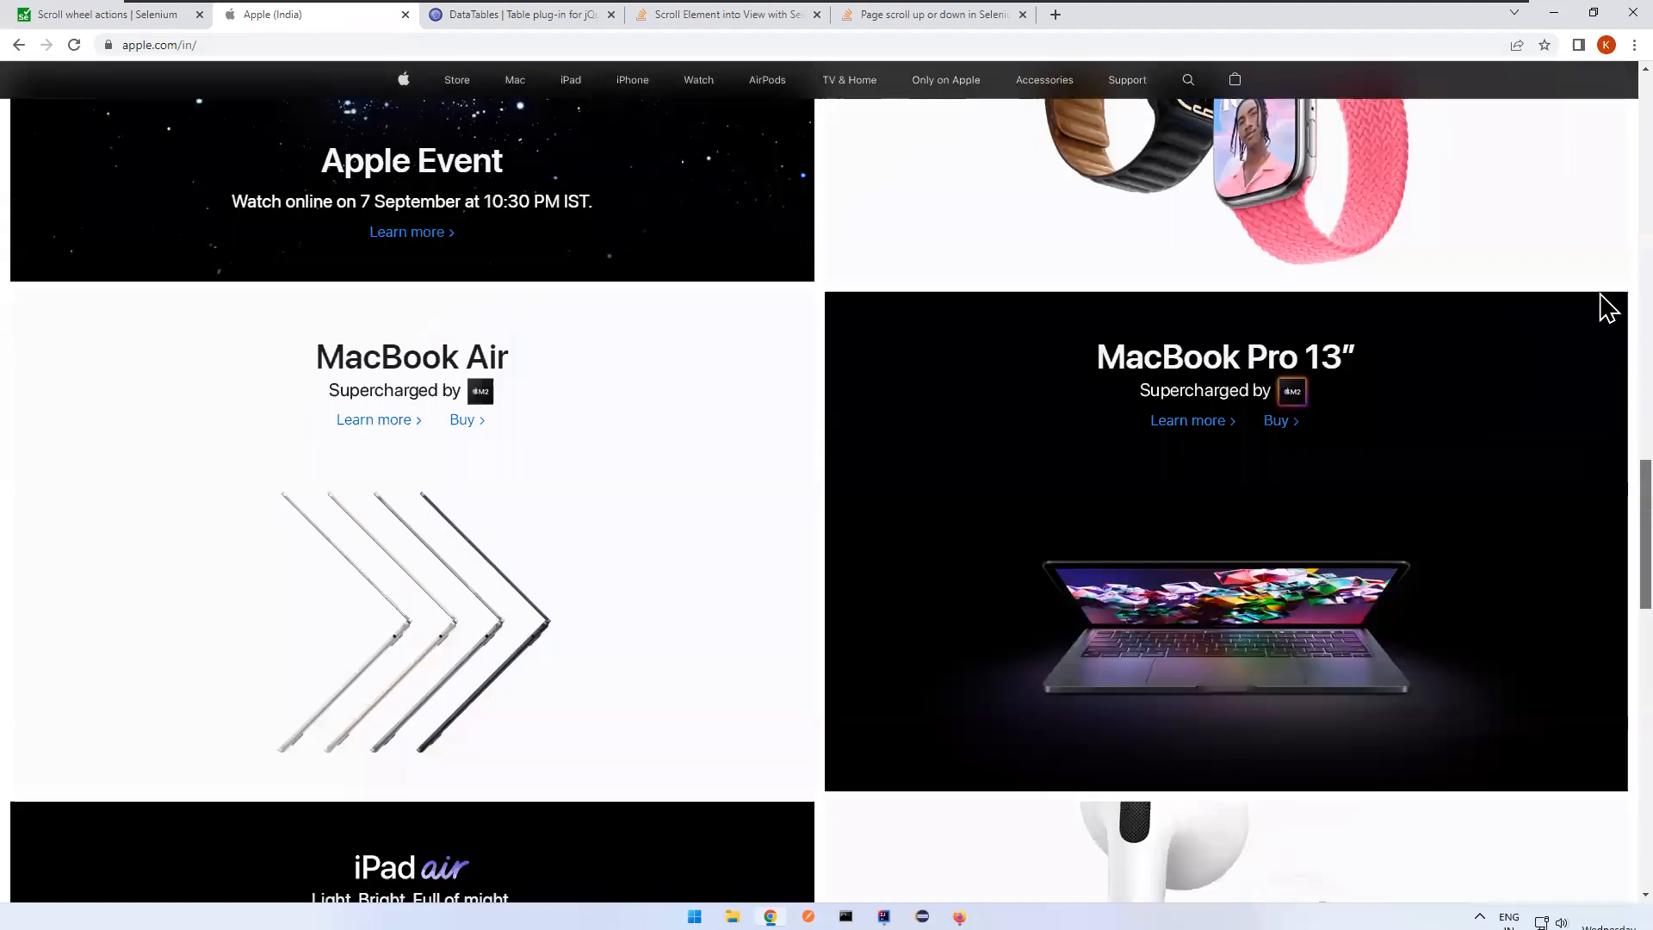
{"action": "scroll", "scroll_direction": "up", "scroll_amount": 3}
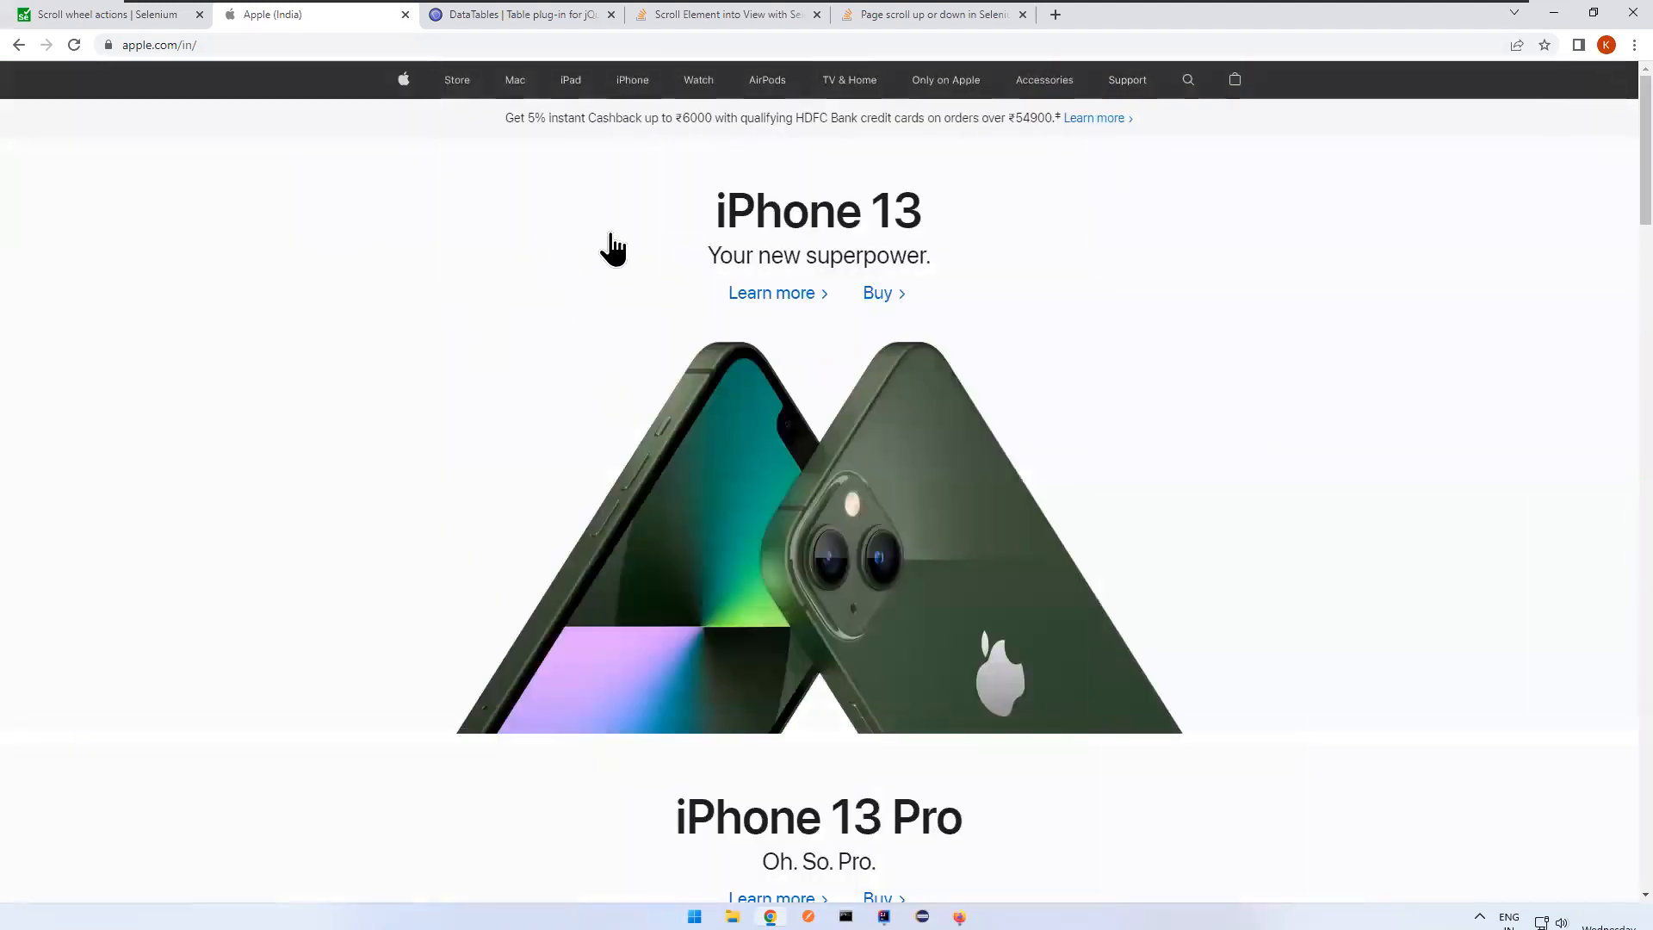
{"action": "scroll", "scroll_direction": "down", "scroll_amount": 3}
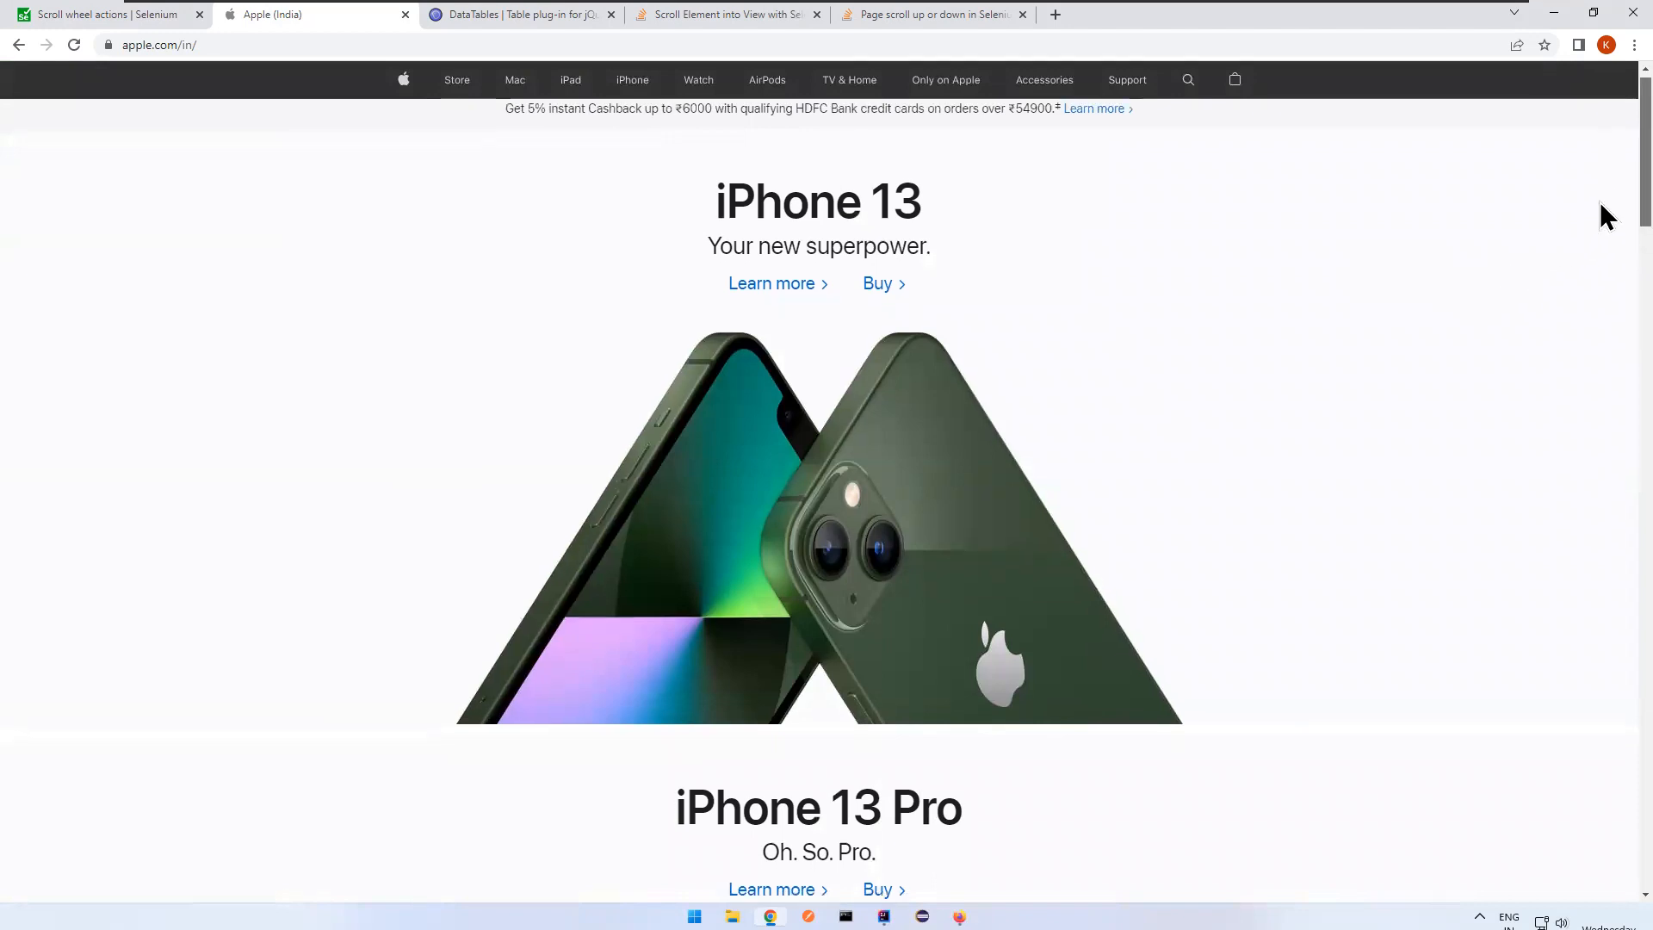
{"action": "scroll", "scroll_direction": "down", "scroll_amount": 3}
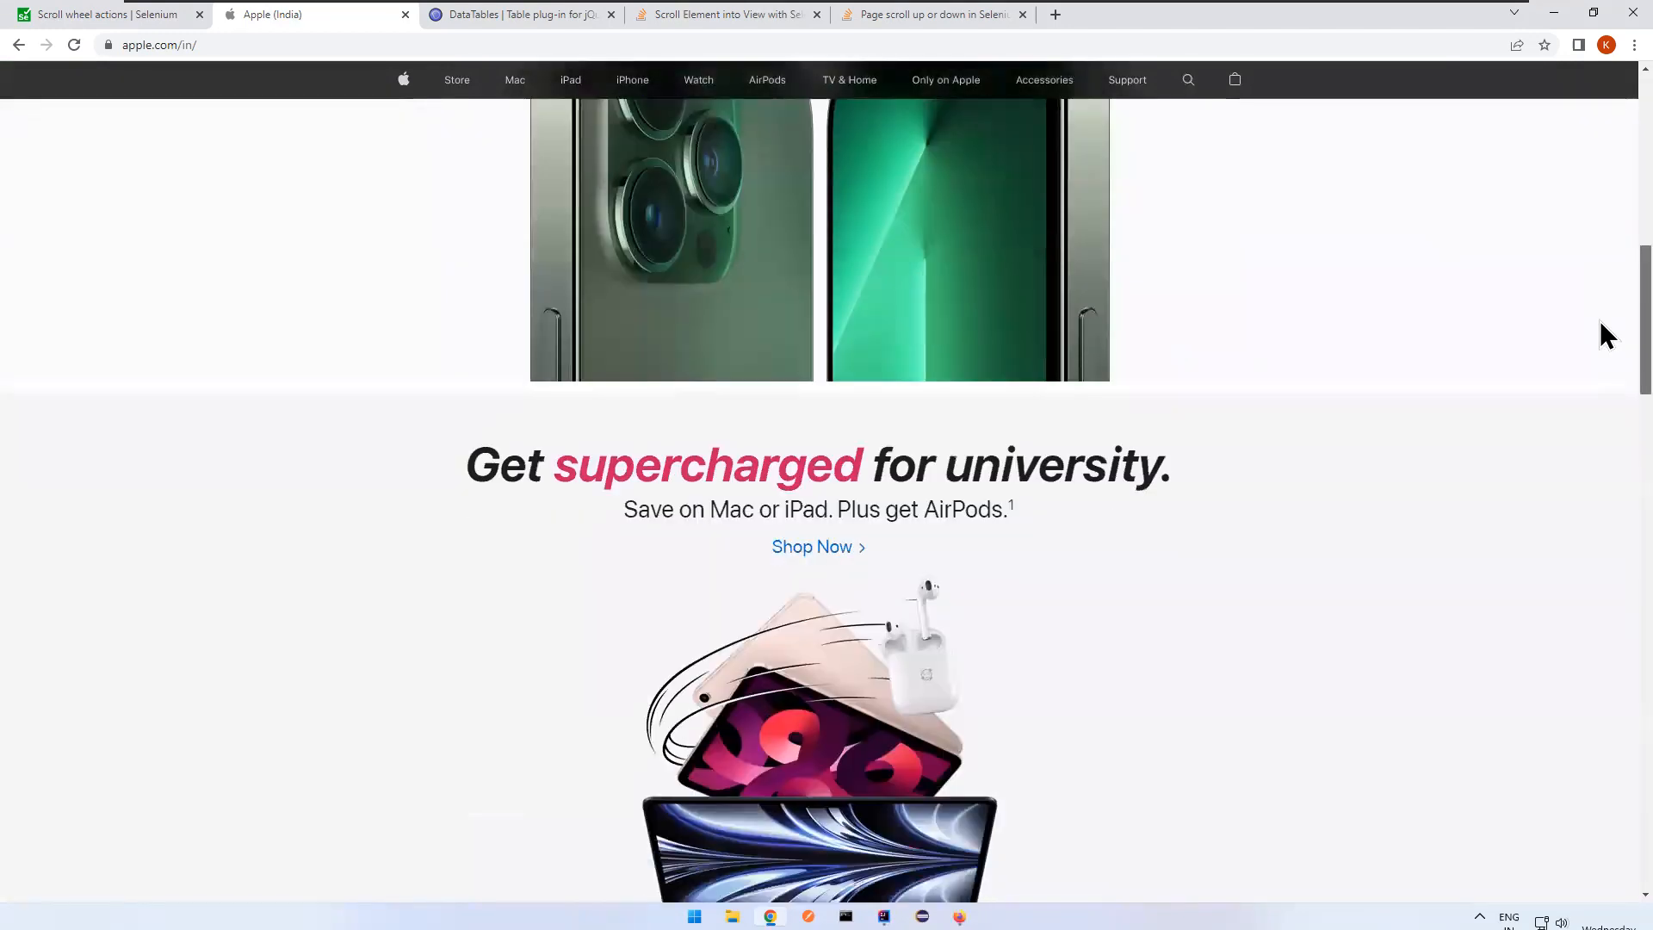
{"action": "scroll", "scroll_direction": "down", "scroll_amount": 3}
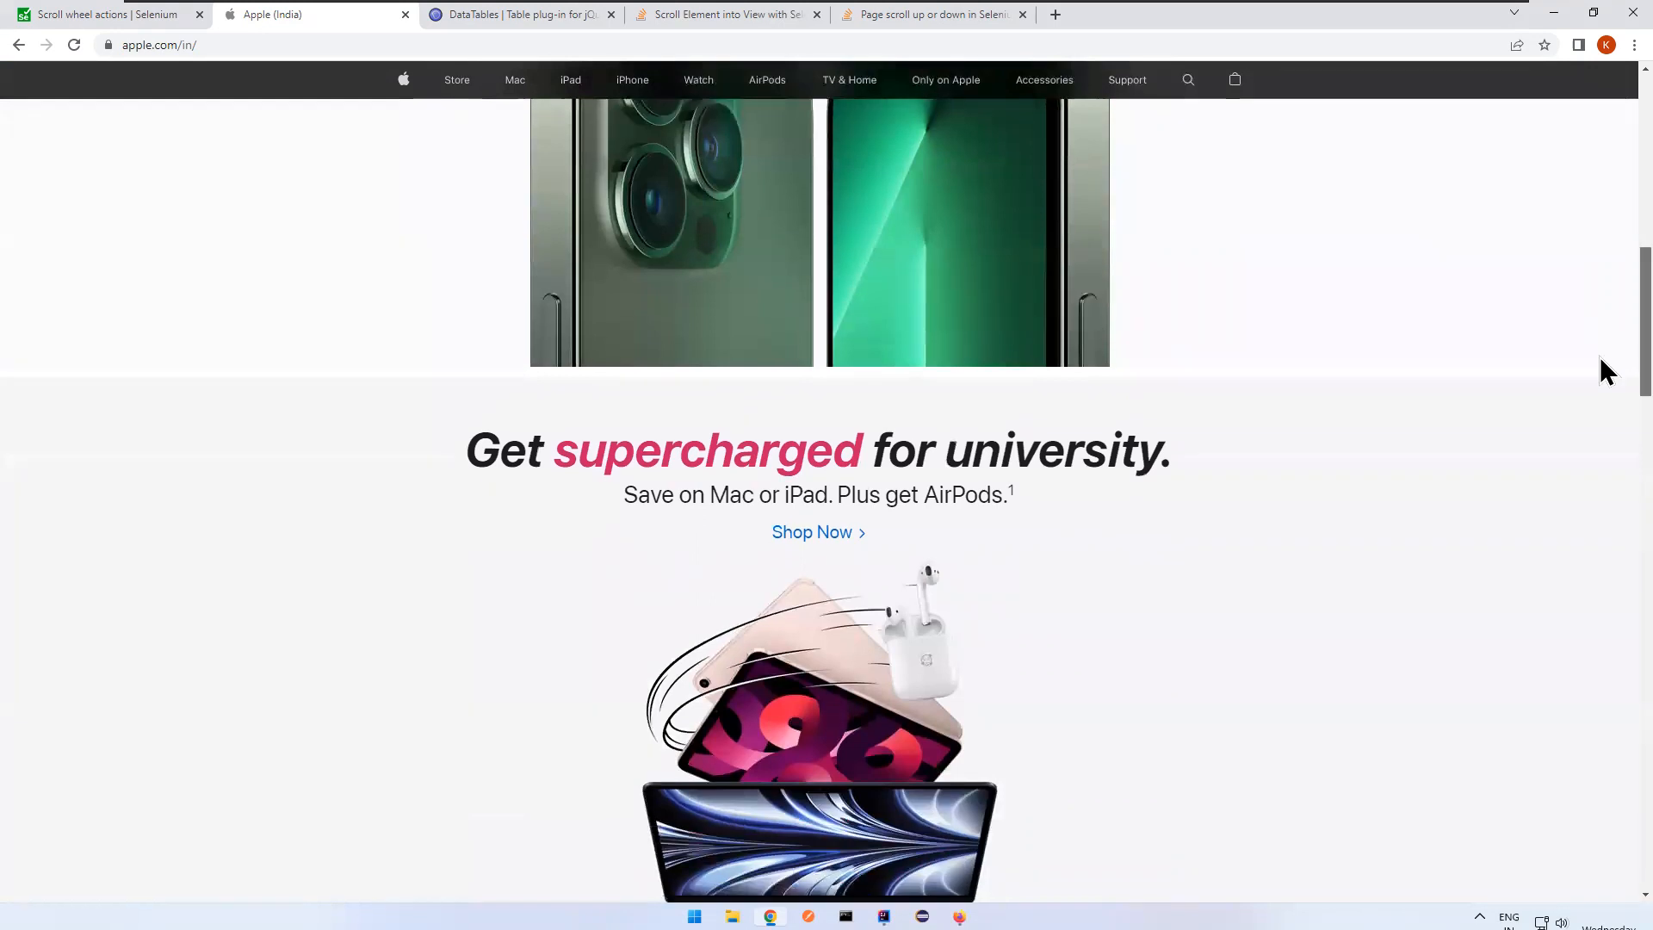
{"action": "scroll", "scroll_direction": "up", "scroll_amount": 3}
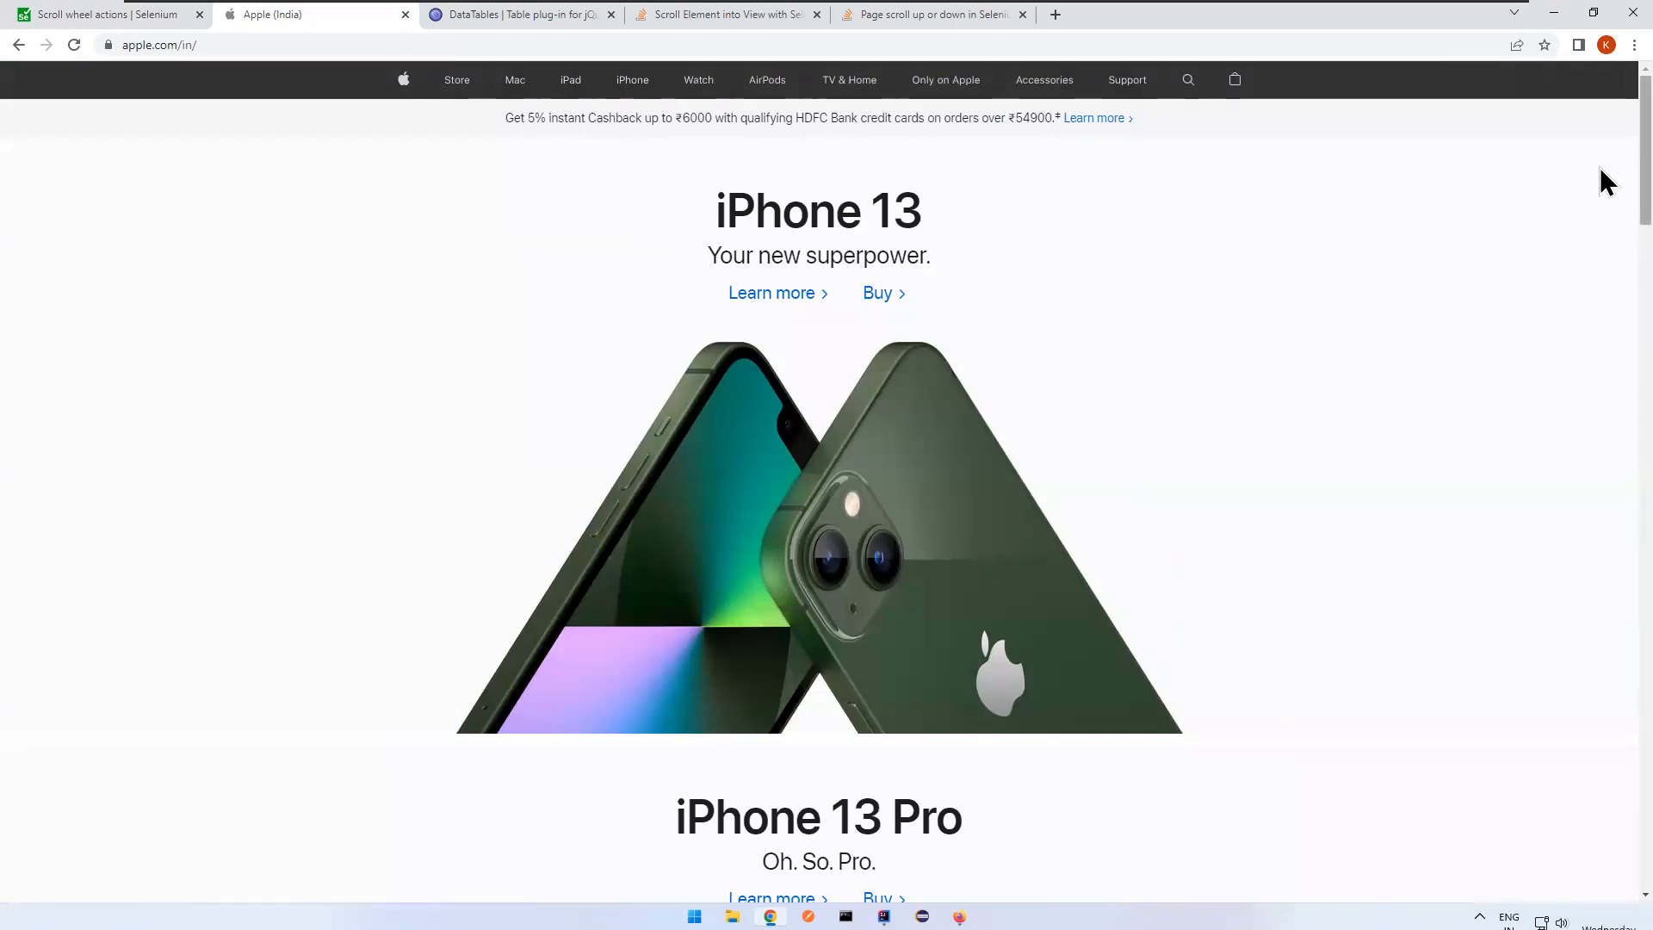
{"action": "scroll", "scroll_direction": "down", "scroll_amount": 3}
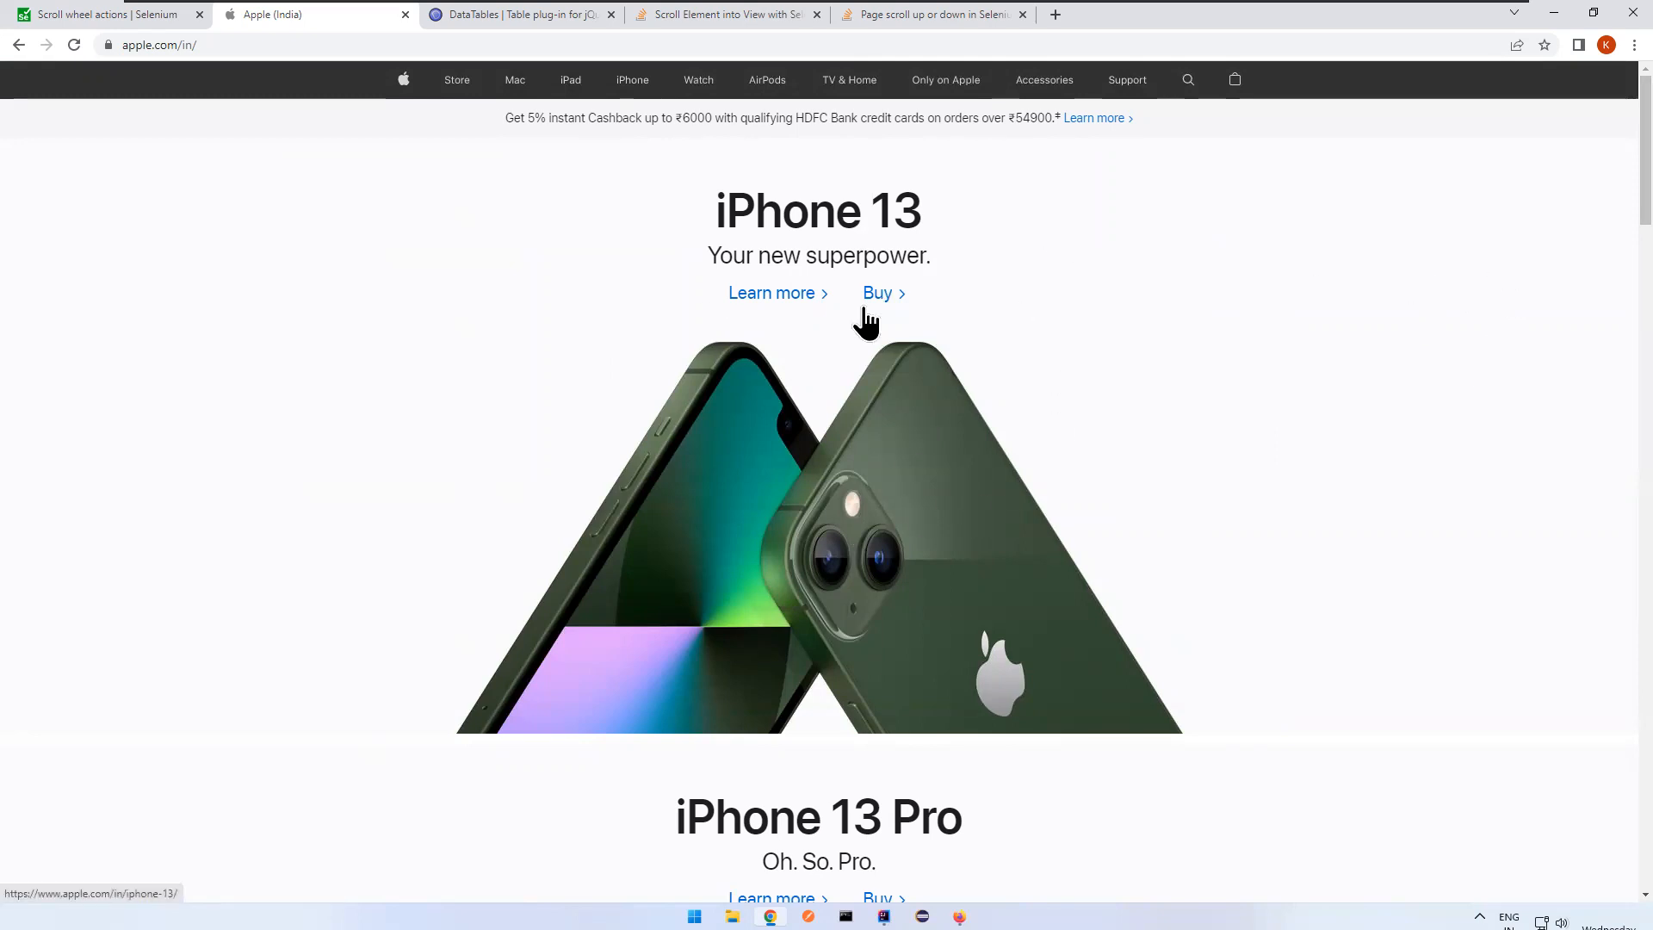
{"action": "mouse_move", "coordinate": [599, 344]}
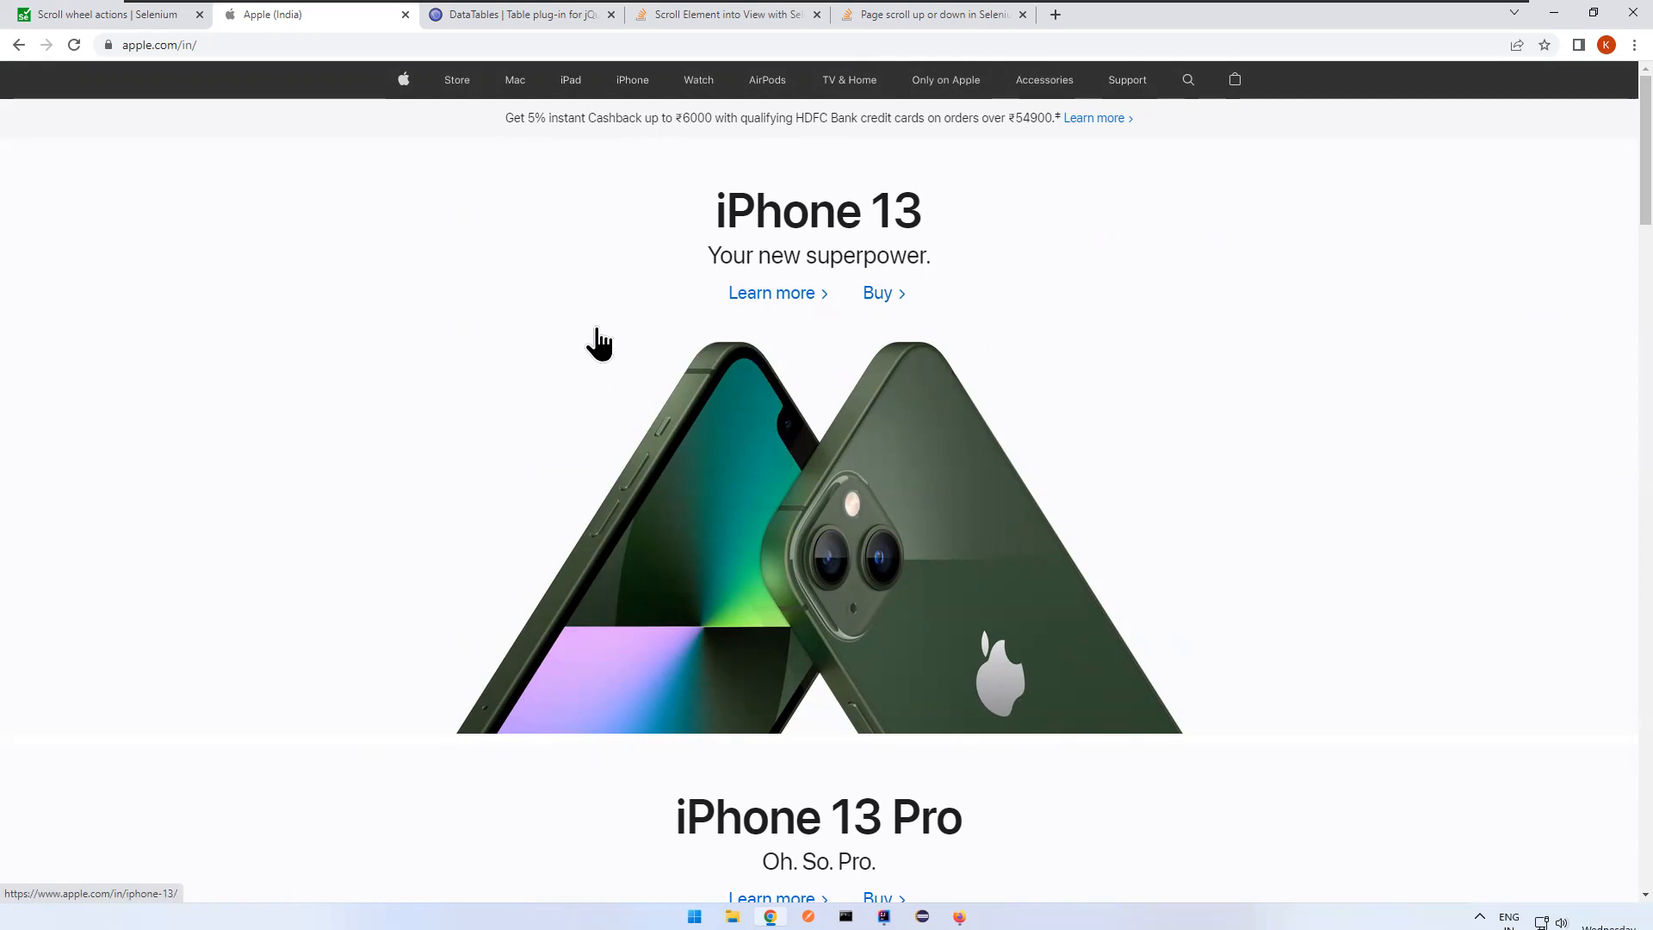
{"action": "mouse_move", "coordinate": [727, 15]}
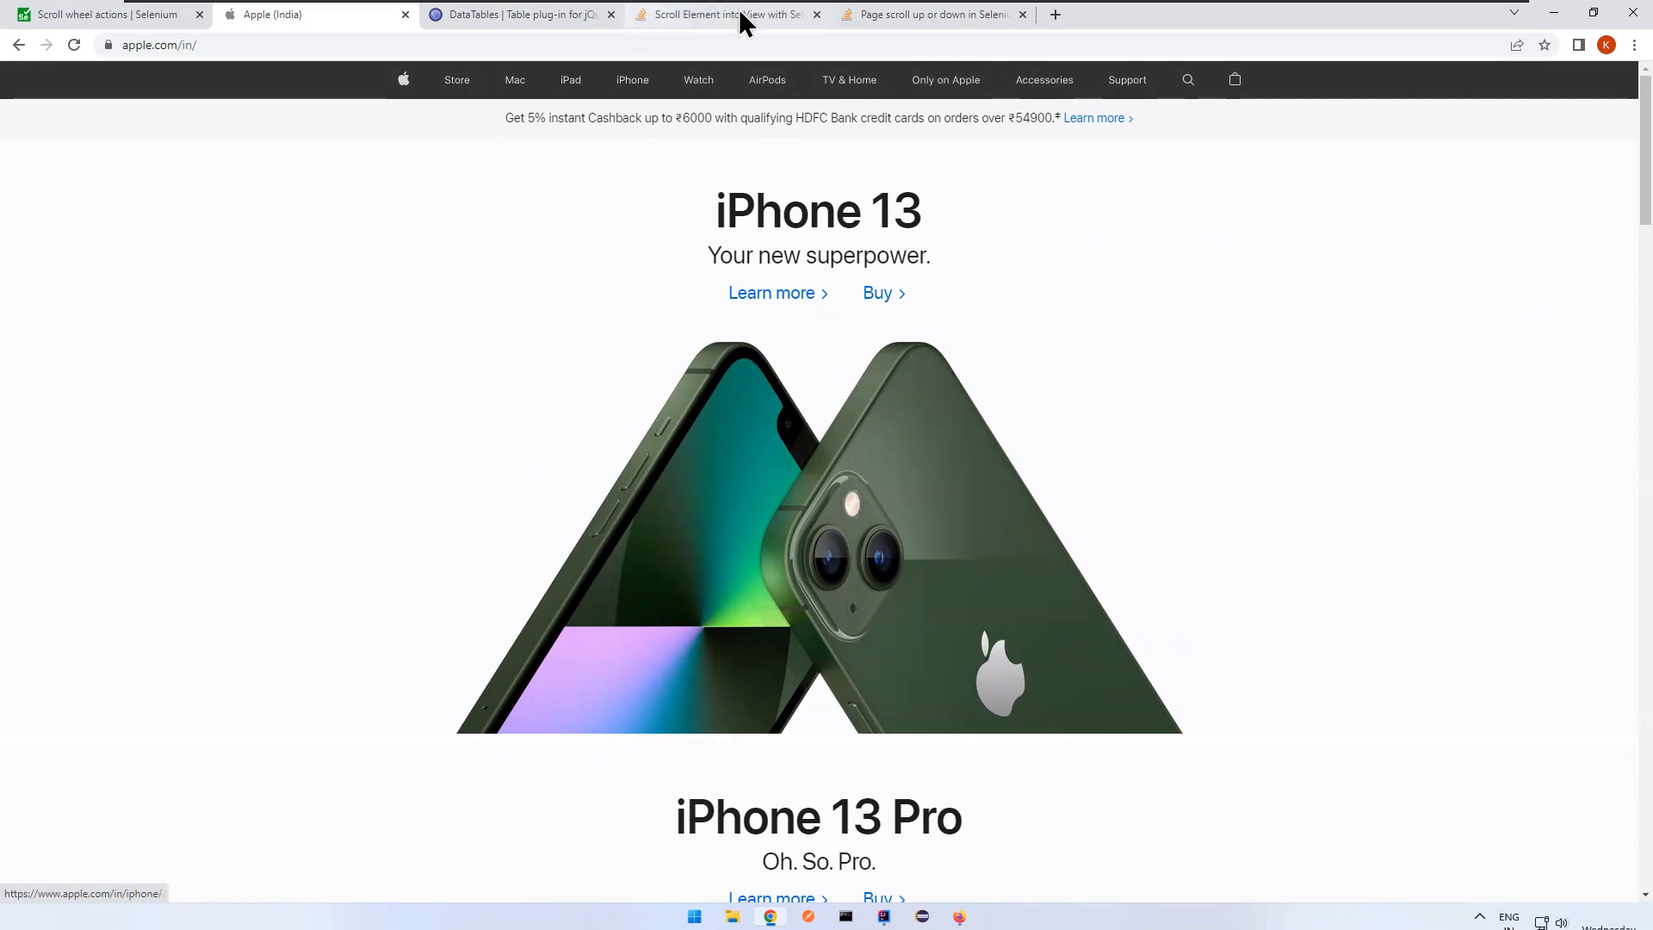
- Show the Stack Overflow scroll answer and highlight JavascriptExecutor in its code
{"action": "left_click", "coordinate": [928, 14]}
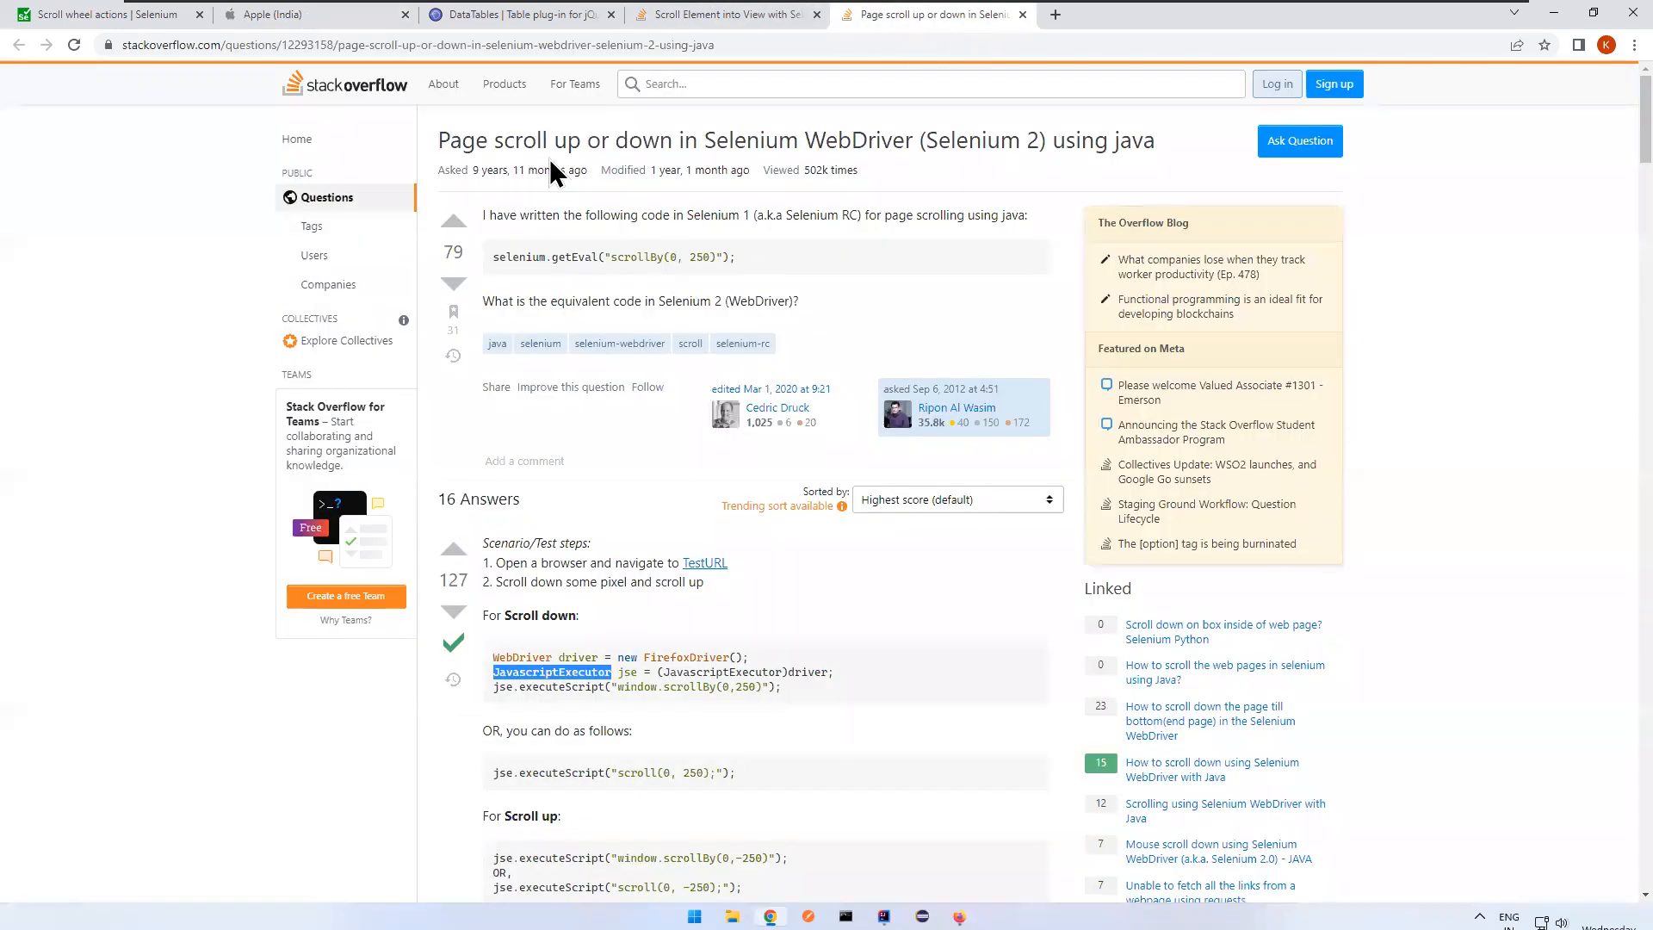
{"action": "mouse_move", "coordinate": [869, 153]}
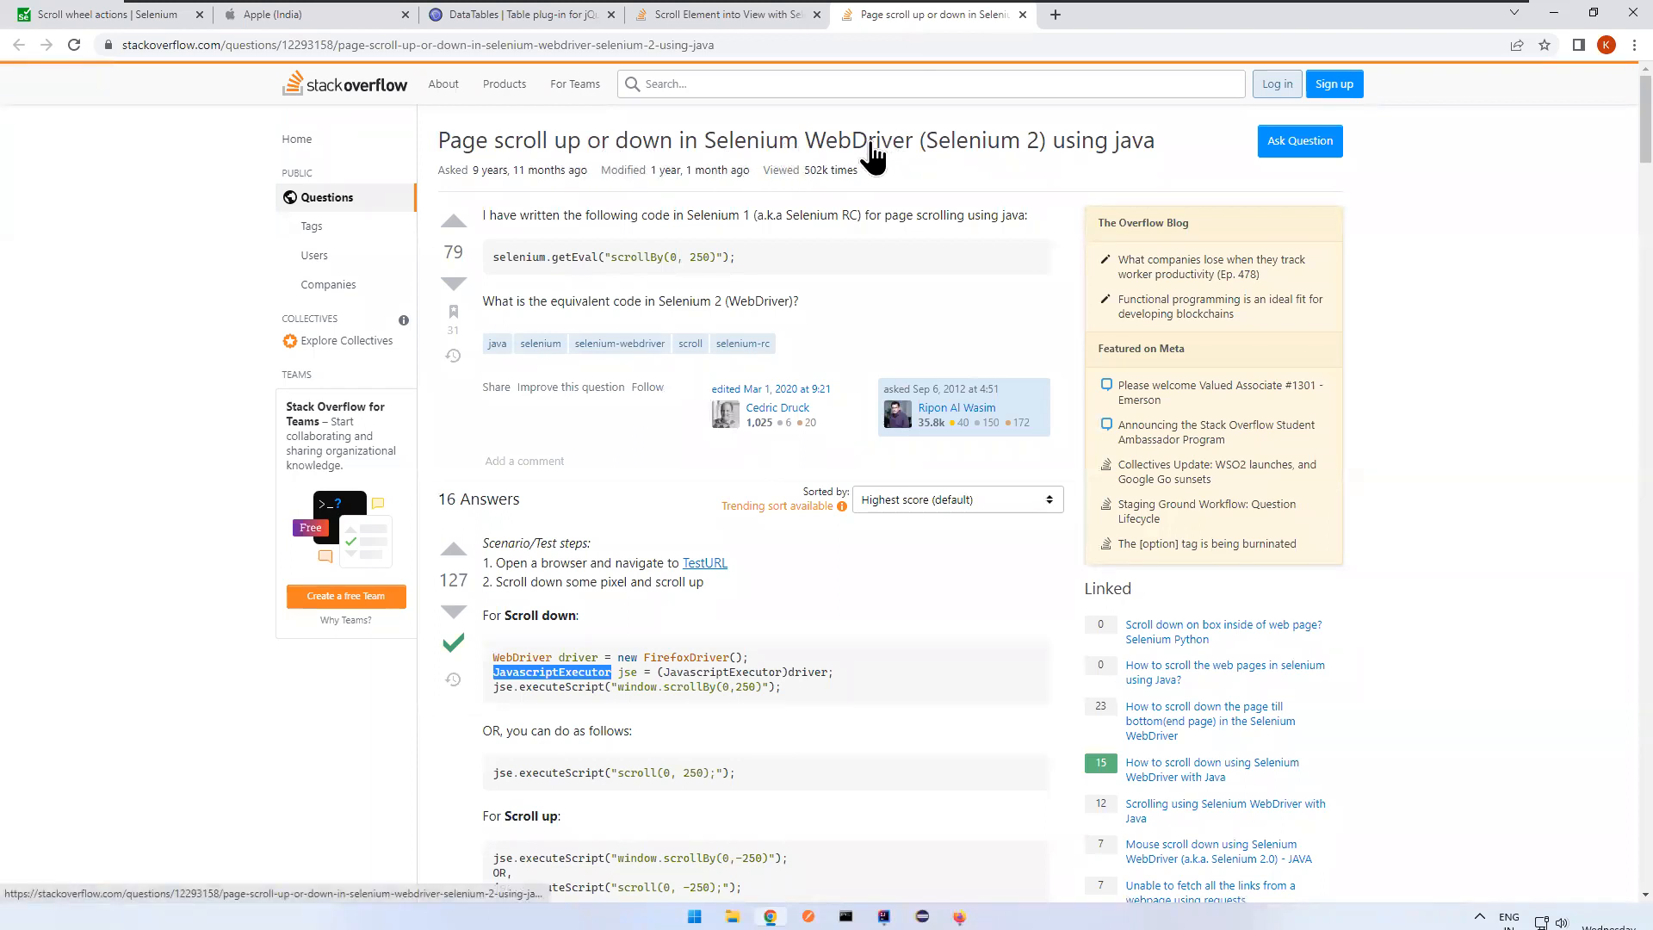
{"action": "mouse_move", "coordinate": [1044, 262]}
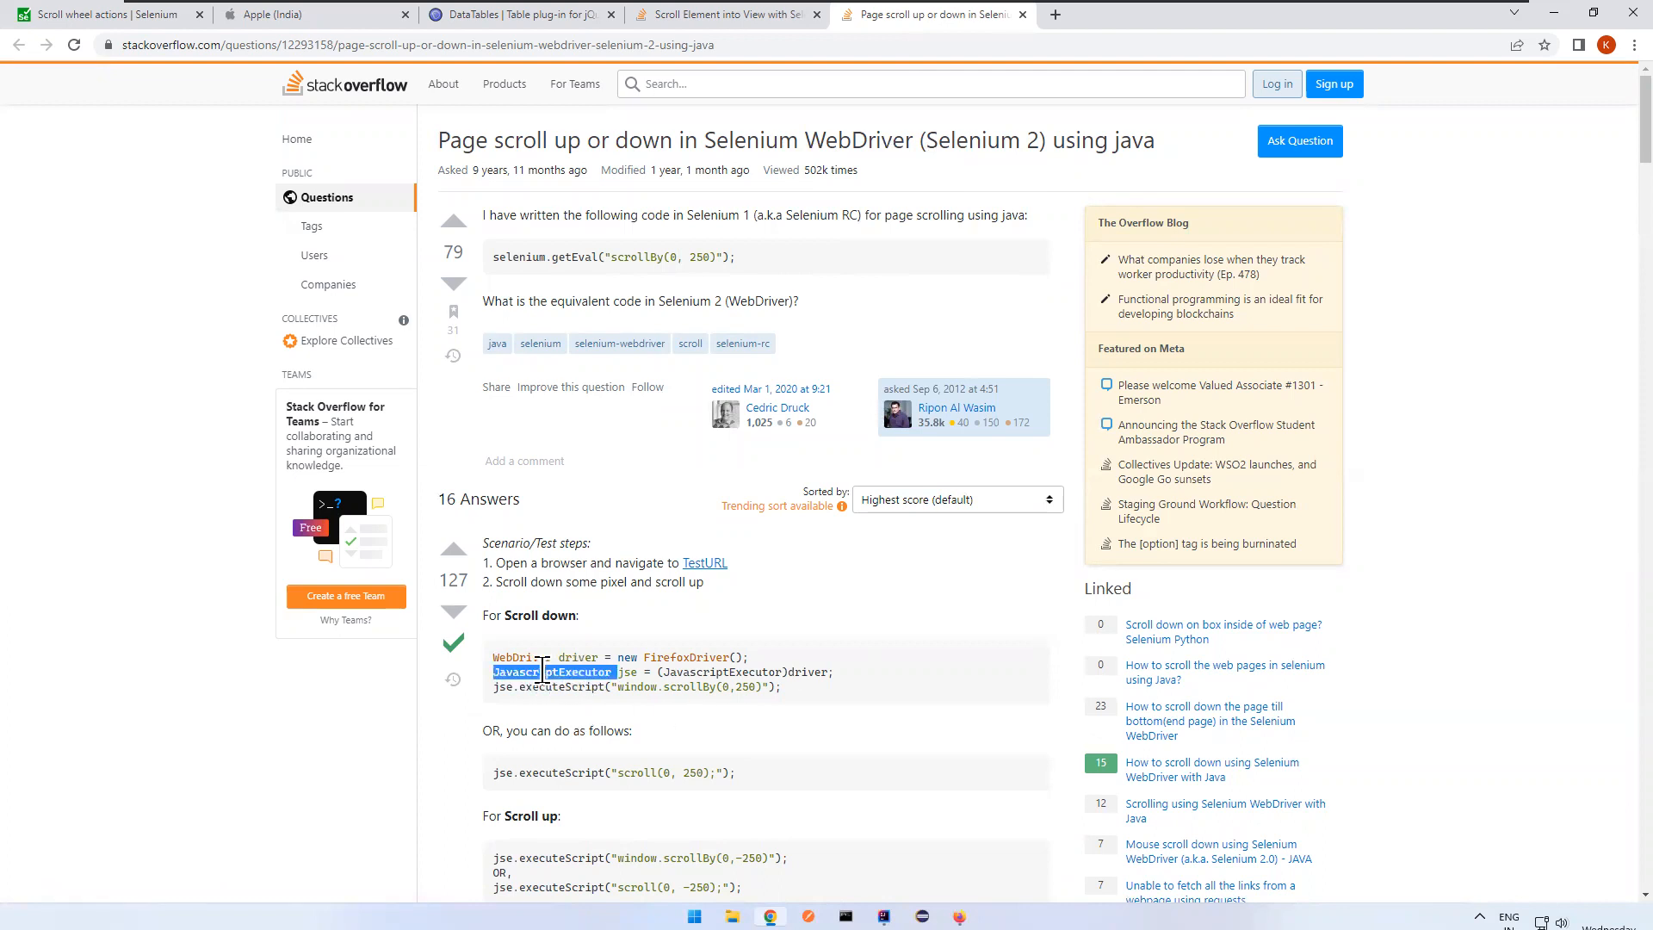
{"action": "left_click", "coordinate": [553, 671]}
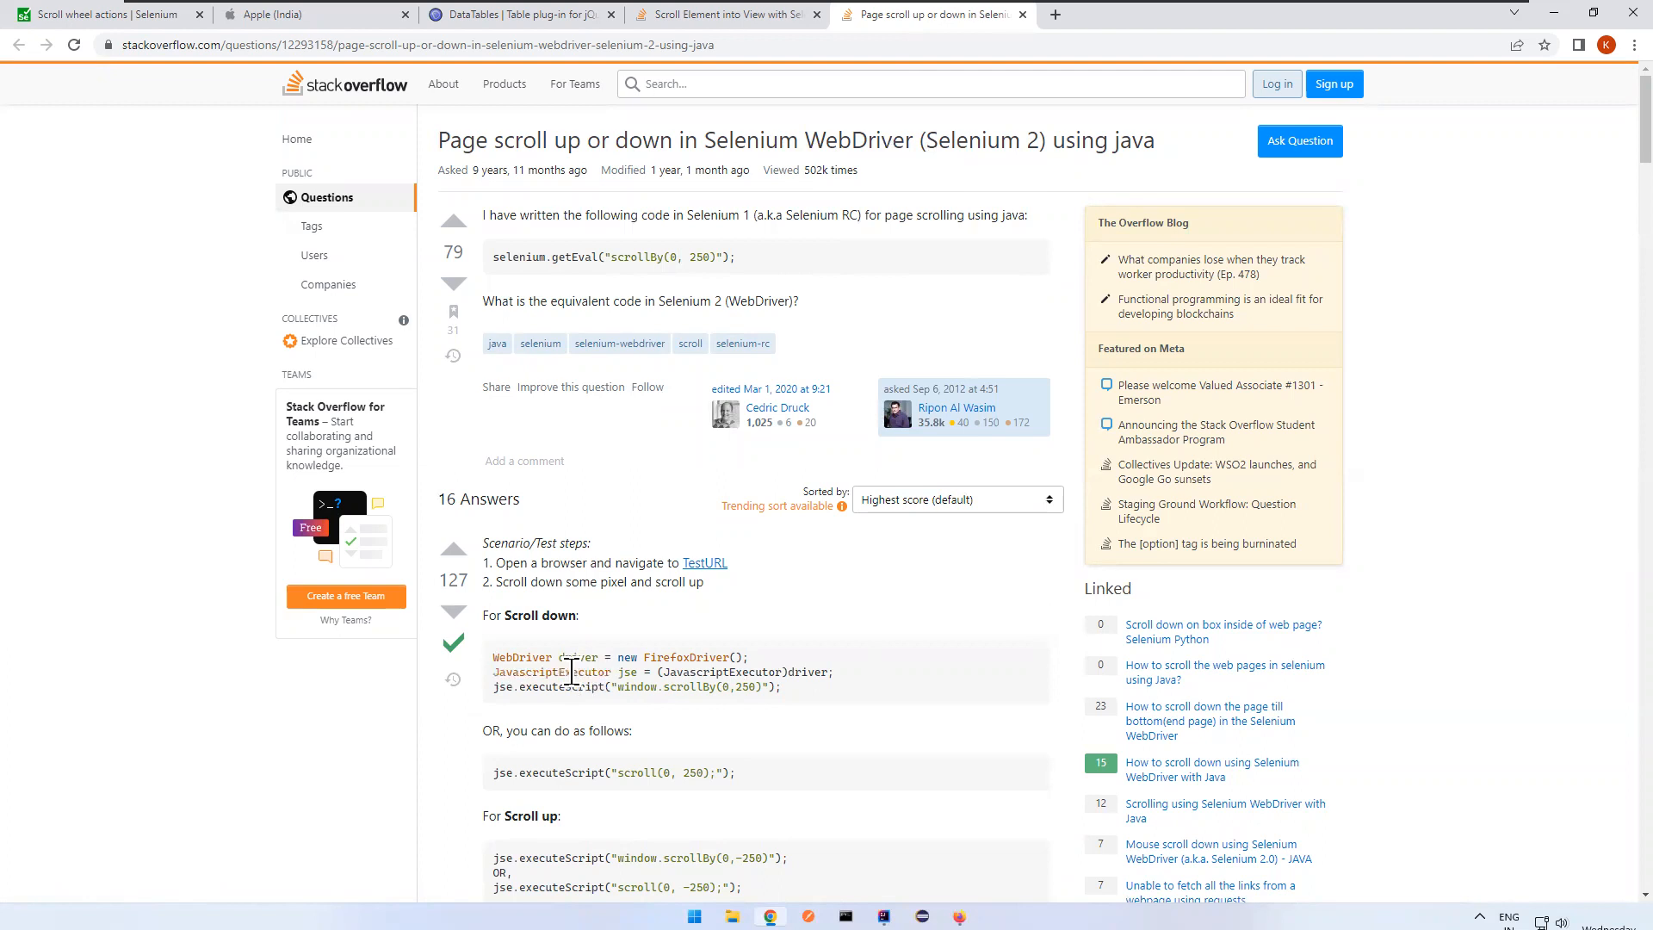
{"action": "mouse_move", "coordinate": [675, 686]}
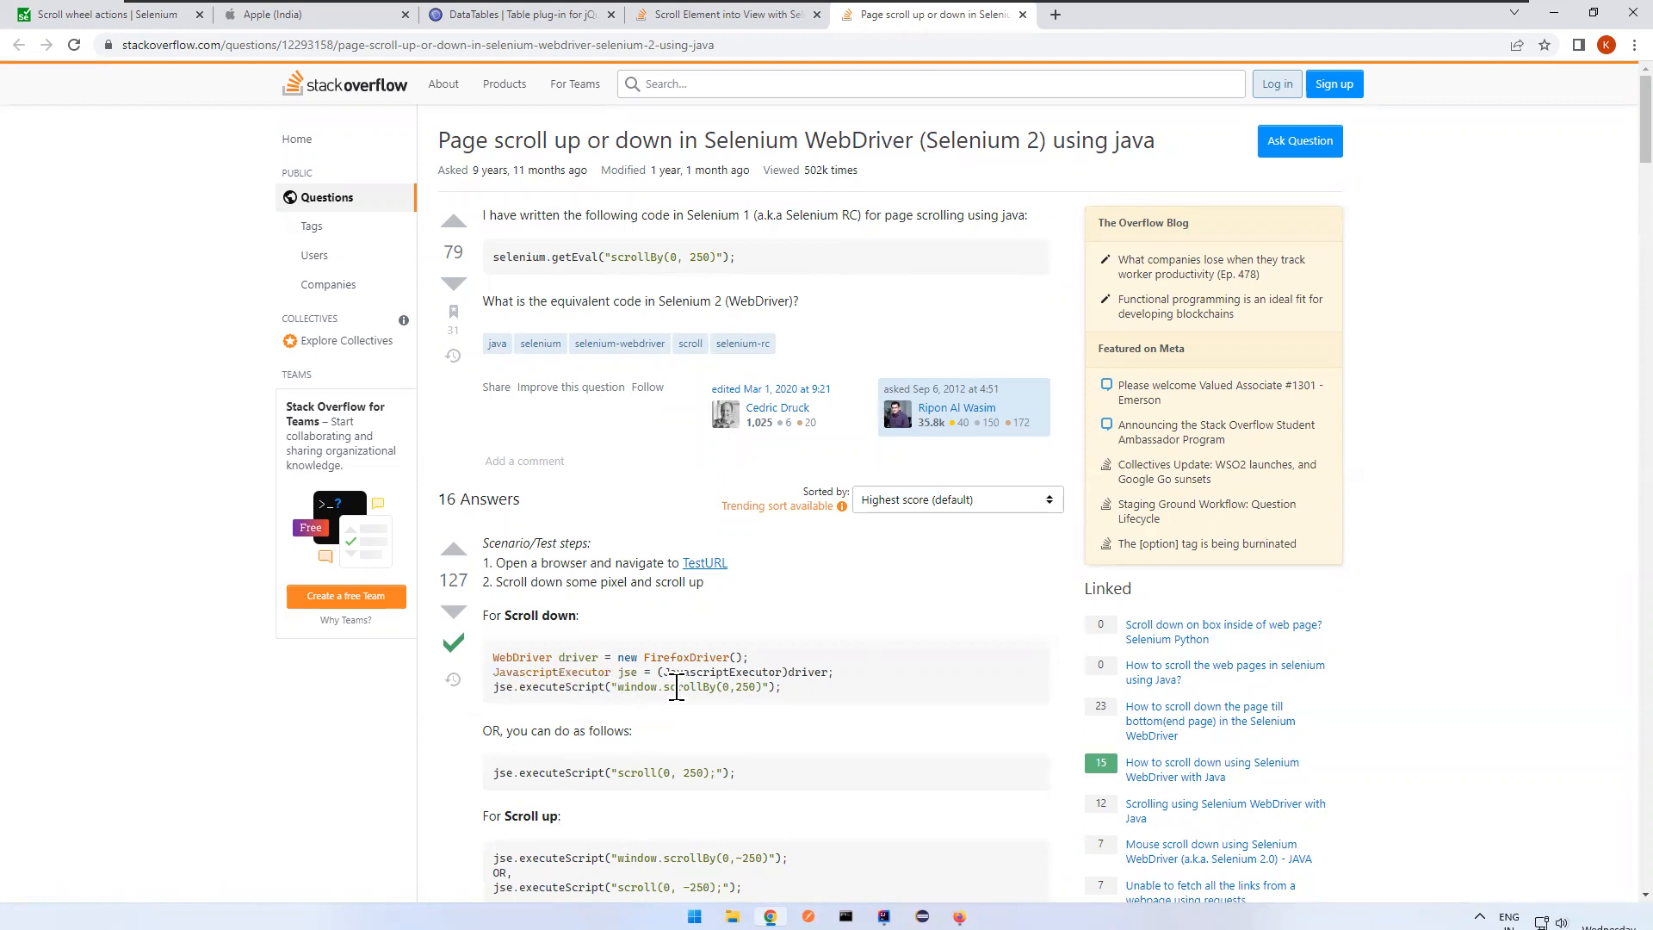
{"action": "left_click_drag", "start_coordinate": [483, 537], "coordinate": [780, 690]}
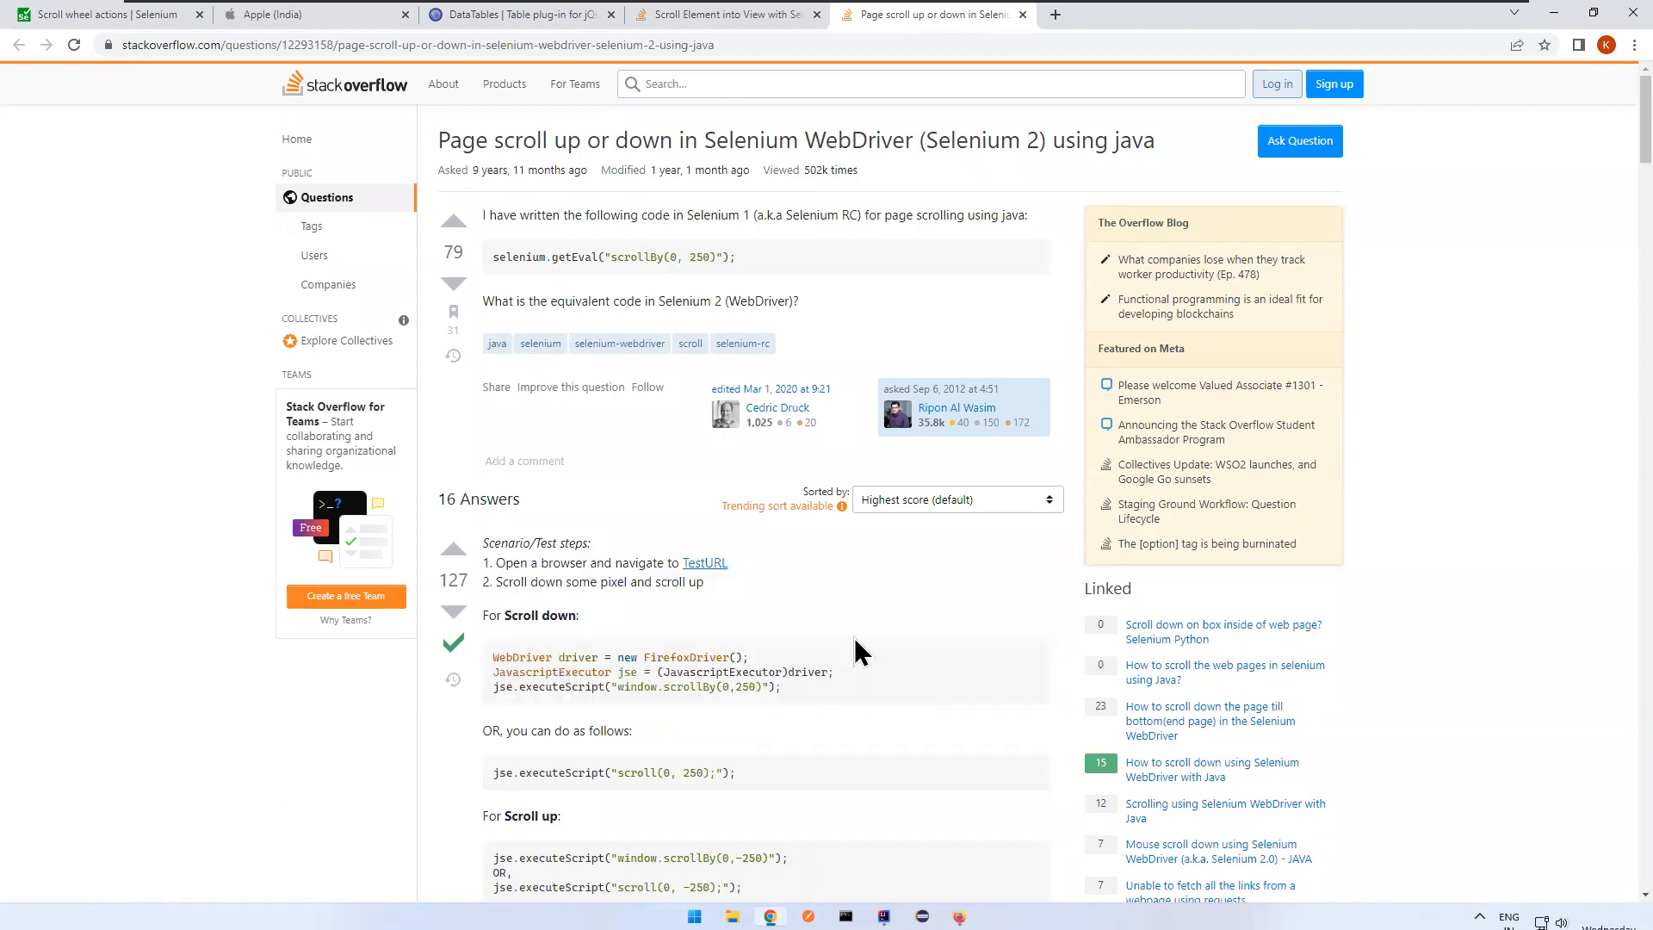
{"action": "double_click", "coordinate": [554, 671]}
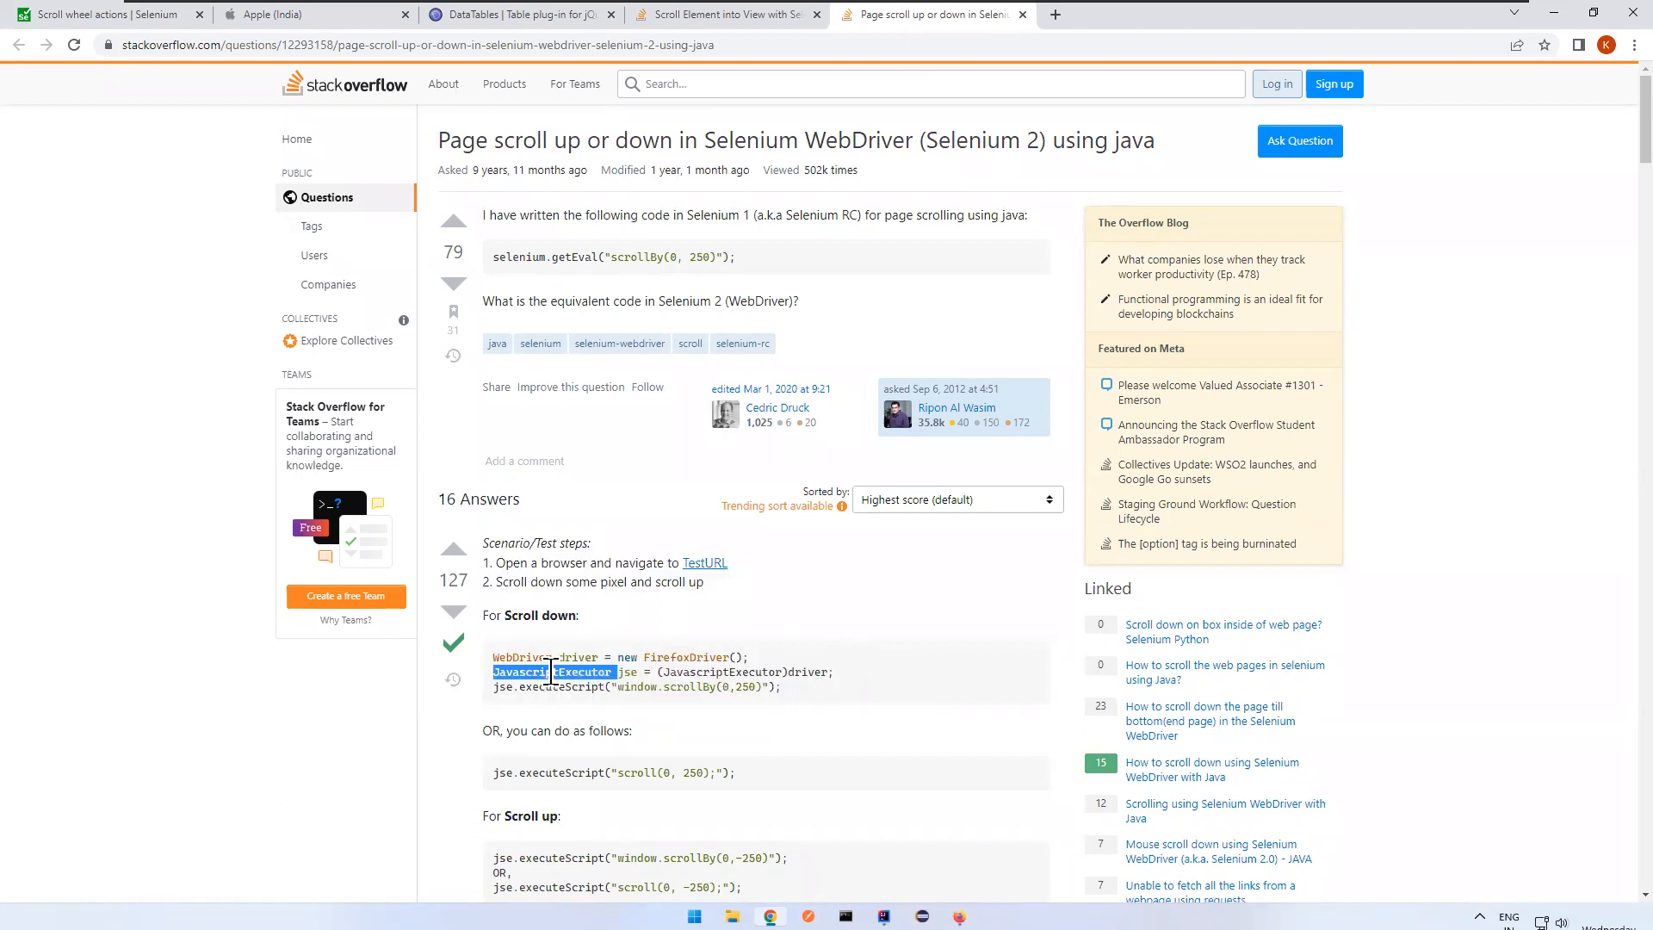
- Highlight the 'Scroll by given amount' and 'Scroll to element' headings in the Selenium wheel docs
{"action": "left_click", "coordinate": [100, 14]}
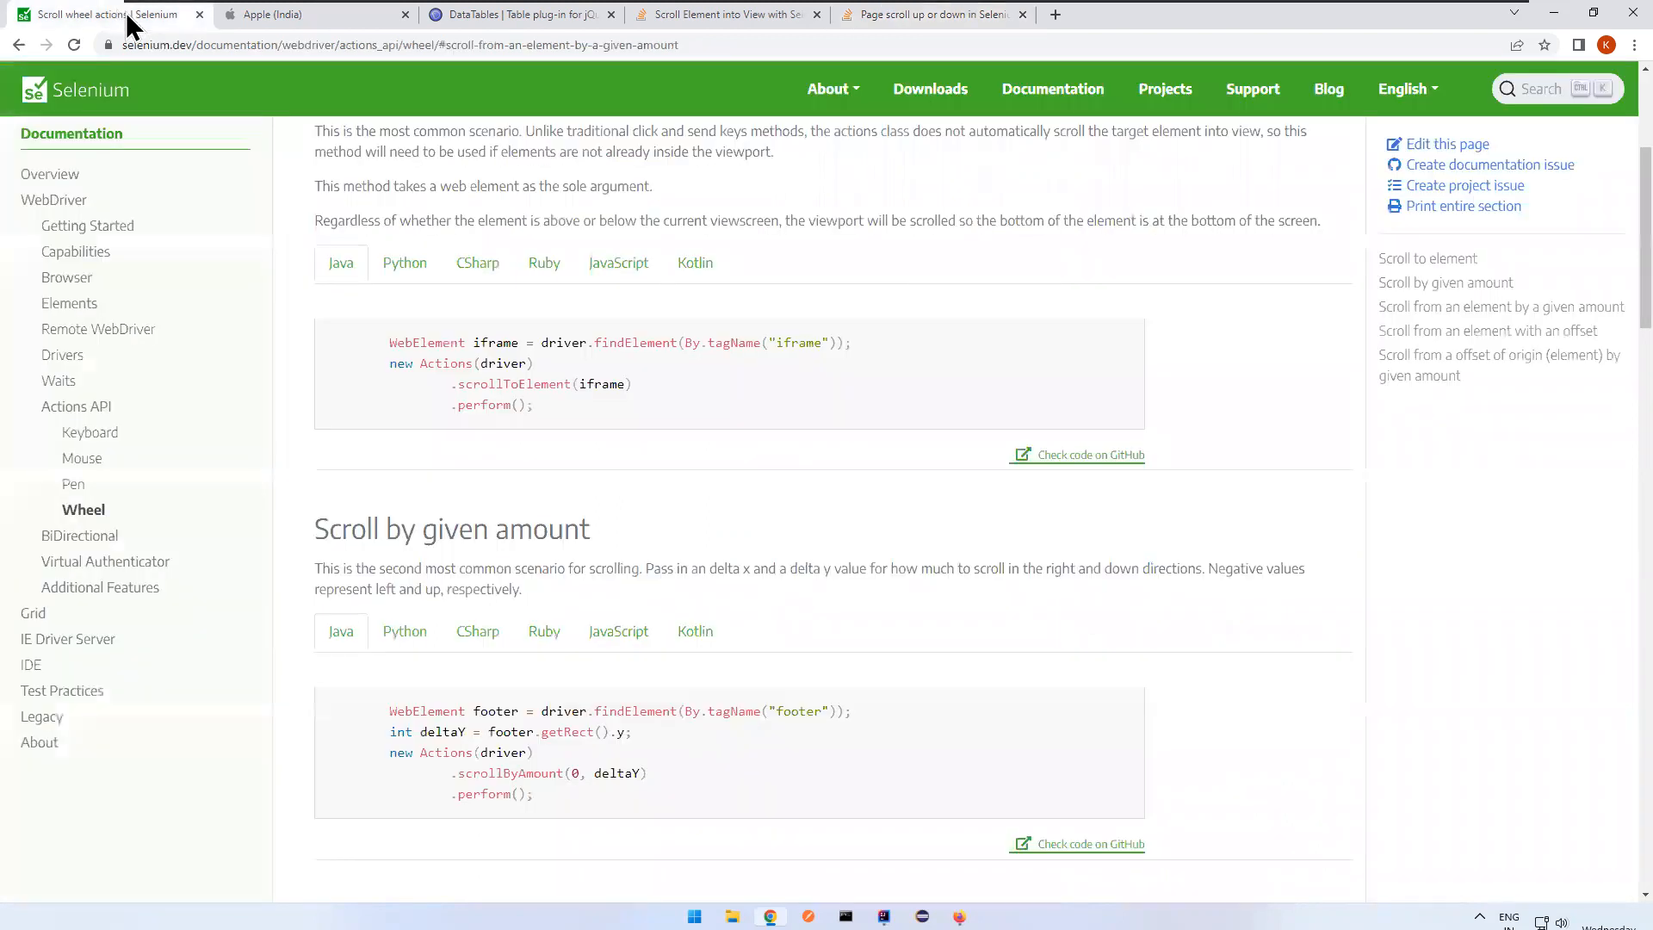
{"action": "mouse_move", "coordinate": [516, 386]}
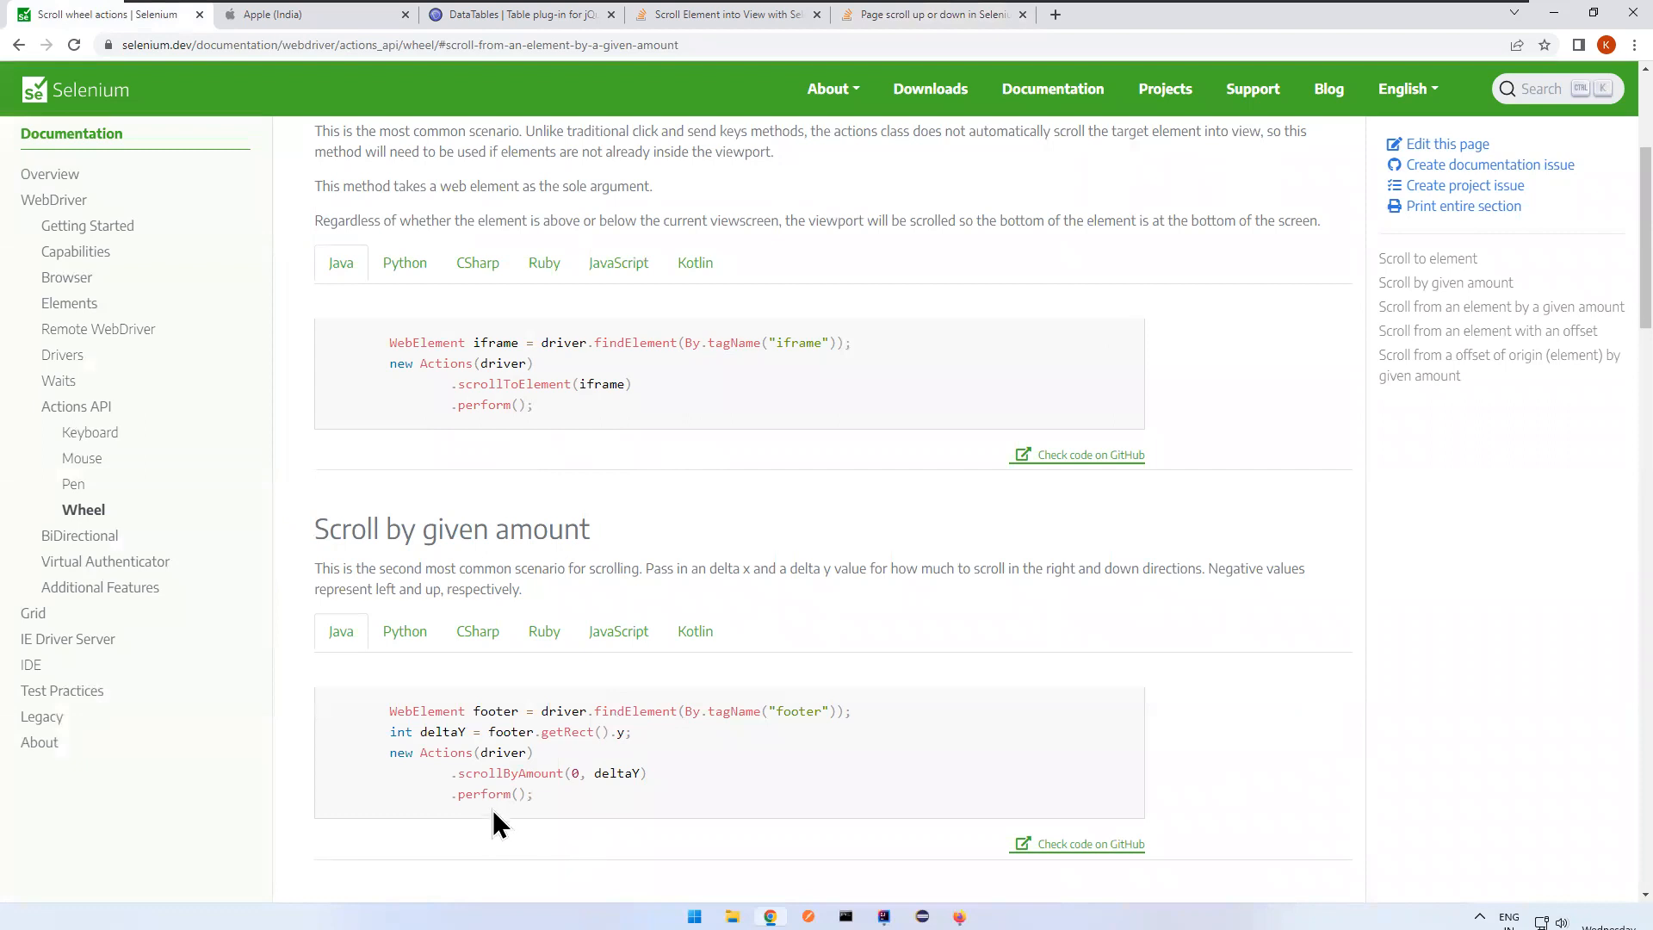
{"action": "double_click", "coordinate": [511, 773]}
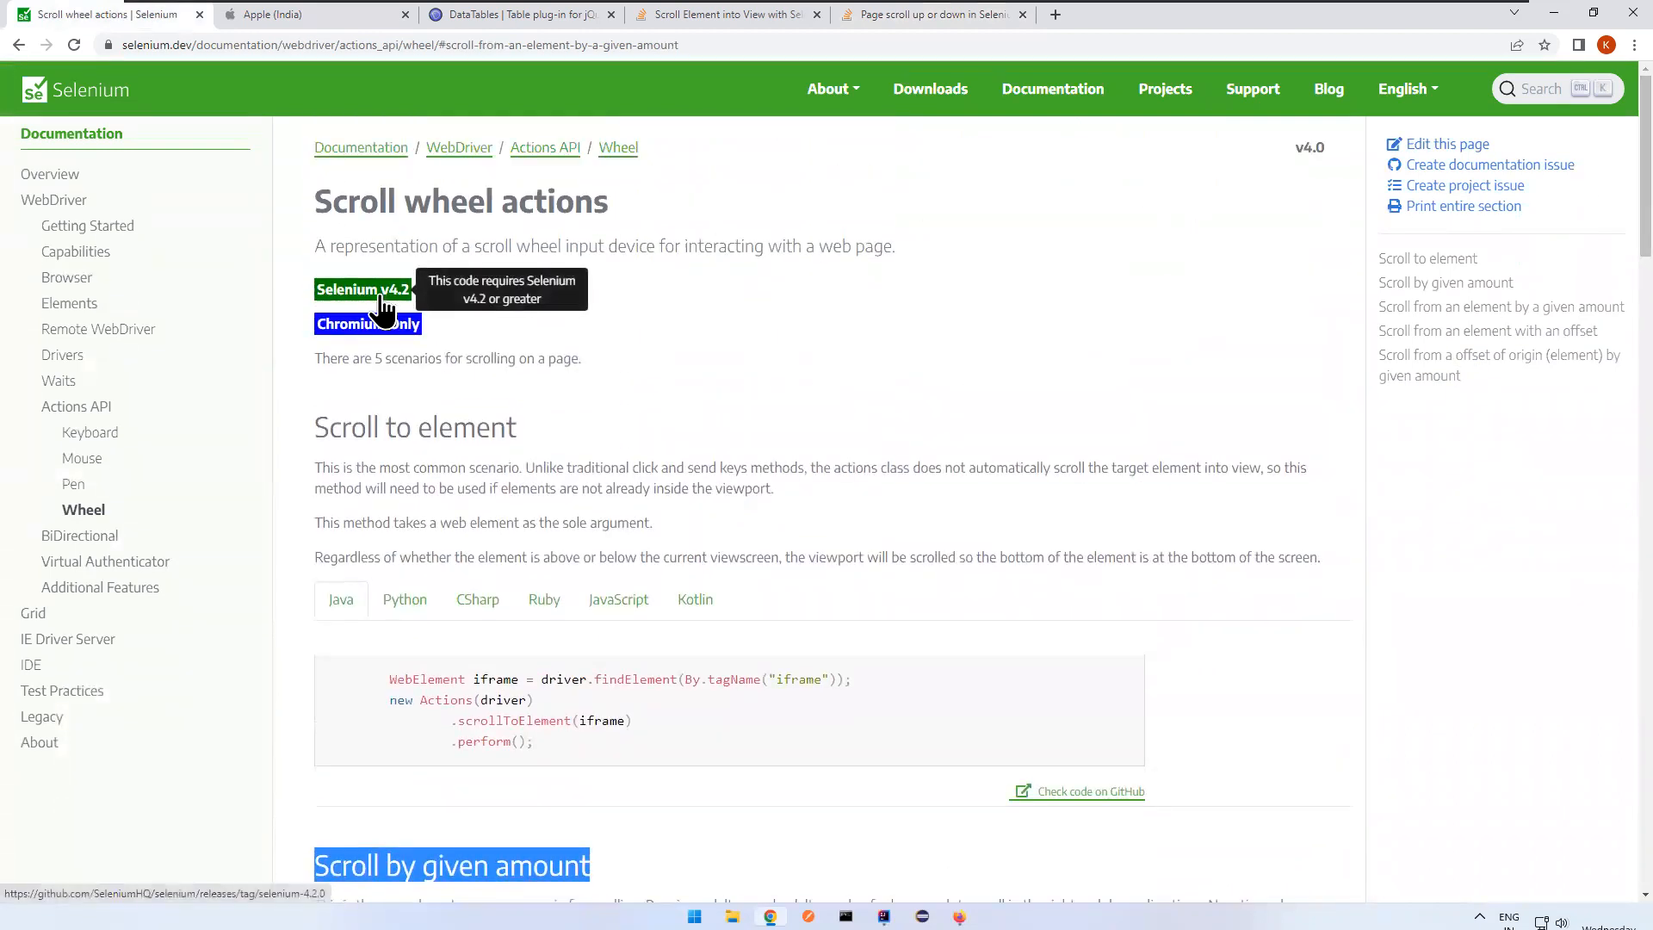
{"action": "mouse_move", "coordinate": [367, 324]}
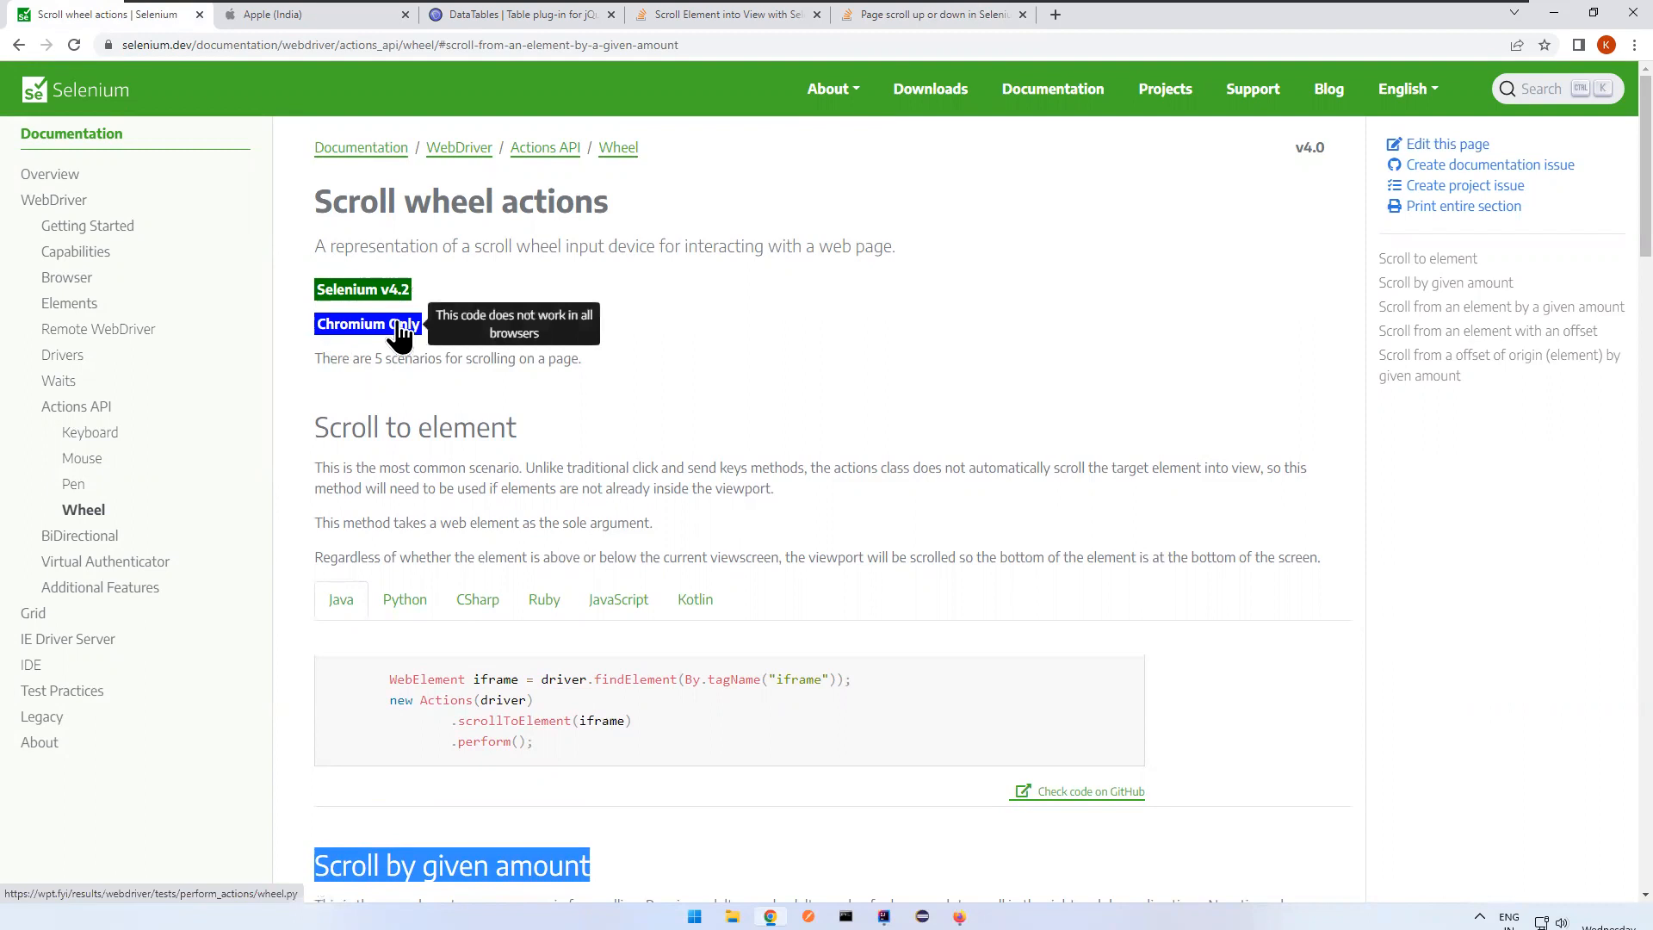
{"action": "mouse_move", "coordinate": [390, 343]}
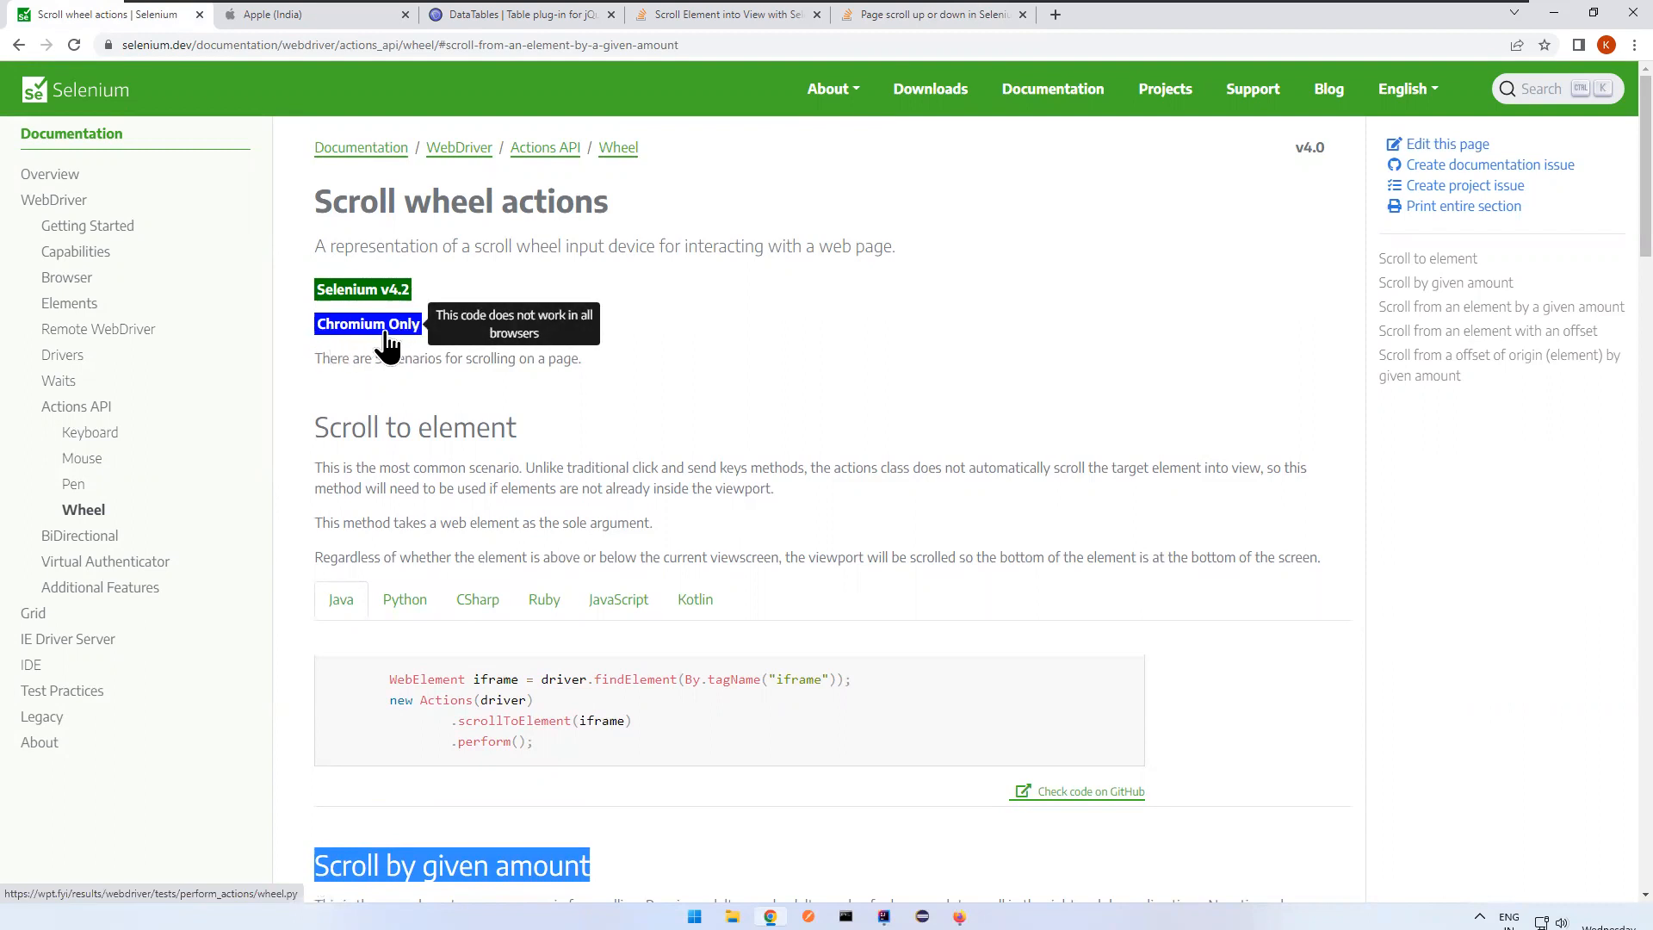
{"action": "mouse_move", "coordinate": [355, 208]}
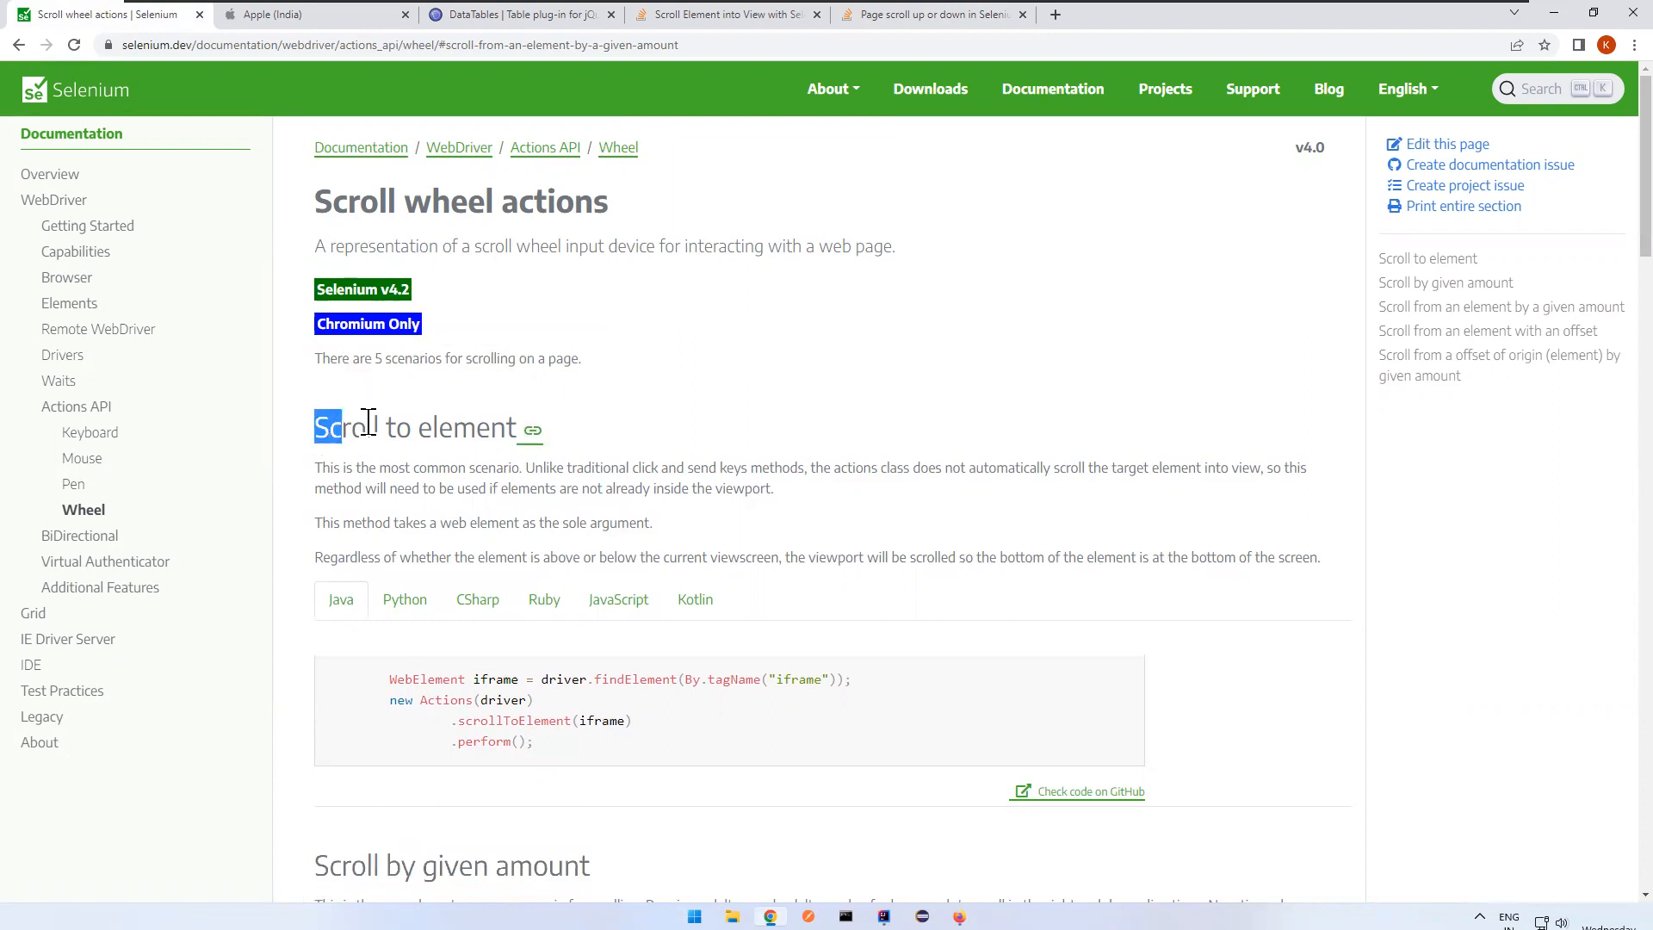
{"action": "double_click", "coordinate": [414, 427]}
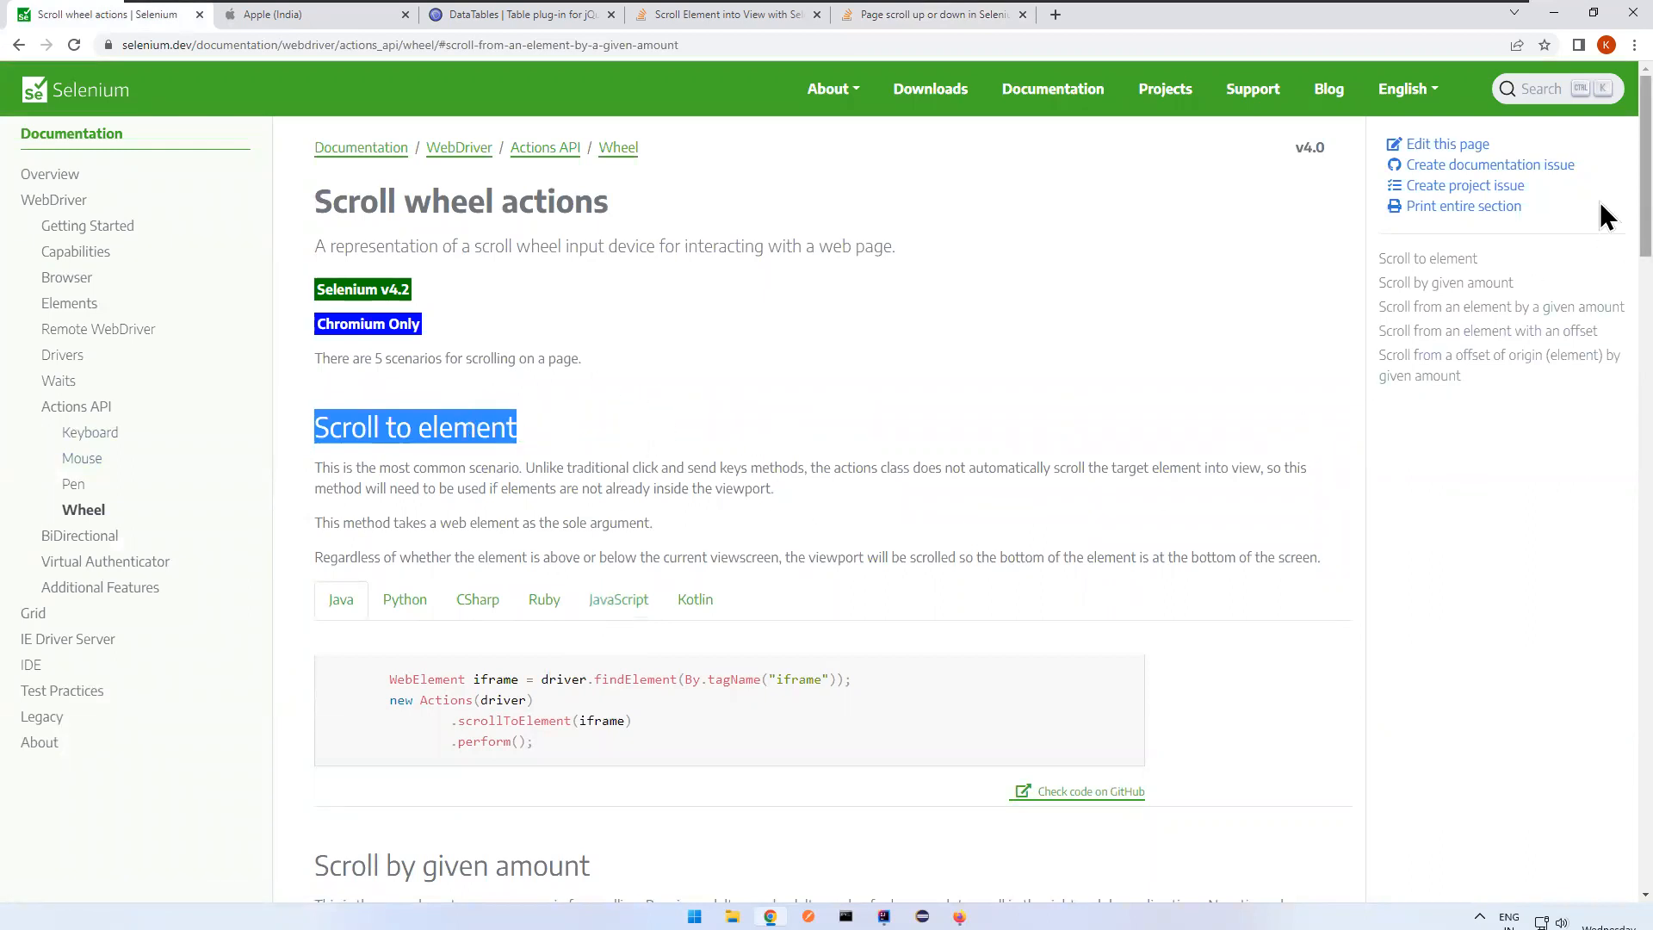
{"action": "scroll", "scroll_direction": "down", "scroll_amount": 3}
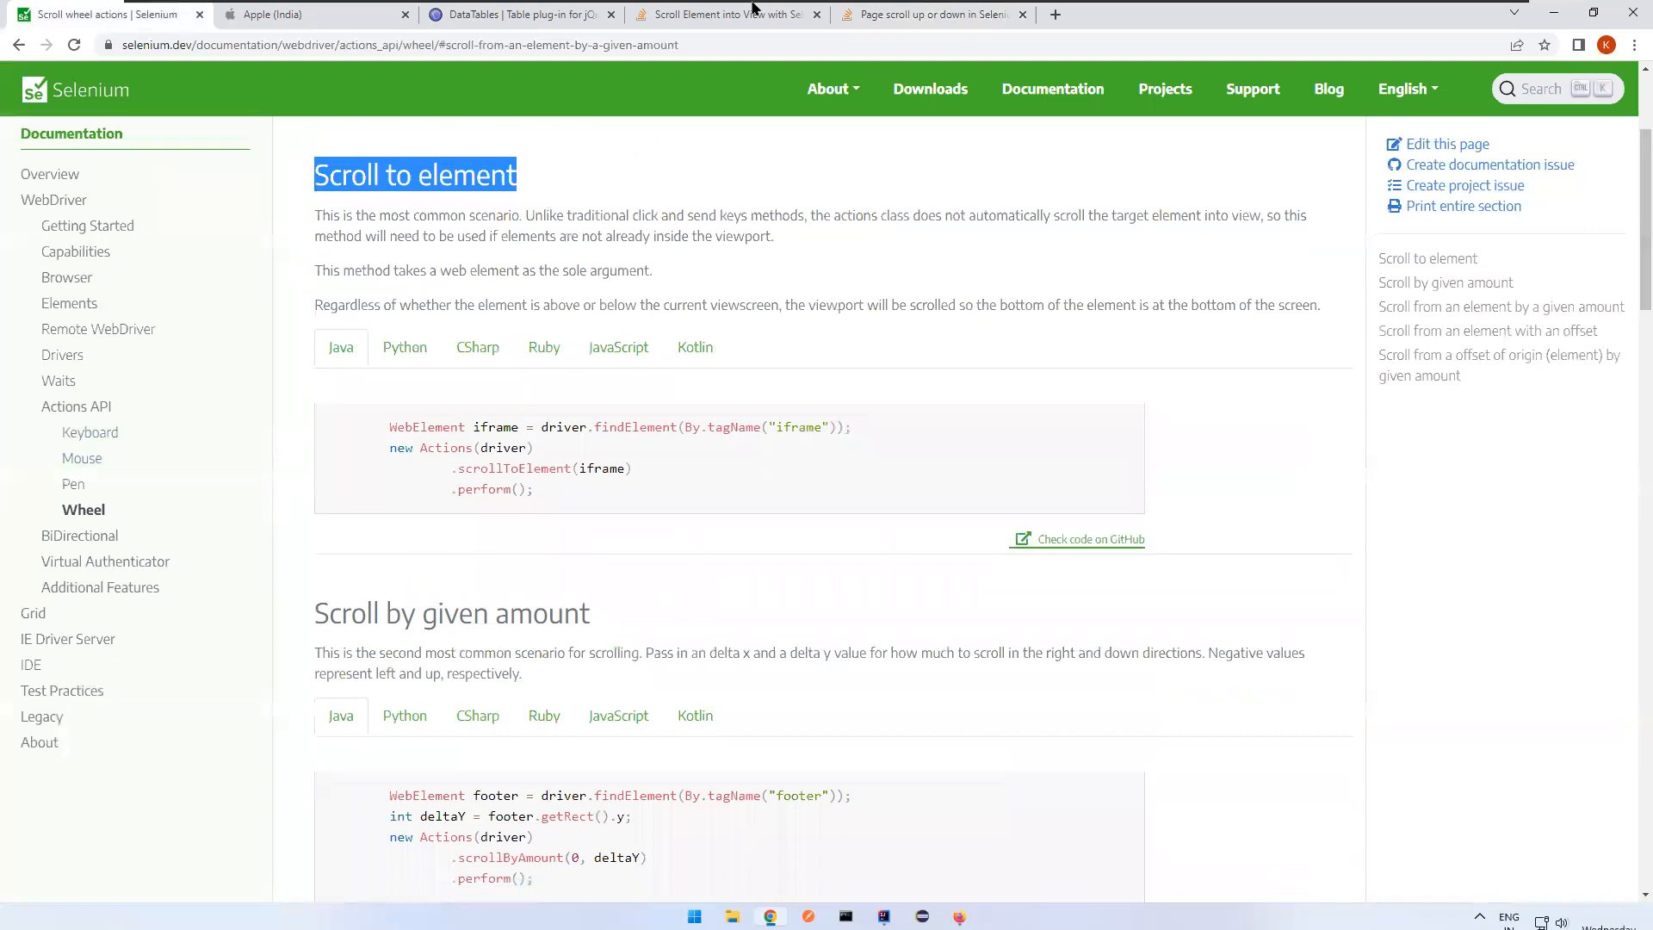
- Glance at the scroll-into-view page, then return to the docs' Java scrollByAmount example
{"action": "left_click", "coordinate": [931, 14]}
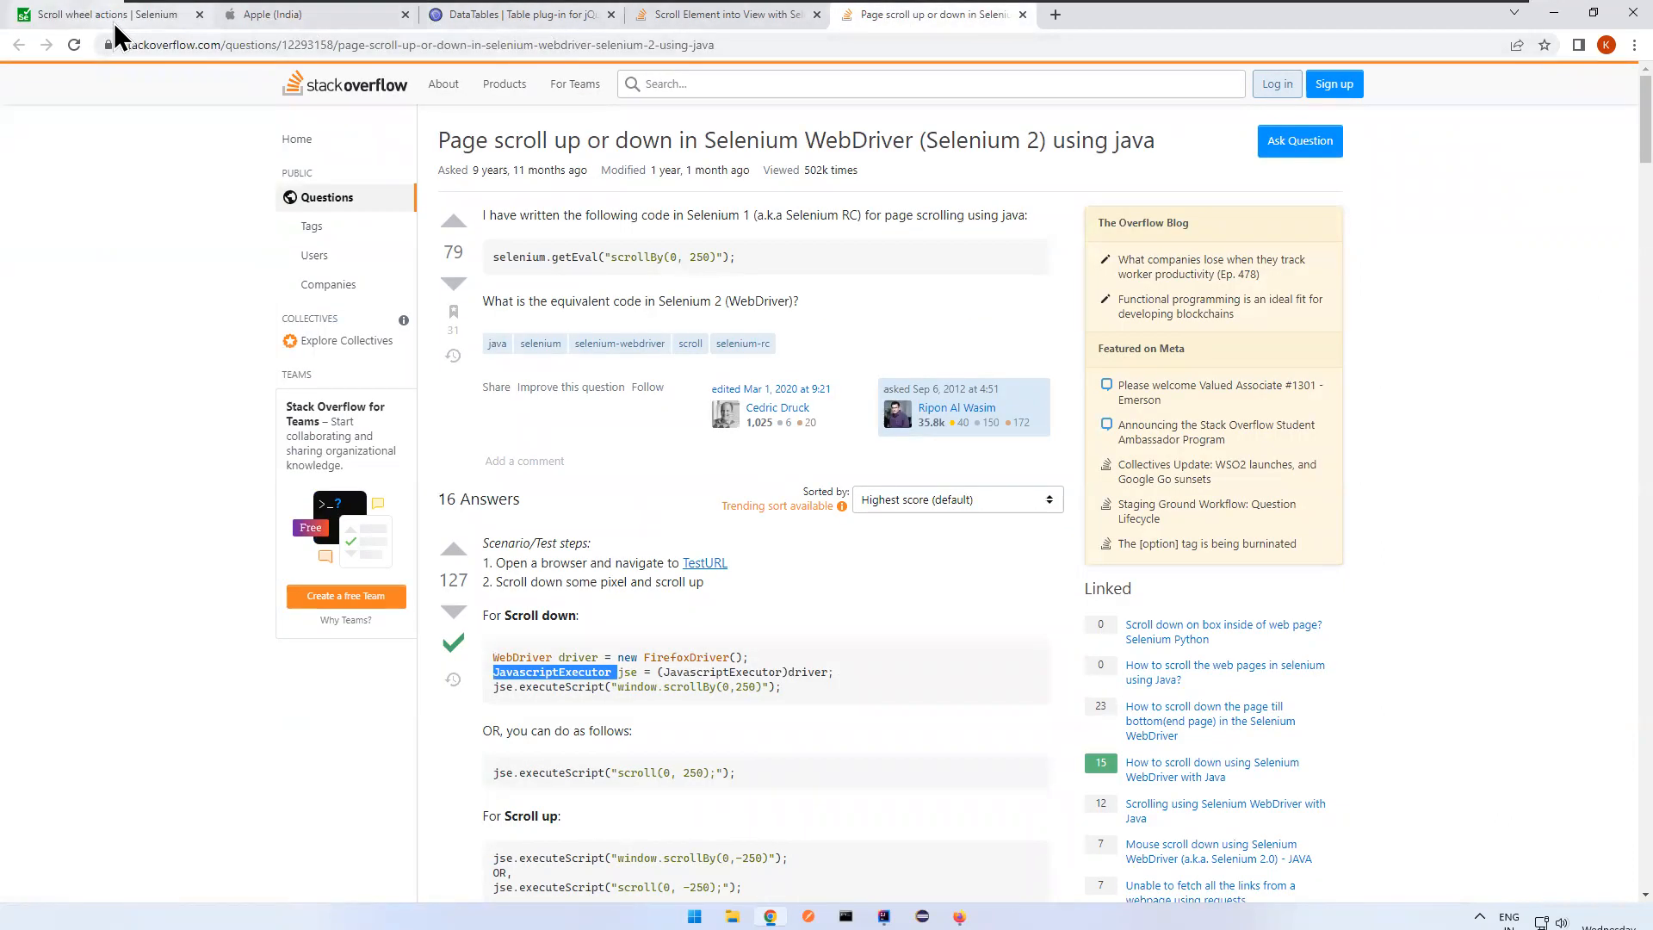
{"action": "left_click", "coordinate": [105, 14]}
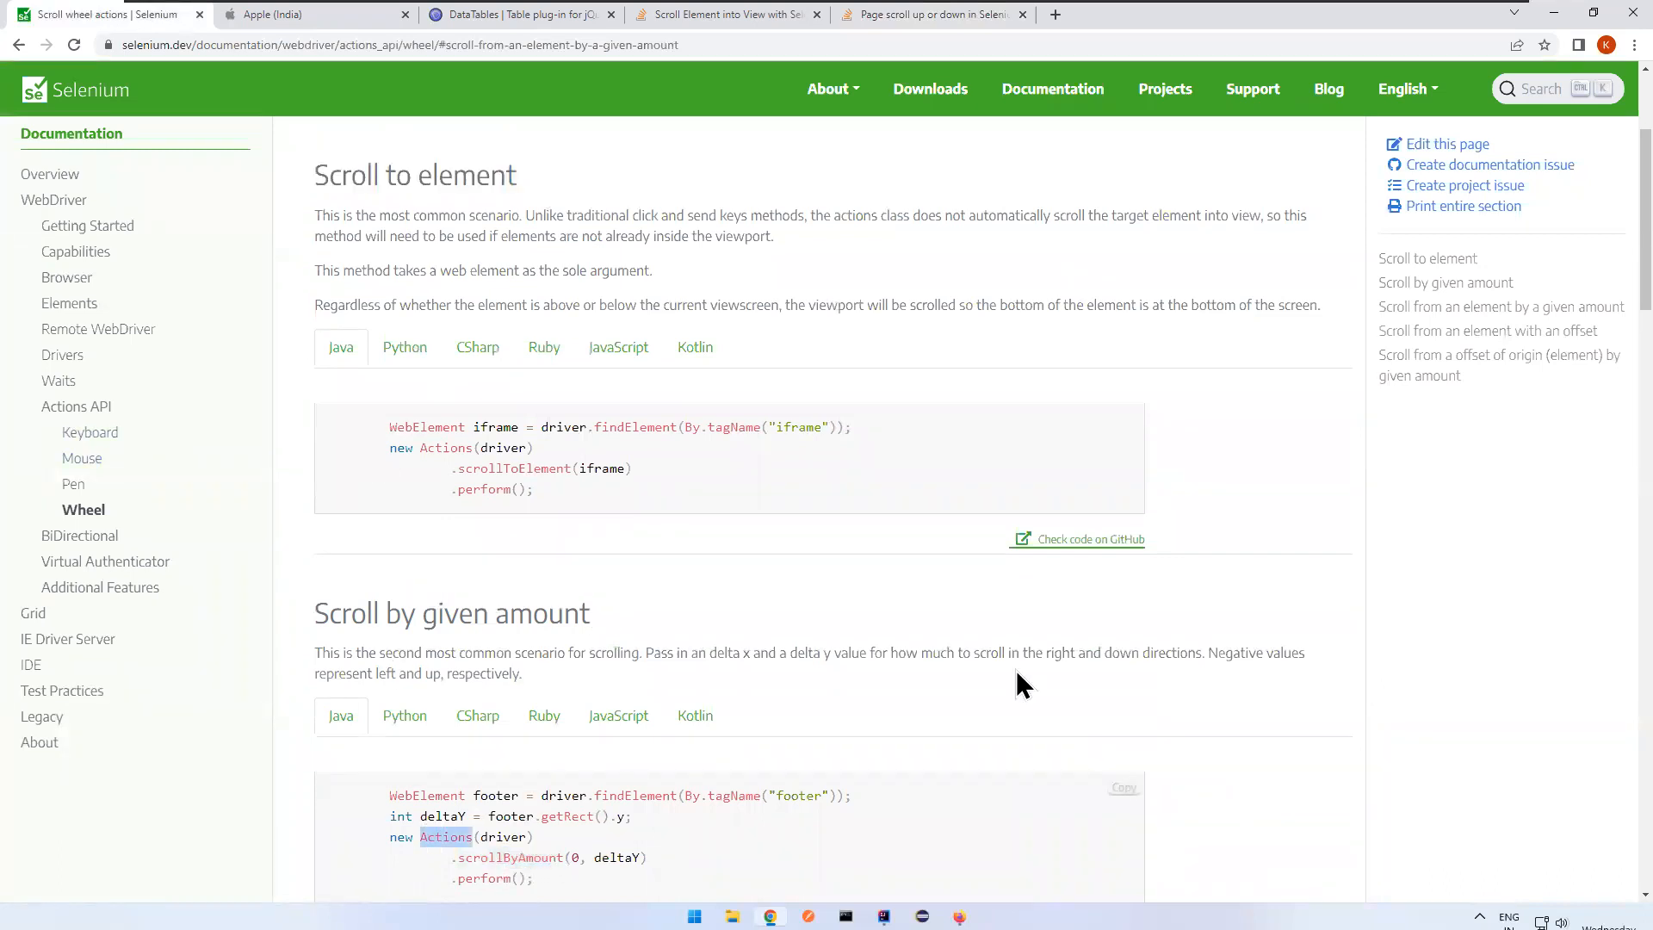
{"action": "scroll", "scroll_direction": "down", "scroll_amount": 3}
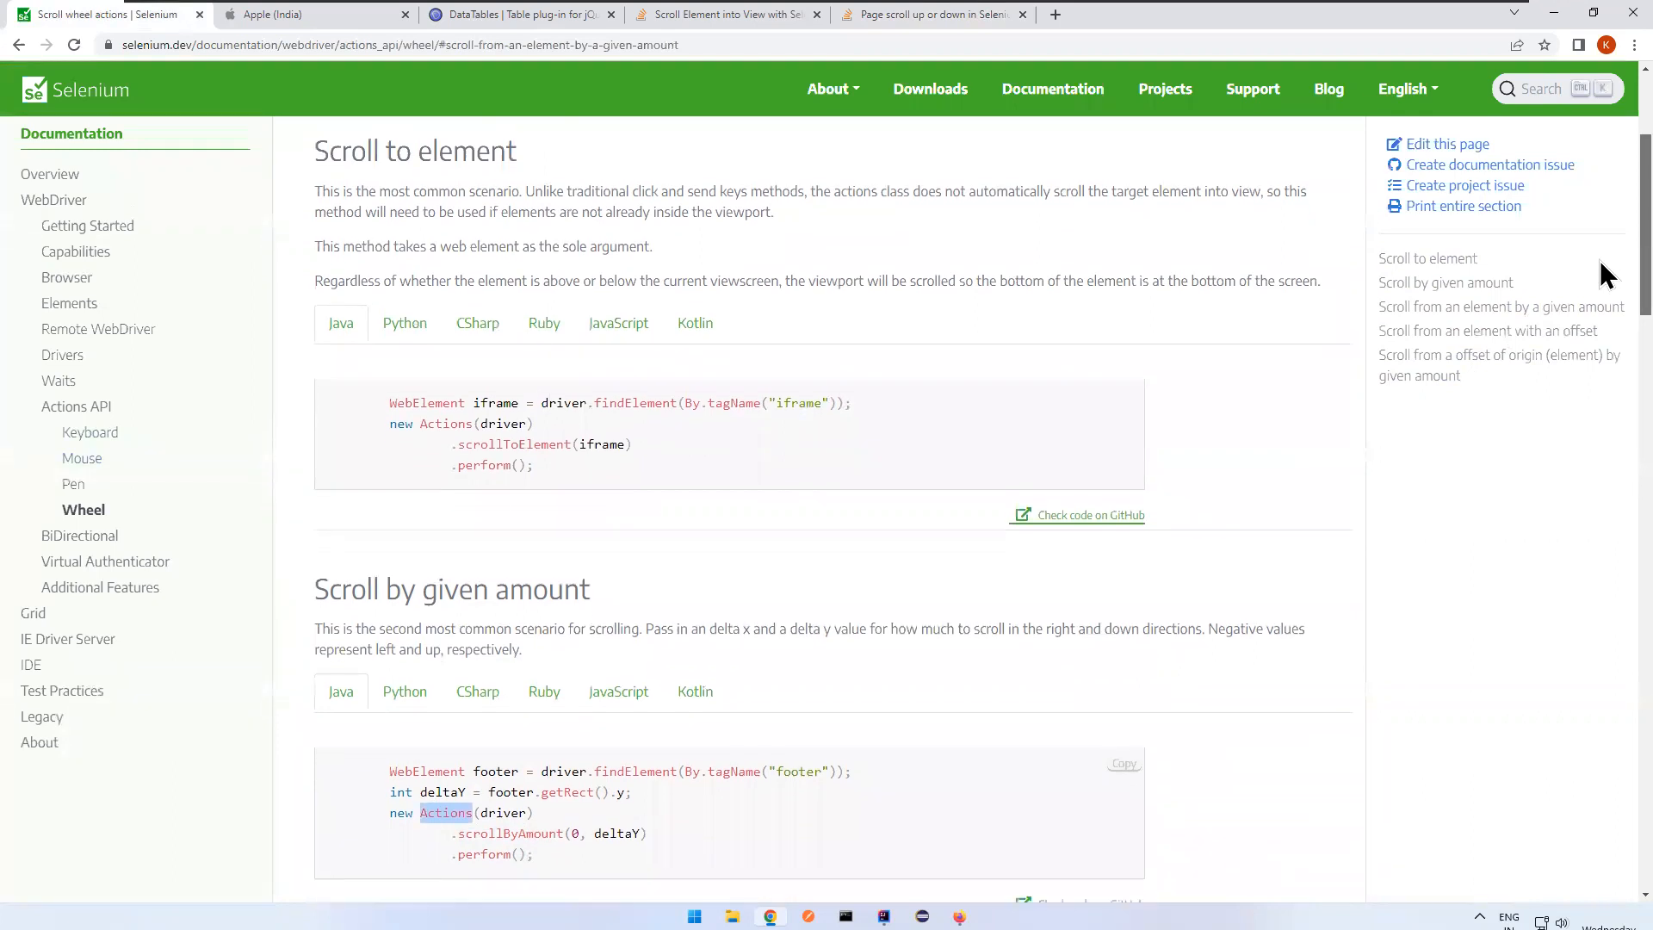
{"action": "scroll", "scroll_direction": "down", "scroll_amount": 3}
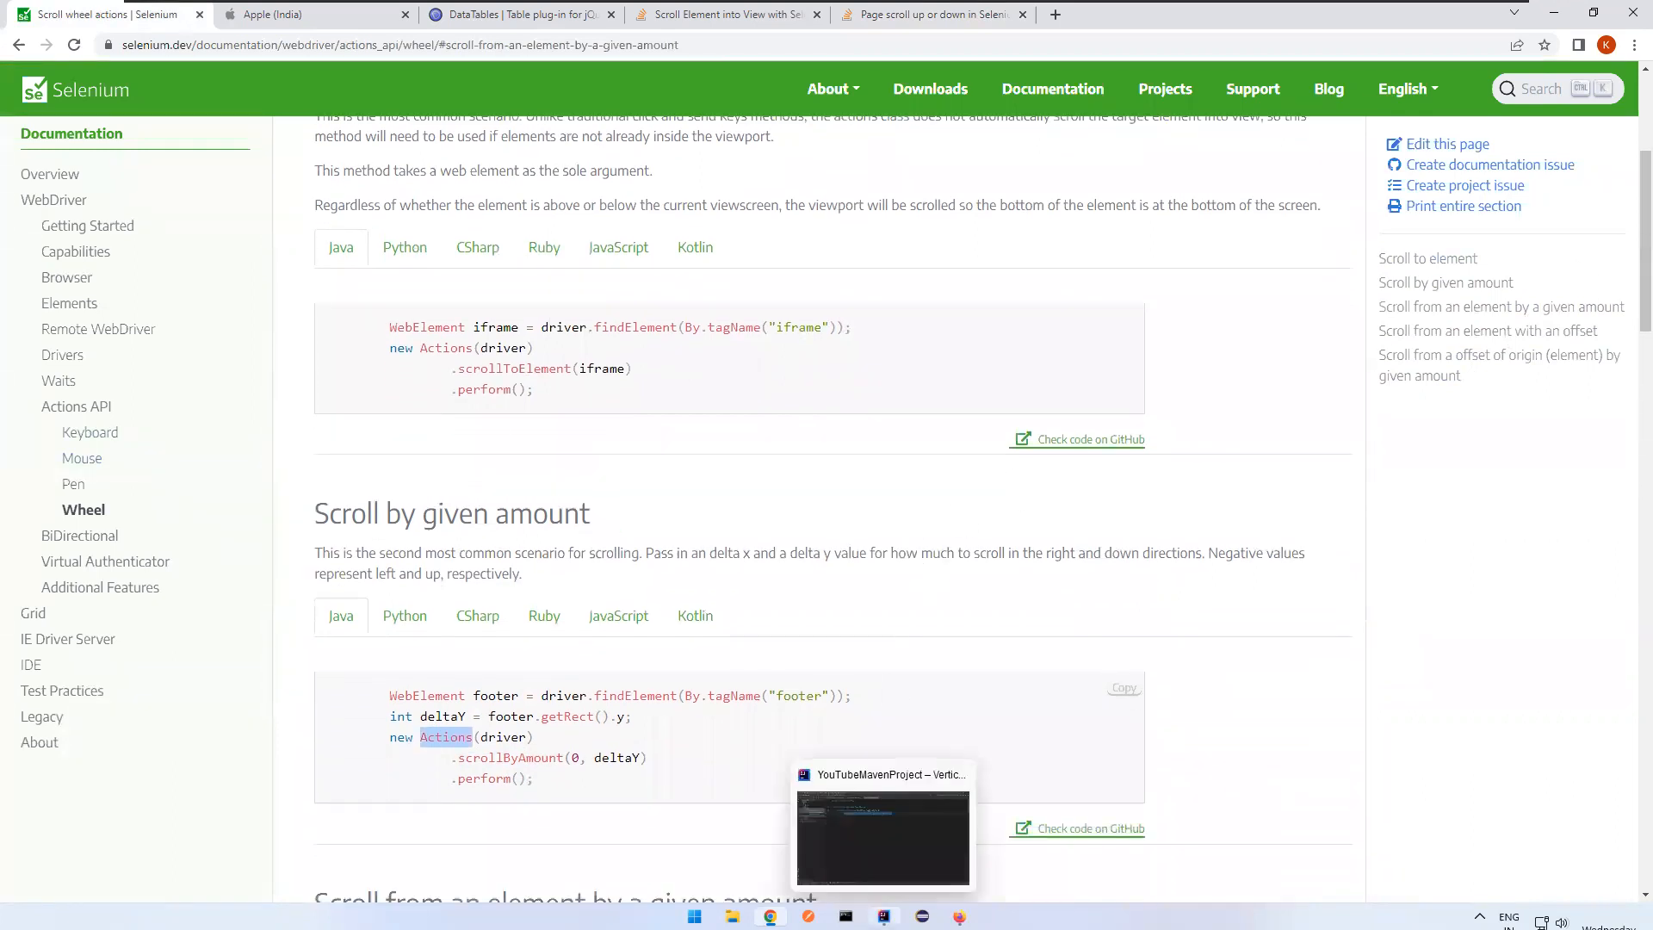
- Check the testng dependency in pom.xml and open the VerticalScrollDemo class
{"action": "left_click", "coordinate": [882, 837]}
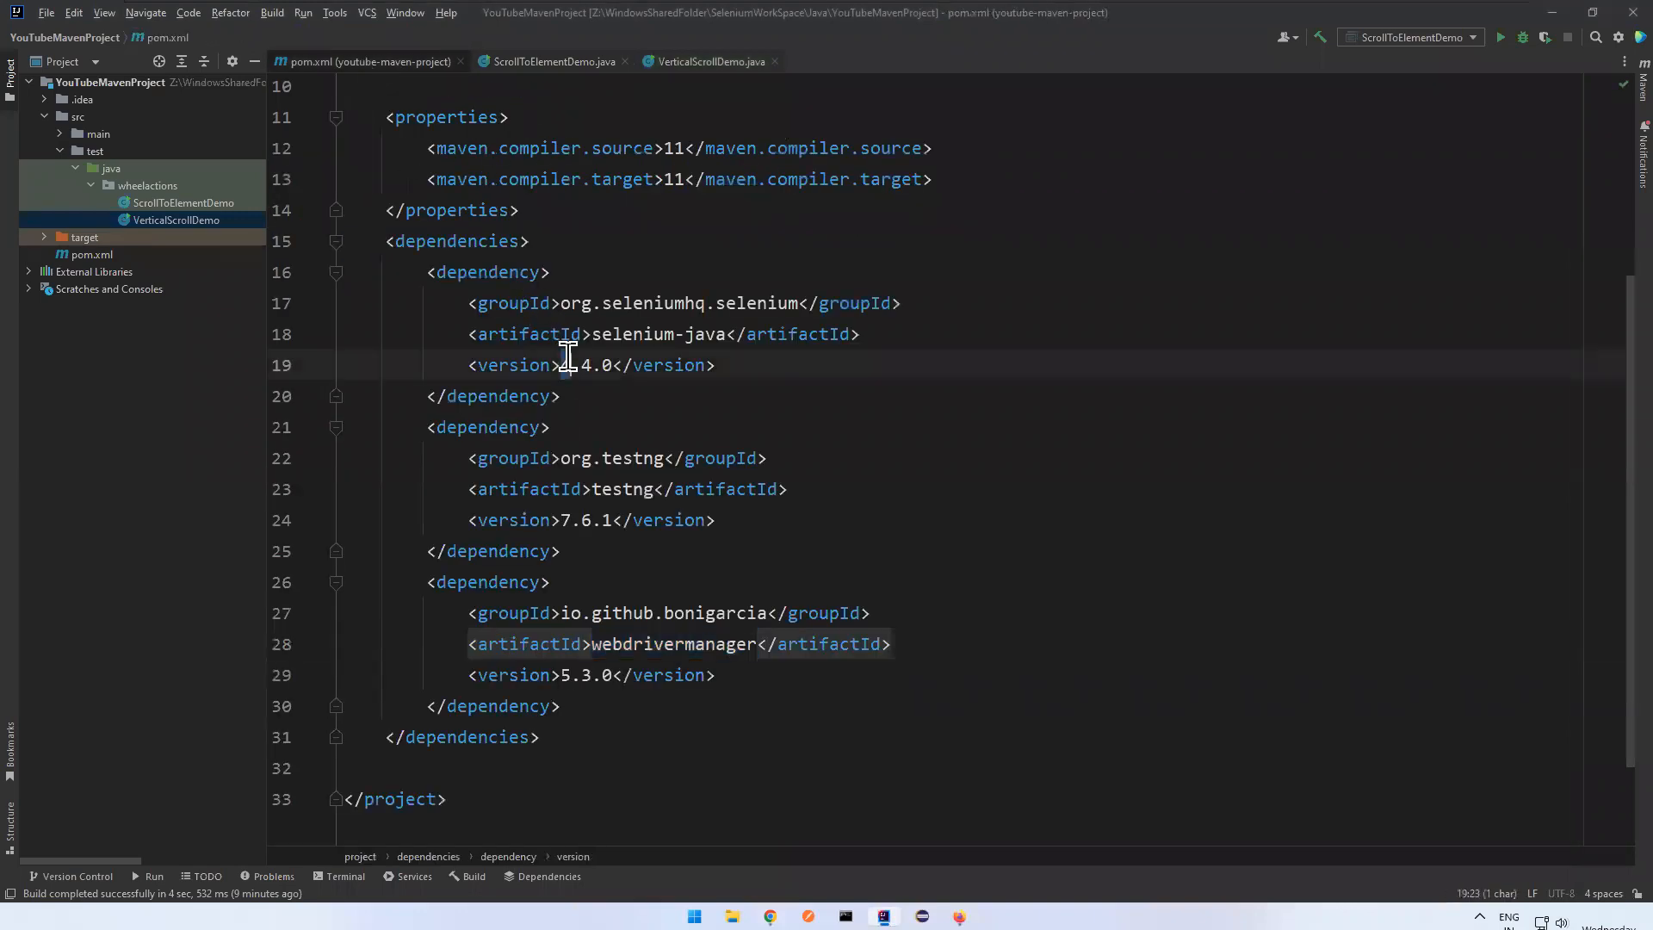
{"action": "double_click", "coordinate": [672, 644]}
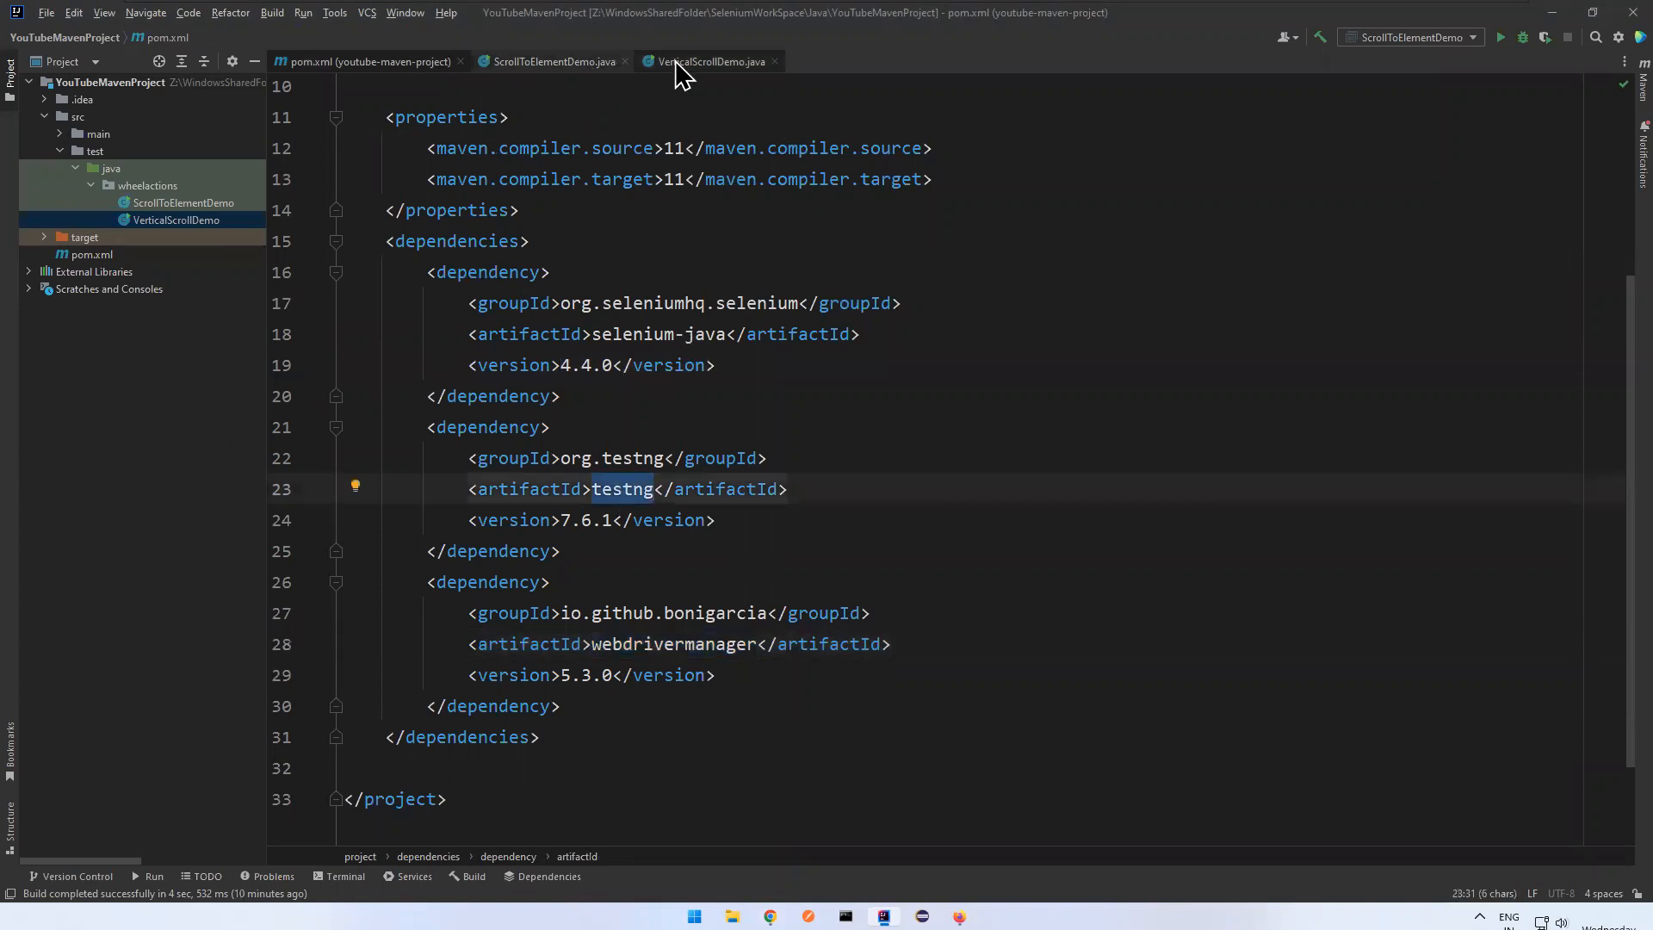
{"action": "left_click", "coordinate": [706, 61]}
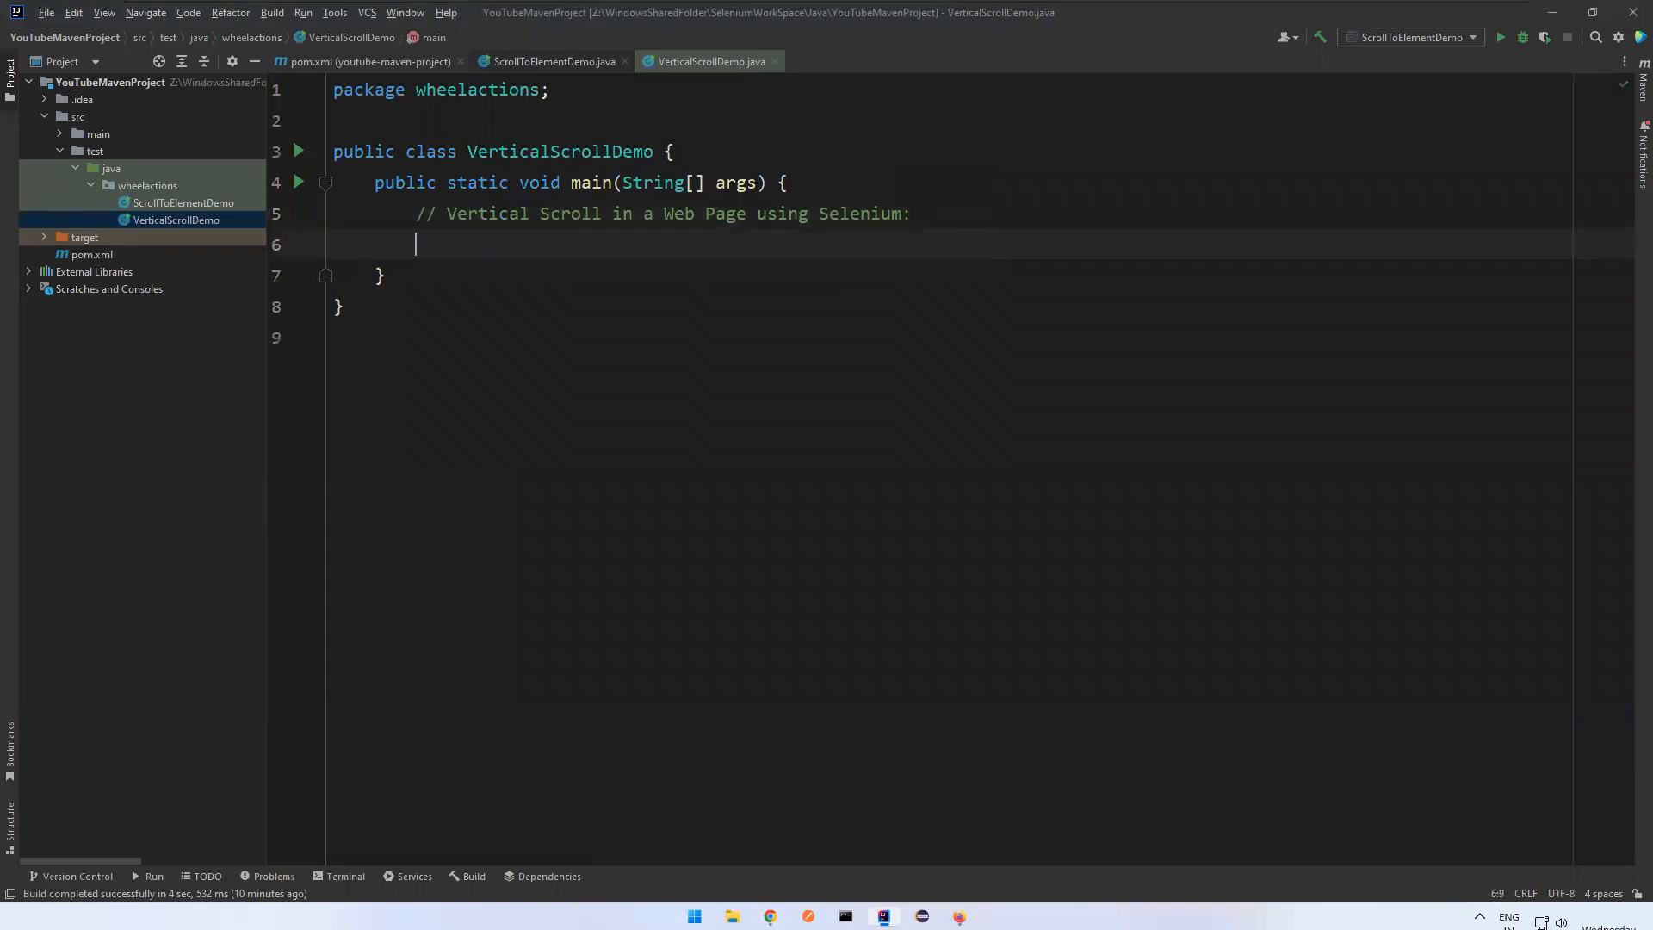
- Add WebDriverManager.chromedriver().setup() and create a ChromeDriver named driver
{"action": "type", "text": "We"}
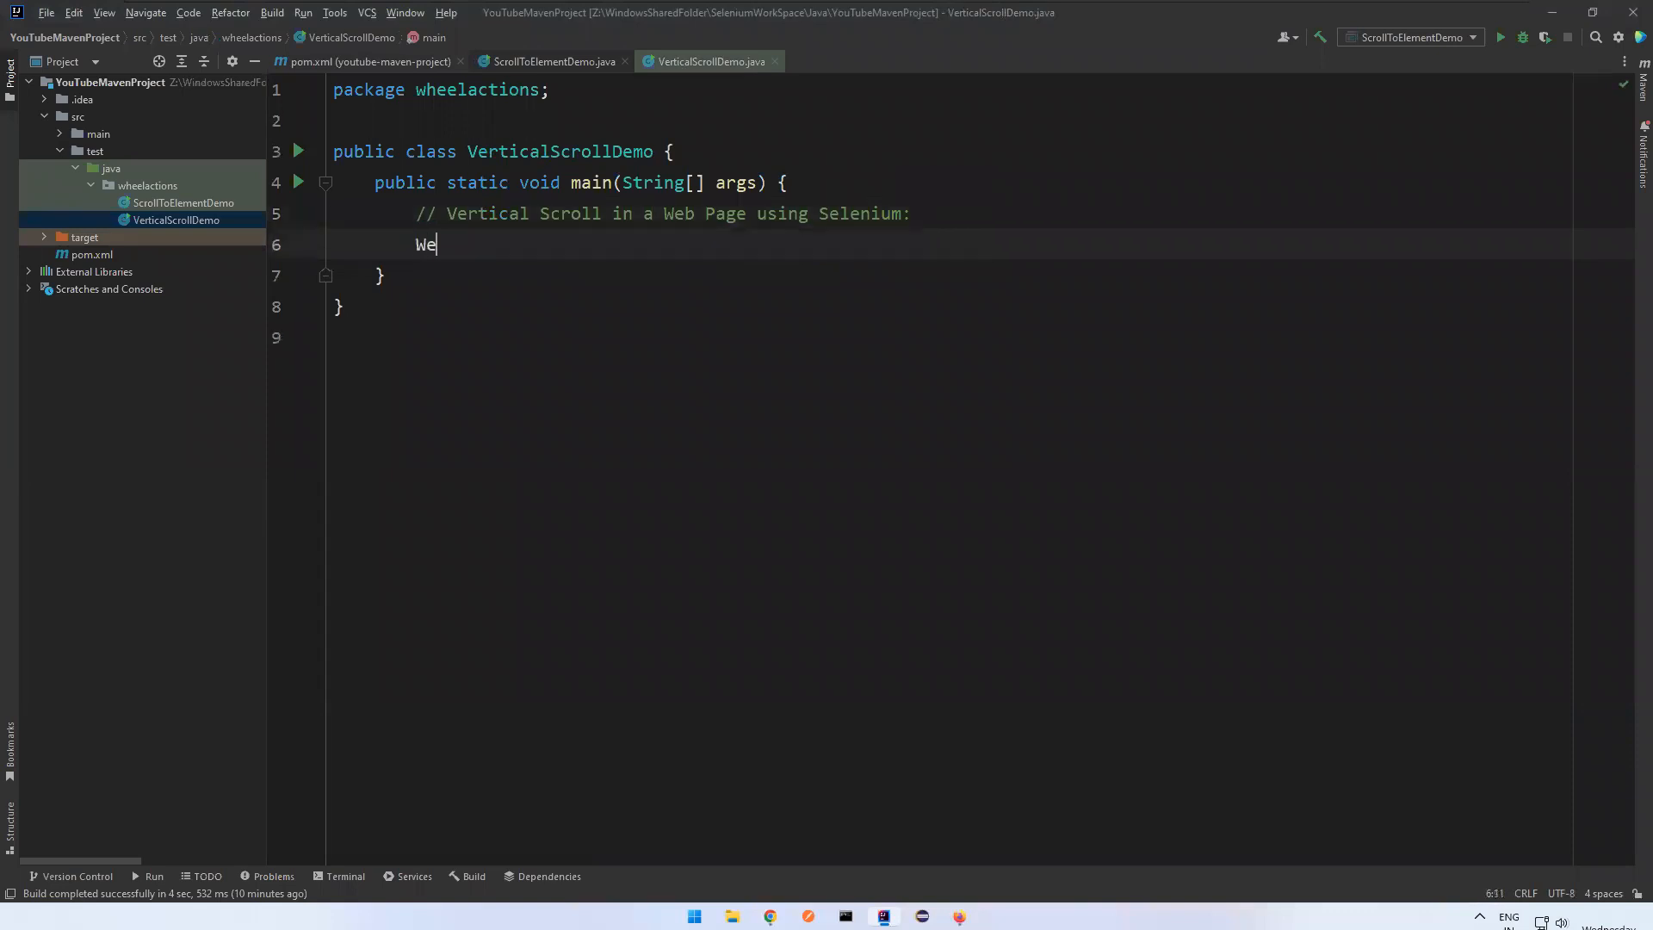
{"action": "type", "text": "bDriverManager"}
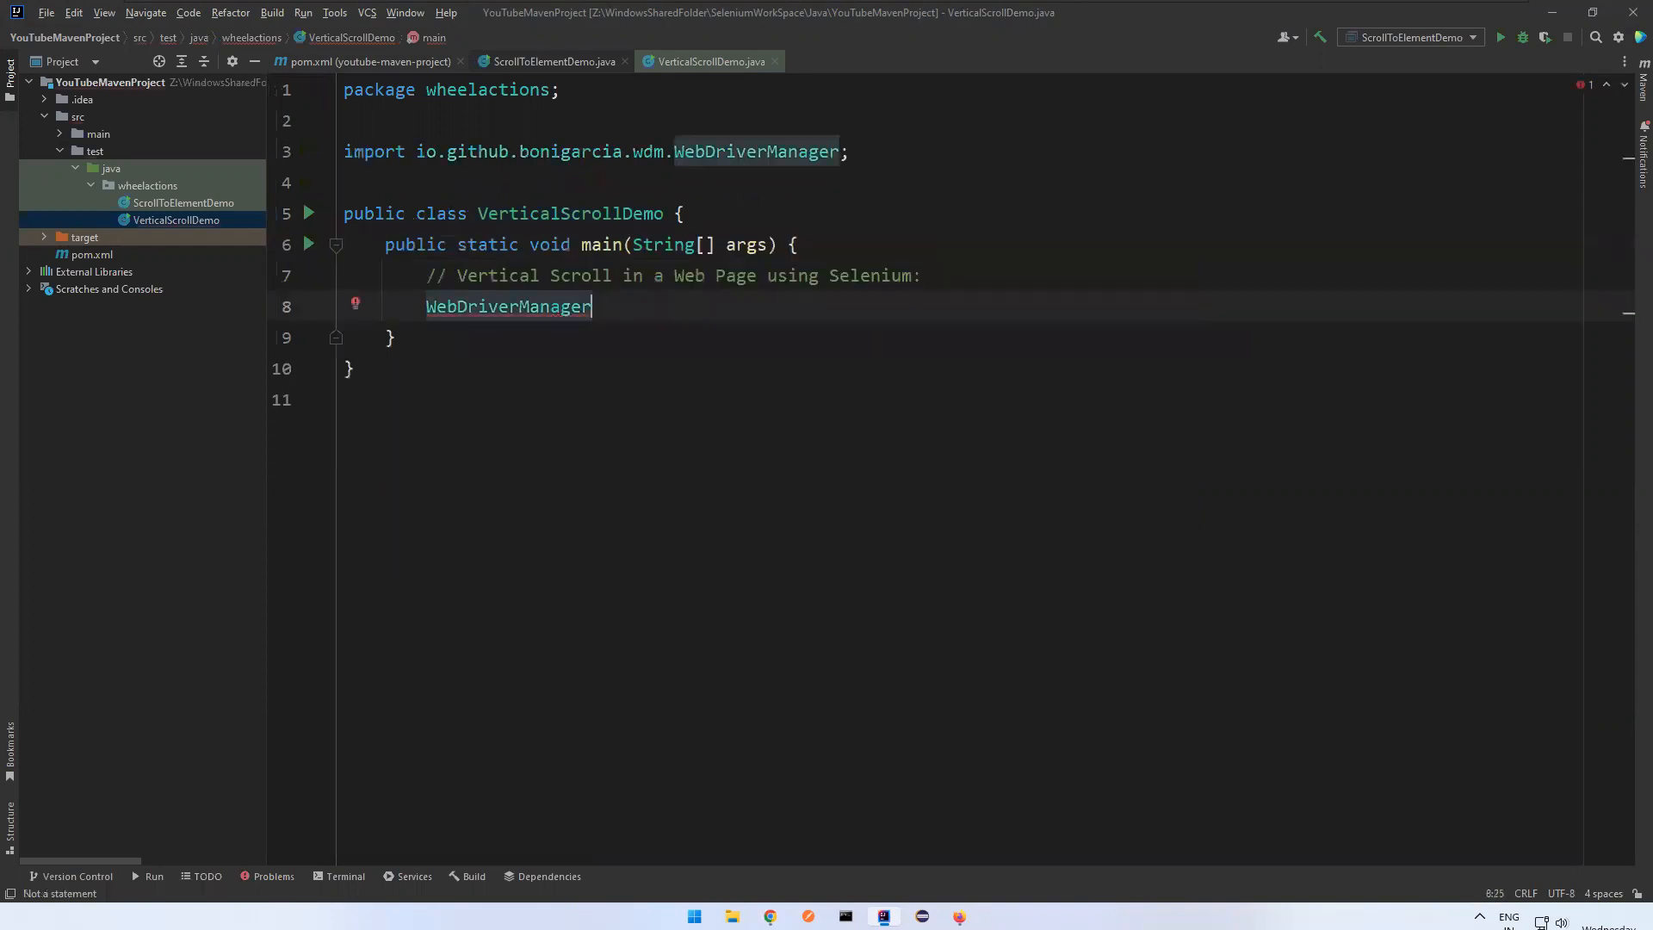
{"action": "type", "text": ".chromedriver()"}
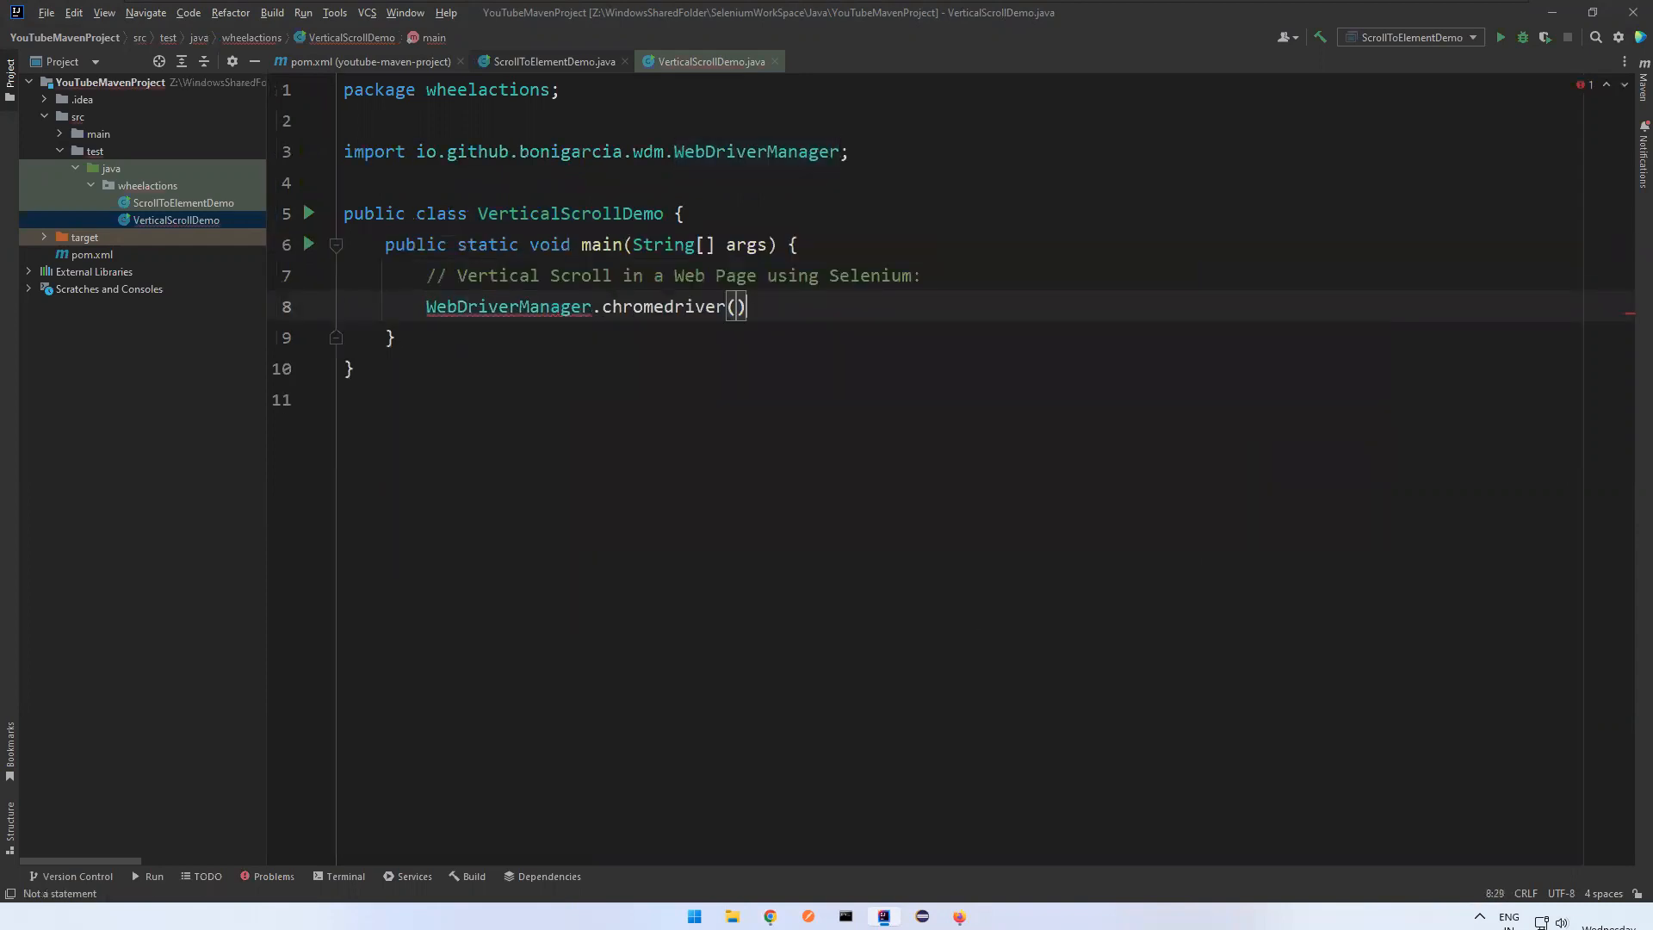
{"action": "type", "text": ".setup();"}
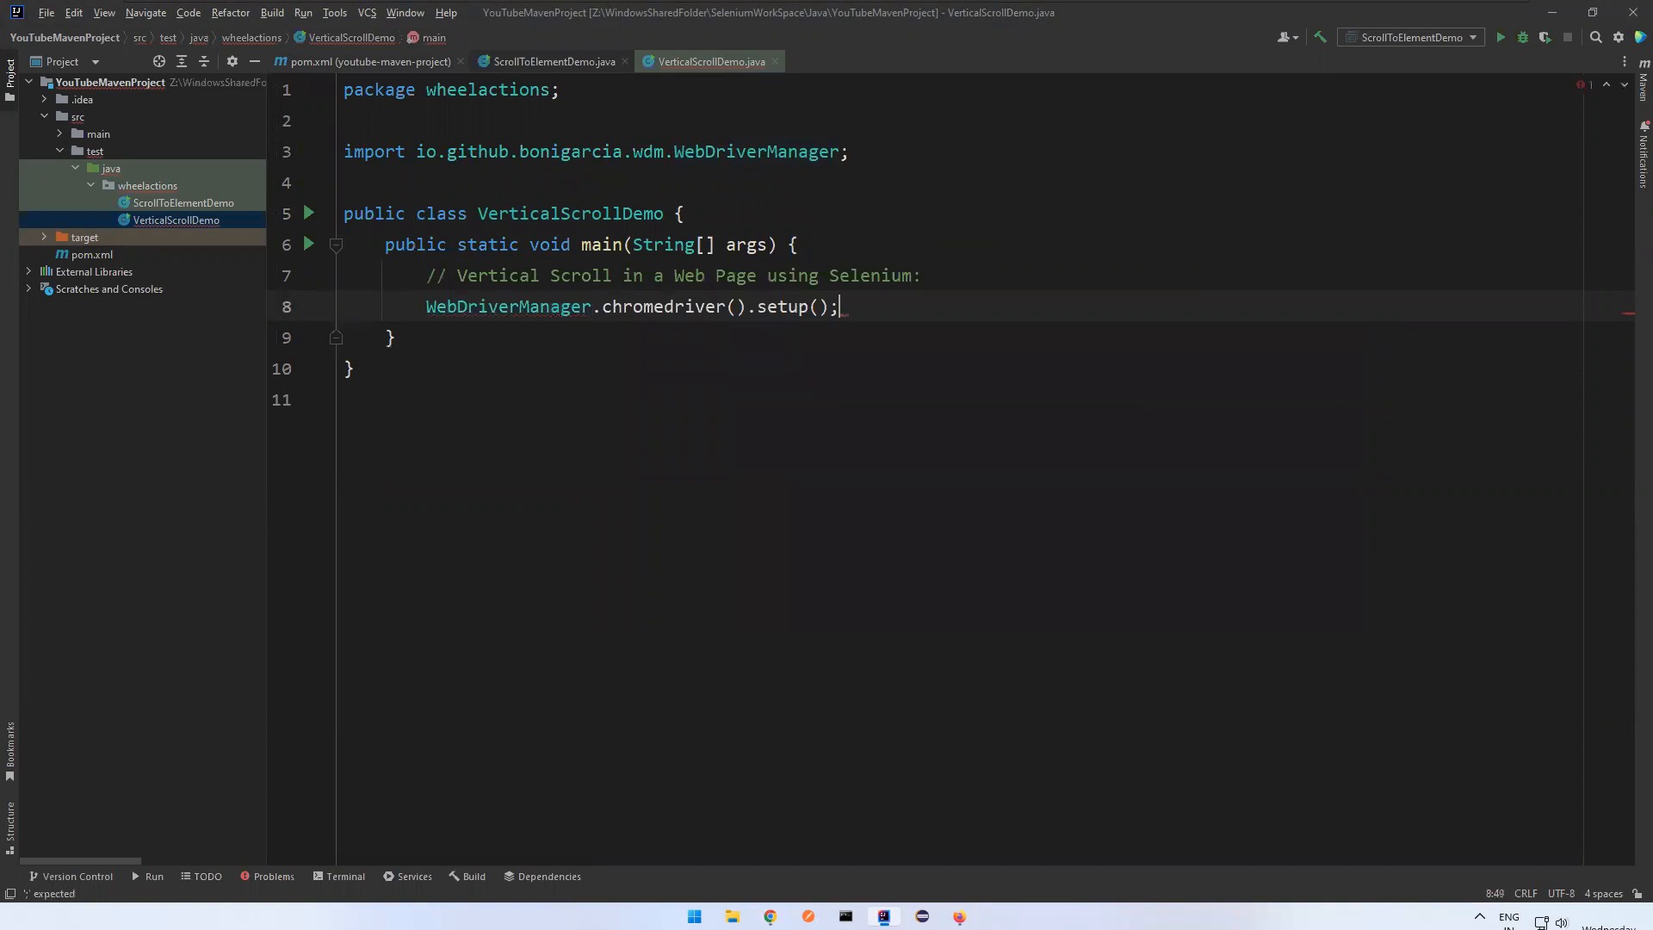
{"action": "type", "text": "WEbD"}
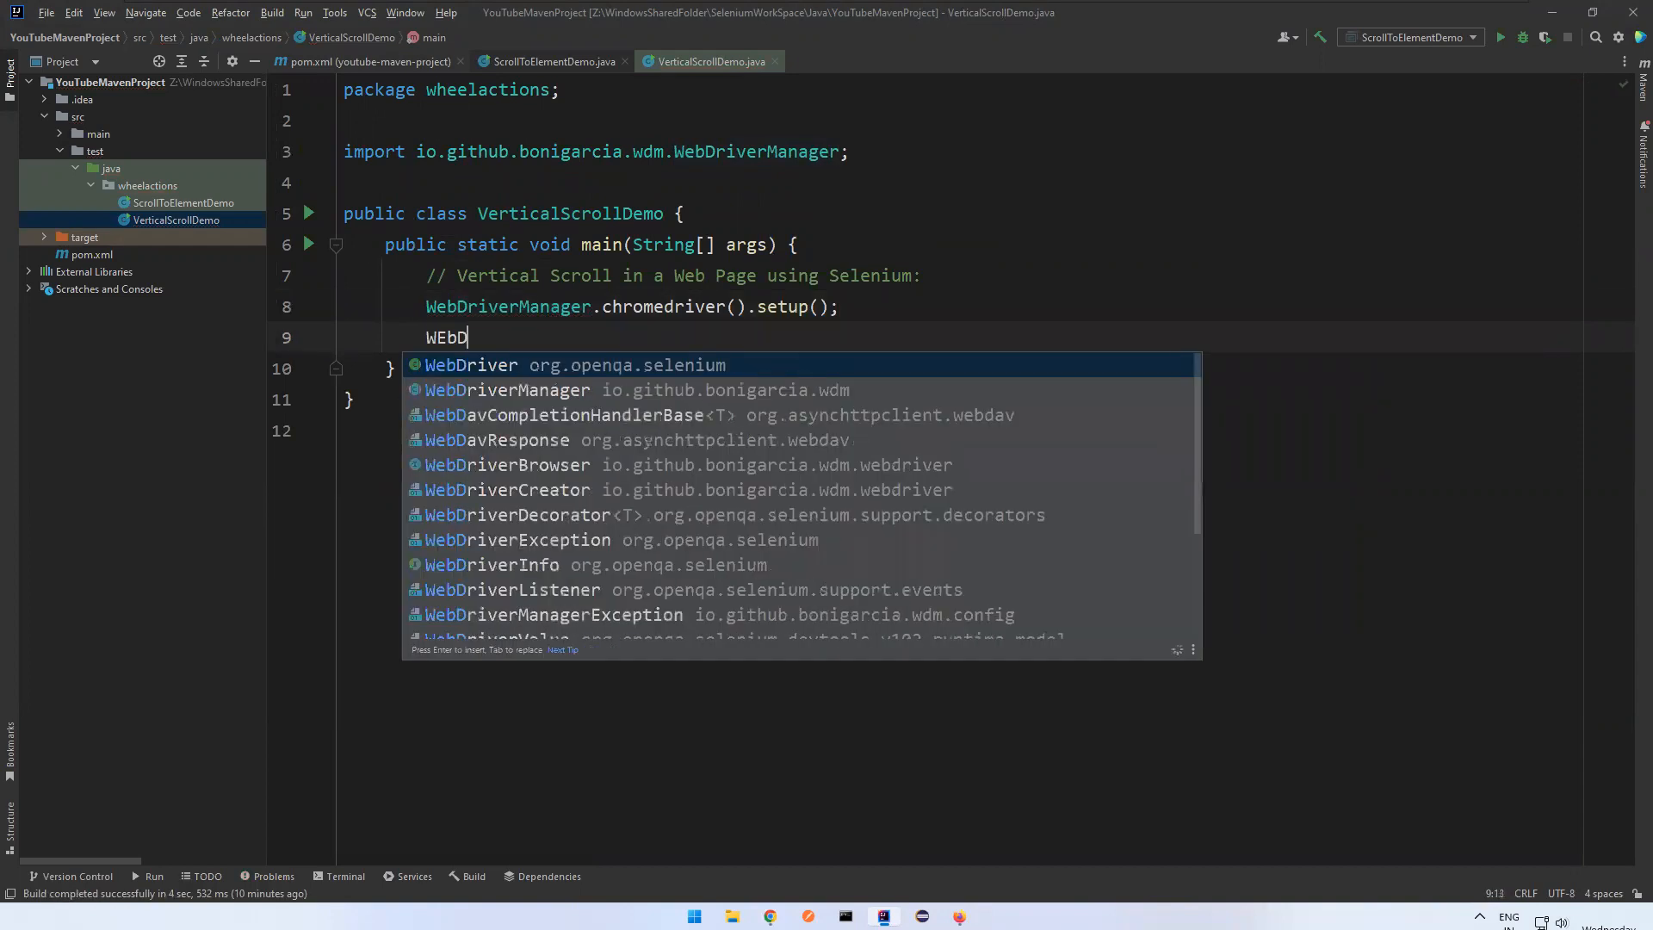
{"action": "type", "text": "WebDriver driver = new ChromeDriver("}
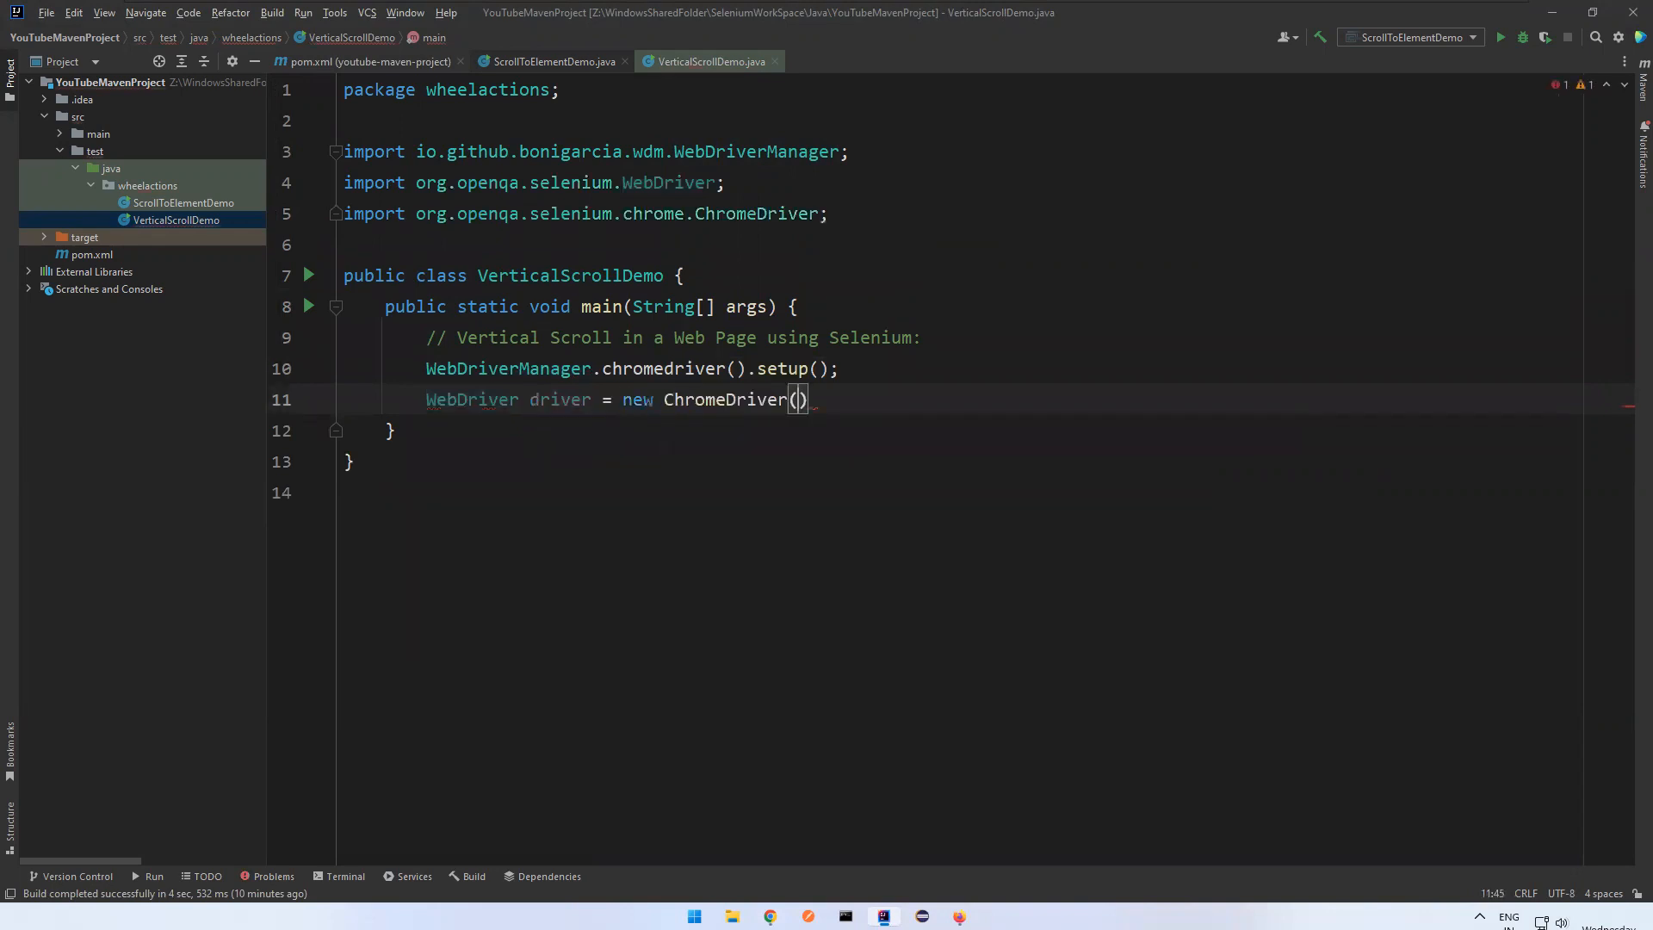
{"action": "type", "text": ";"}
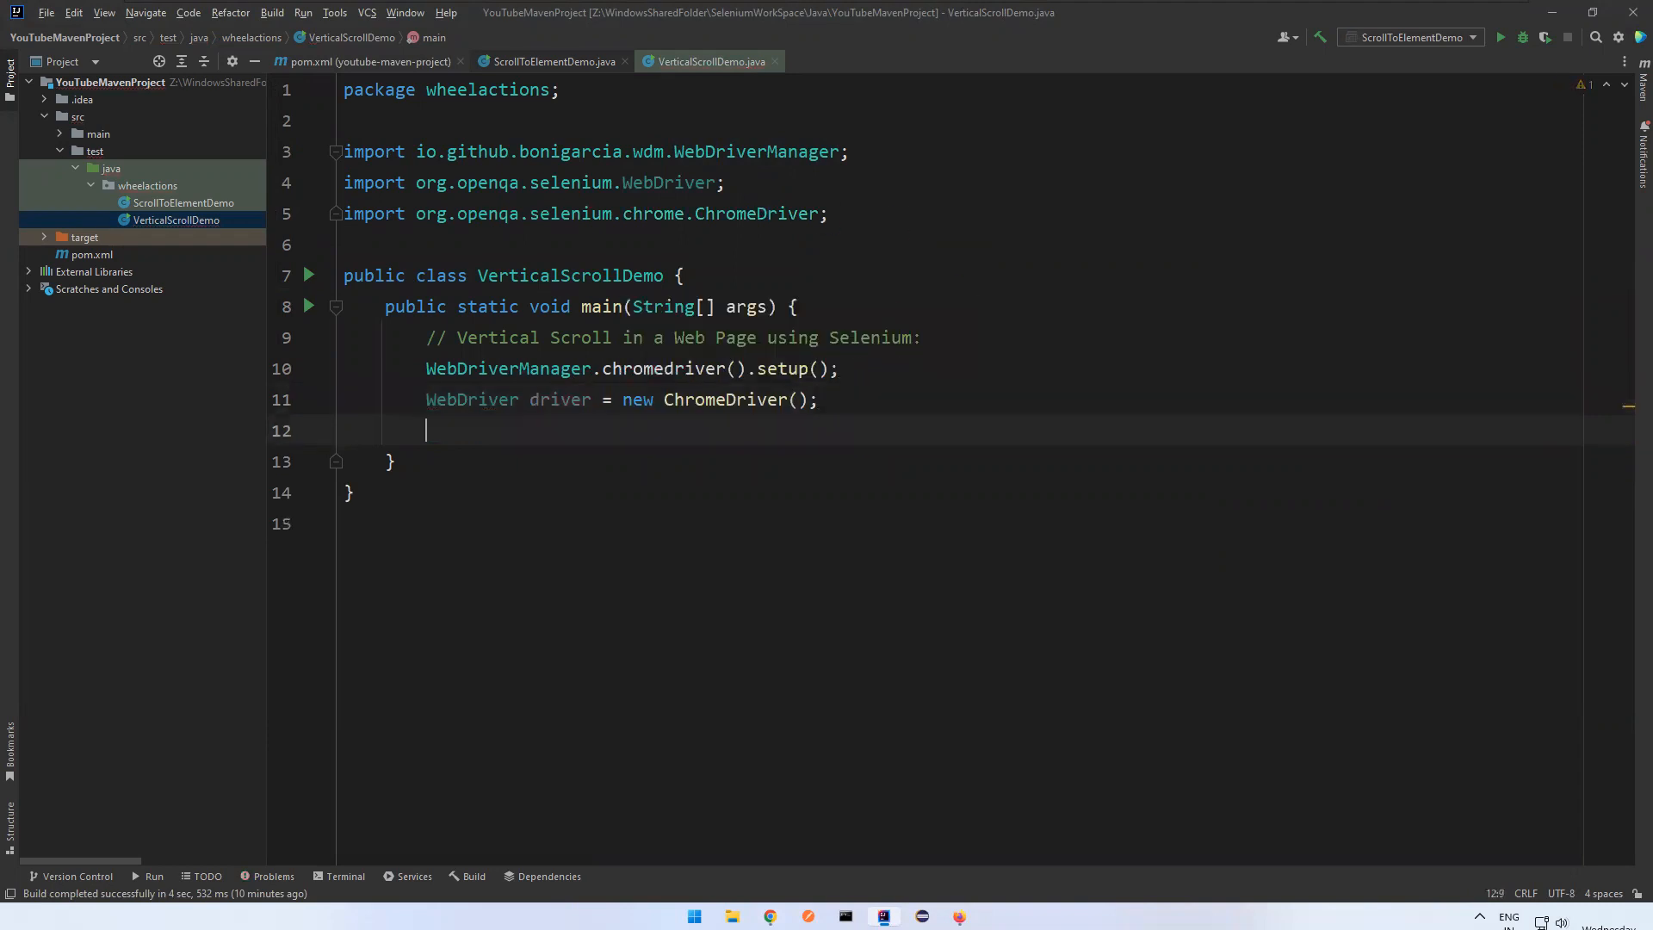
- Maximize the window with driver.manage().window().maximize() and start a driver.get() call
{"action": "type", "text": "driver"}
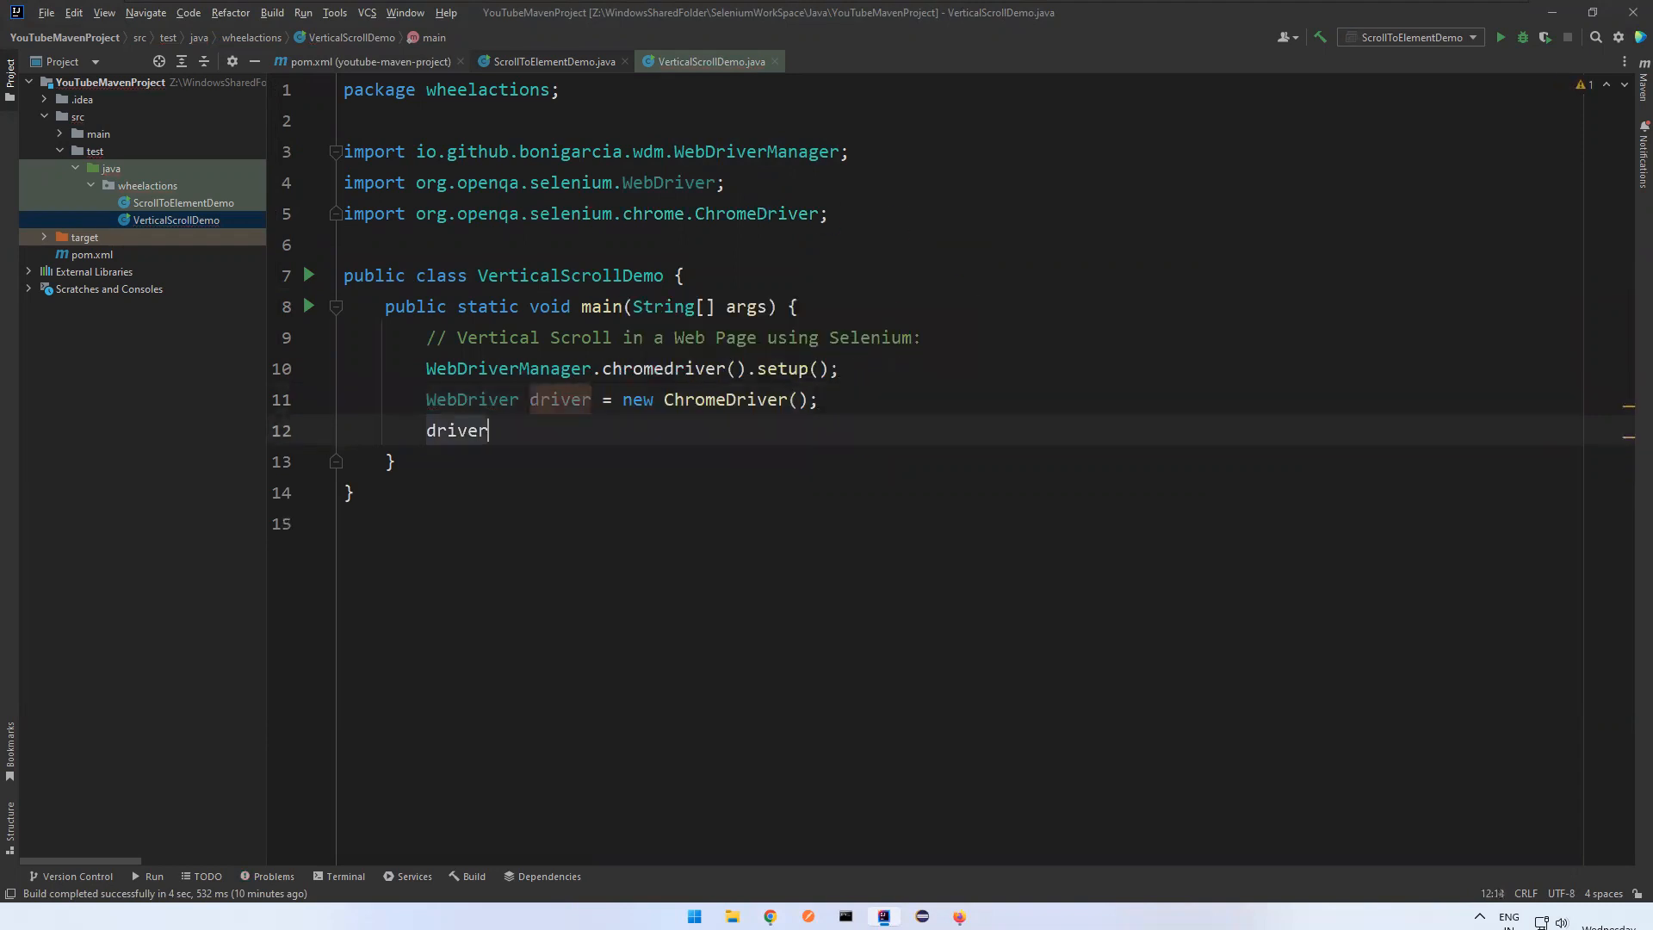
{"action": "type", "text": ".manage()"}
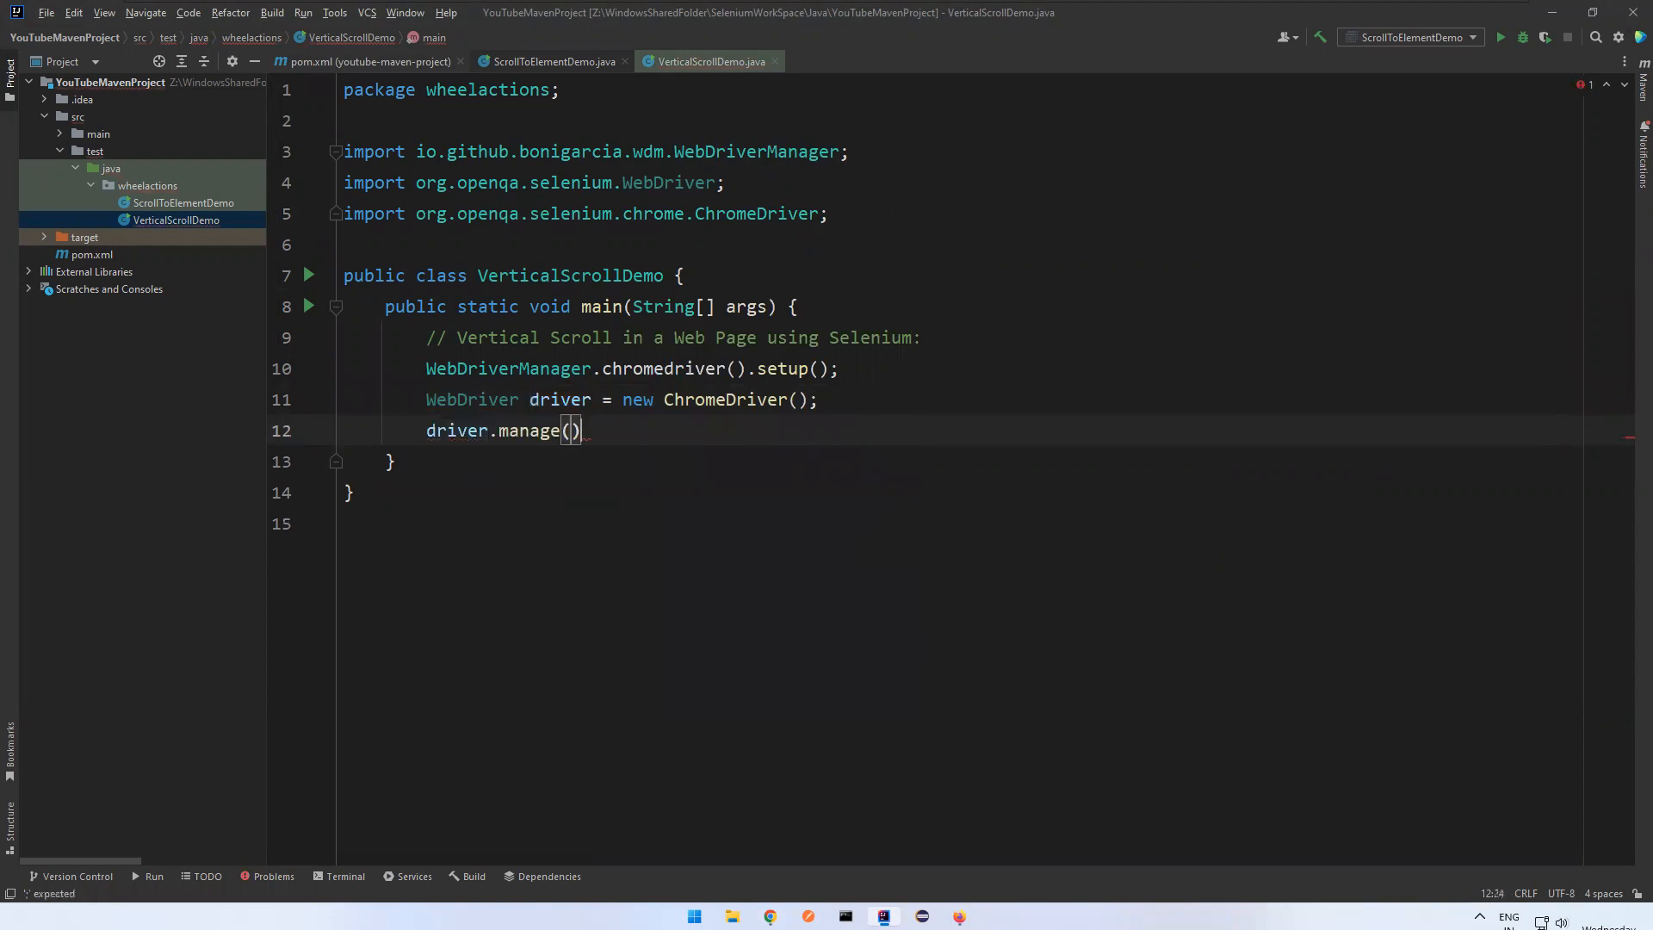
{"action": "type", "text": ".window().max"}
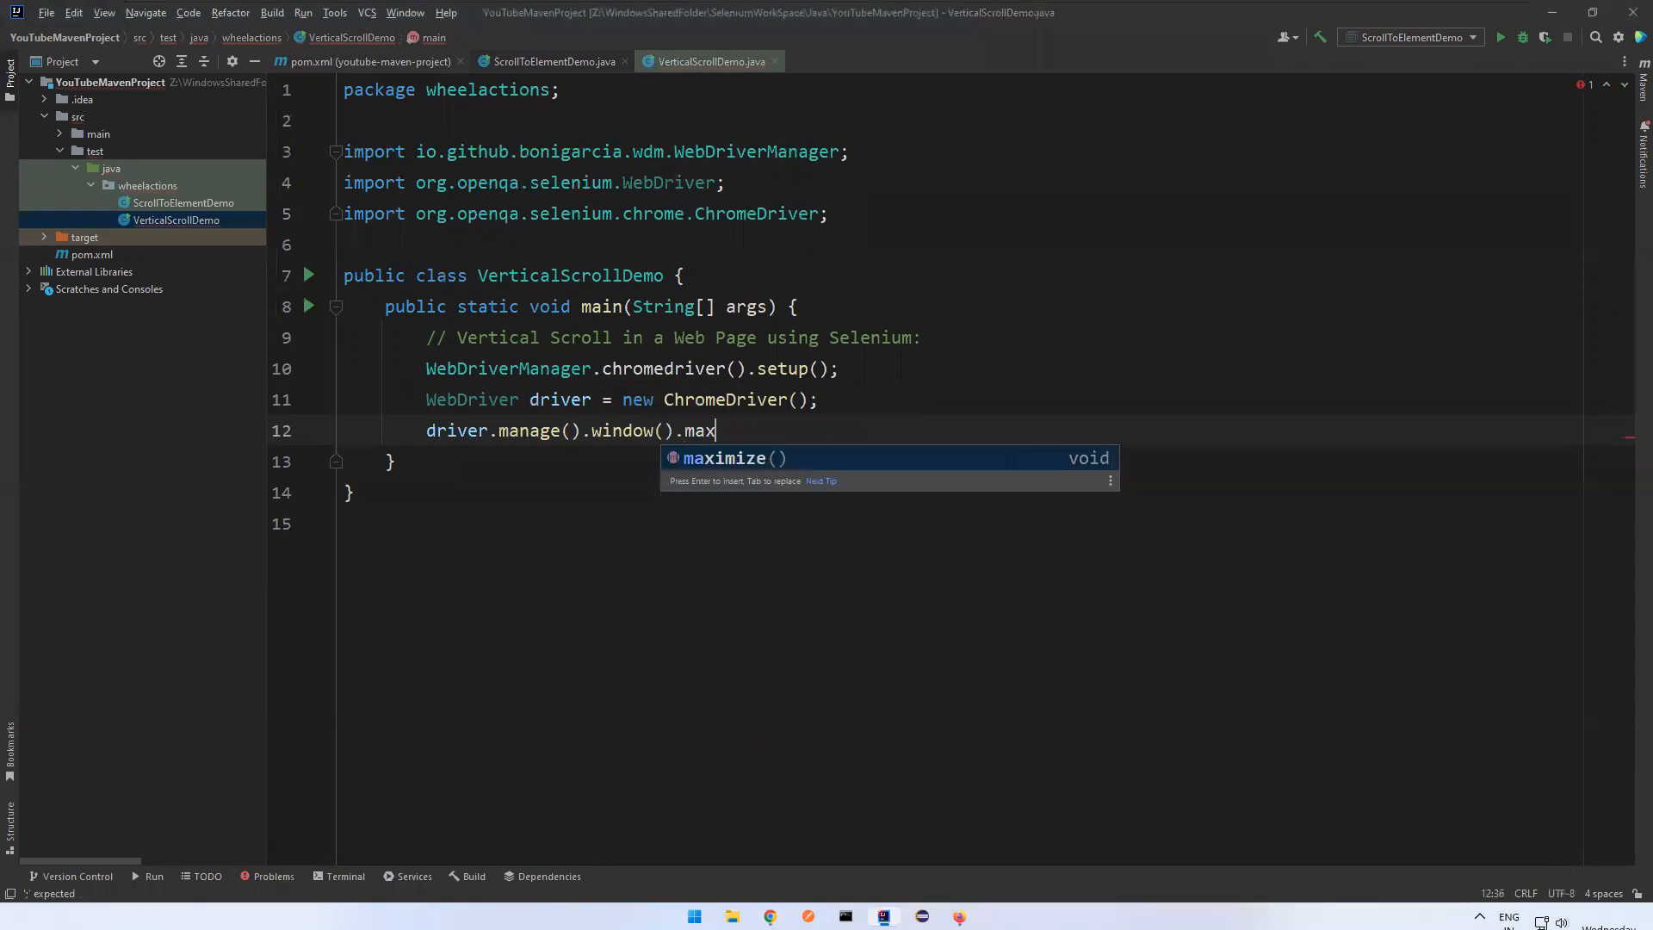
{"action": "key", "text": "Enter"}
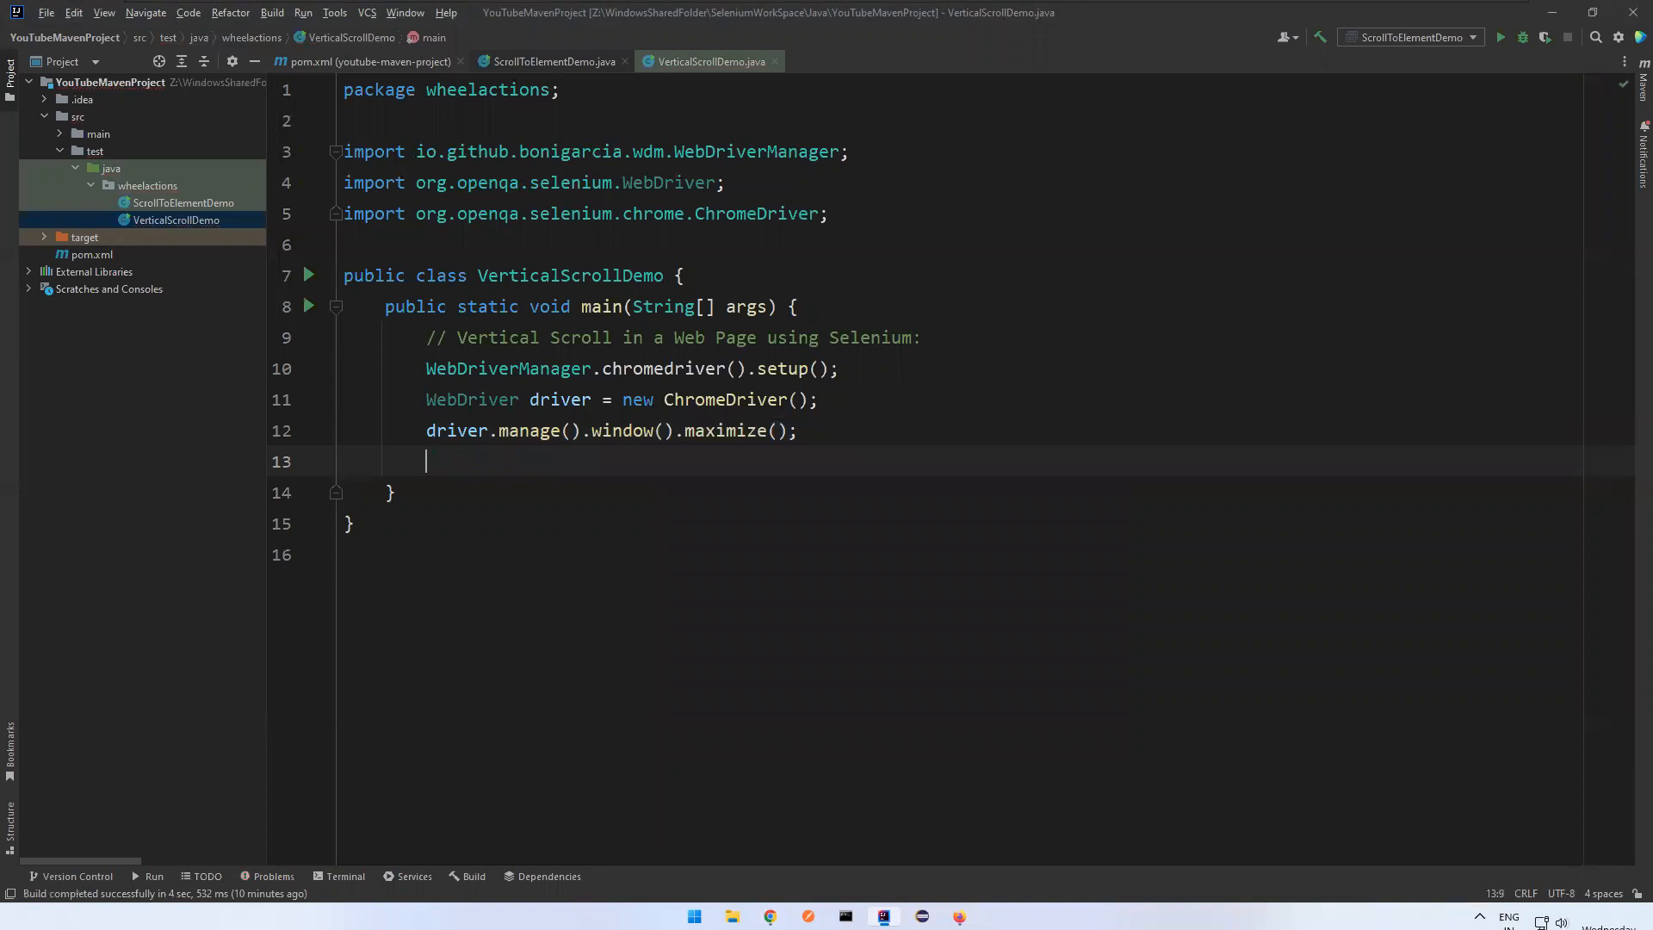
{"action": "type", "text": "driver."}
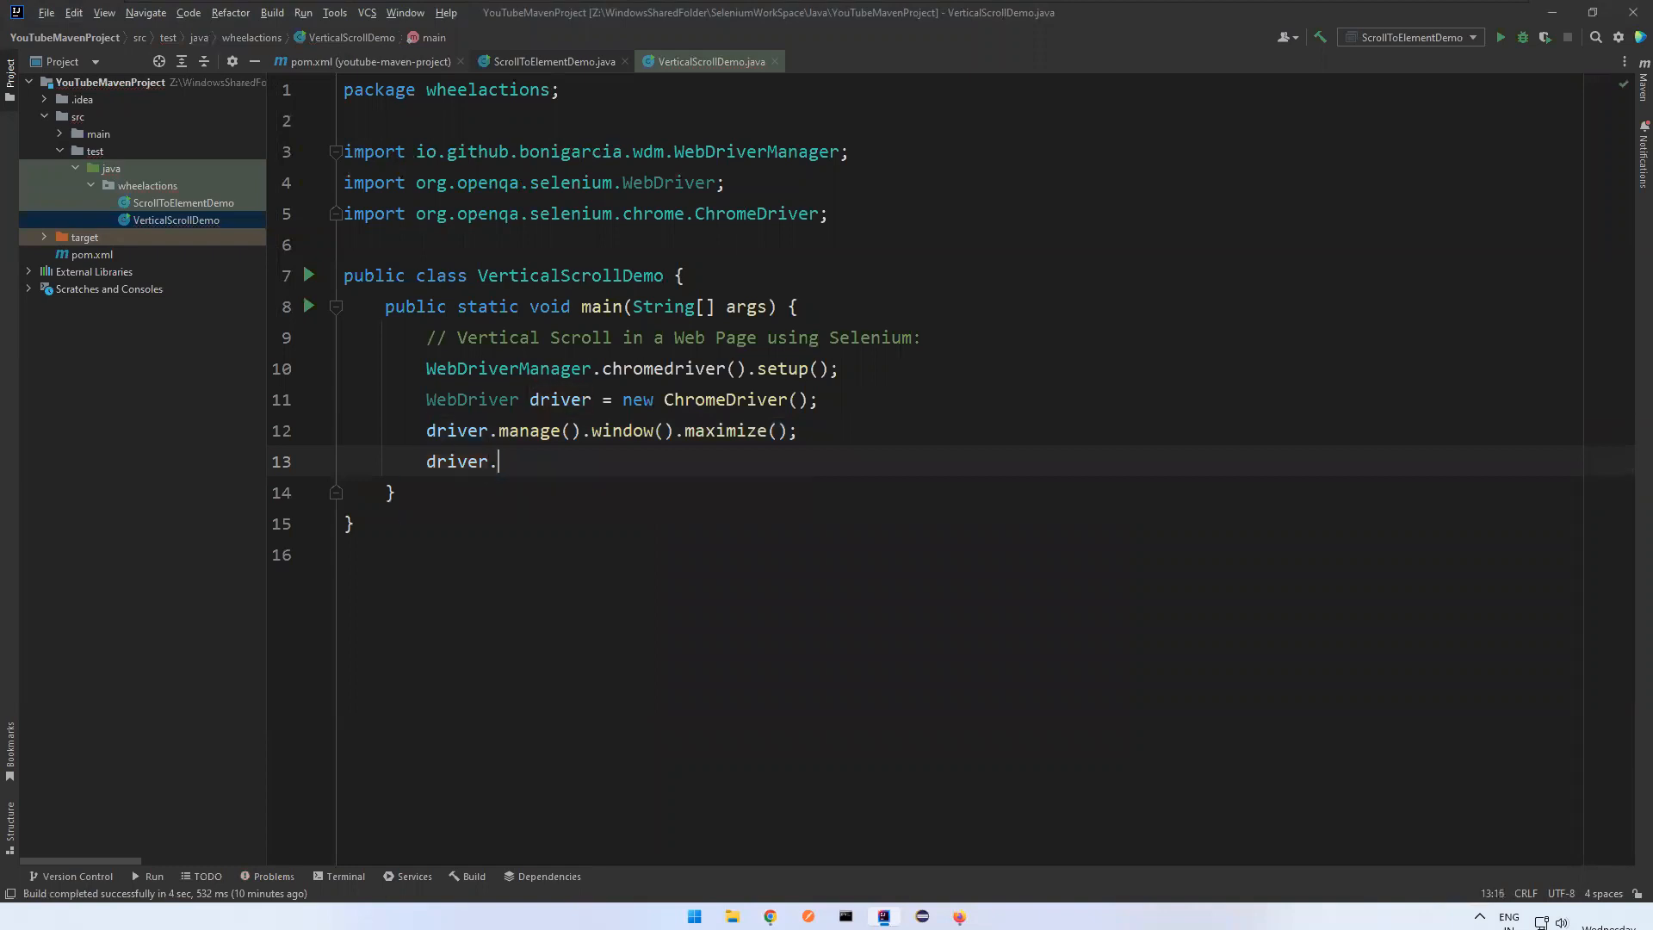
{"action": "type", "text": "get();"}
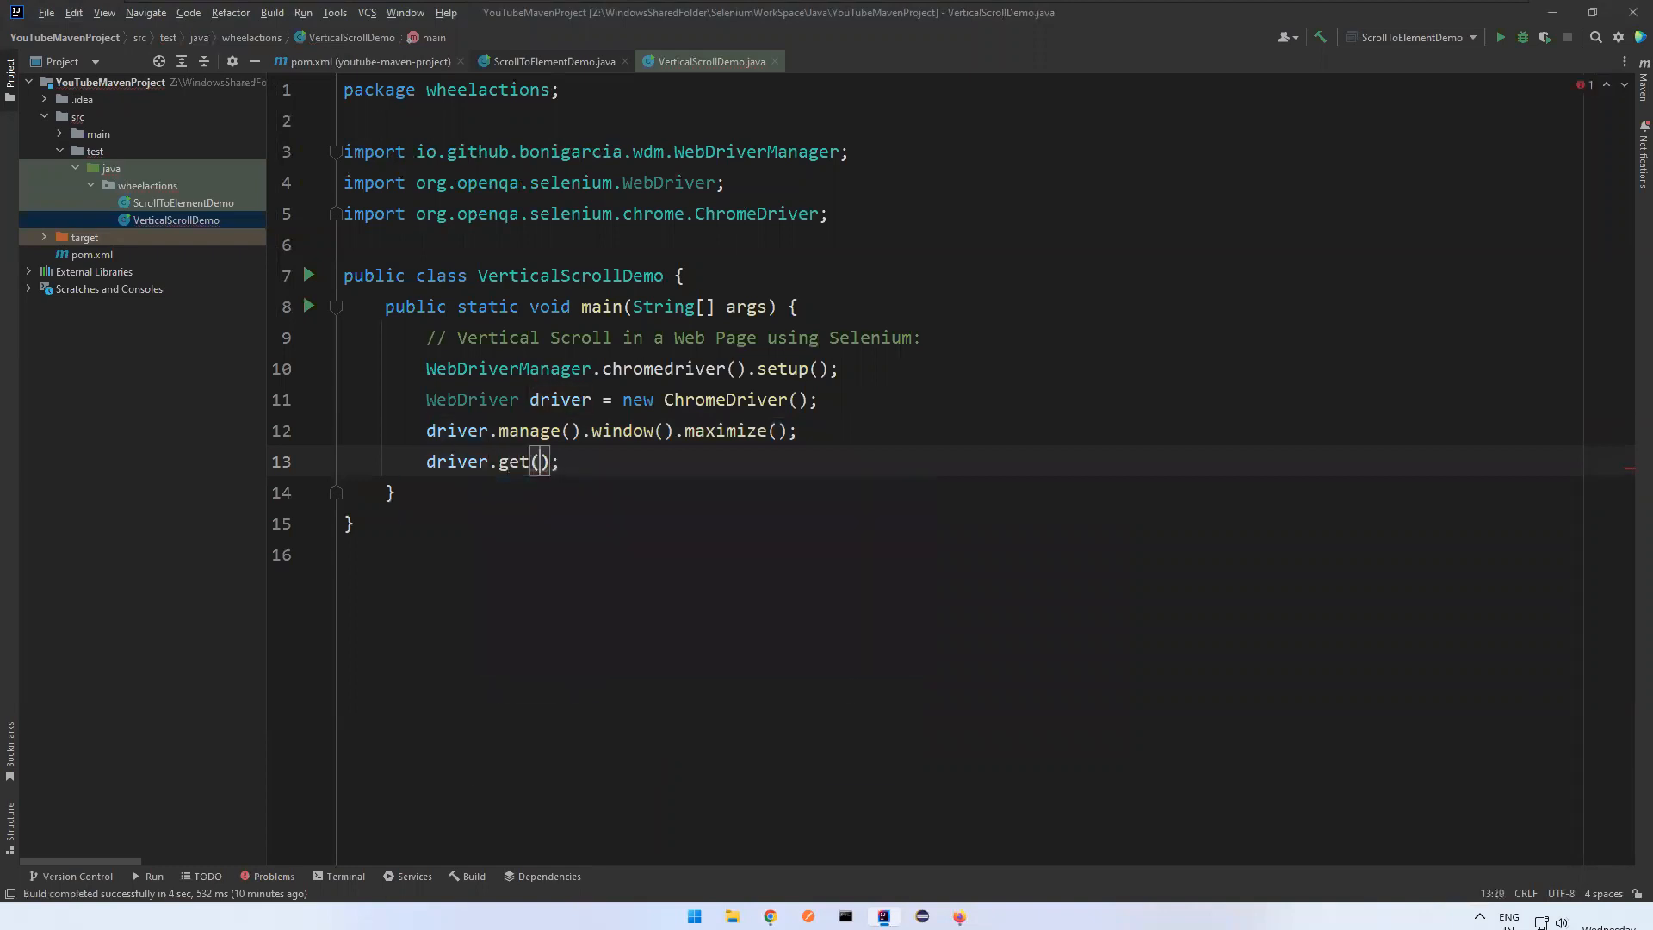
- Select the Apple India page address in Chrome to copy its URL
{"action": "left_click", "coordinate": [768, 915]}
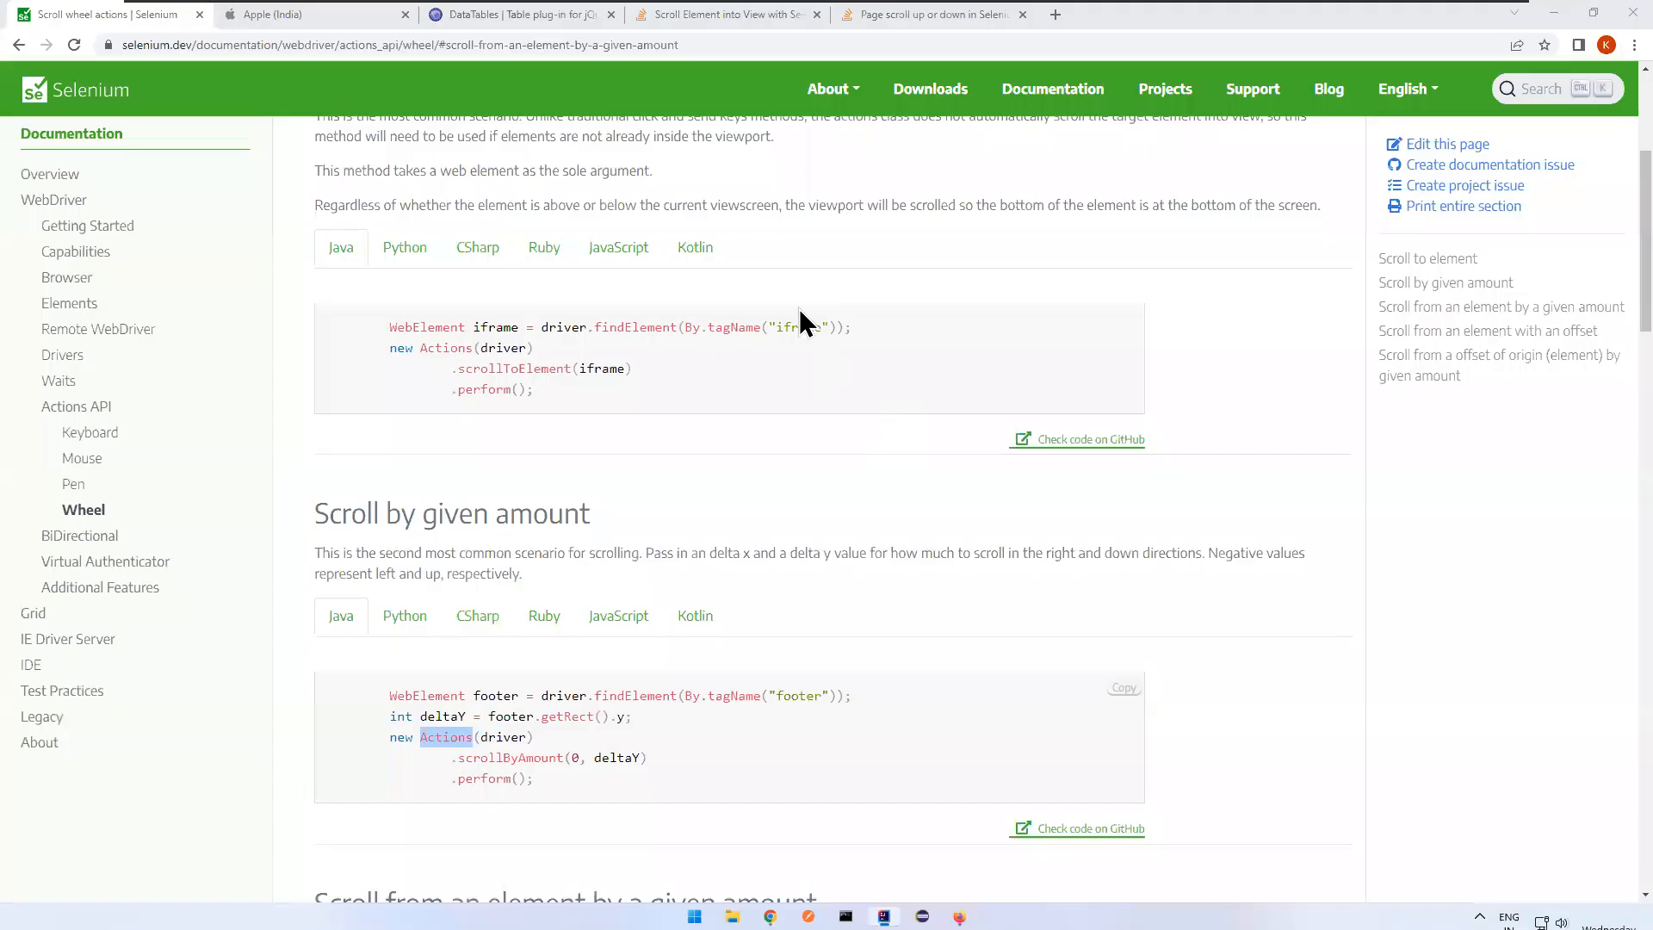
{"action": "mouse_move", "coordinate": [52, 238]}
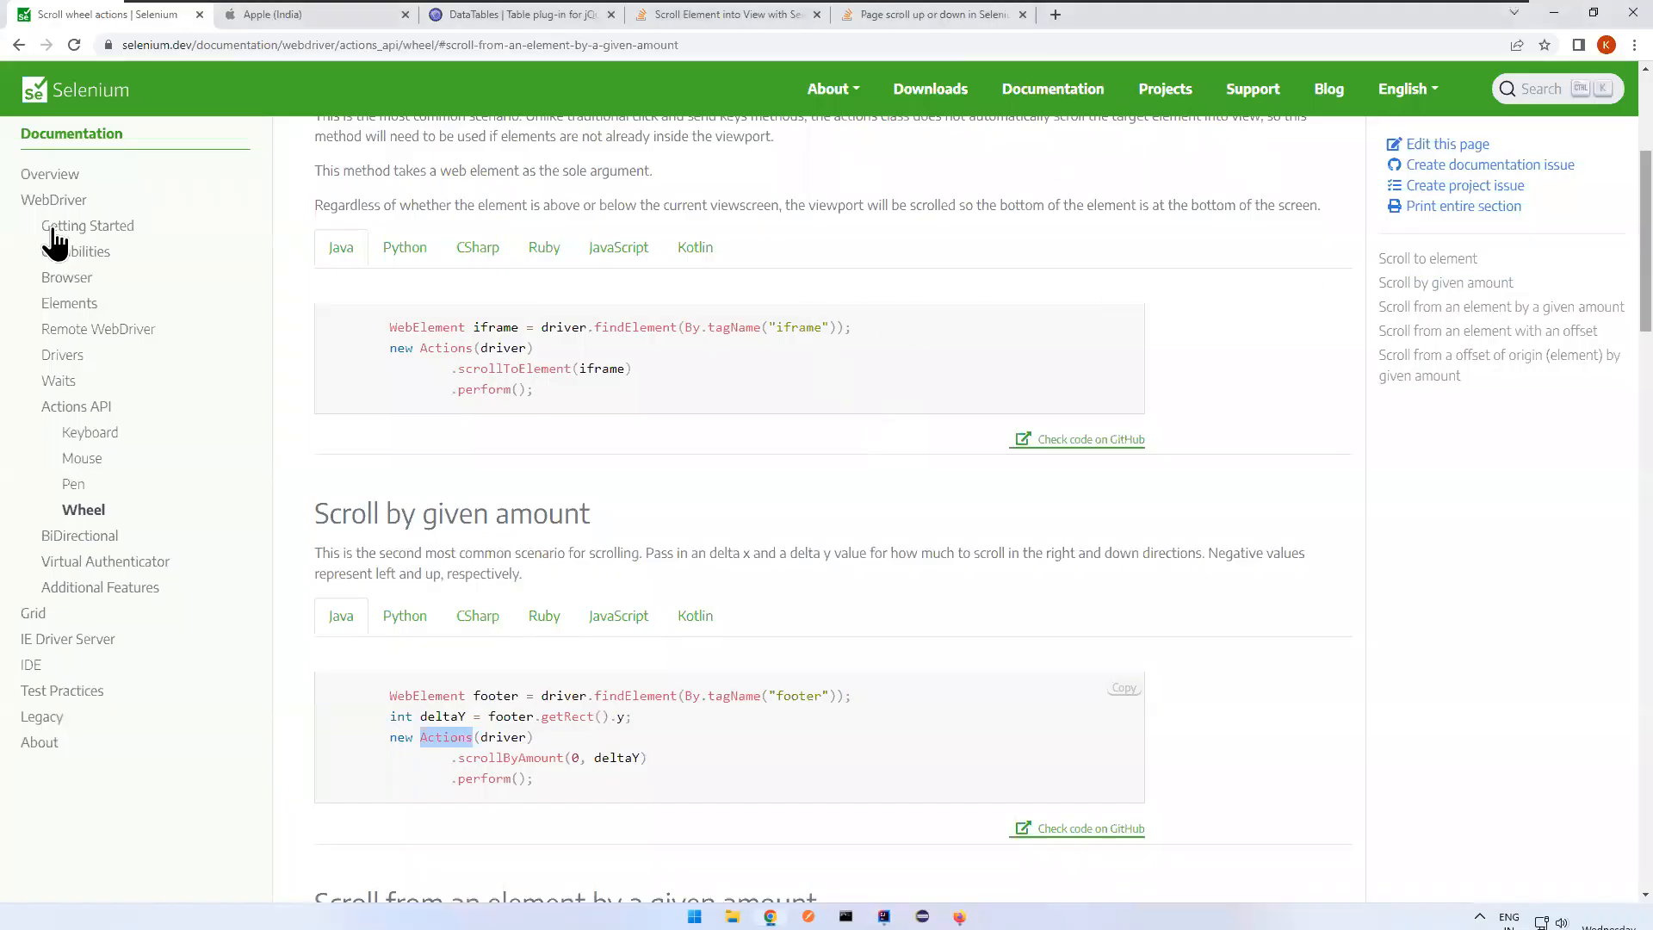
{"action": "left_click", "coordinate": [305, 14]}
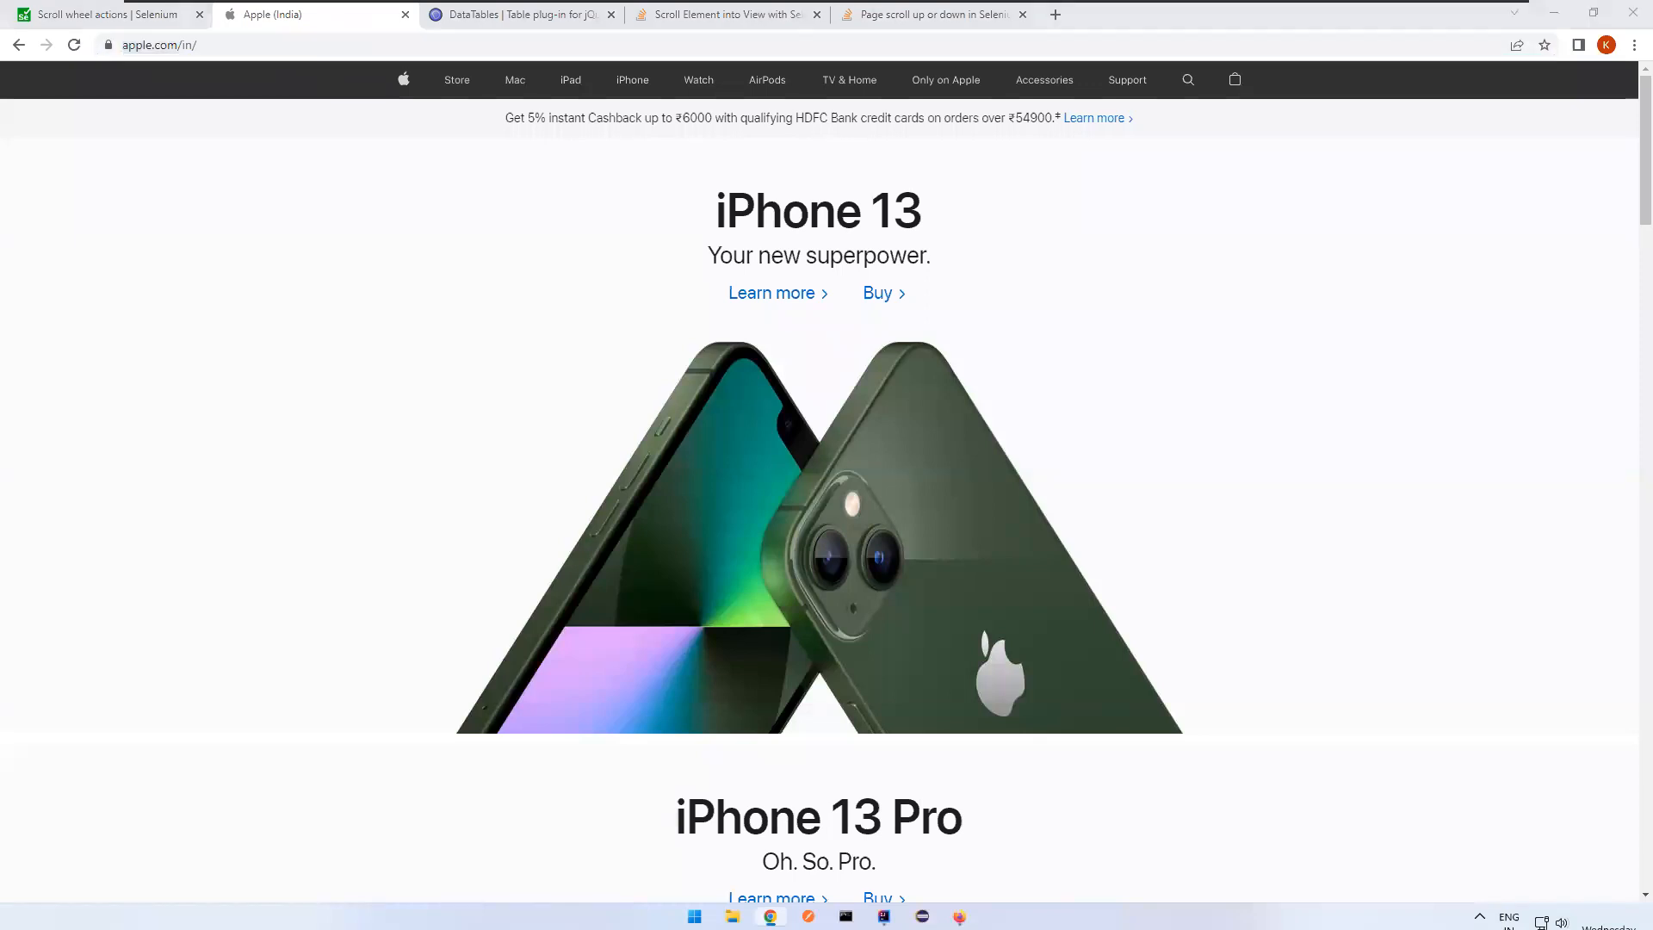
{"action": "left_click", "coordinate": [844, 922]}
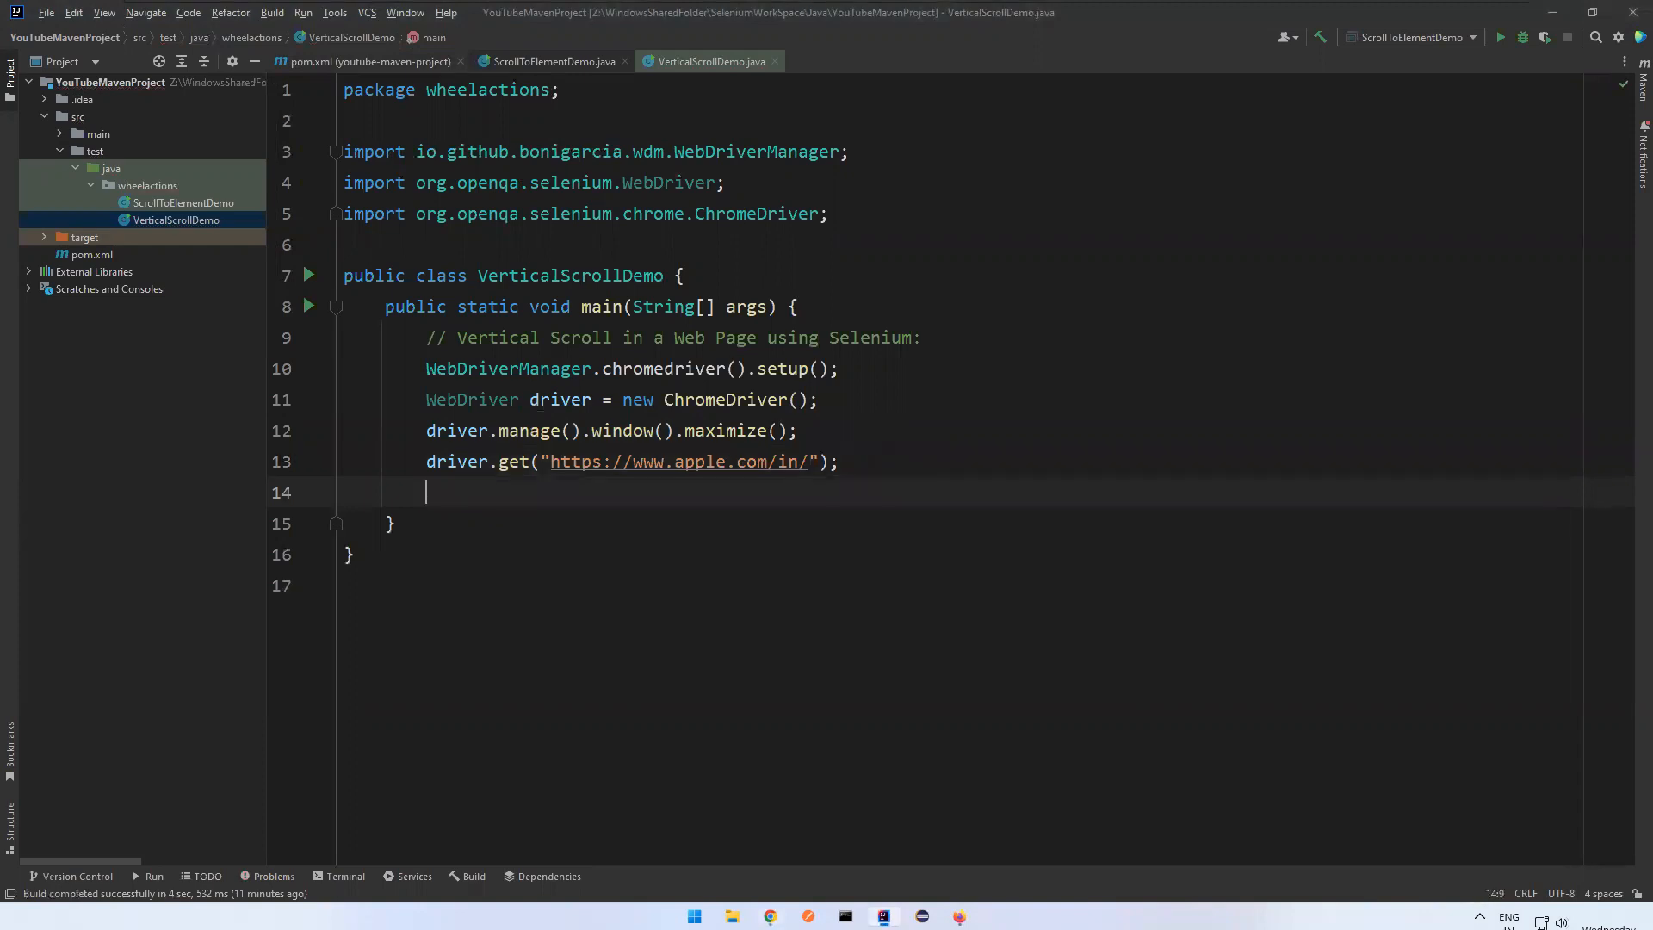
- Add a Thread.sleep(3000) wait after loading the page
{"action": "type", "text": "Thread.sleep();"}
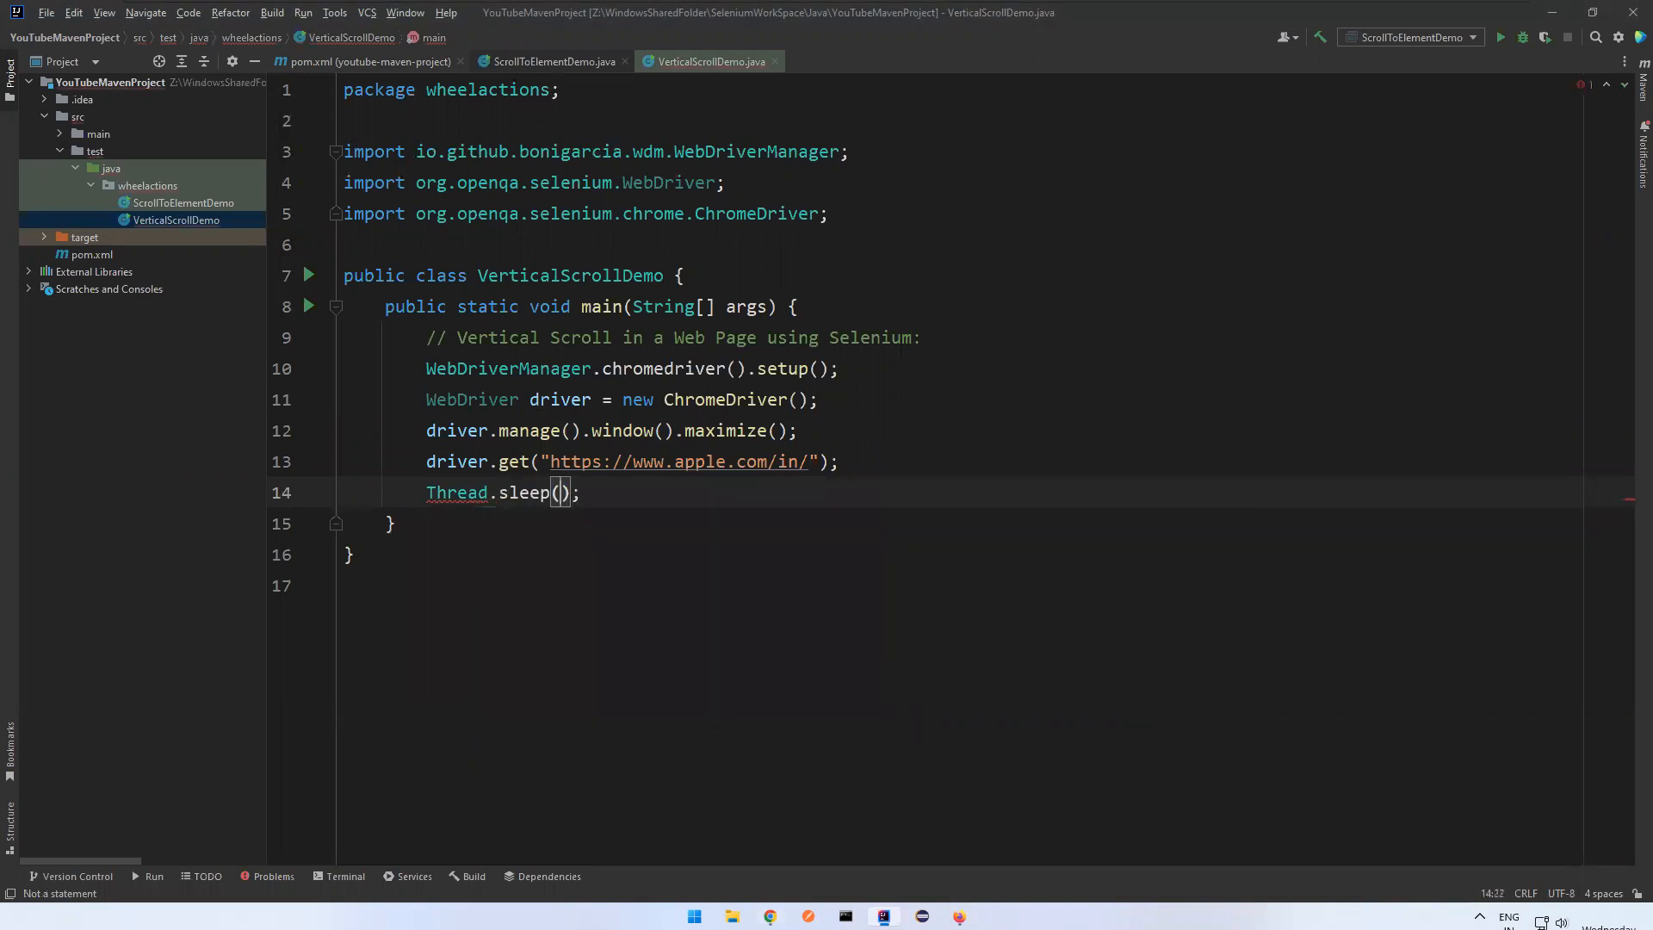
{"action": "type", "text": "3000"}
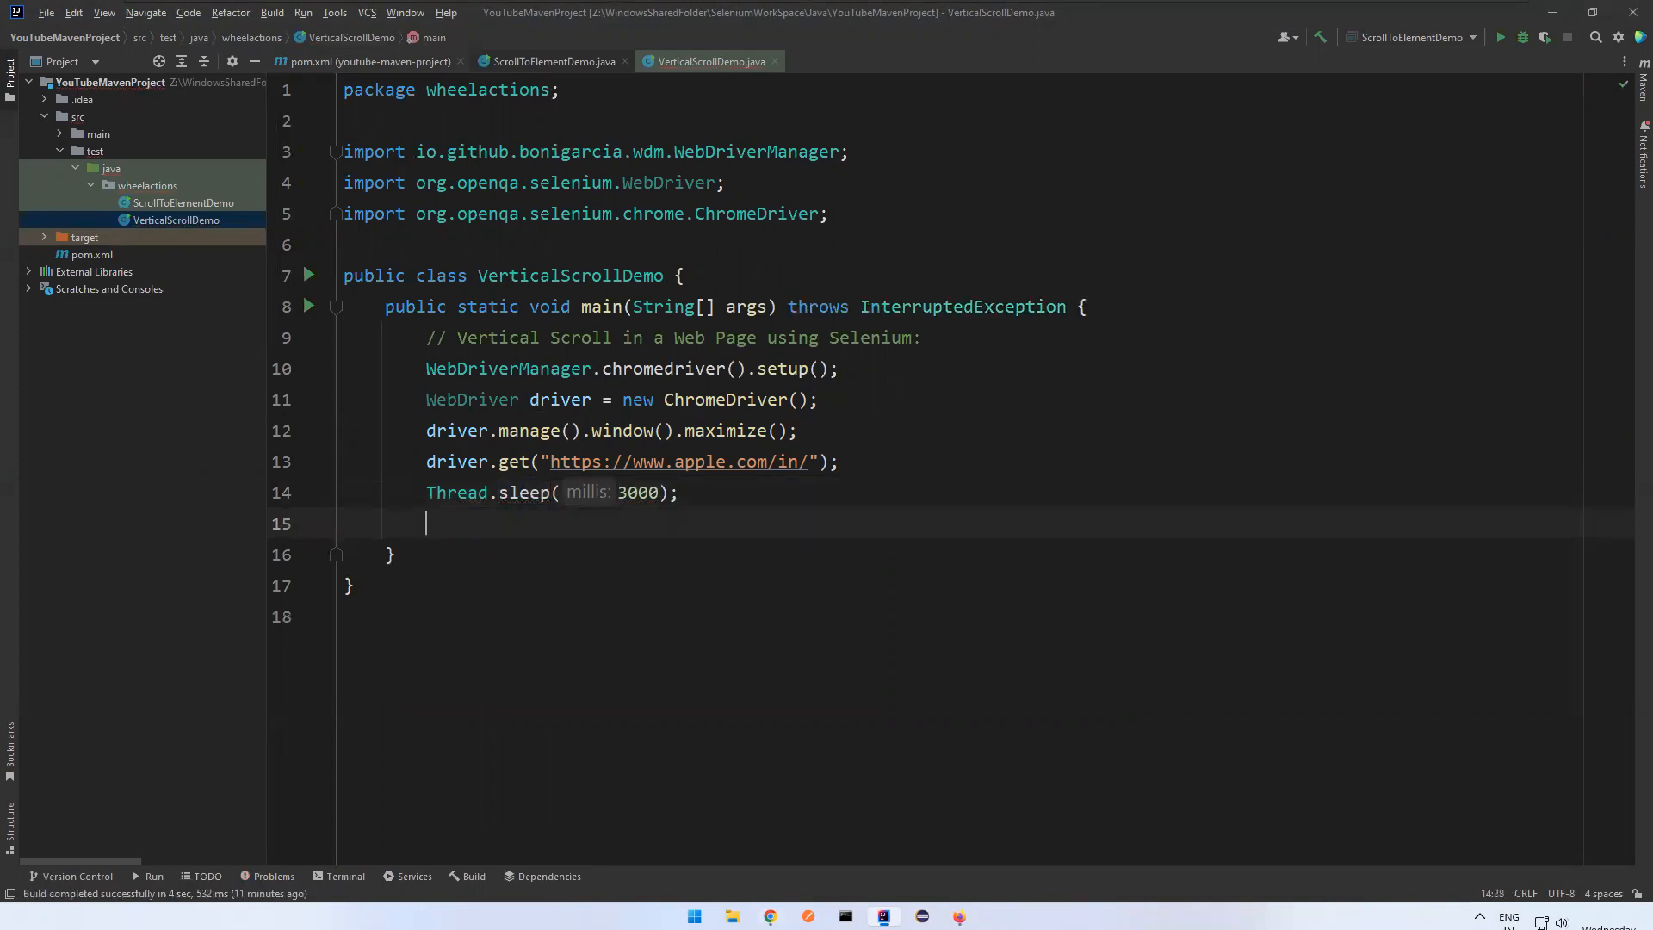
- Create 'Actions actions = new Actions(driver)' in main
{"action": "type", "text": "Ac"}
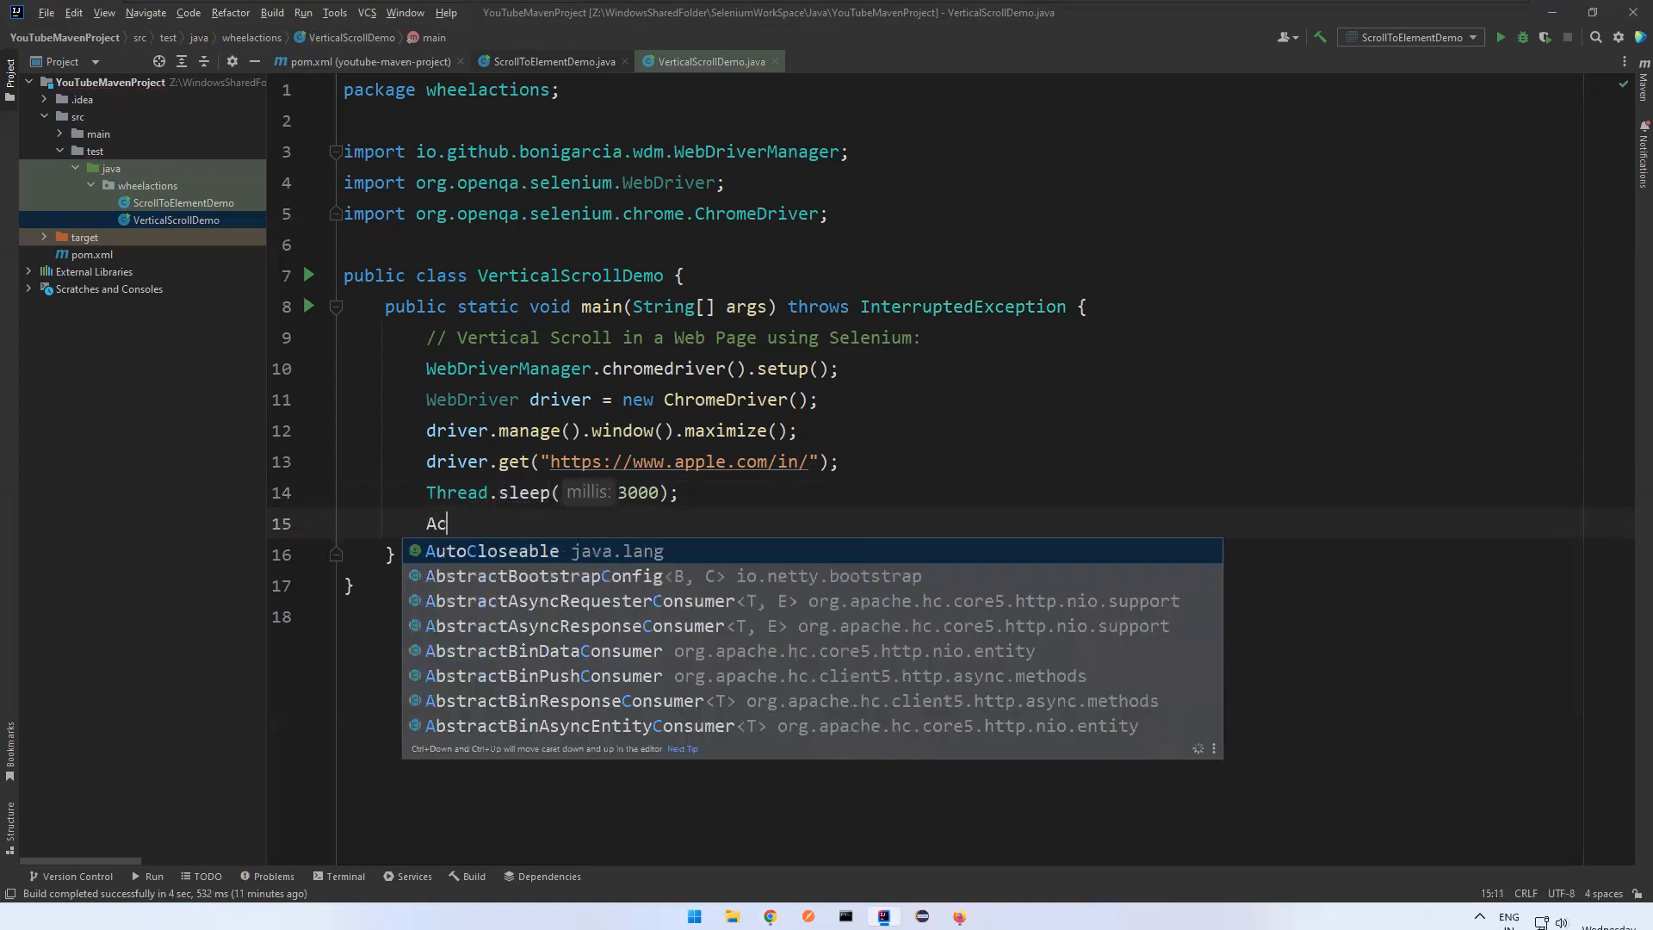
{"action": "type", "text": "tio"}
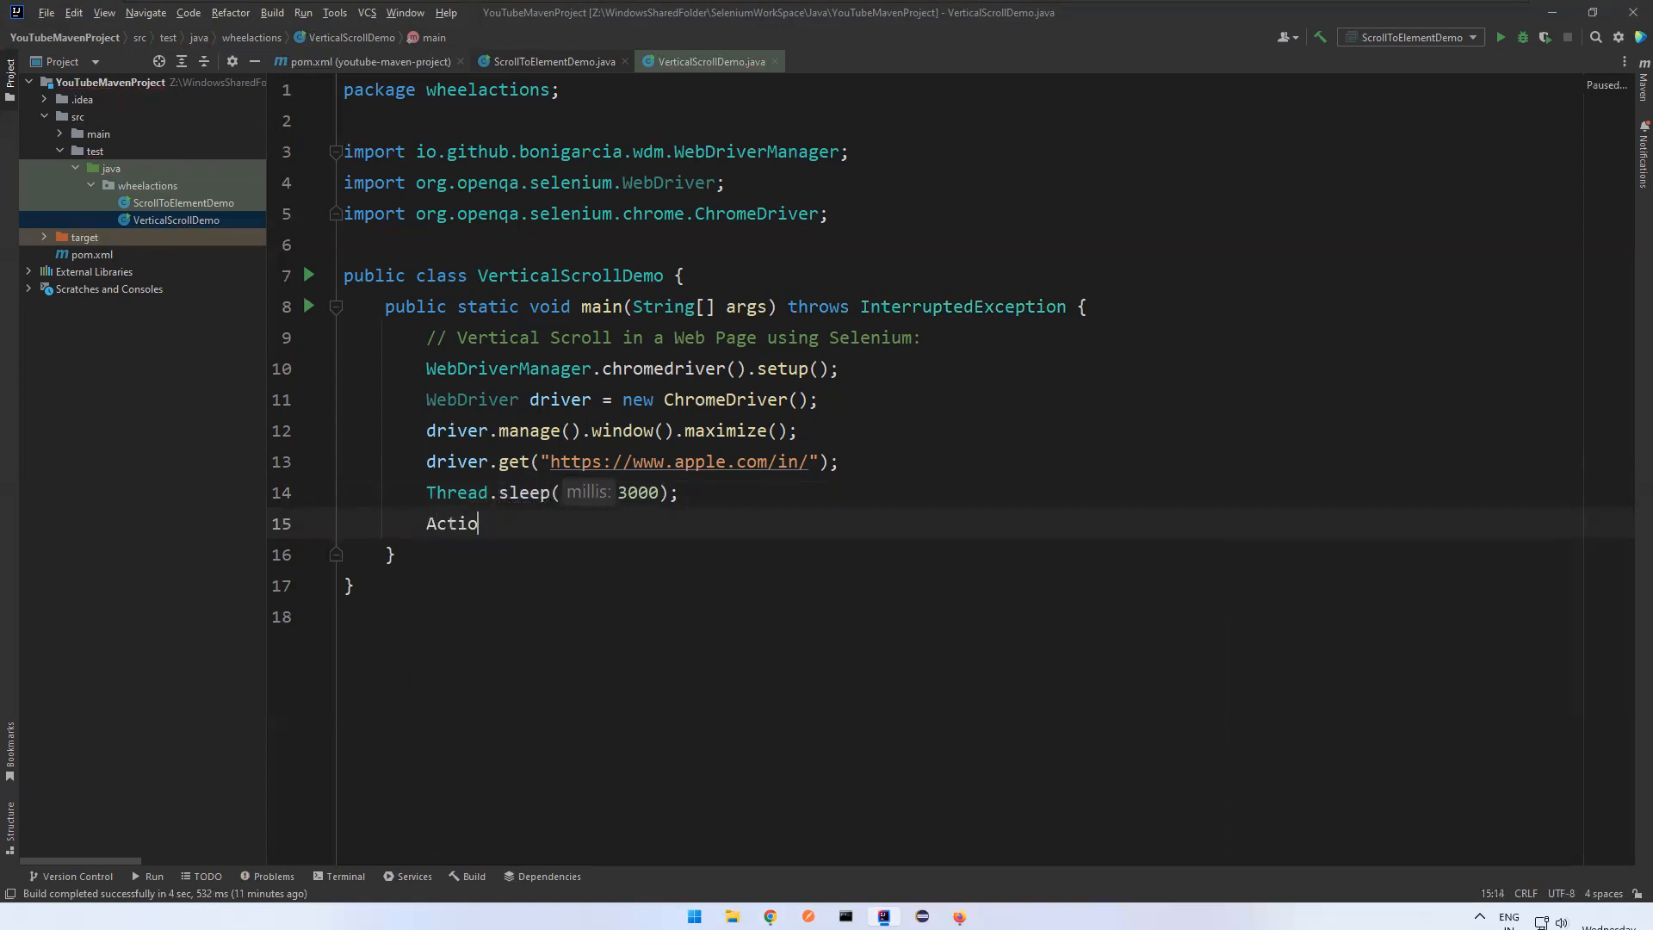
{"action": "type", "text": "ns actions"}
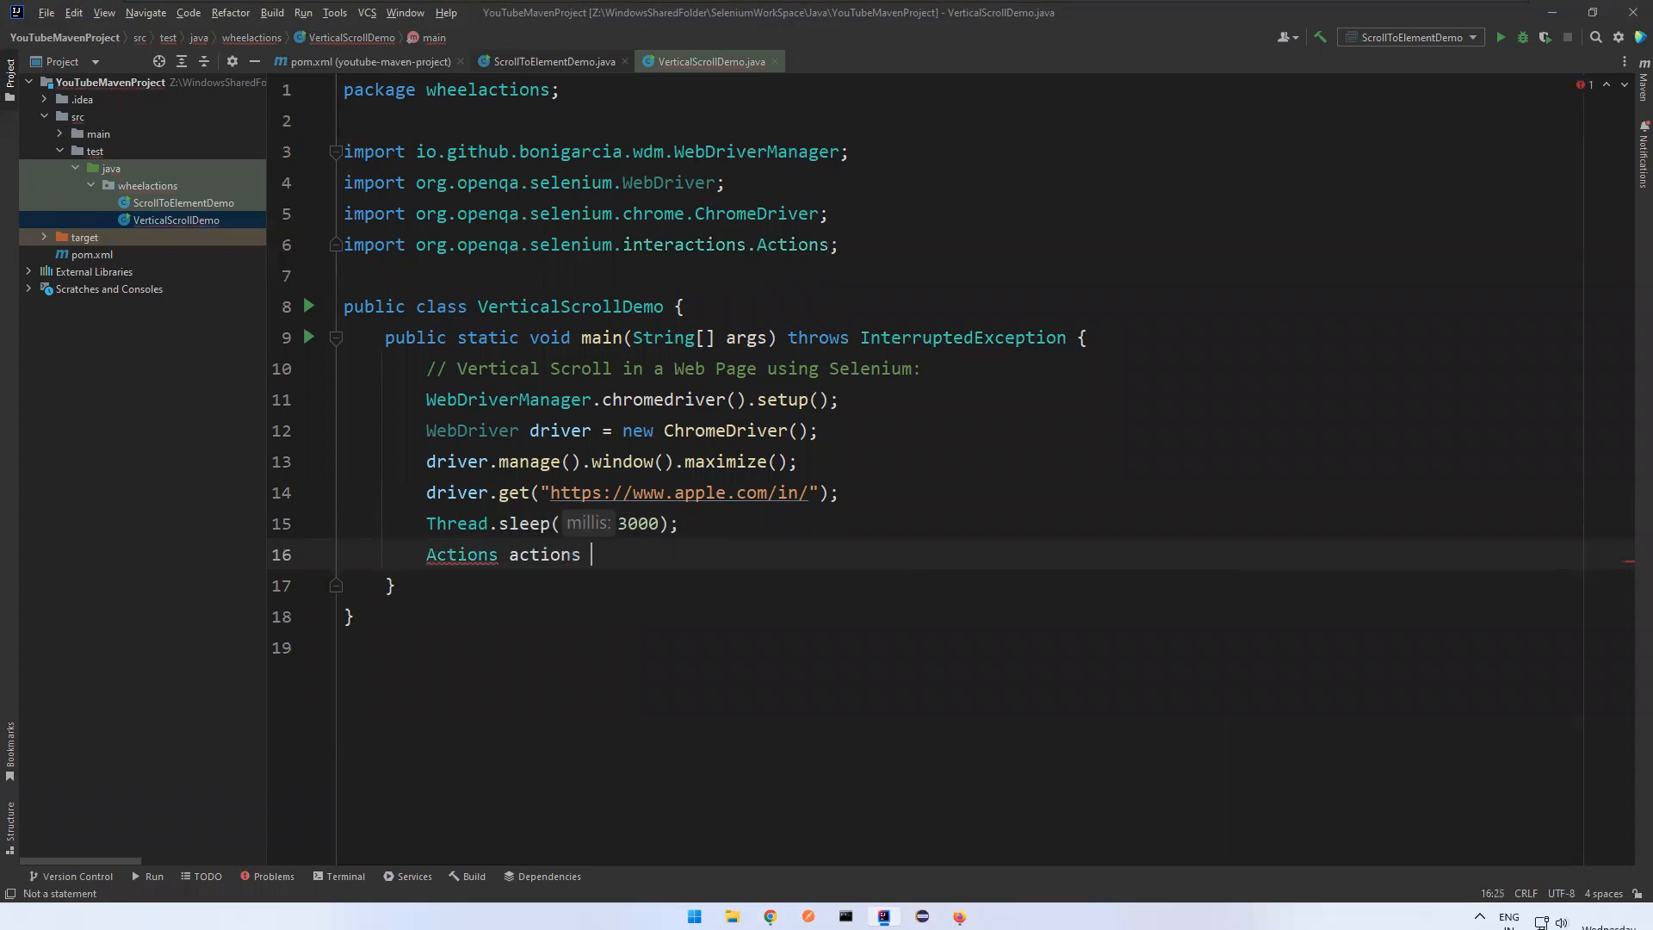
{"action": "type", "text": "= new Actions()"}
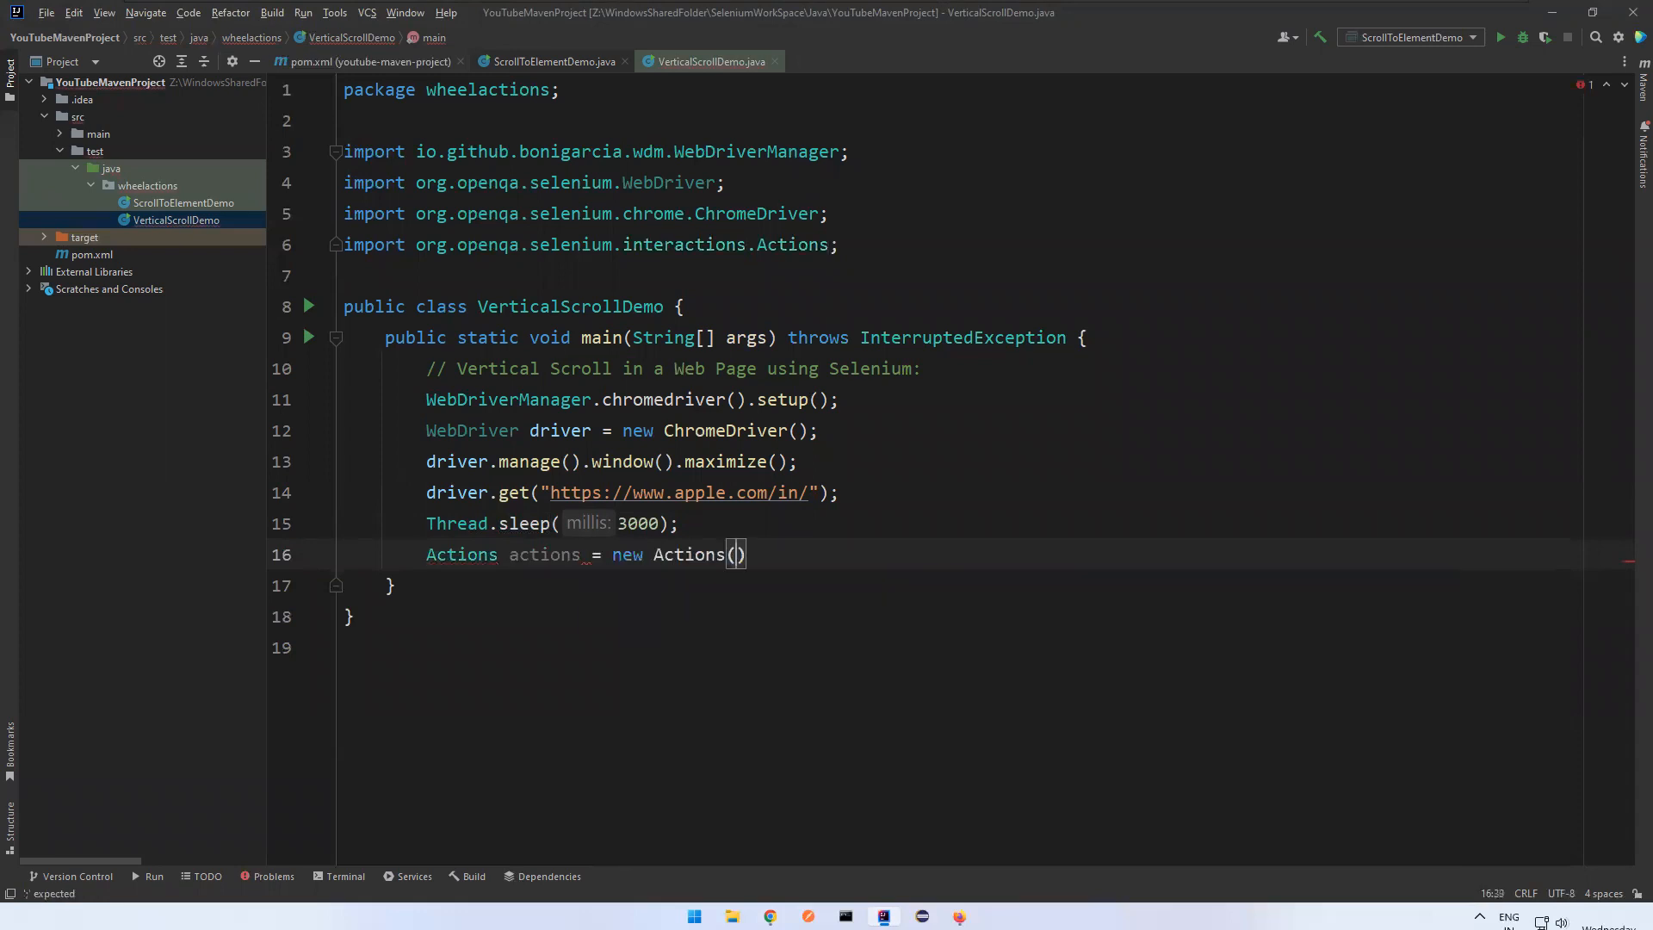
{"action": "type", "text": "driver"}
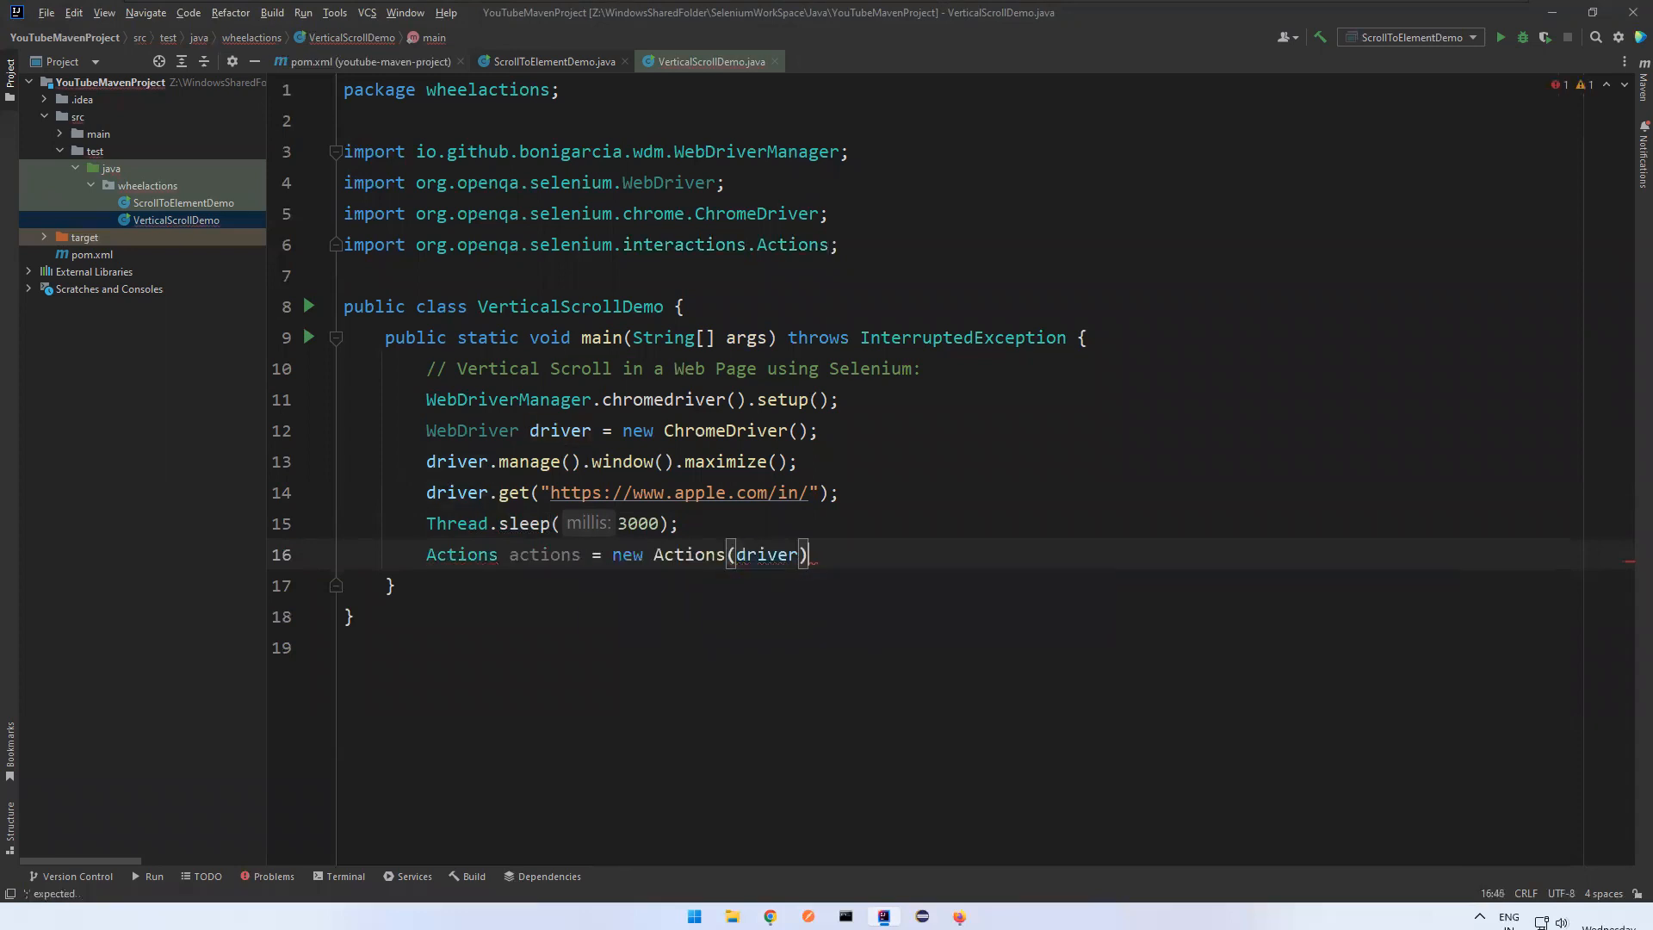
{"action": "key", "text": "Enter"}
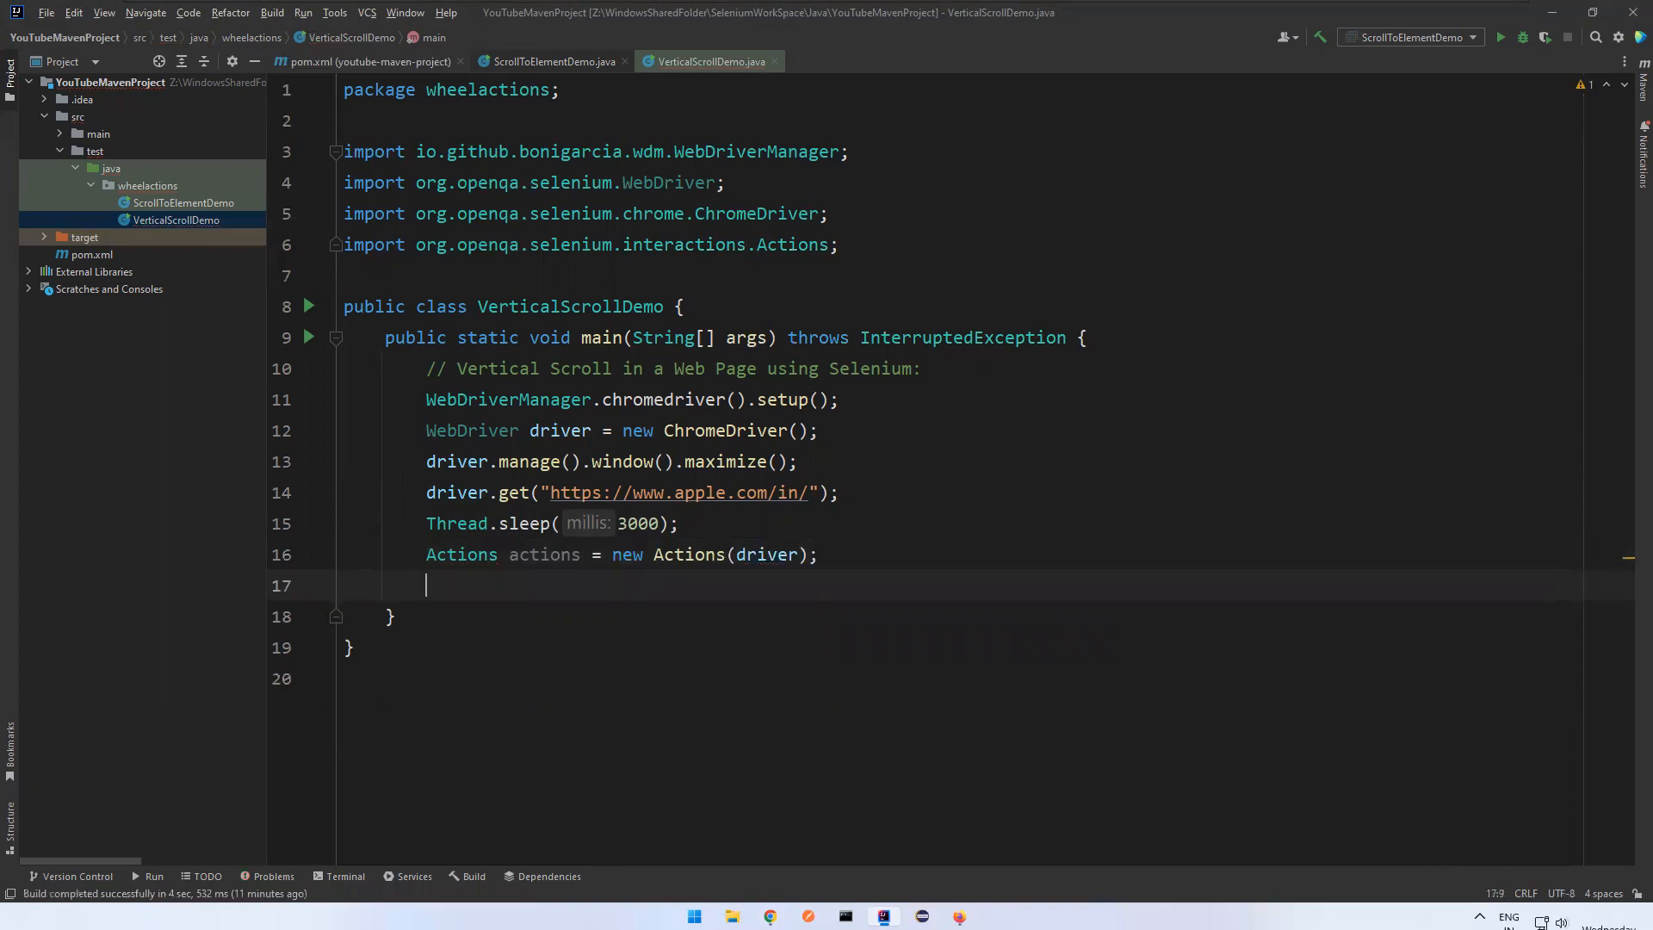
- Add actions.scrollByAmount(0, 2000).perform() to scroll the page down
{"action": "type", "text": "driver."}
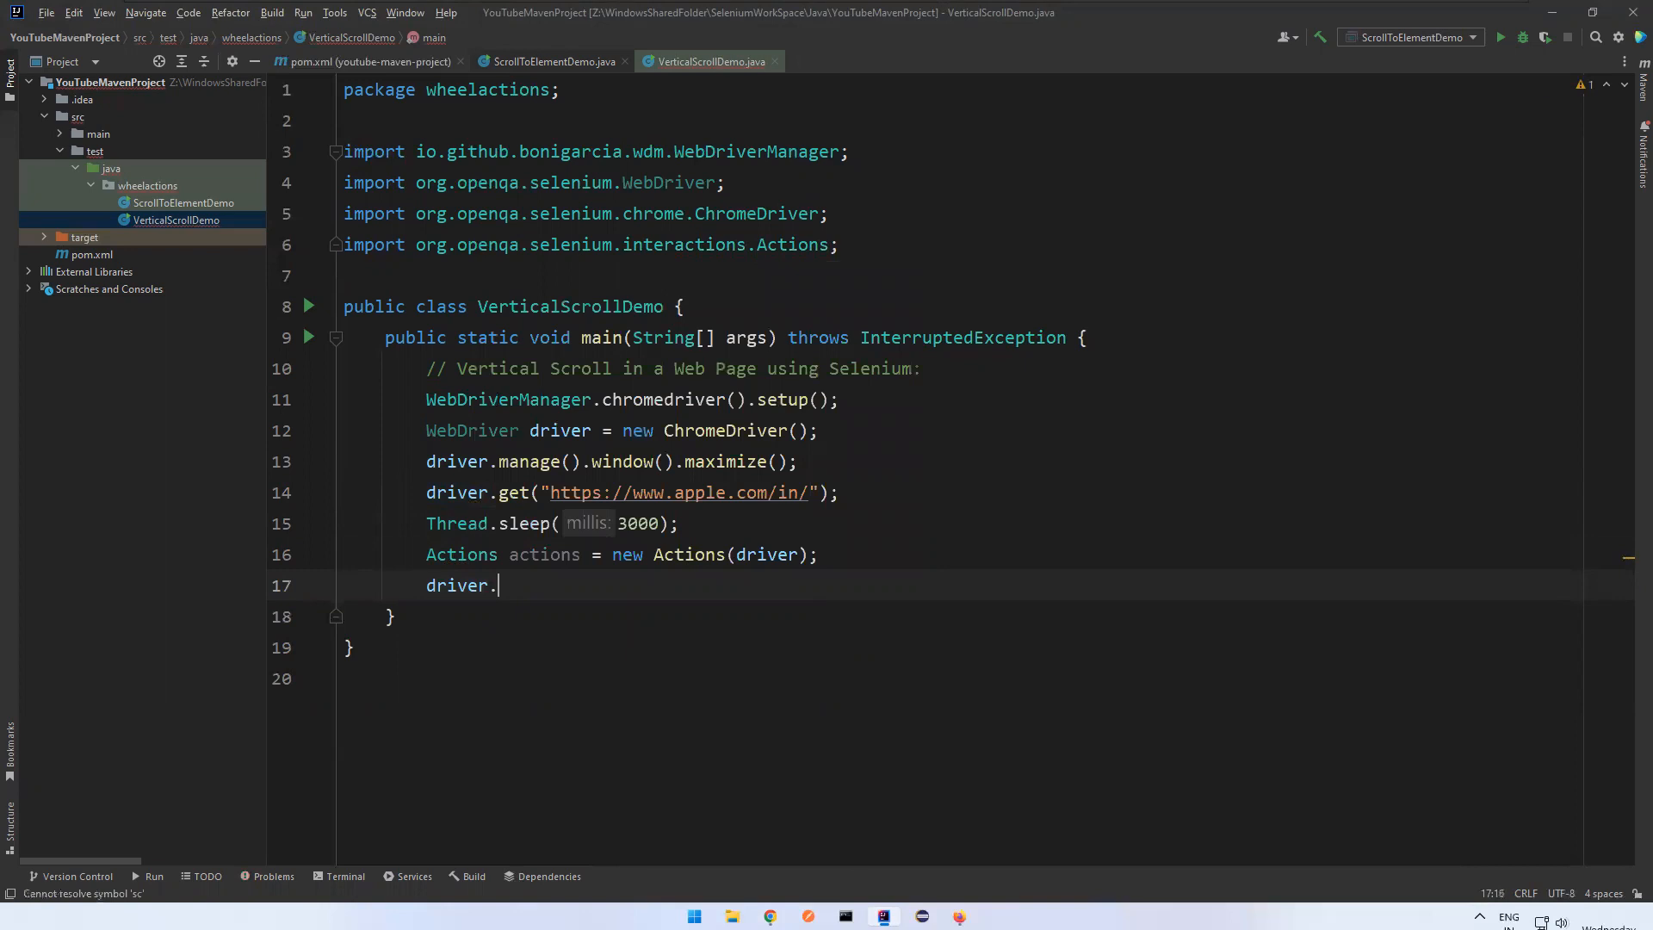
{"action": "type", "text": "sc"}
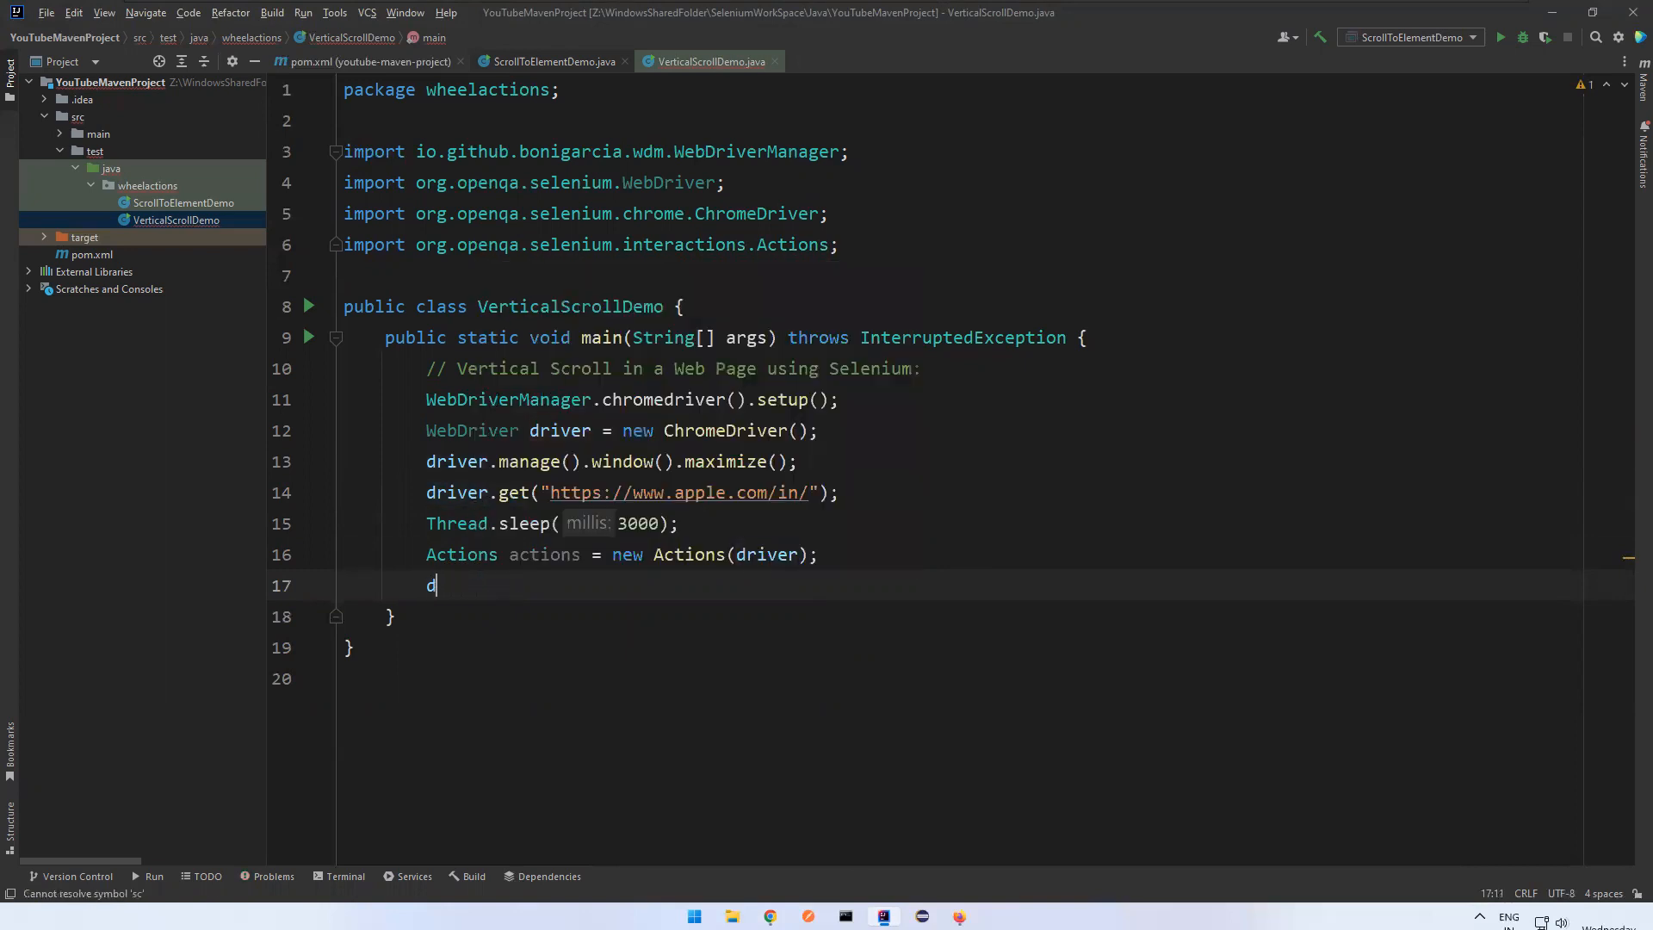
{"action": "type", "text": "actions"}
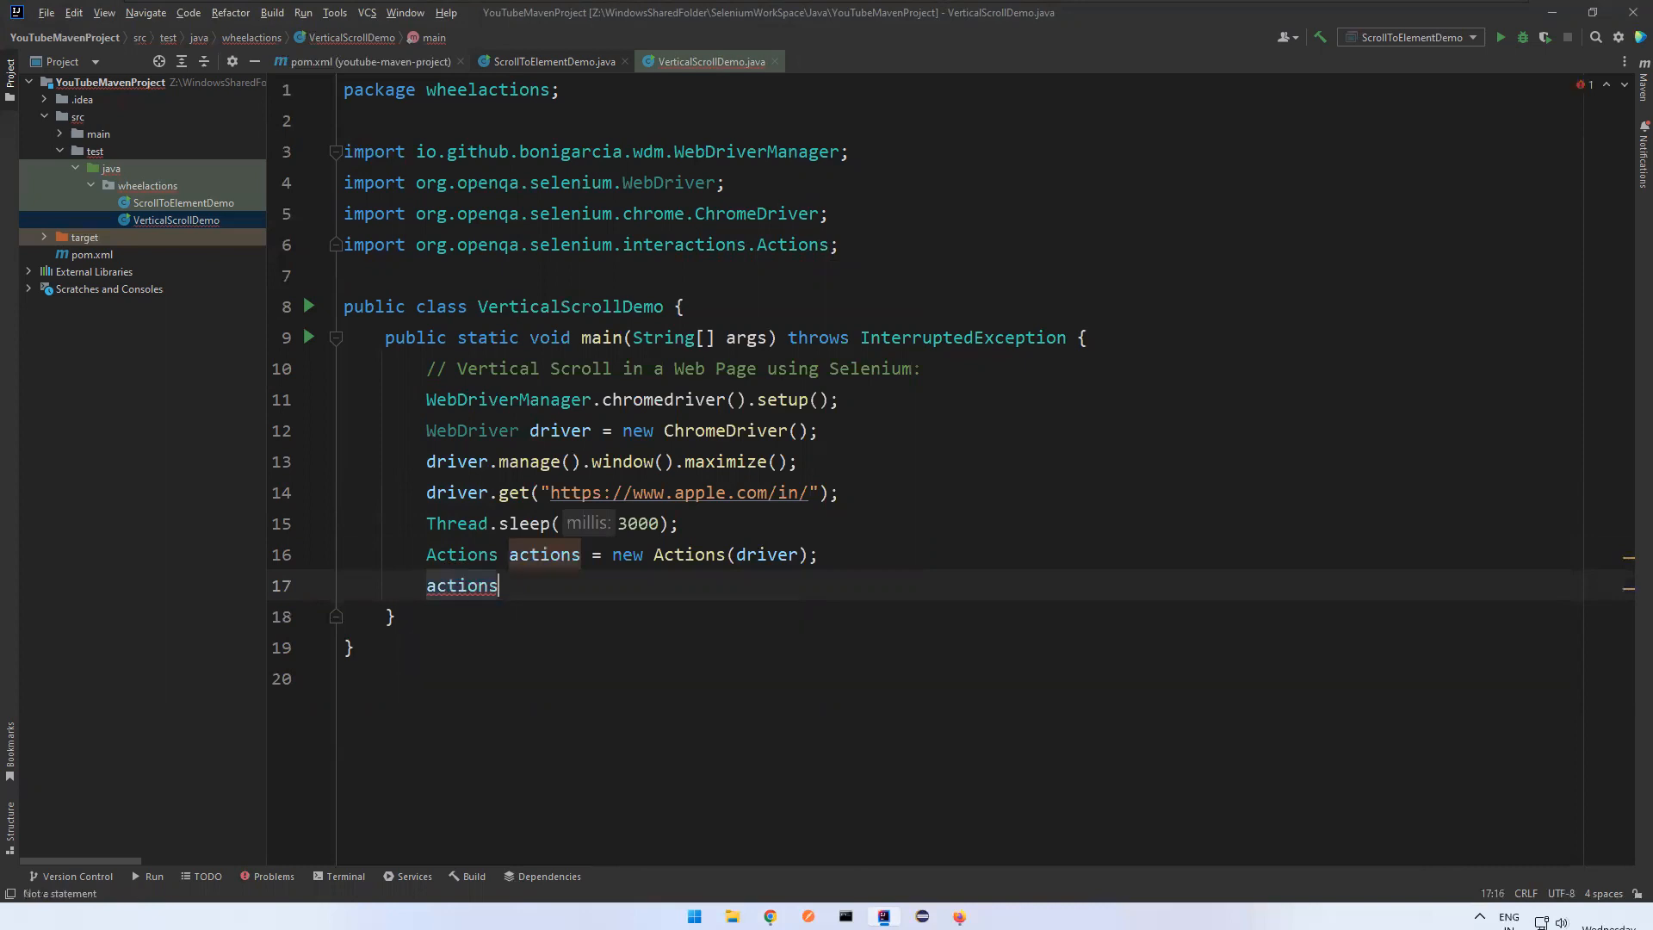
{"action": "type", "text": ".scrollByAmount("}
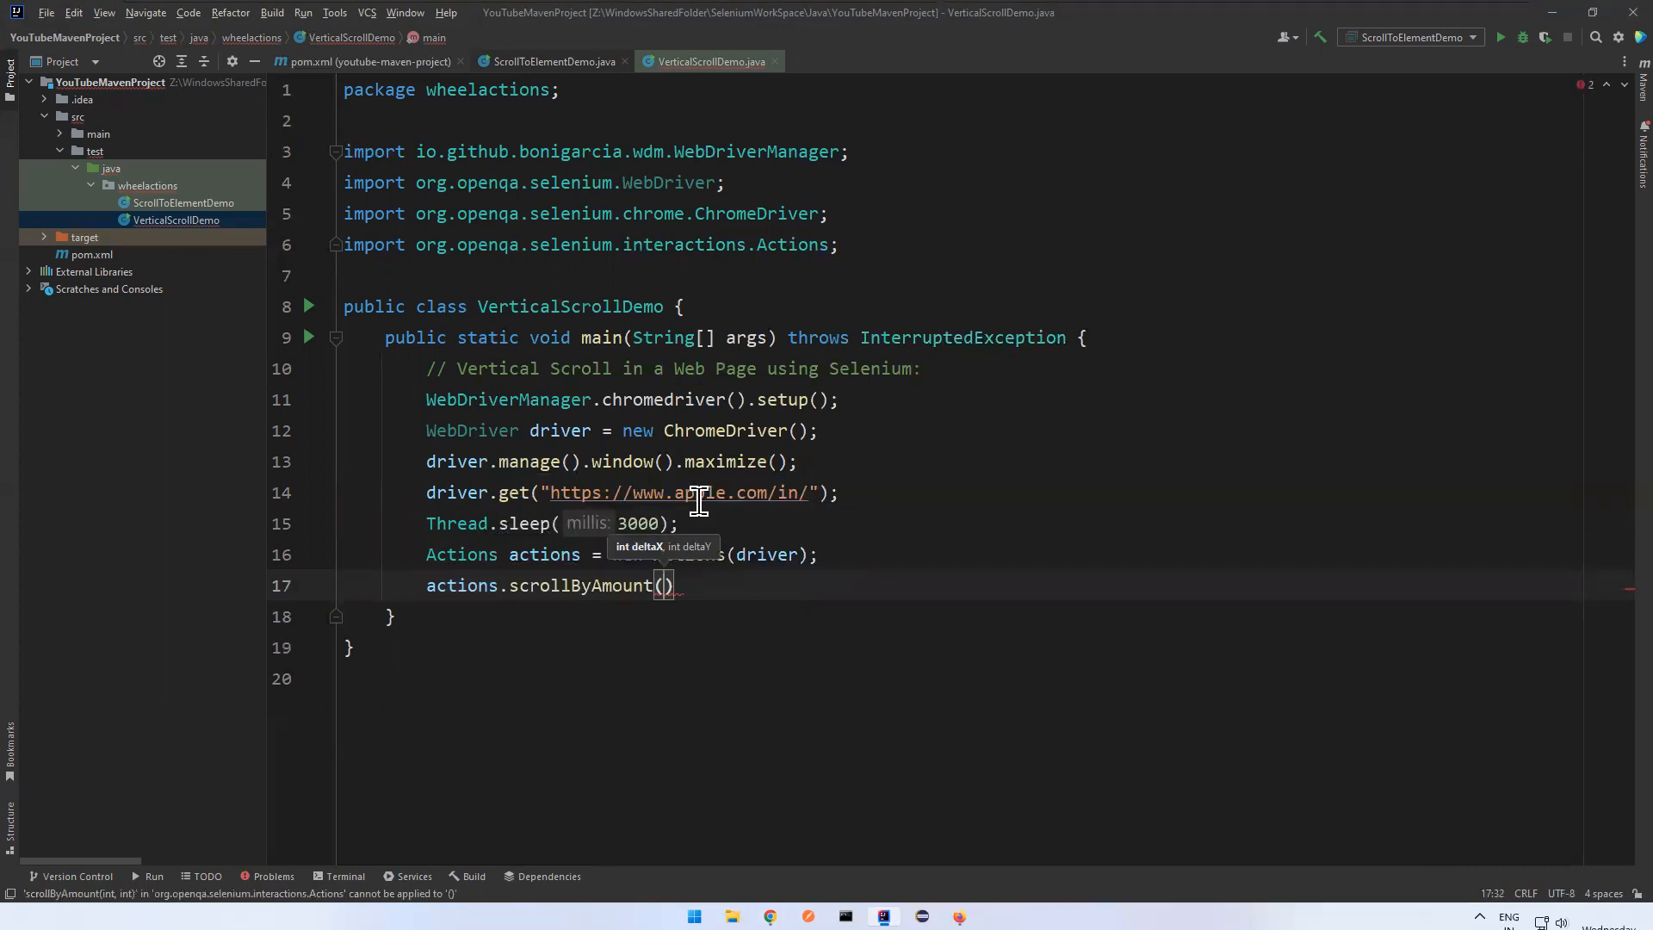
{"action": "type", "text": "0"}
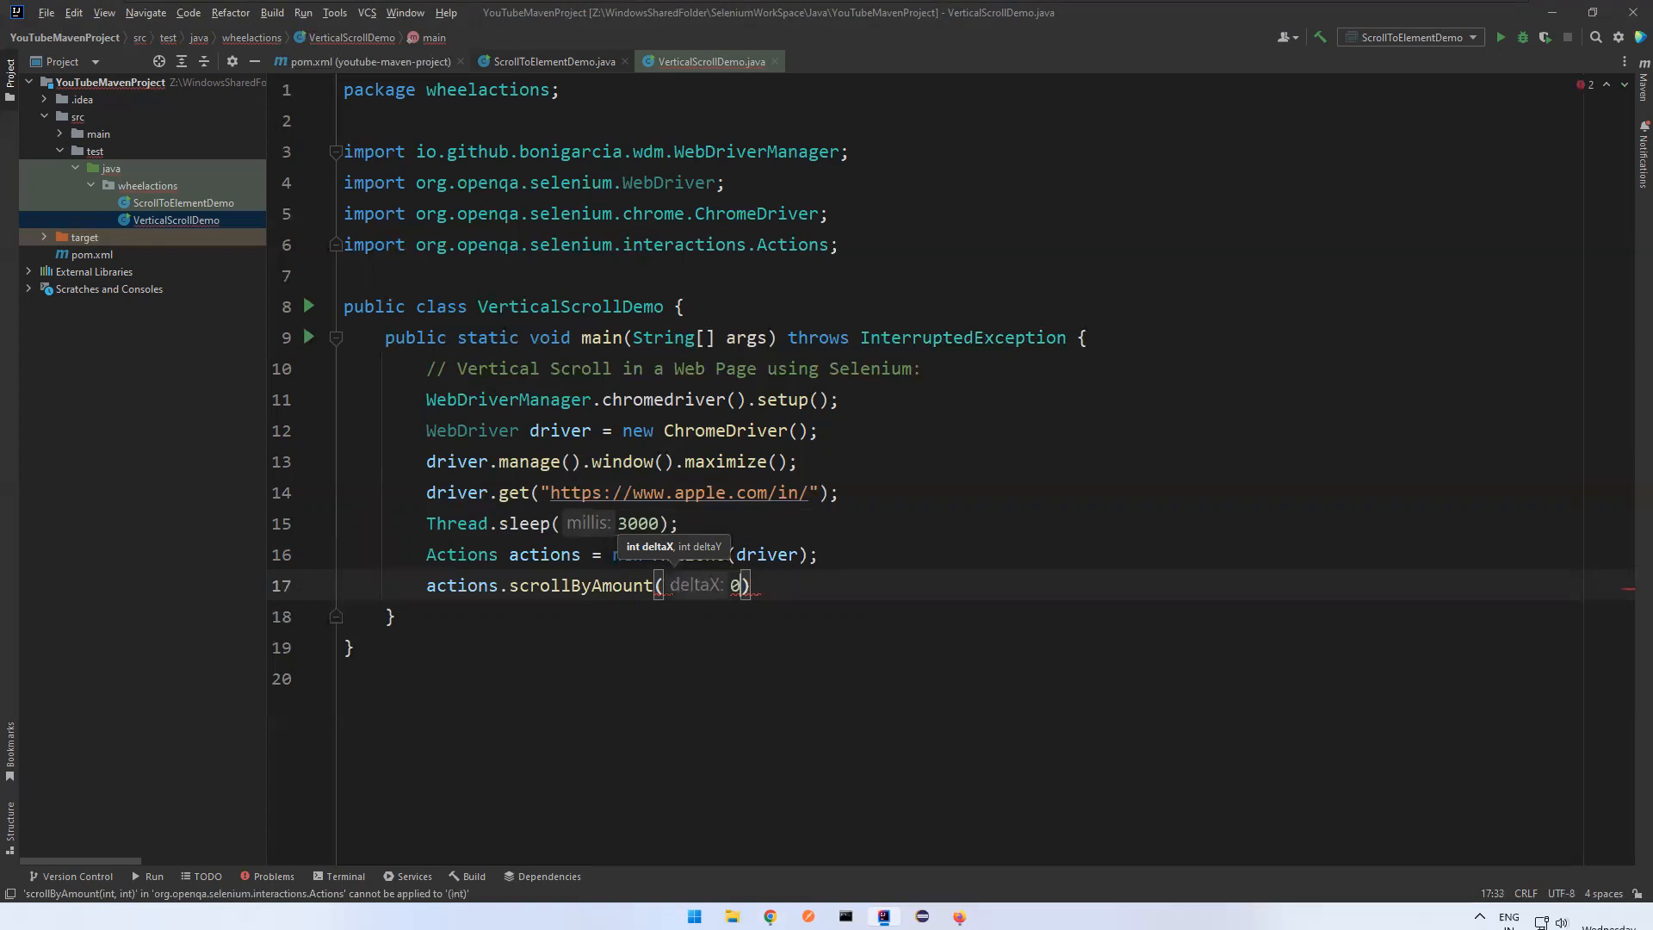
{"action": "type", "text": ","}
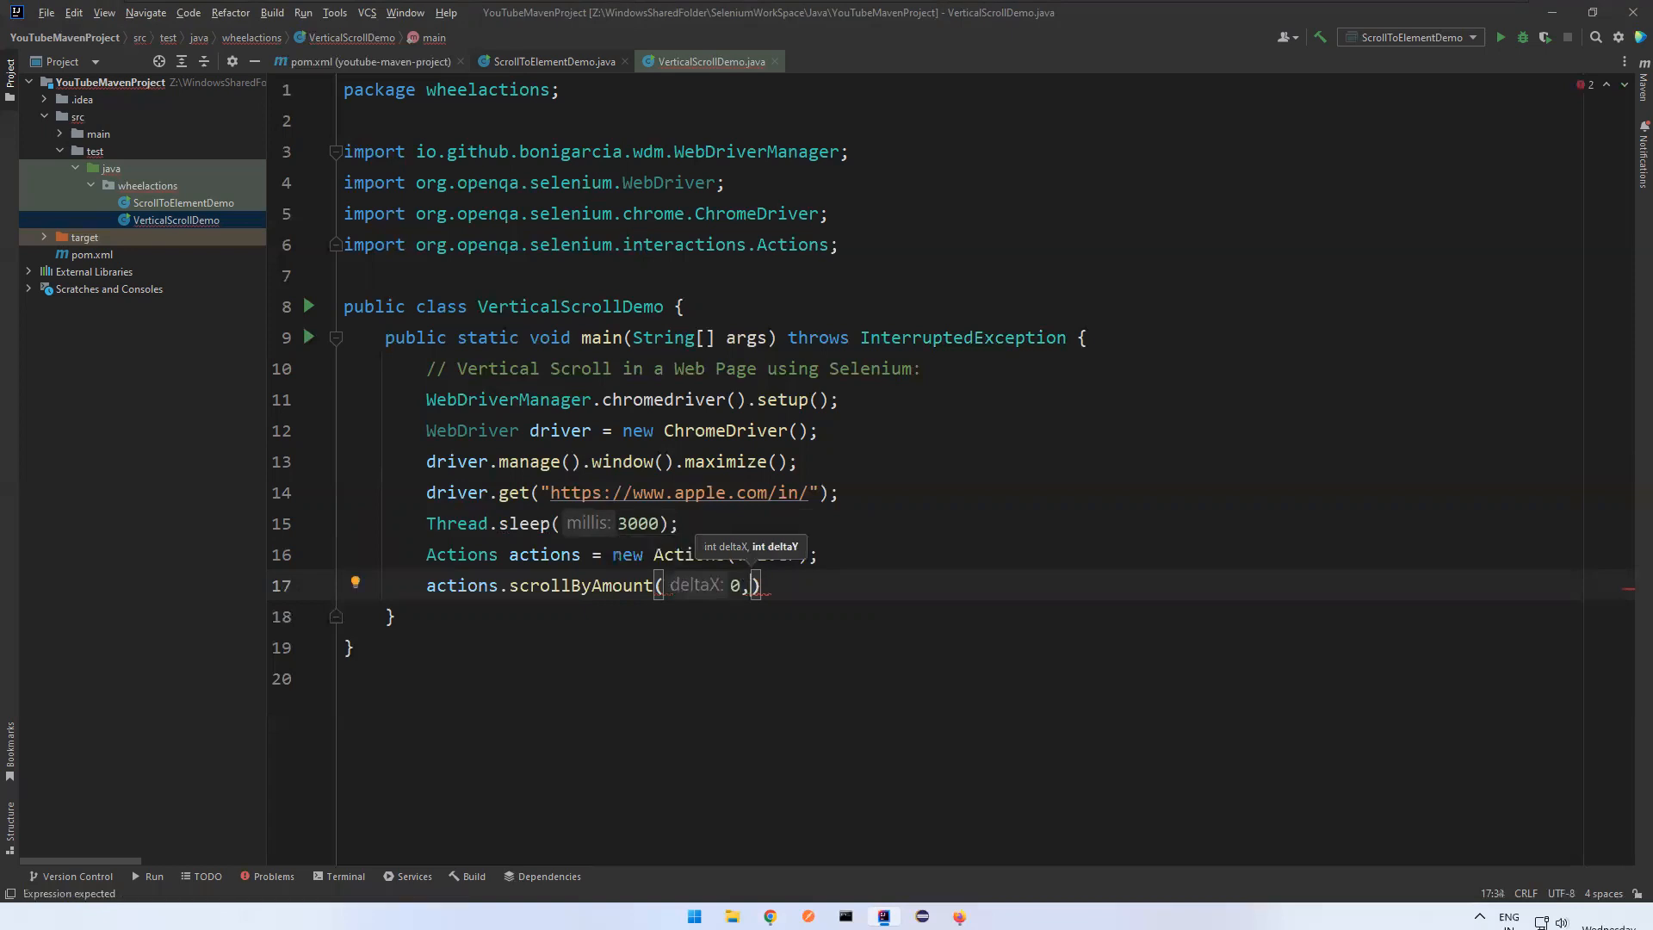
{"action": "mouse_move", "coordinate": [1362, 590]}
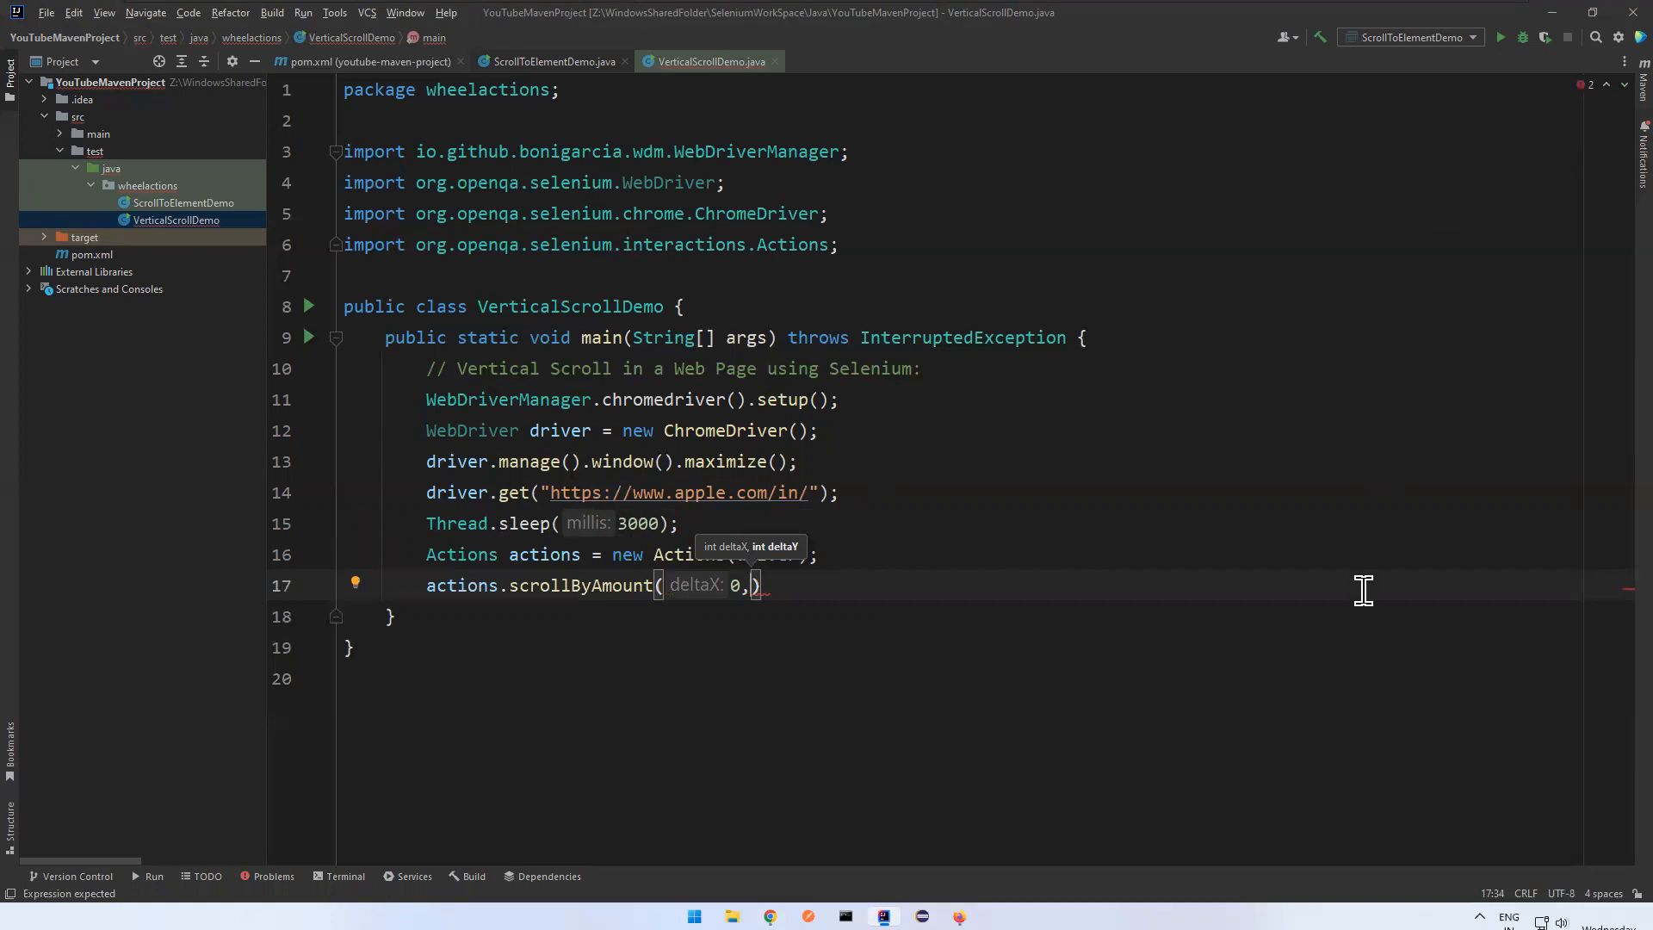
{"action": "mouse_move", "coordinate": [1064, 448]}
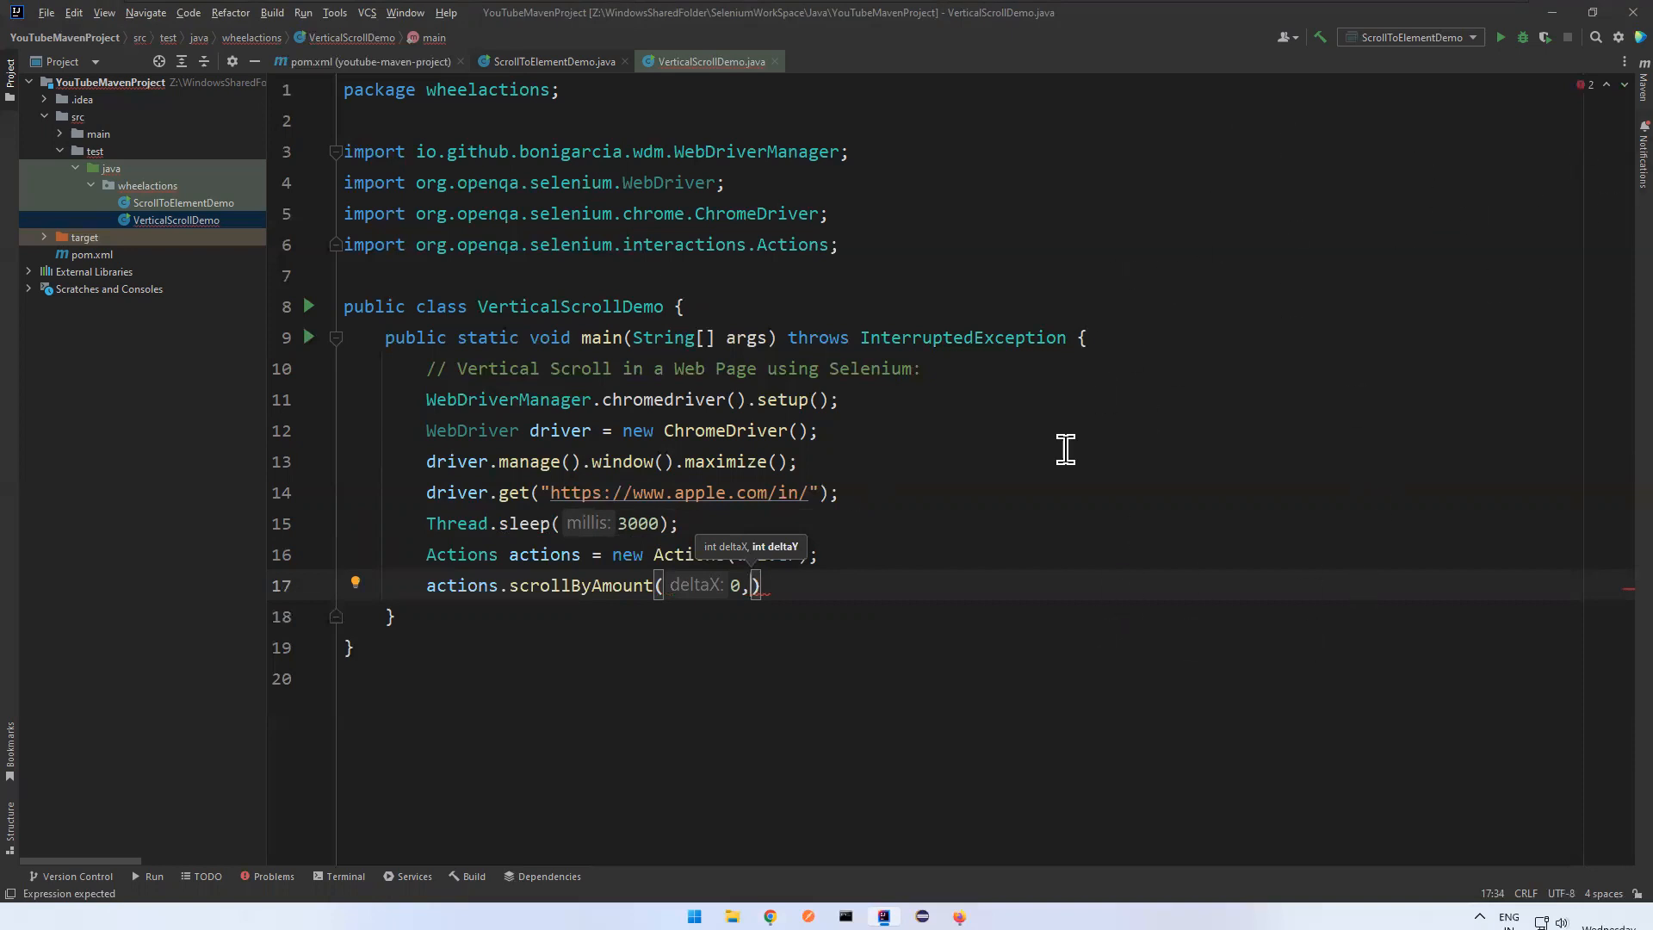
{"action": "mouse_move", "coordinate": [1263, 653]}
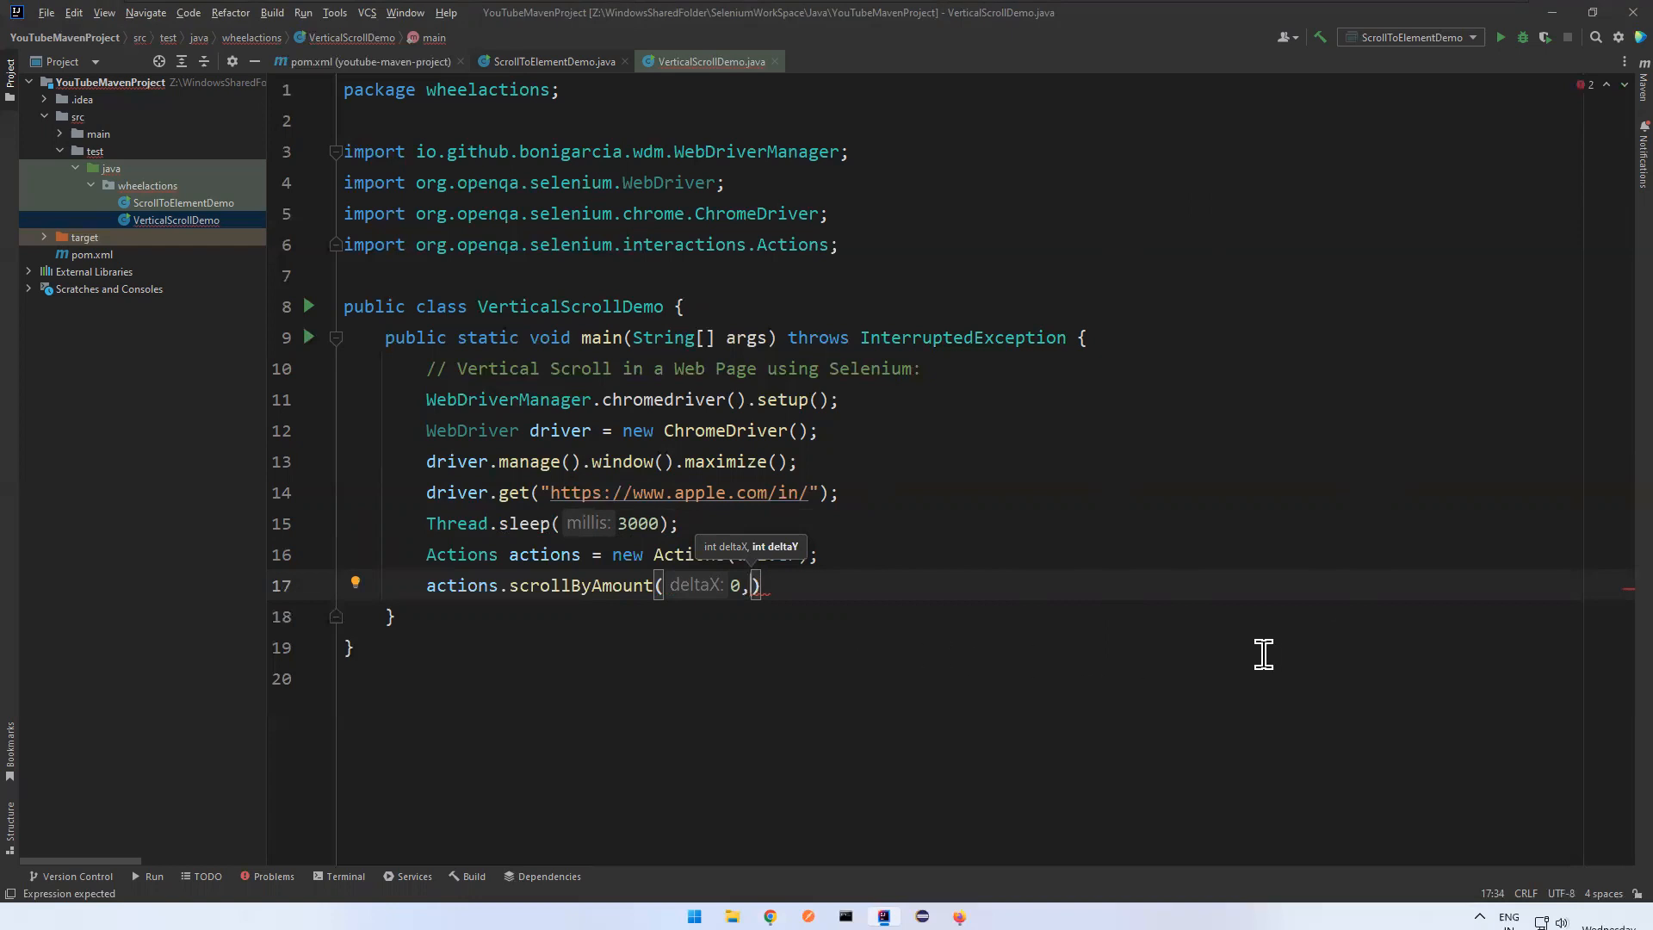
{"action": "mouse_move", "coordinate": [1060, 550]}
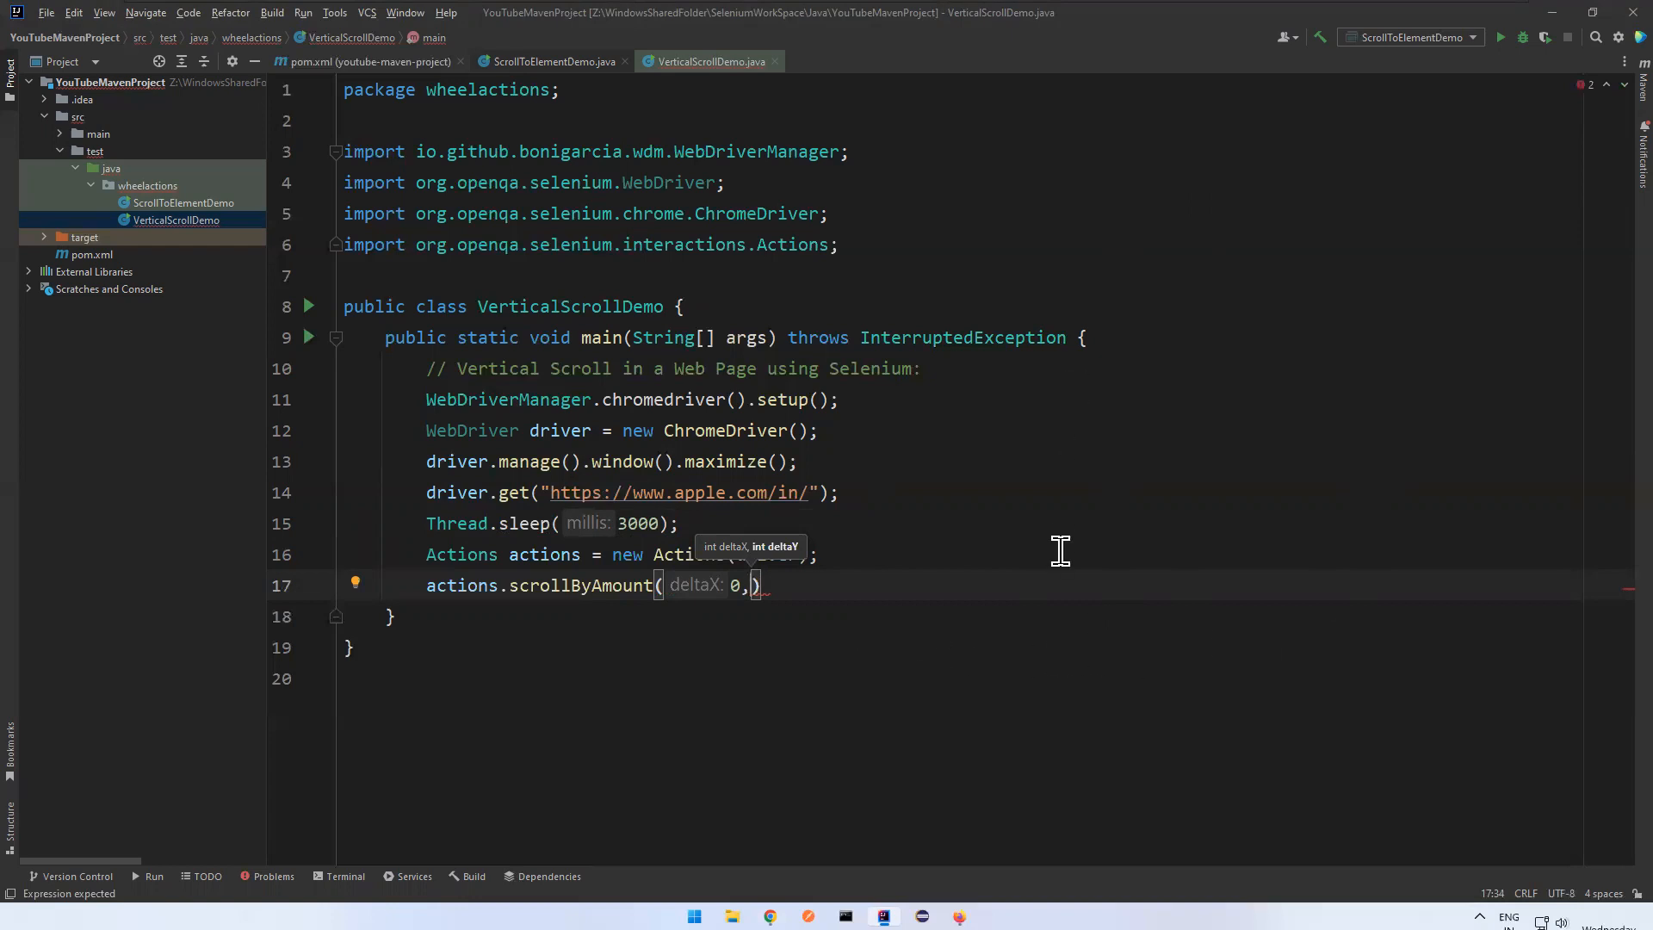
{"action": "mouse_move", "coordinate": [1043, 470]}
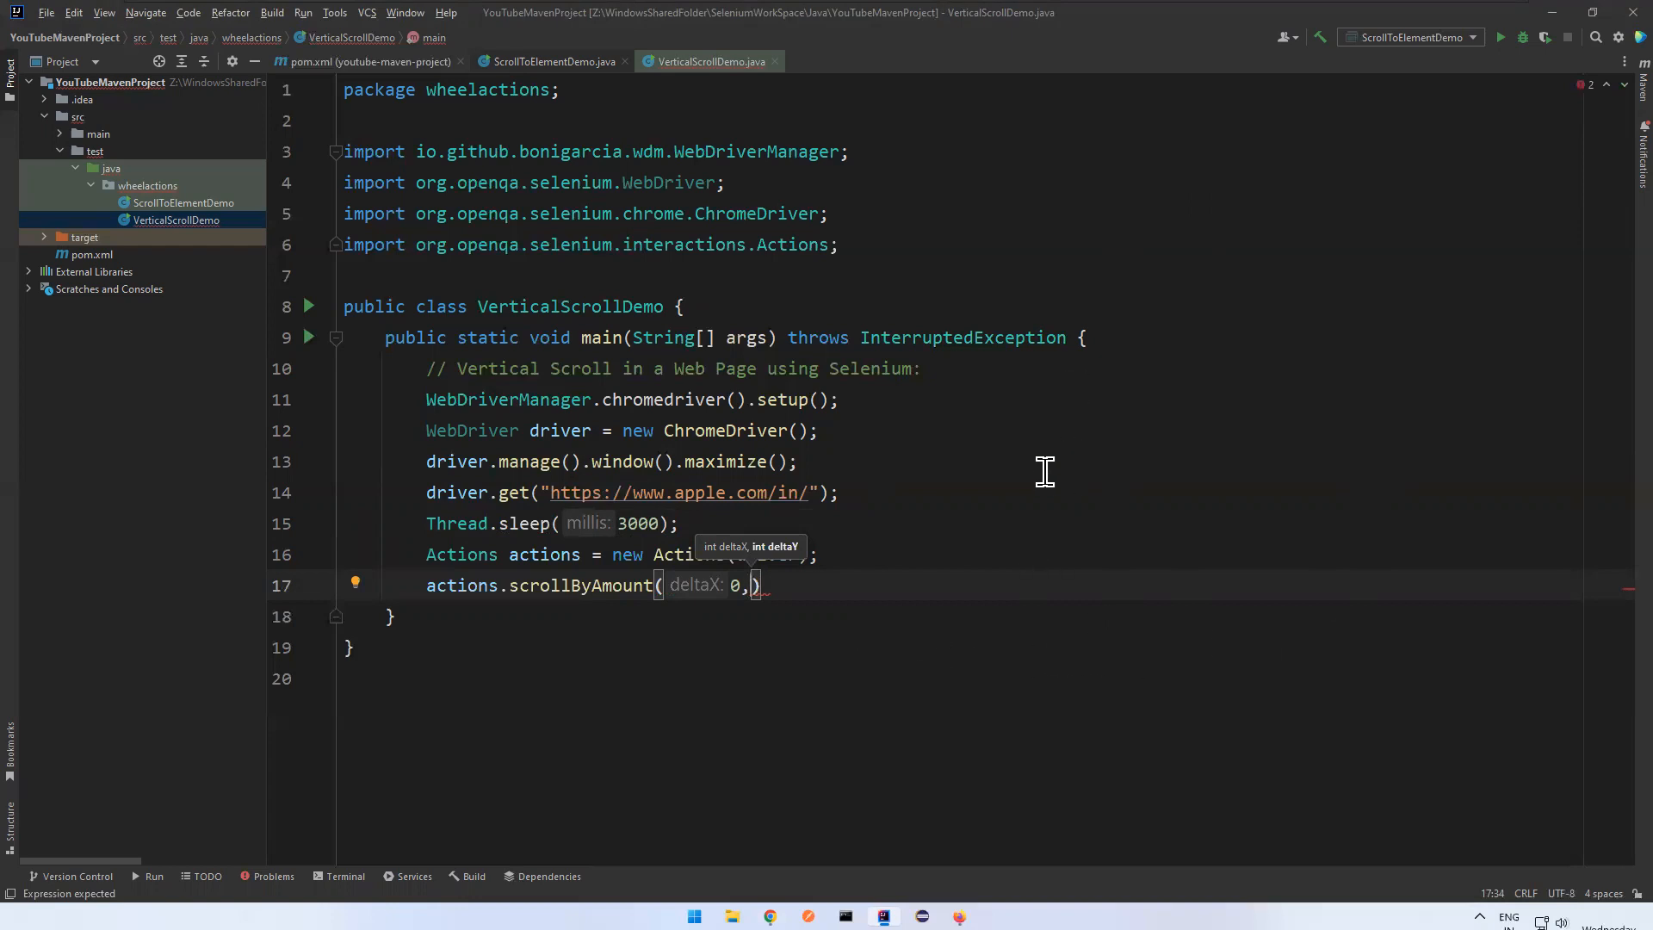
{"action": "type", "text": "2000"}
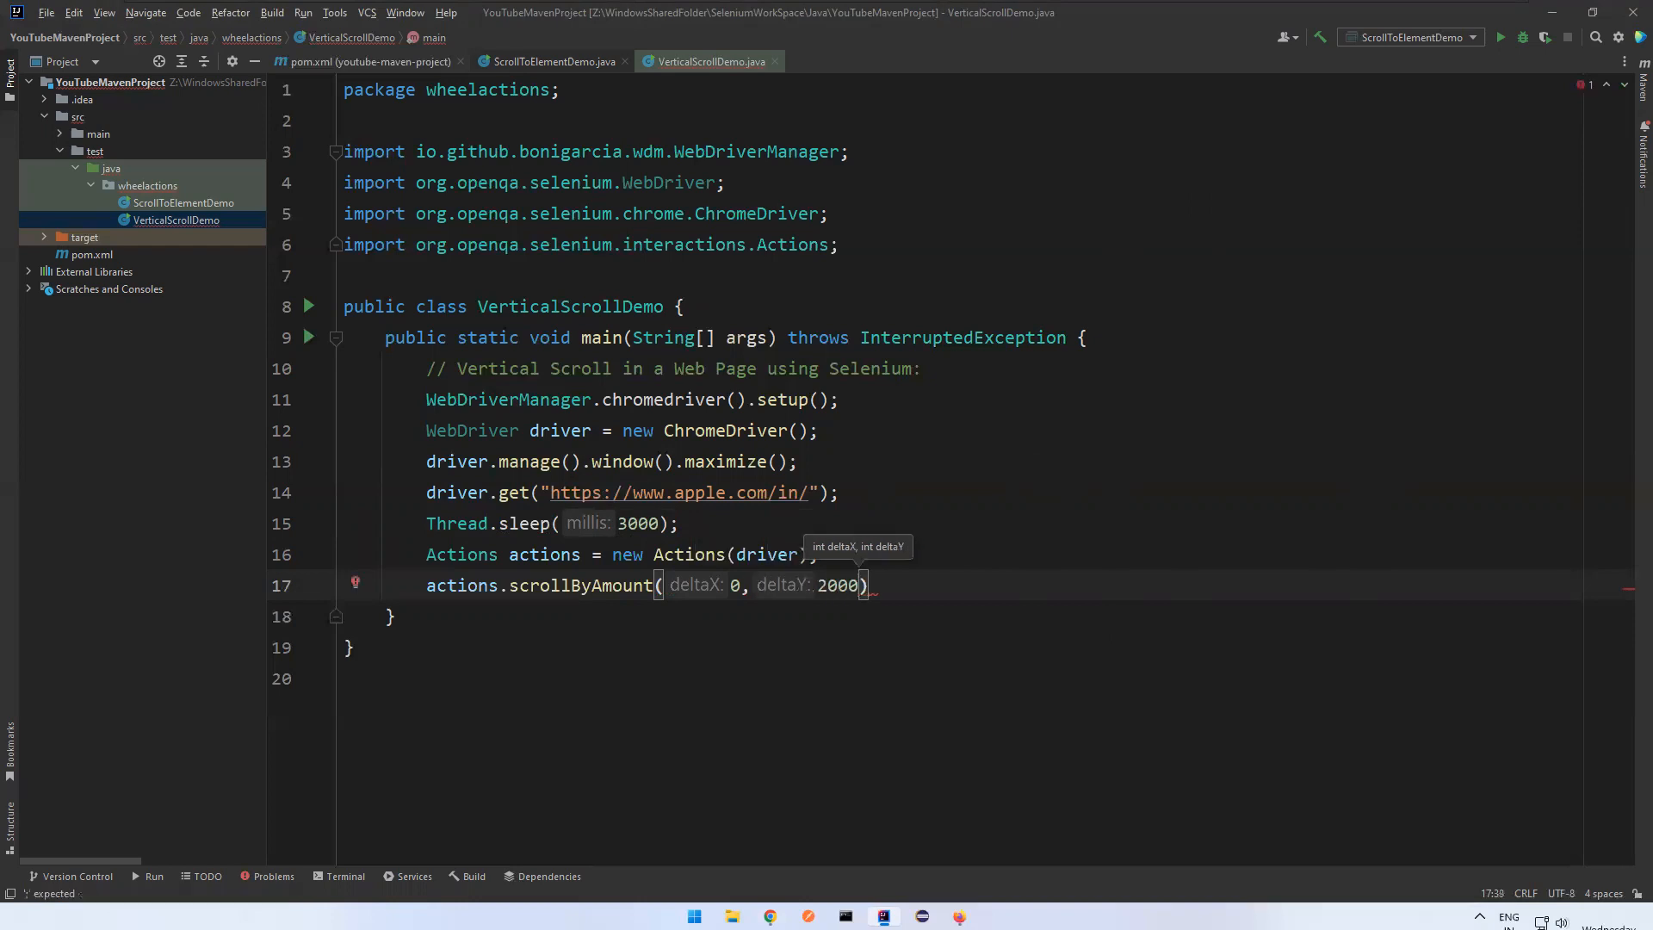
{"action": "type", "text": "."}
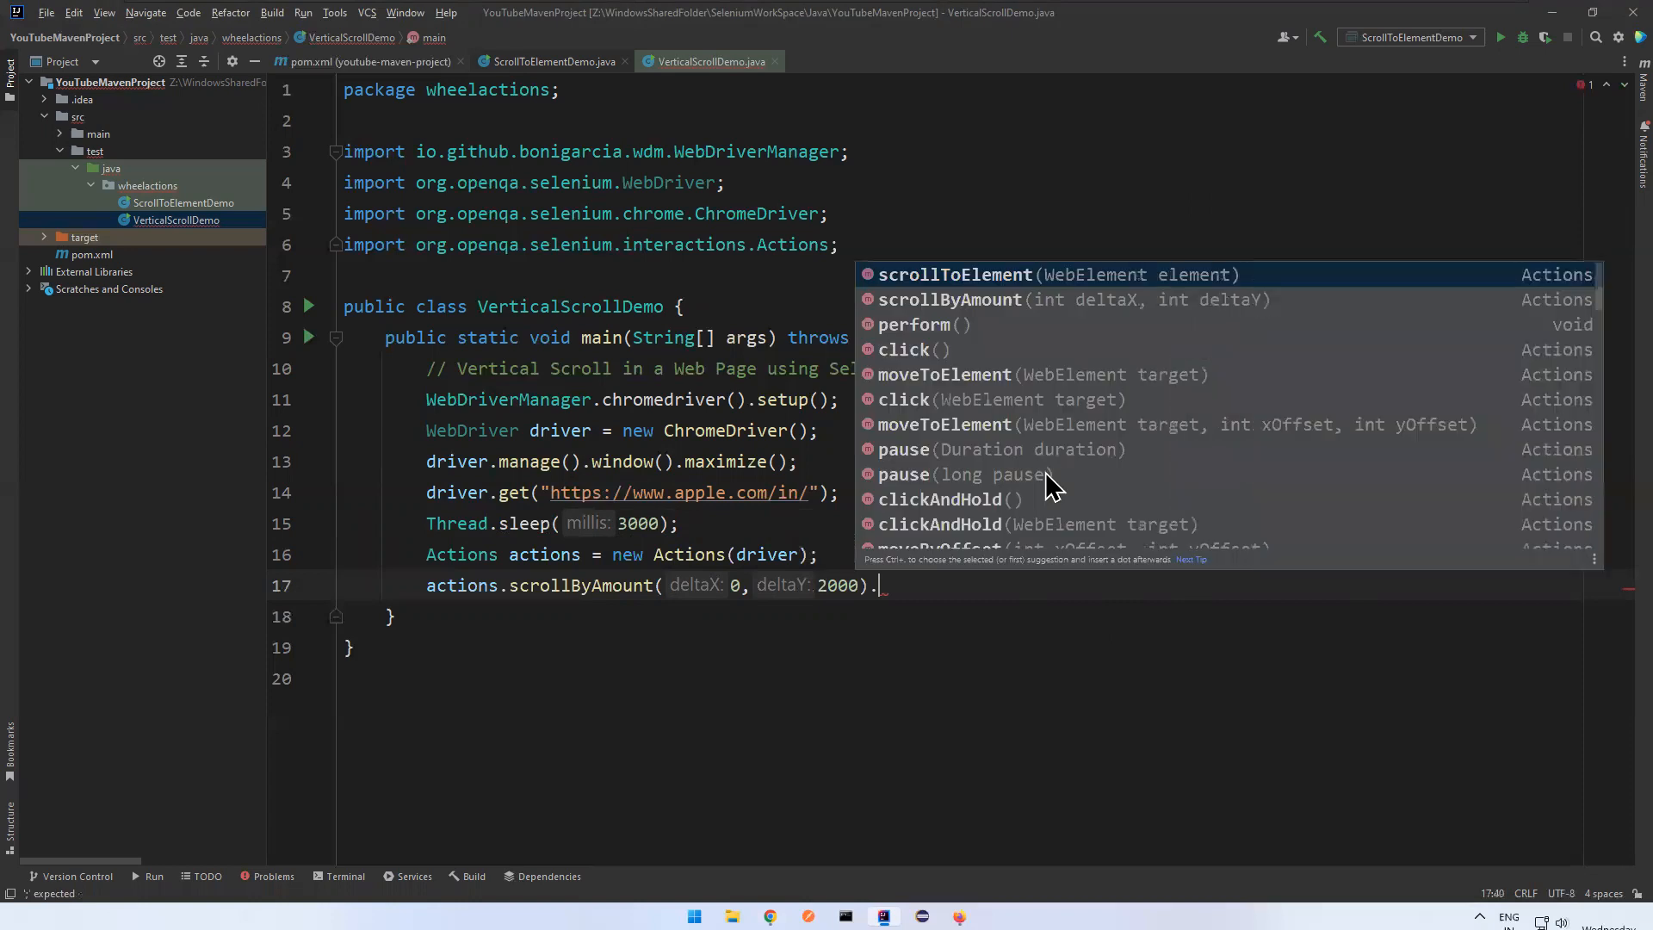
{"action": "type", "text": "perform();"}
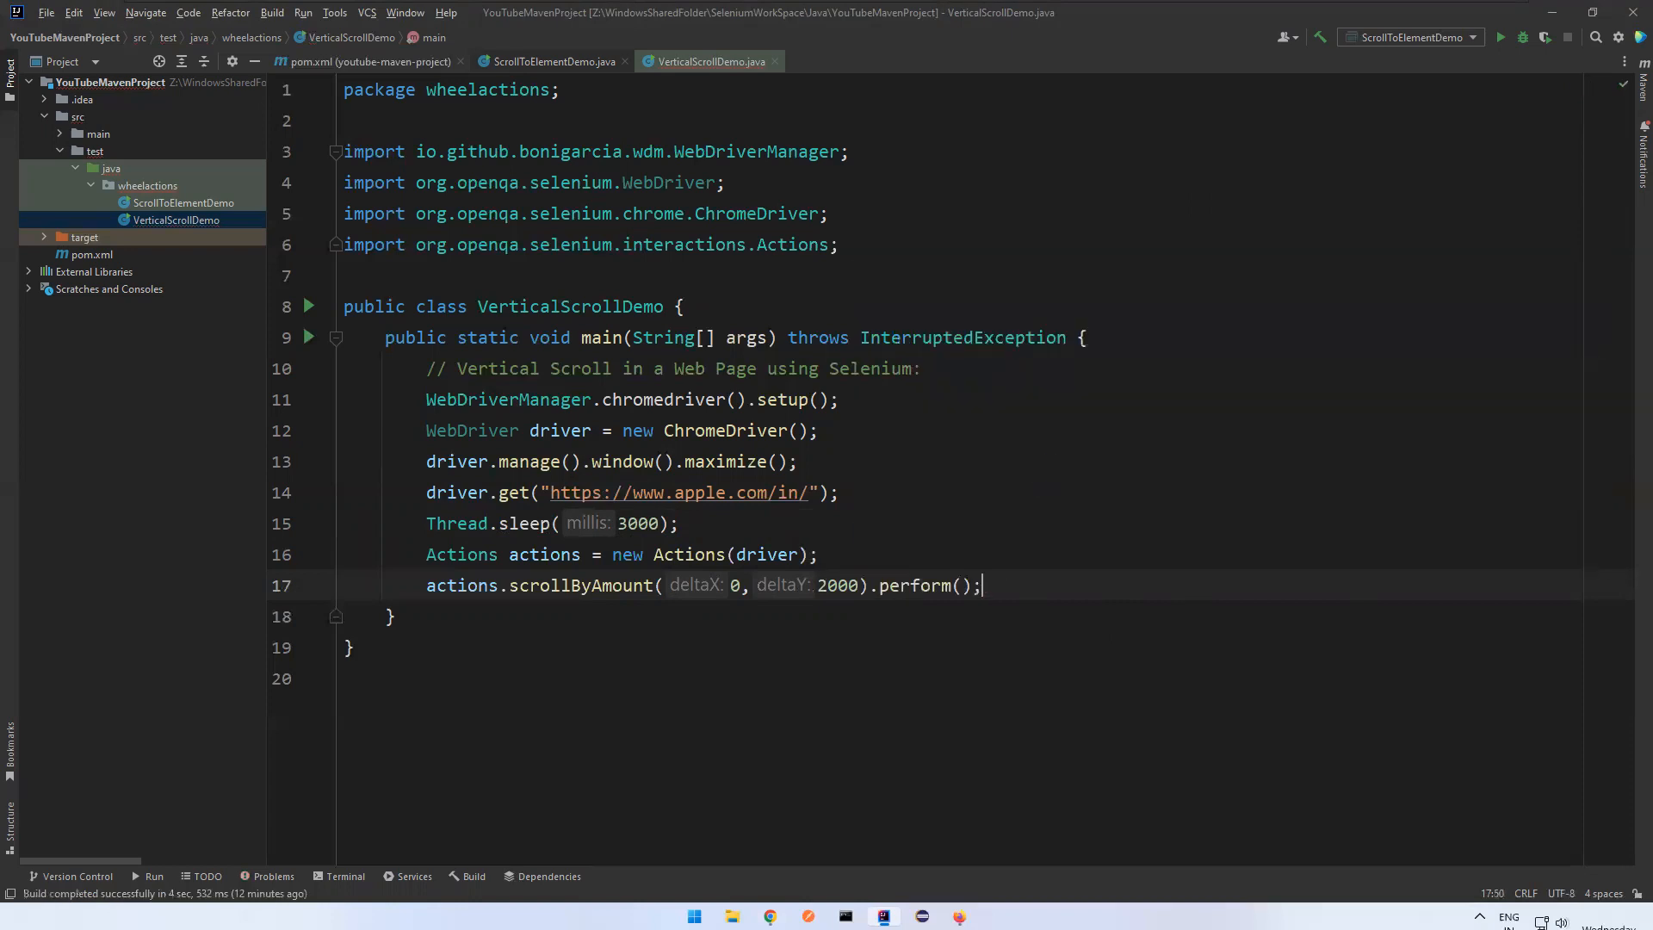
- Comment the statement as scrolling down by 2000 px and run the class
{"action": "type", "text": "// scrolls little up by 2000"}
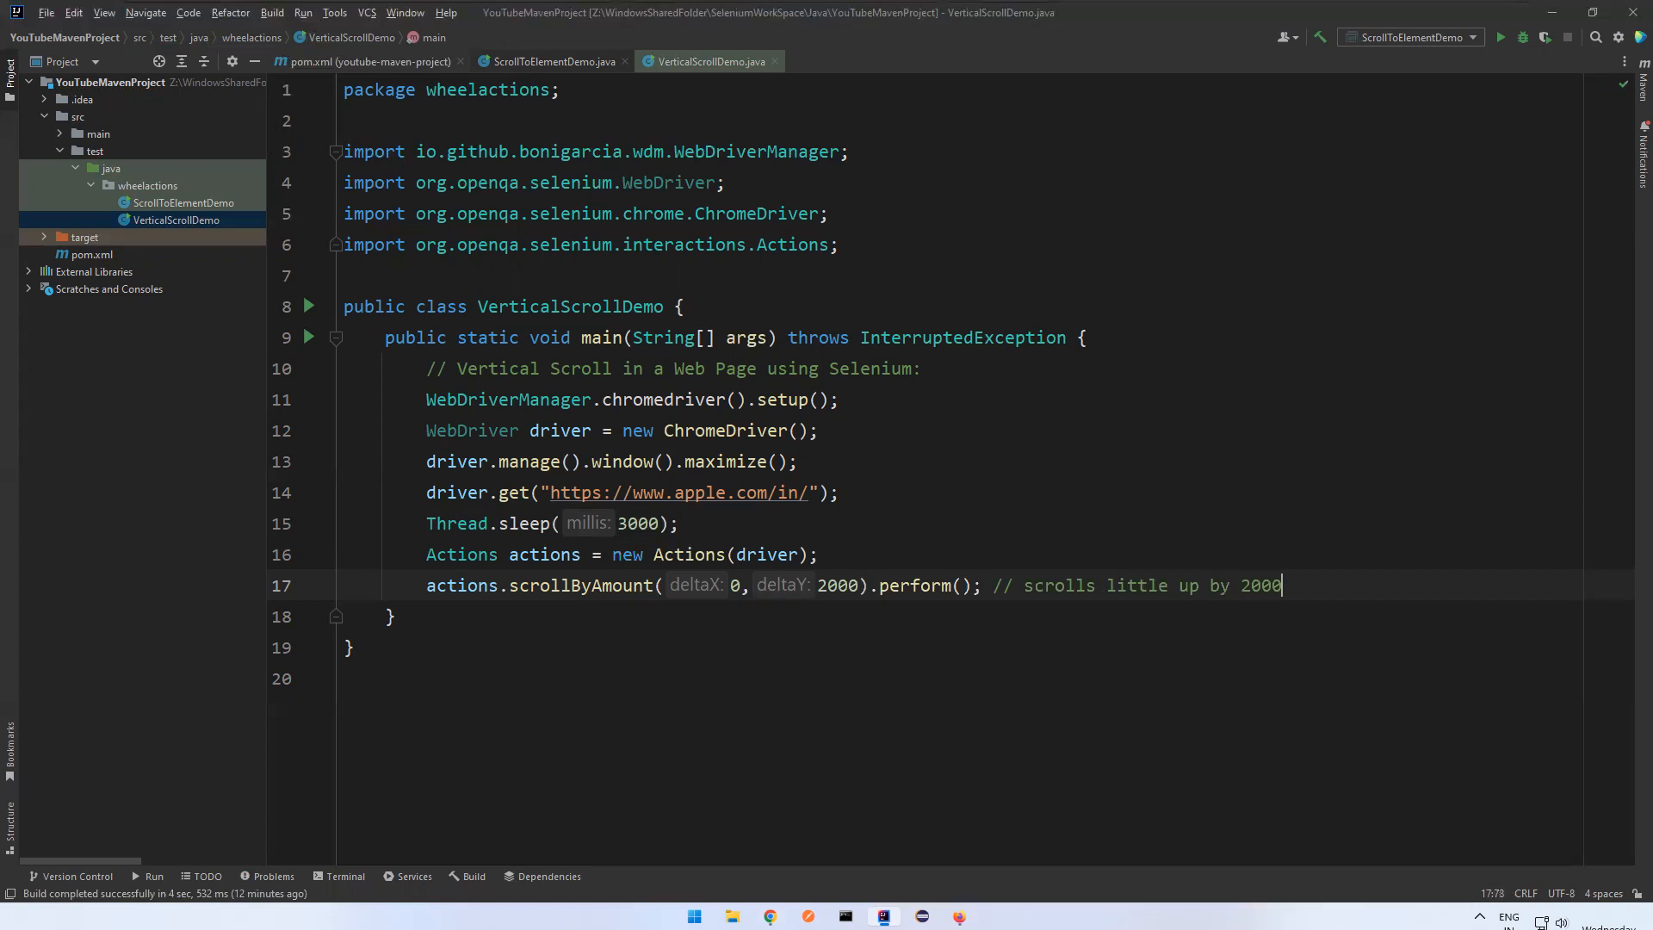
{"action": "type", "text": "px"}
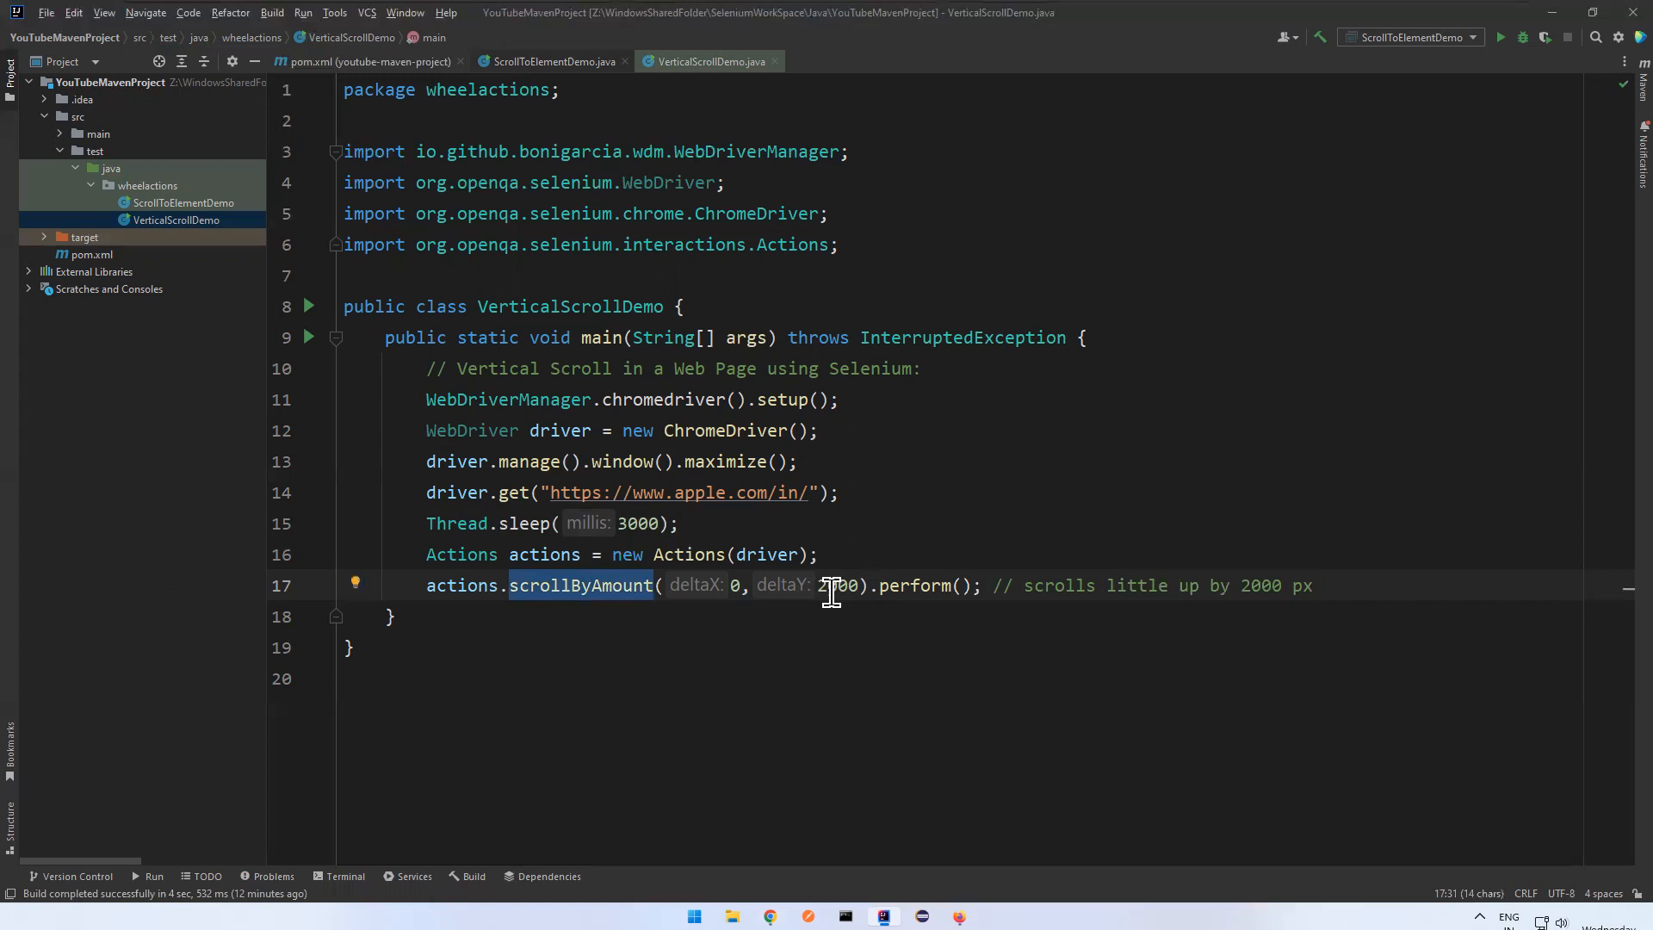
{"action": "left_click", "coordinate": [310, 338]}
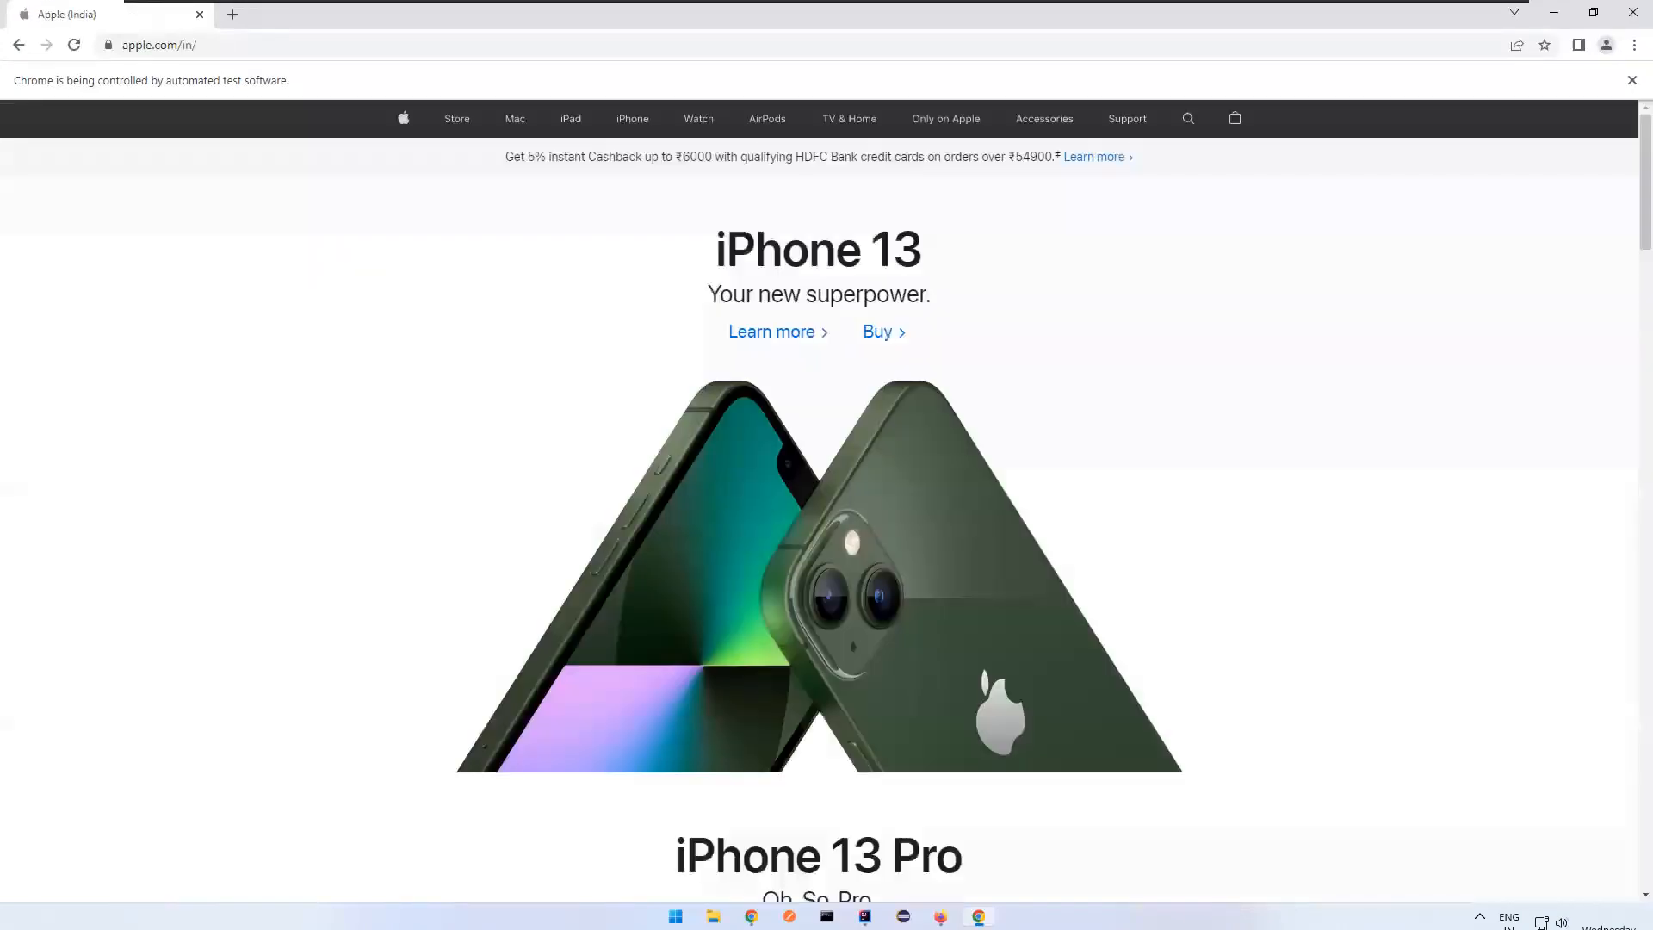
- Scroll the Apple India page with the mouse wheel to compare with the automated scroll
{"action": "scroll", "scroll_direction": "down", "scroll_amount": 3}
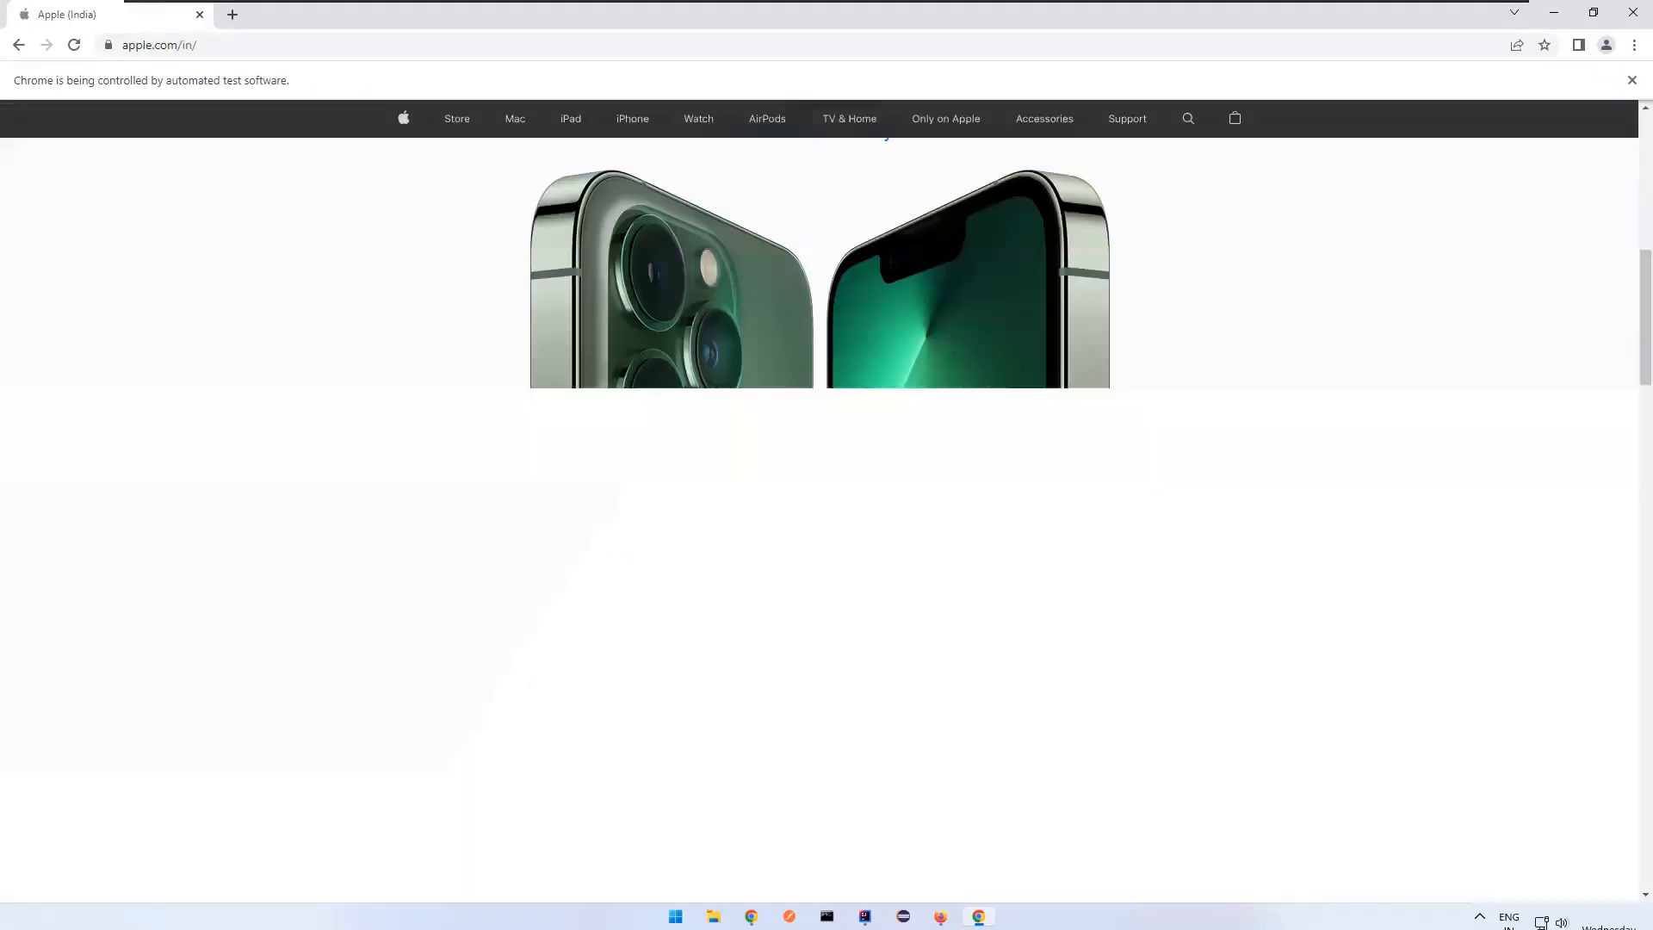
{"action": "scroll", "scroll_direction": "down", "scroll_amount": 3}
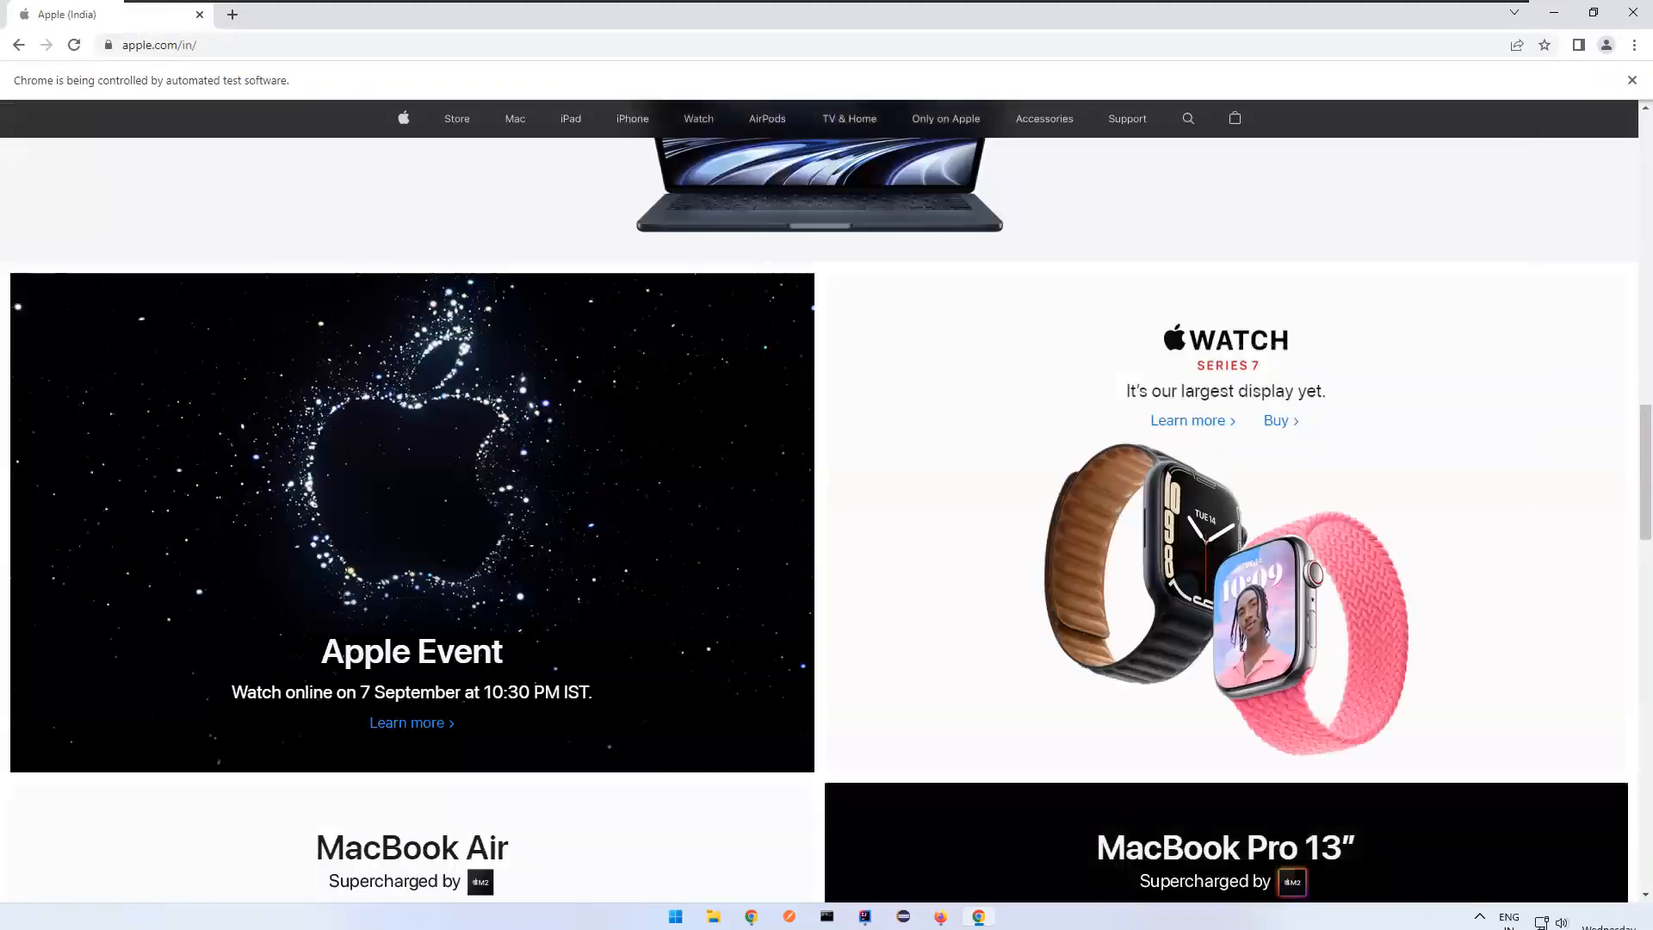
{"action": "scroll", "scroll_direction": "down", "scroll_amount": 3}
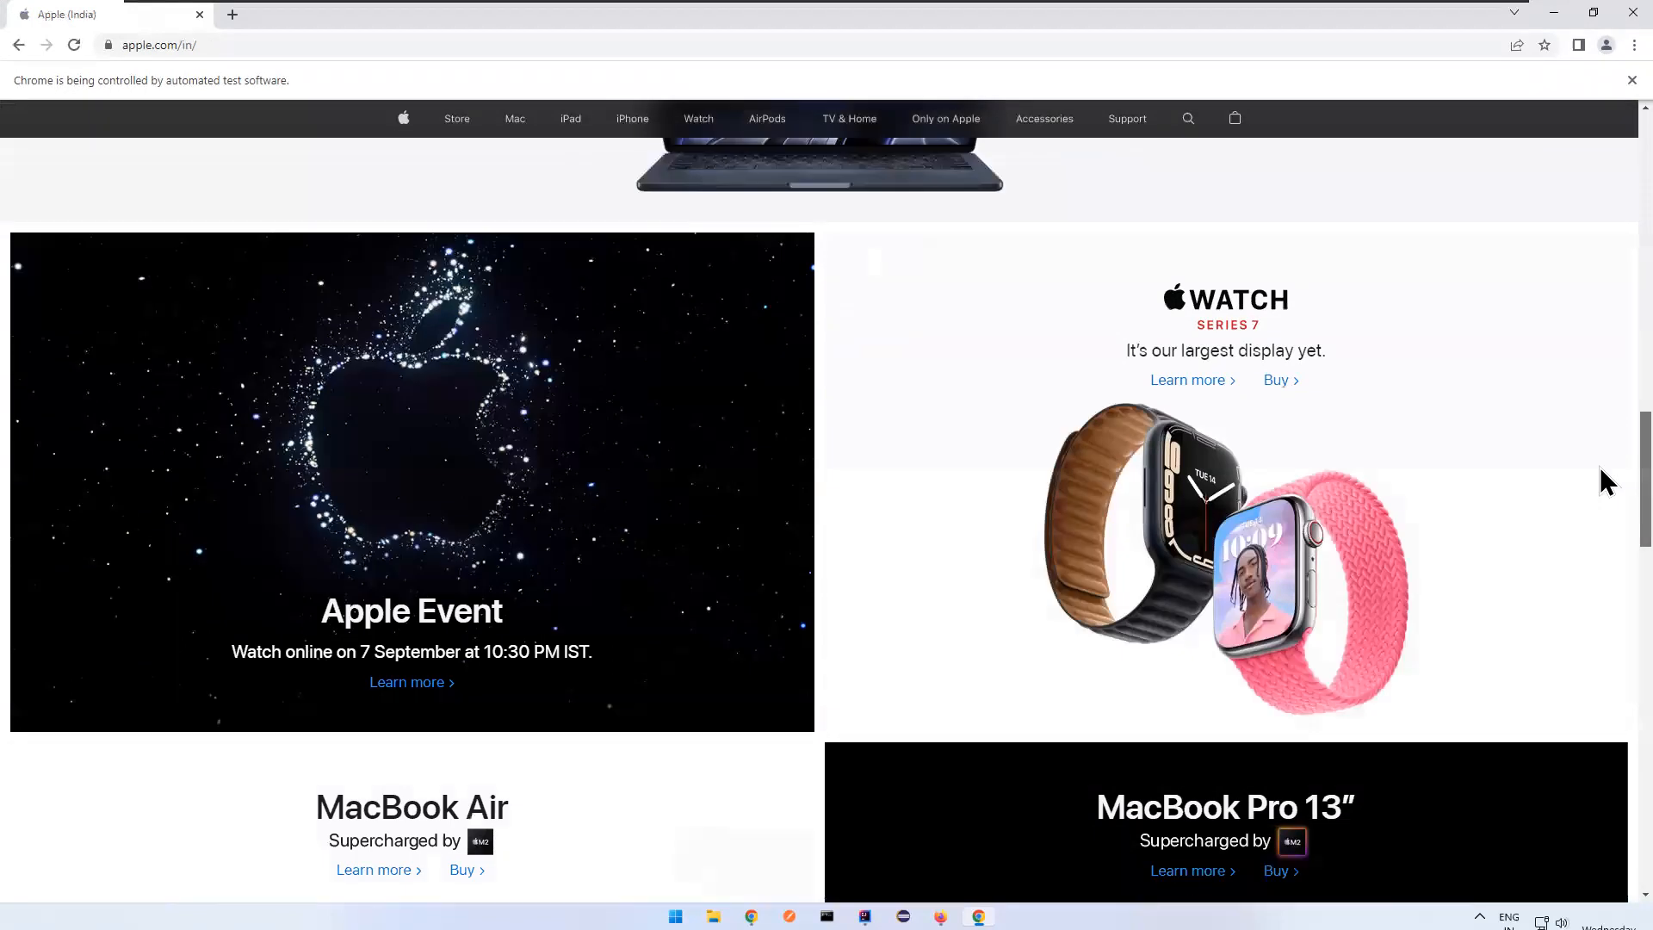
{"action": "scroll", "scroll_direction": "down", "scroll_amount": 3}
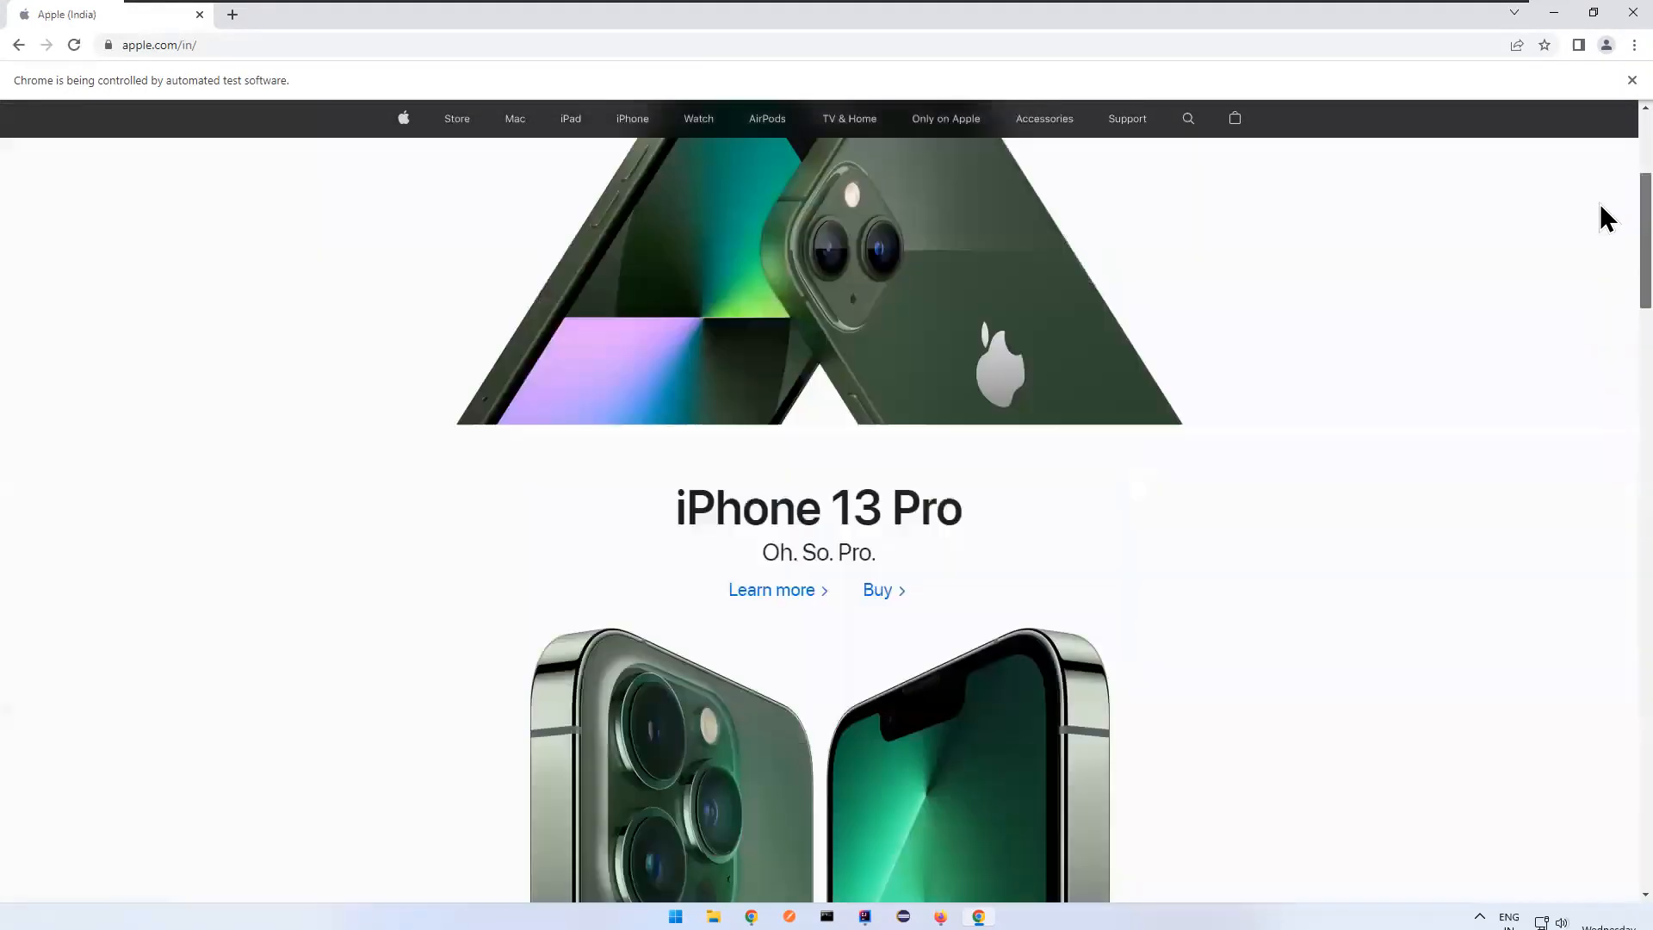
{"action": "scroll", "scroll_direction": "down", "scroll_amount": 3}
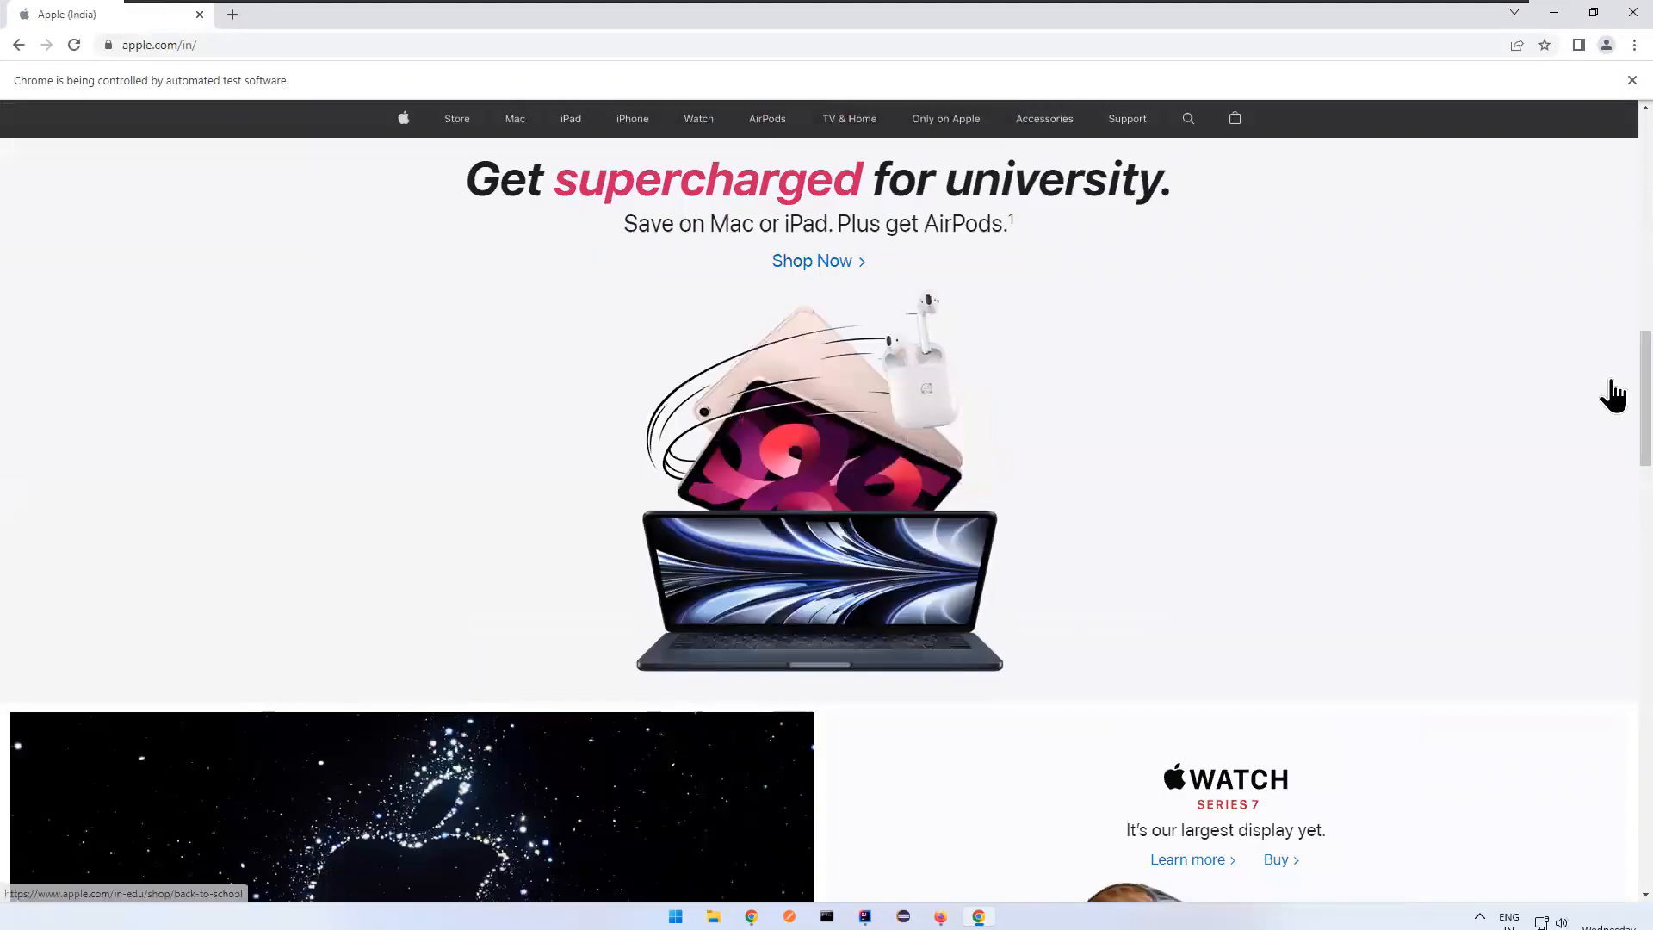
{"action": "mouse_move", "coordinate": [947, 305]}
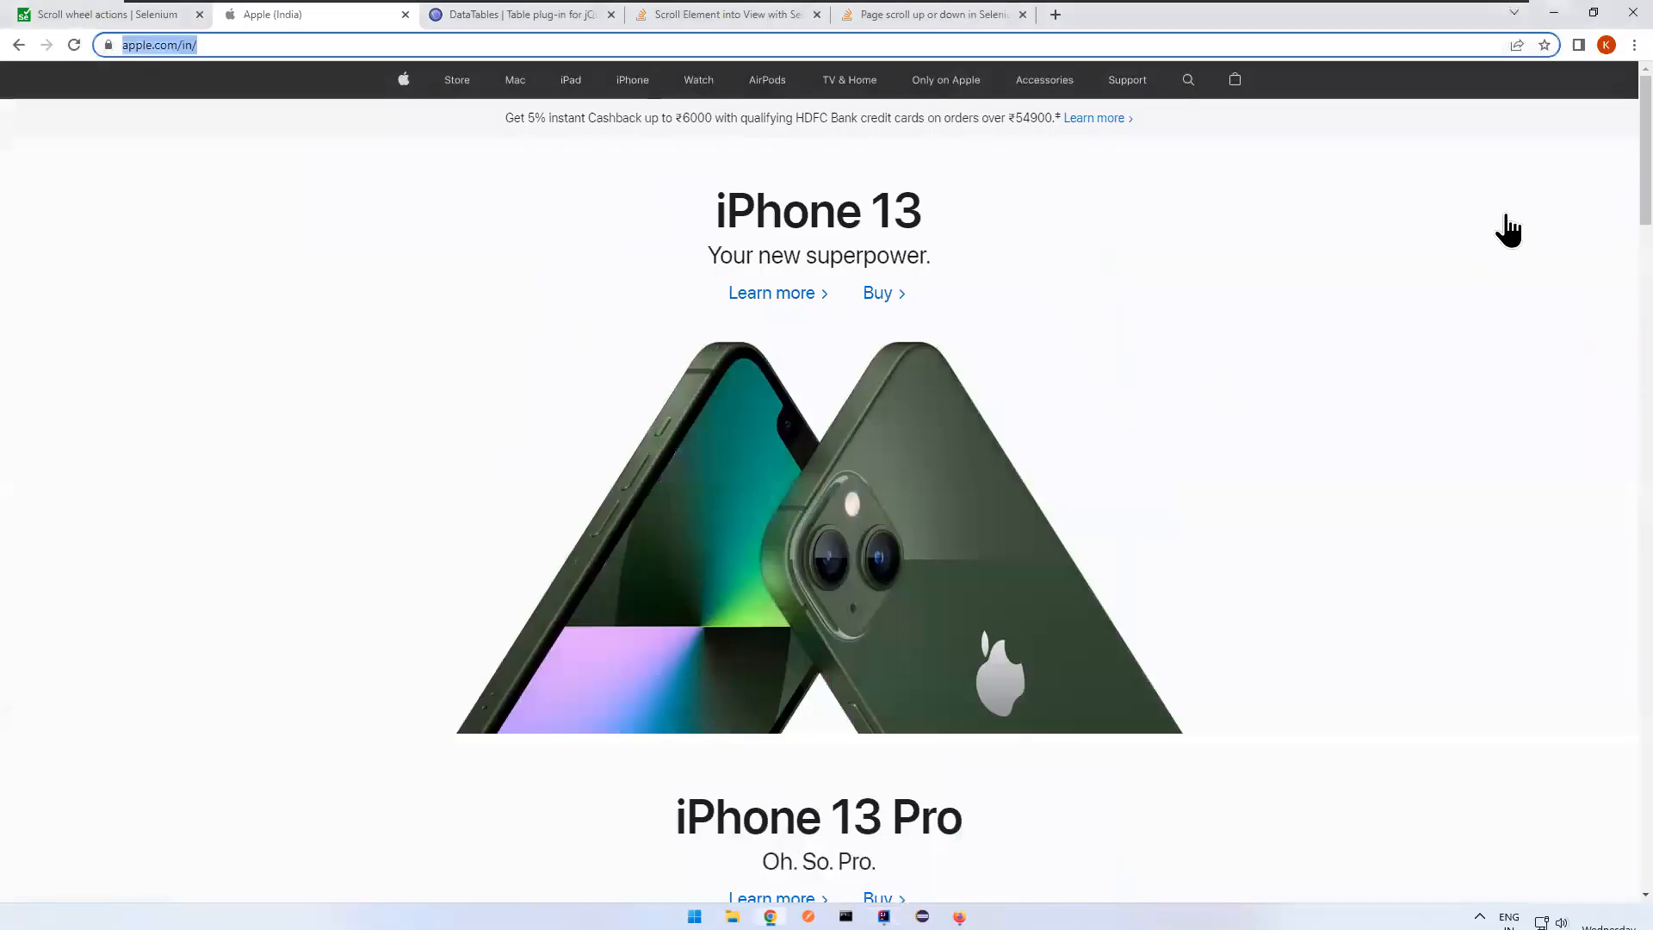
{"action": "scroll", "scroll_direction": "down", "scroll_amount": 3}
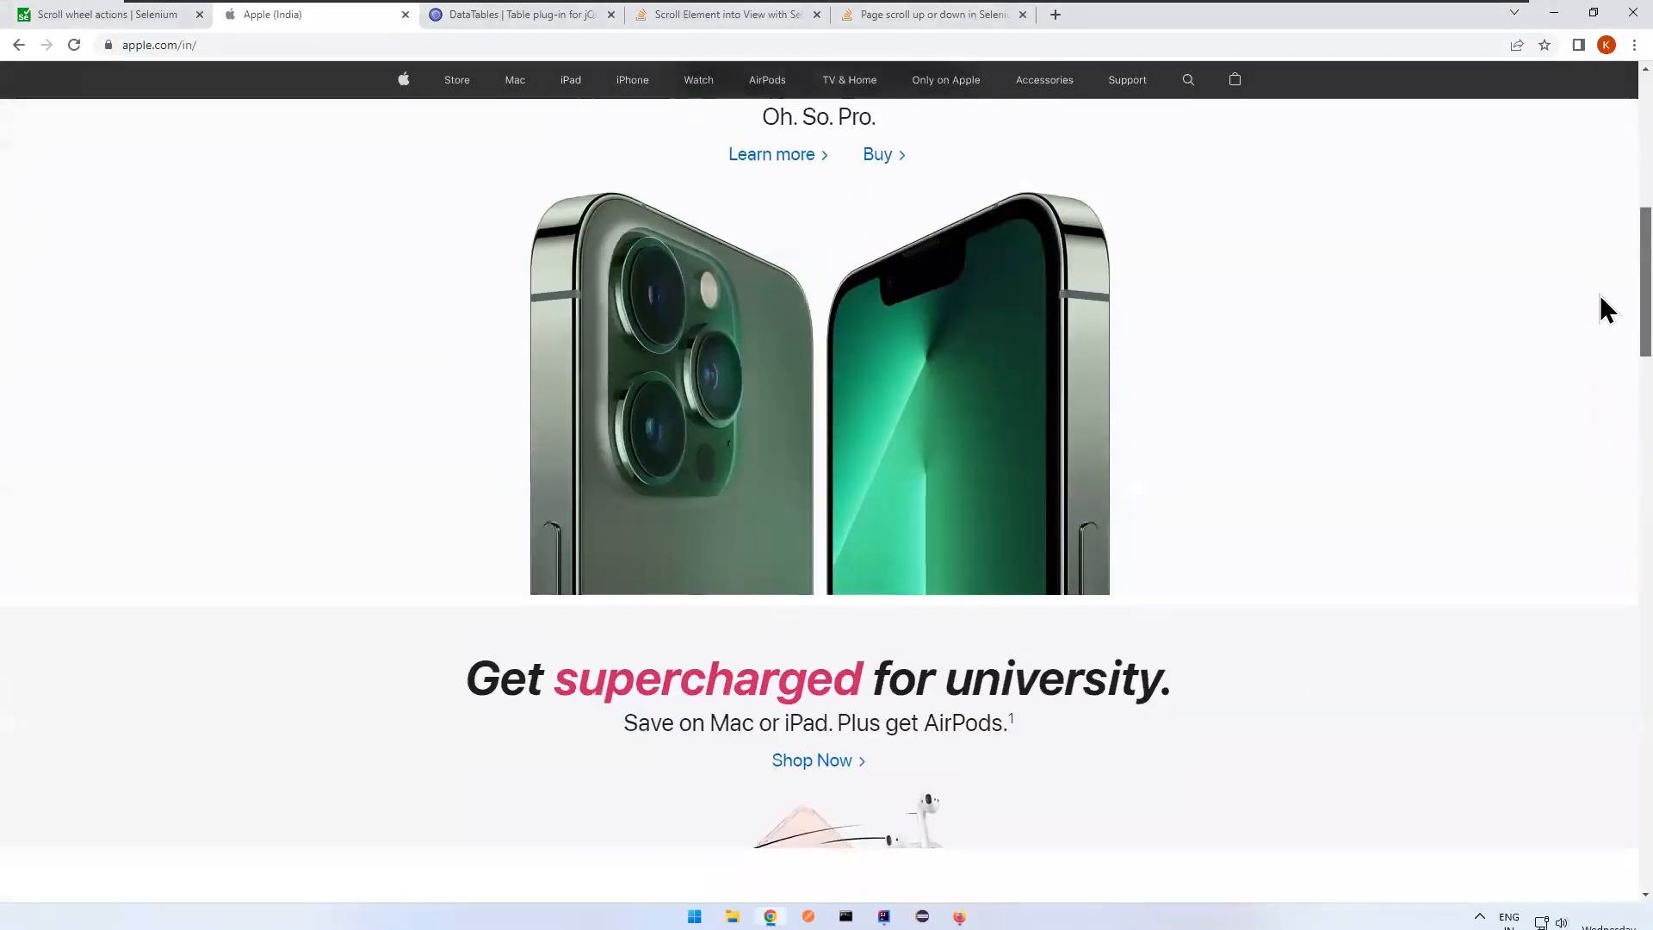
{"action": "scroll", "scroll_direction": "up", "scroll_amount": 3}
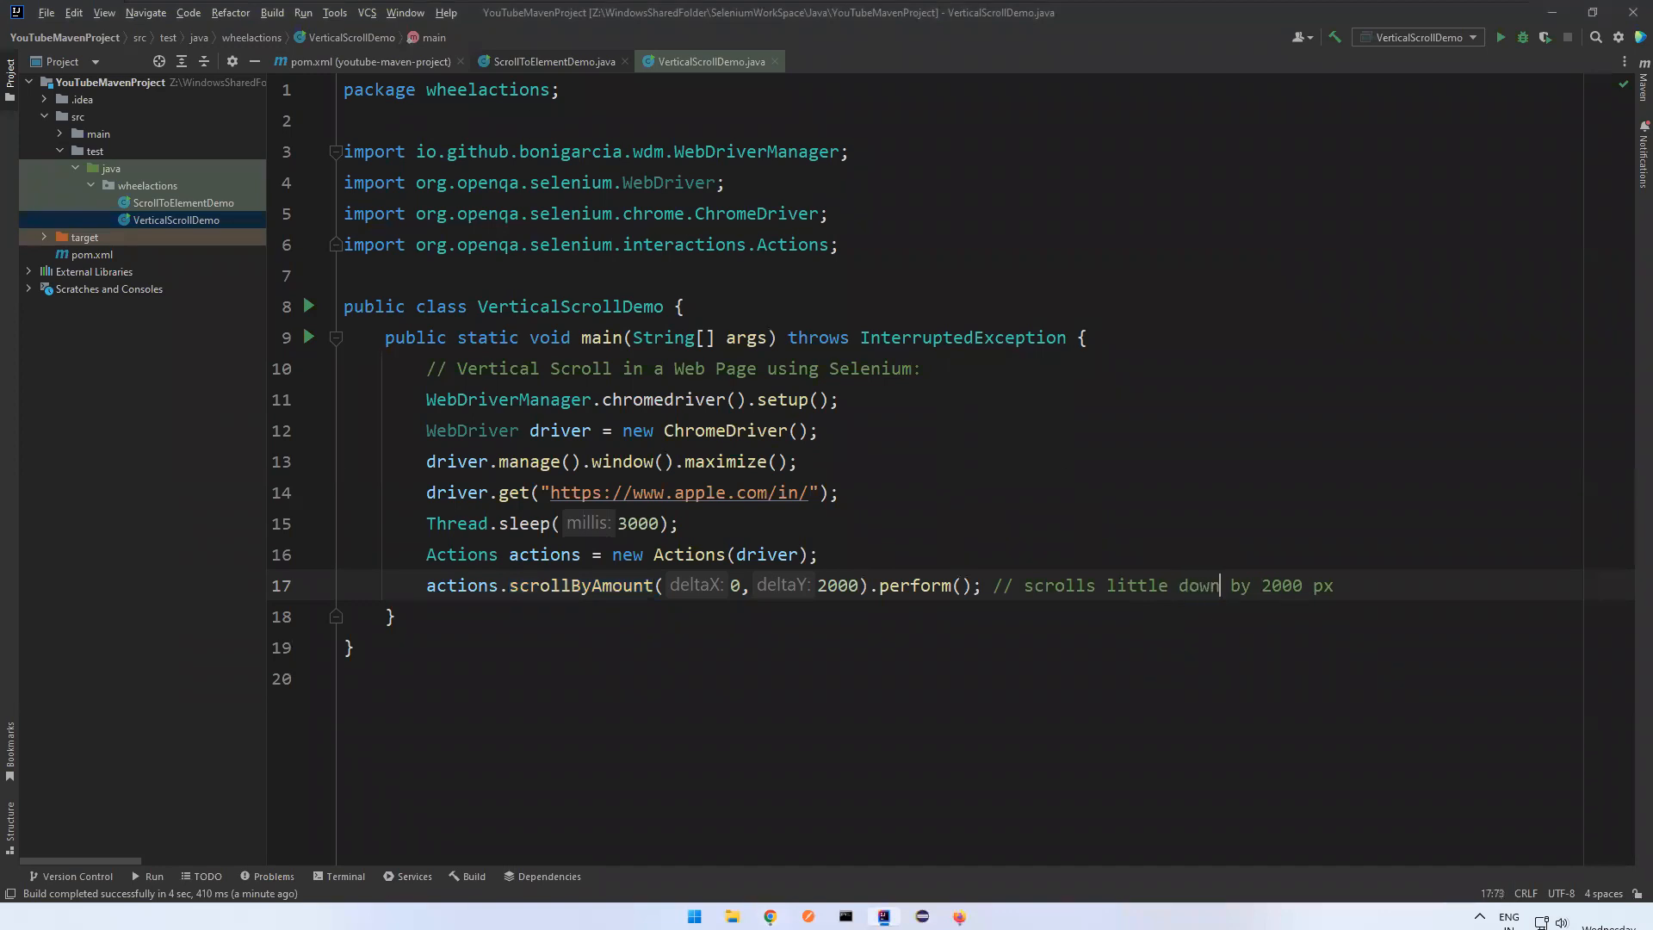
{"action": "mouse_move", "coordinate": [1347, 597]}
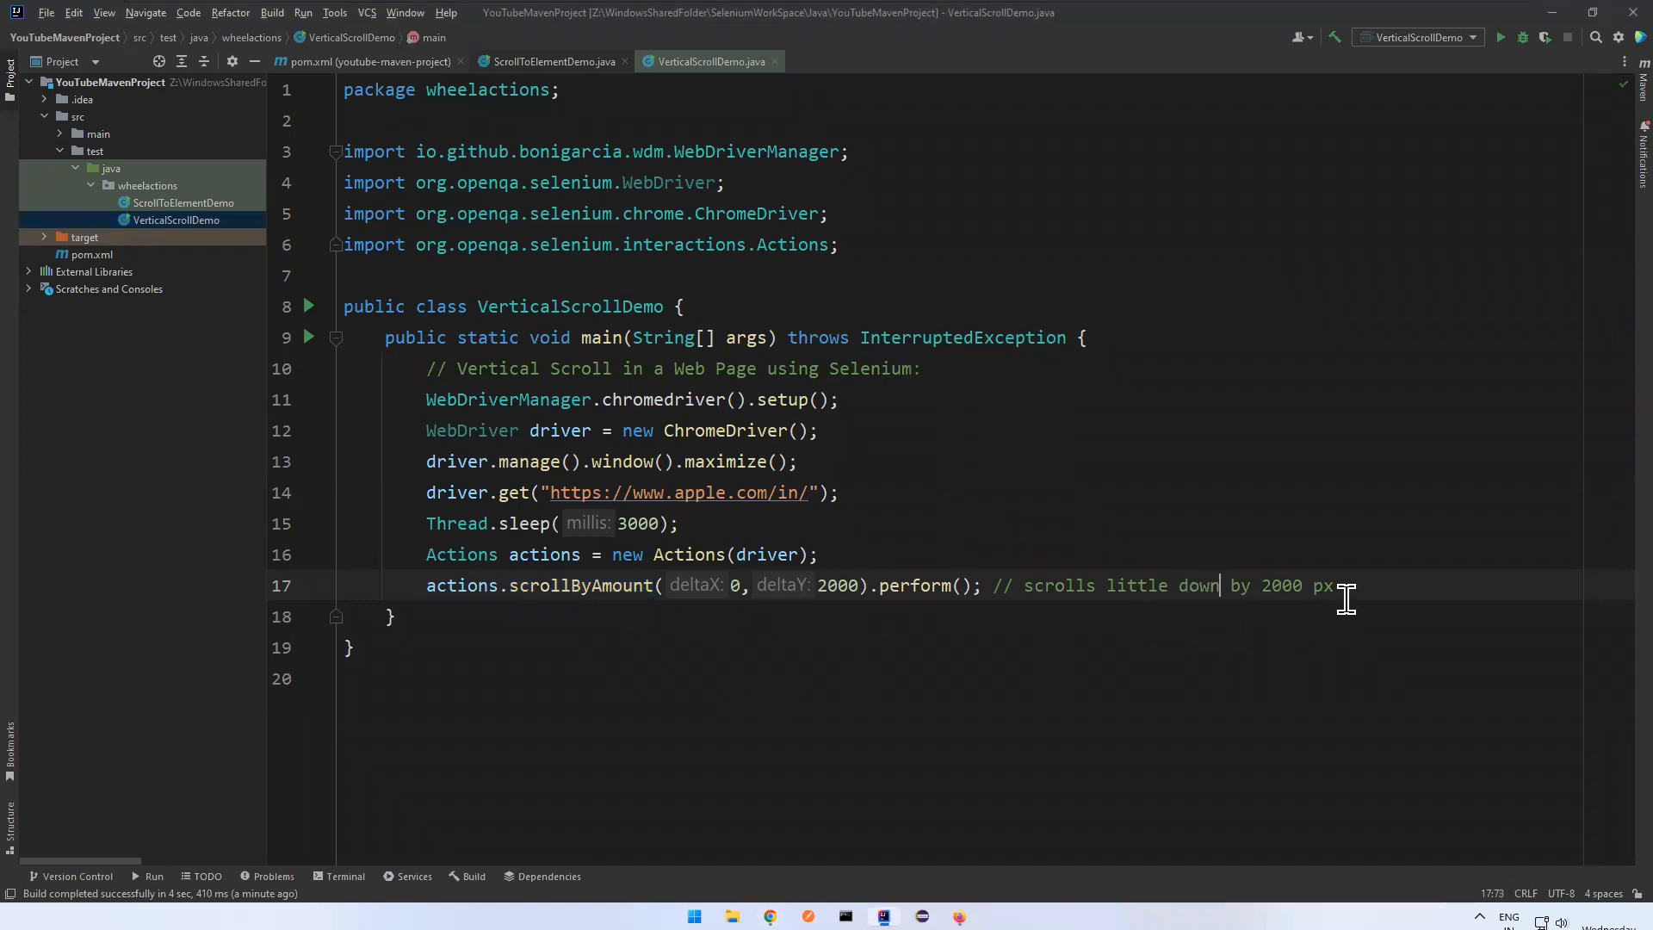
- Add a Thread.sleep(3000) pause on a new line after the downward scroll
{"action": "key", "text": "Enter"}
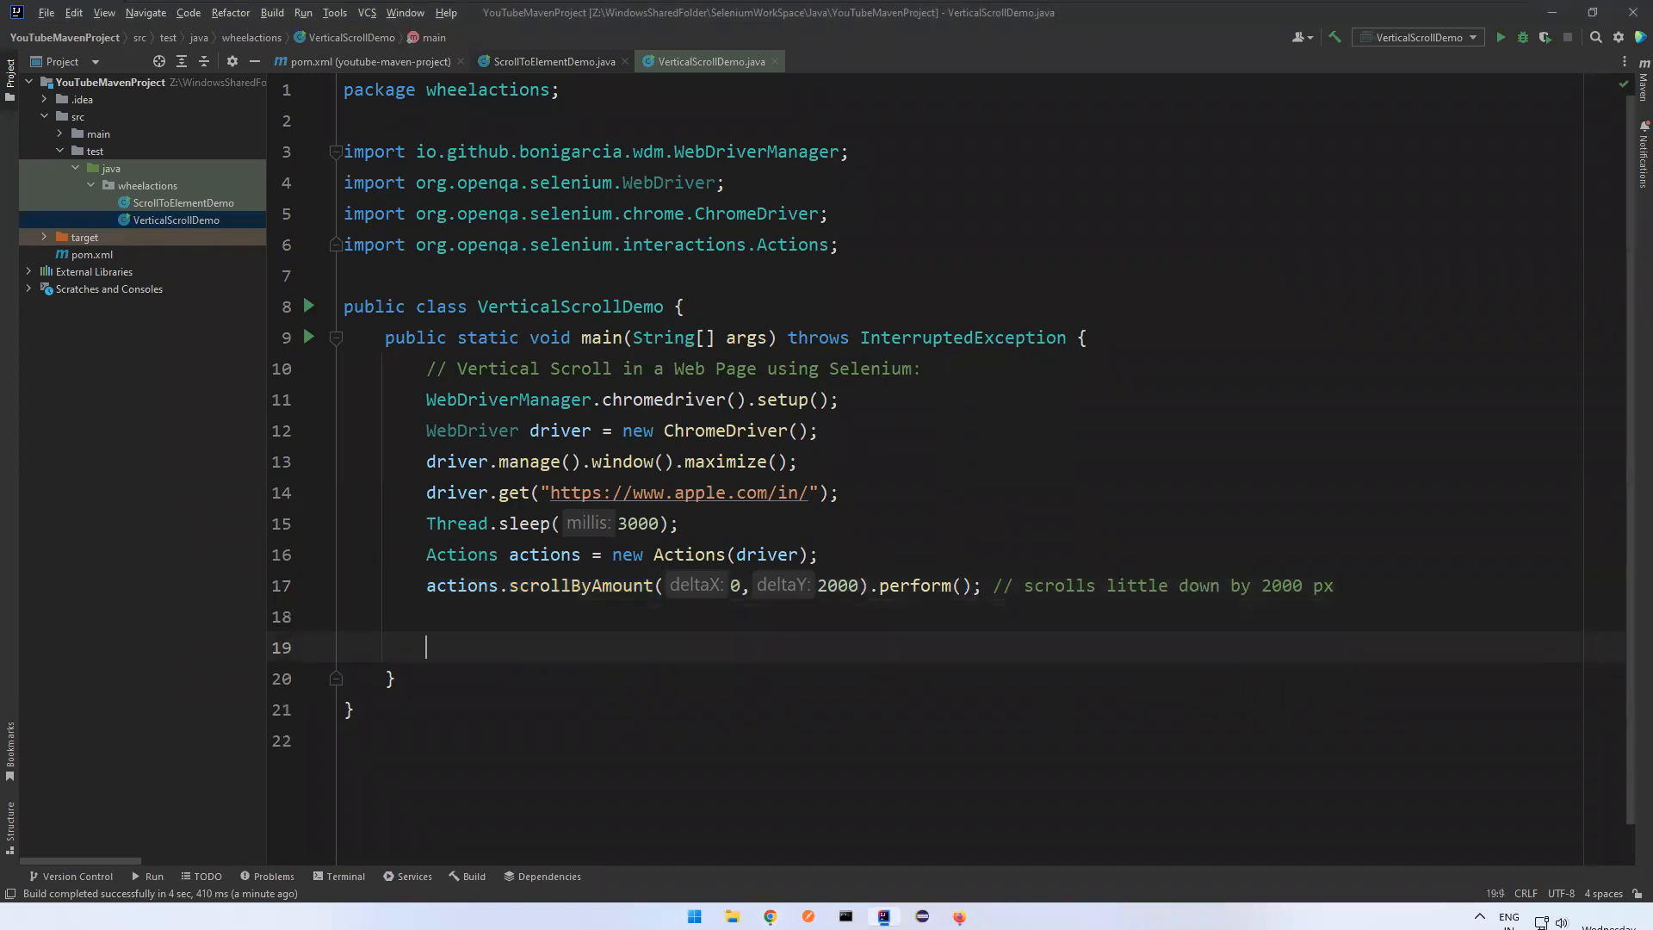
{"action": "type", "text": "Thread"}
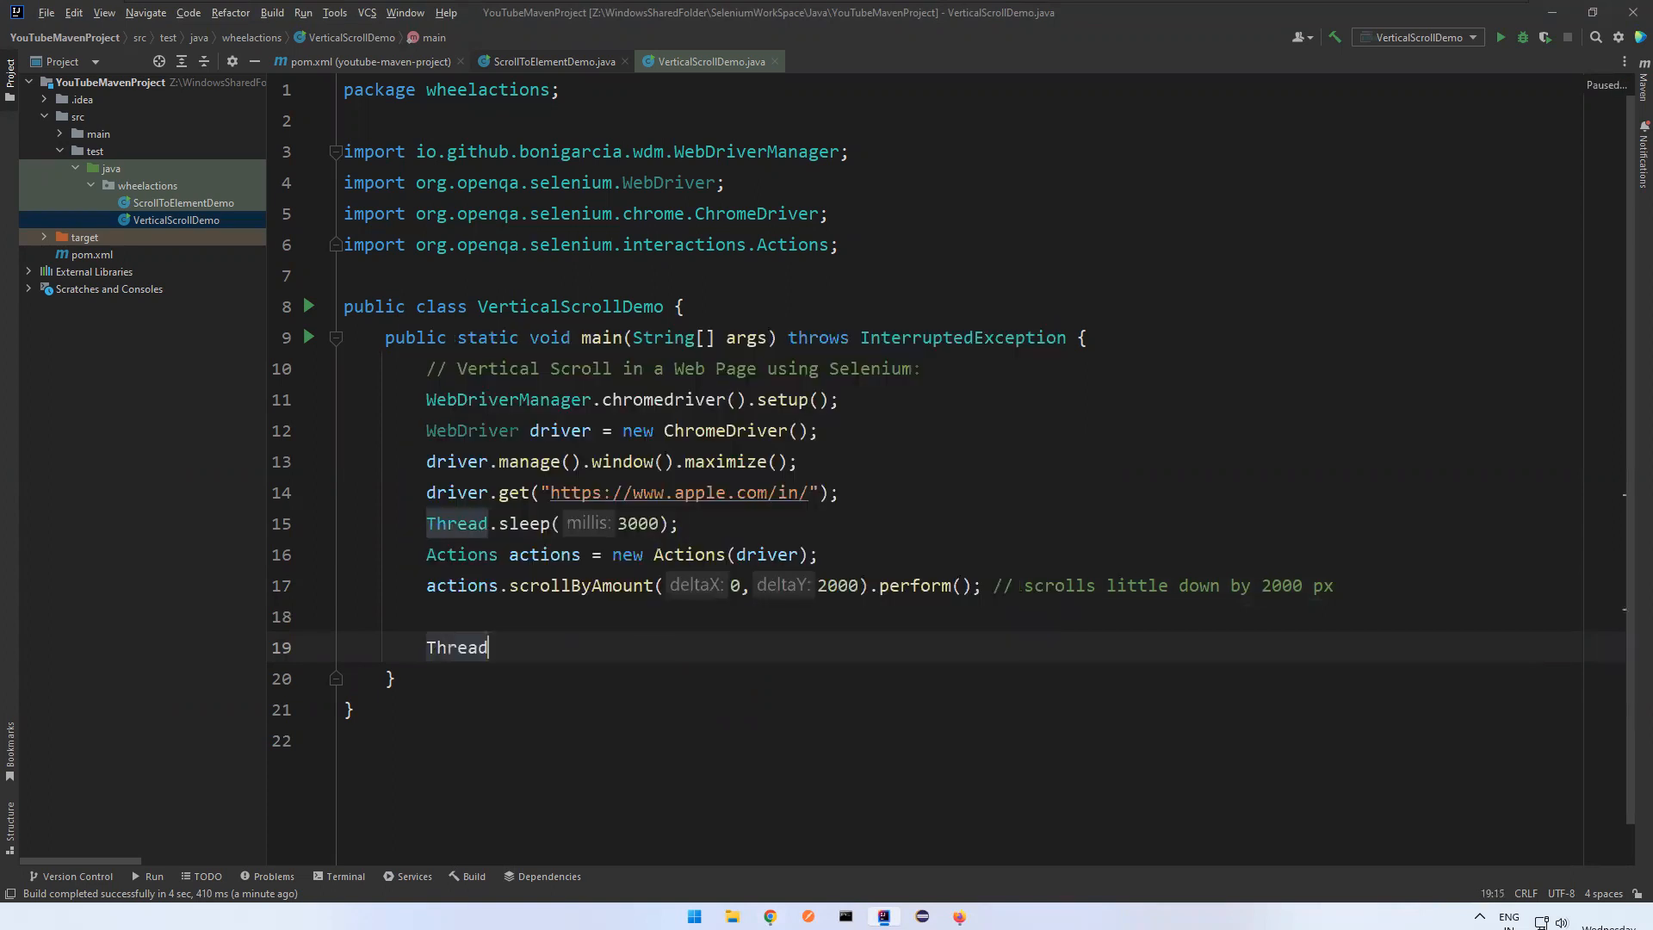
{"action": "type", "text": ".sleep(3000);"}
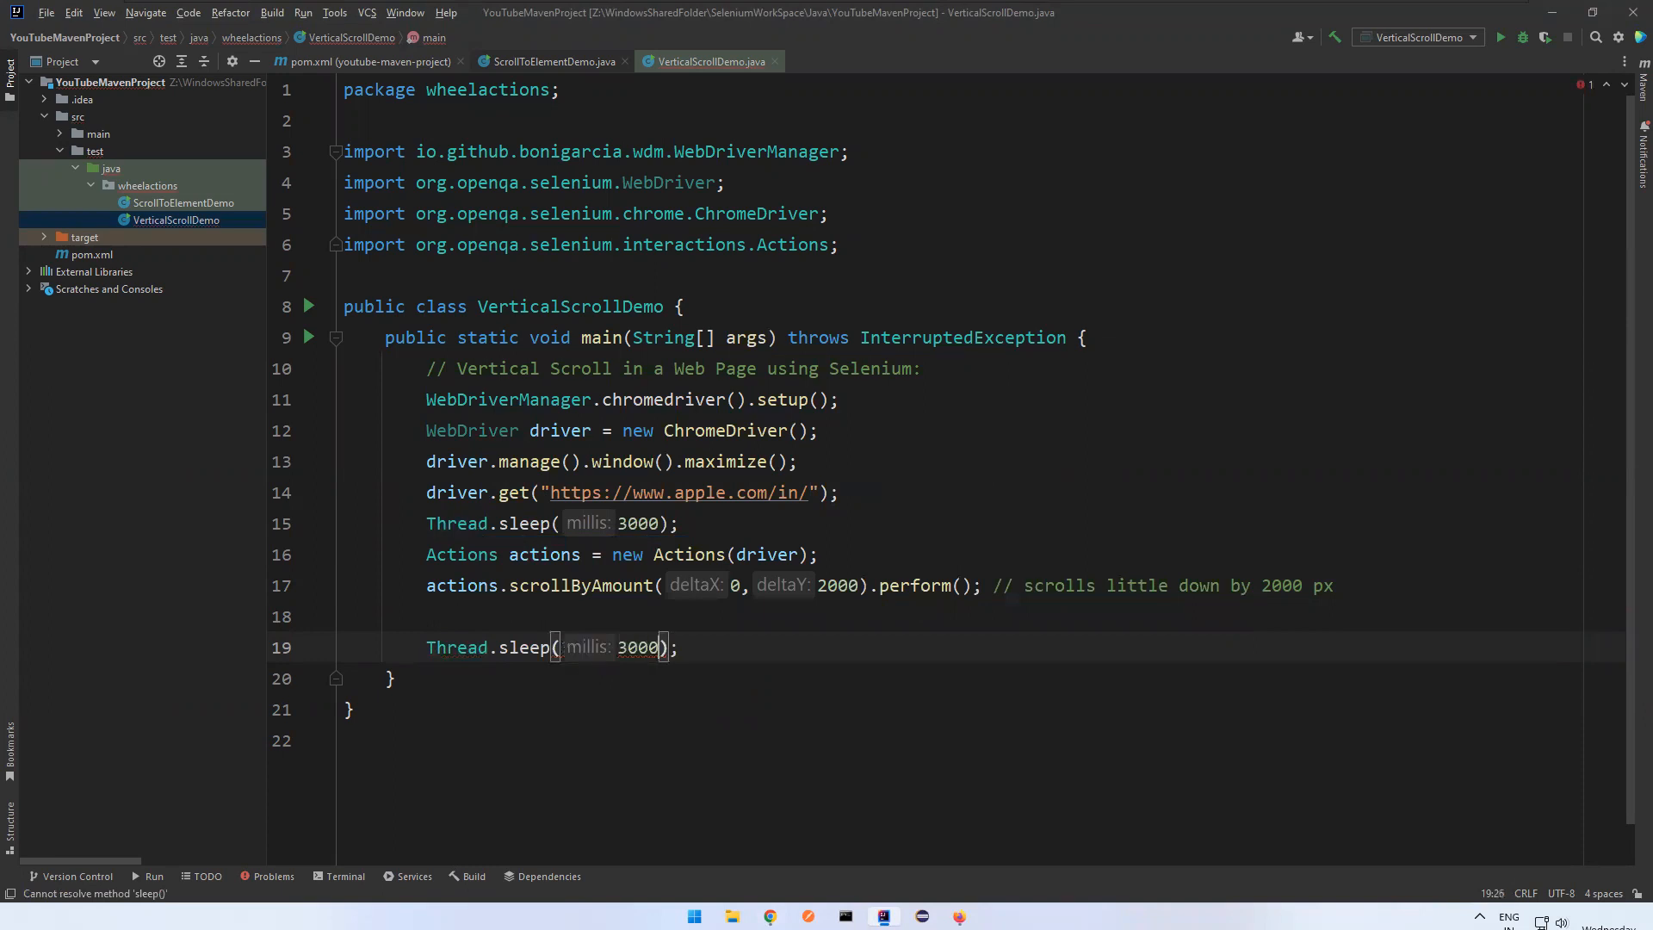
{"action": "key", "text": "Enter"}
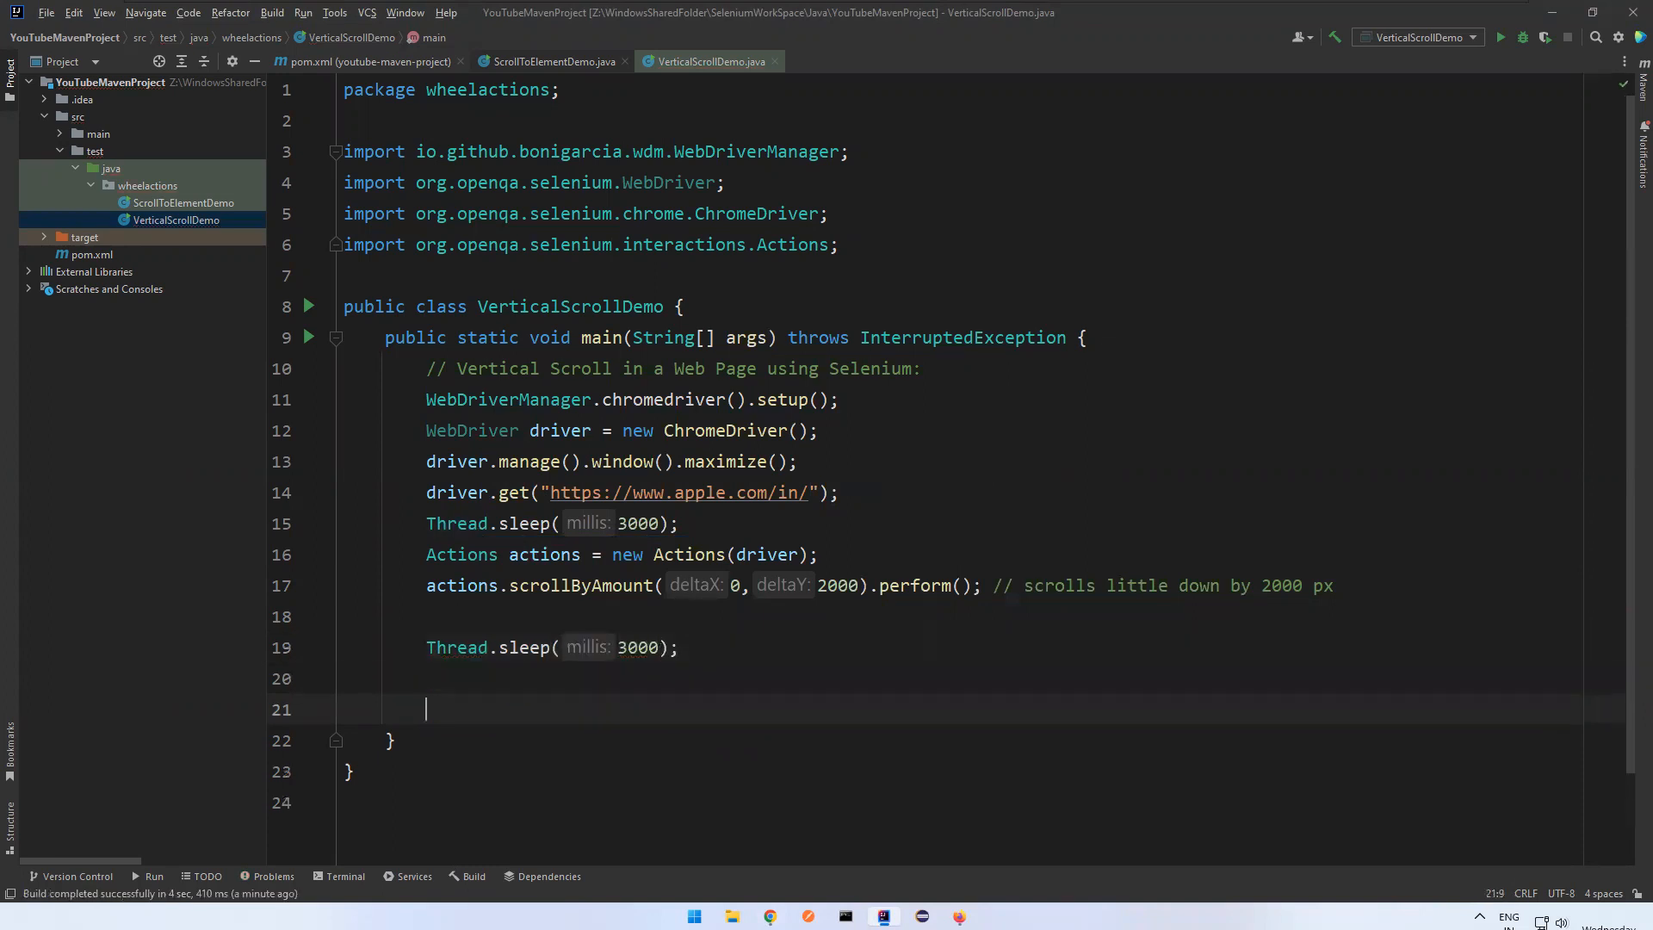
- Add actions.scrollByAmount(0, -1500).perform(); with the comment 'scroll little up by 1500 px'
{"action": "type", "text": "actions"}
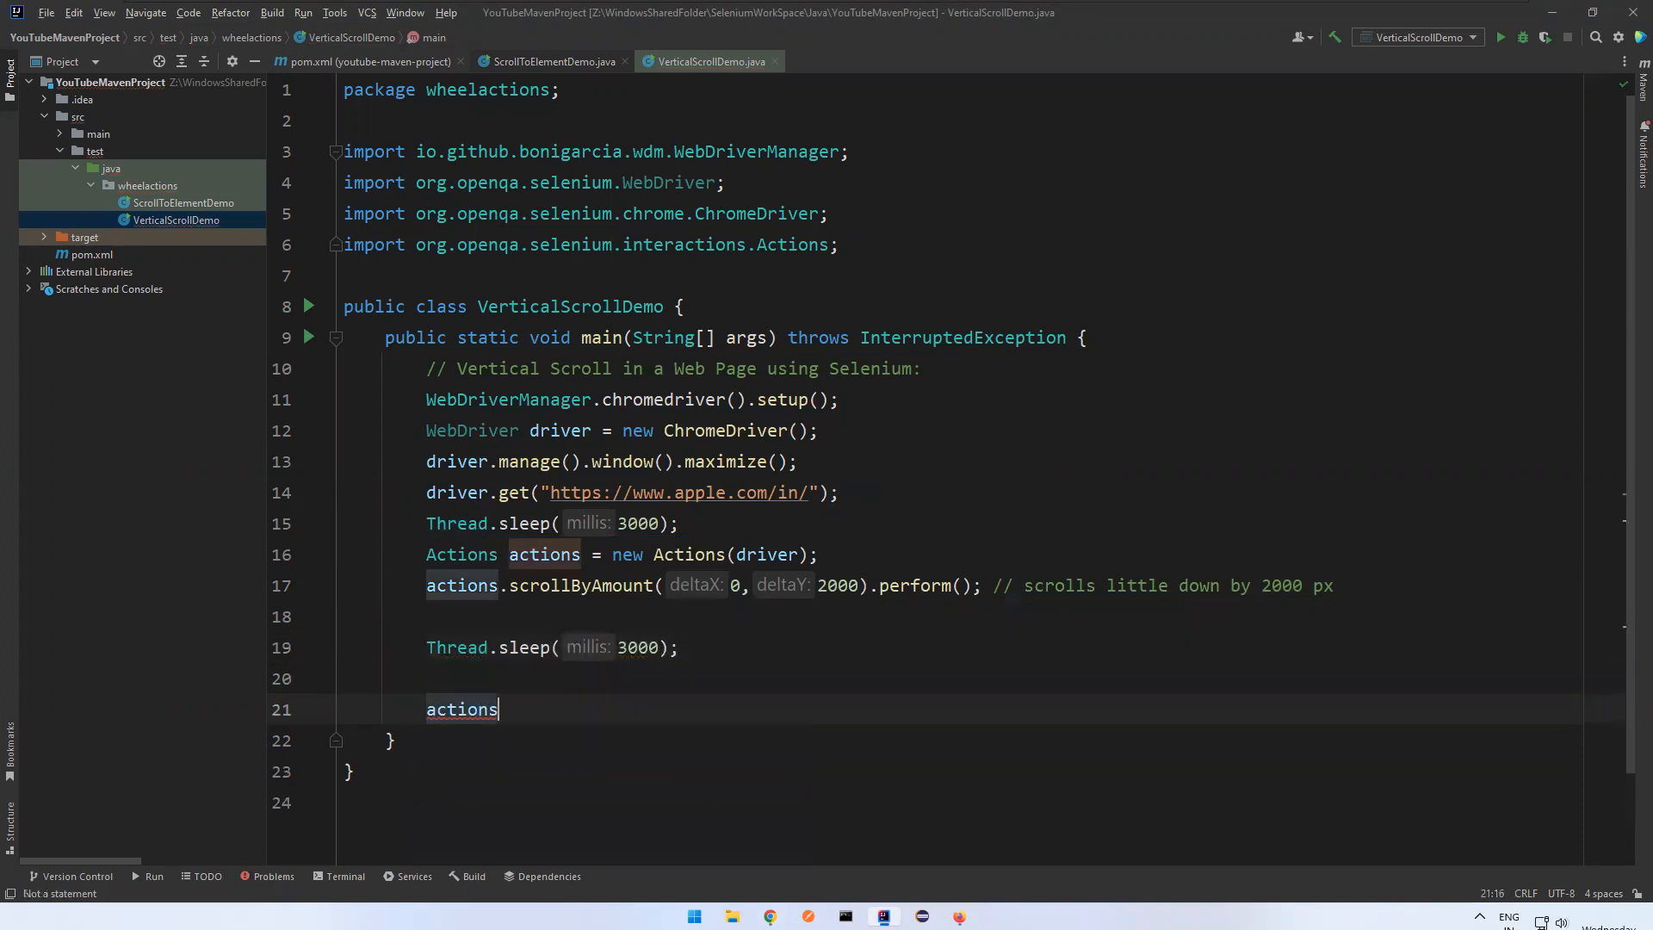
{"action": "type", "text": ".scrollToElement()"}
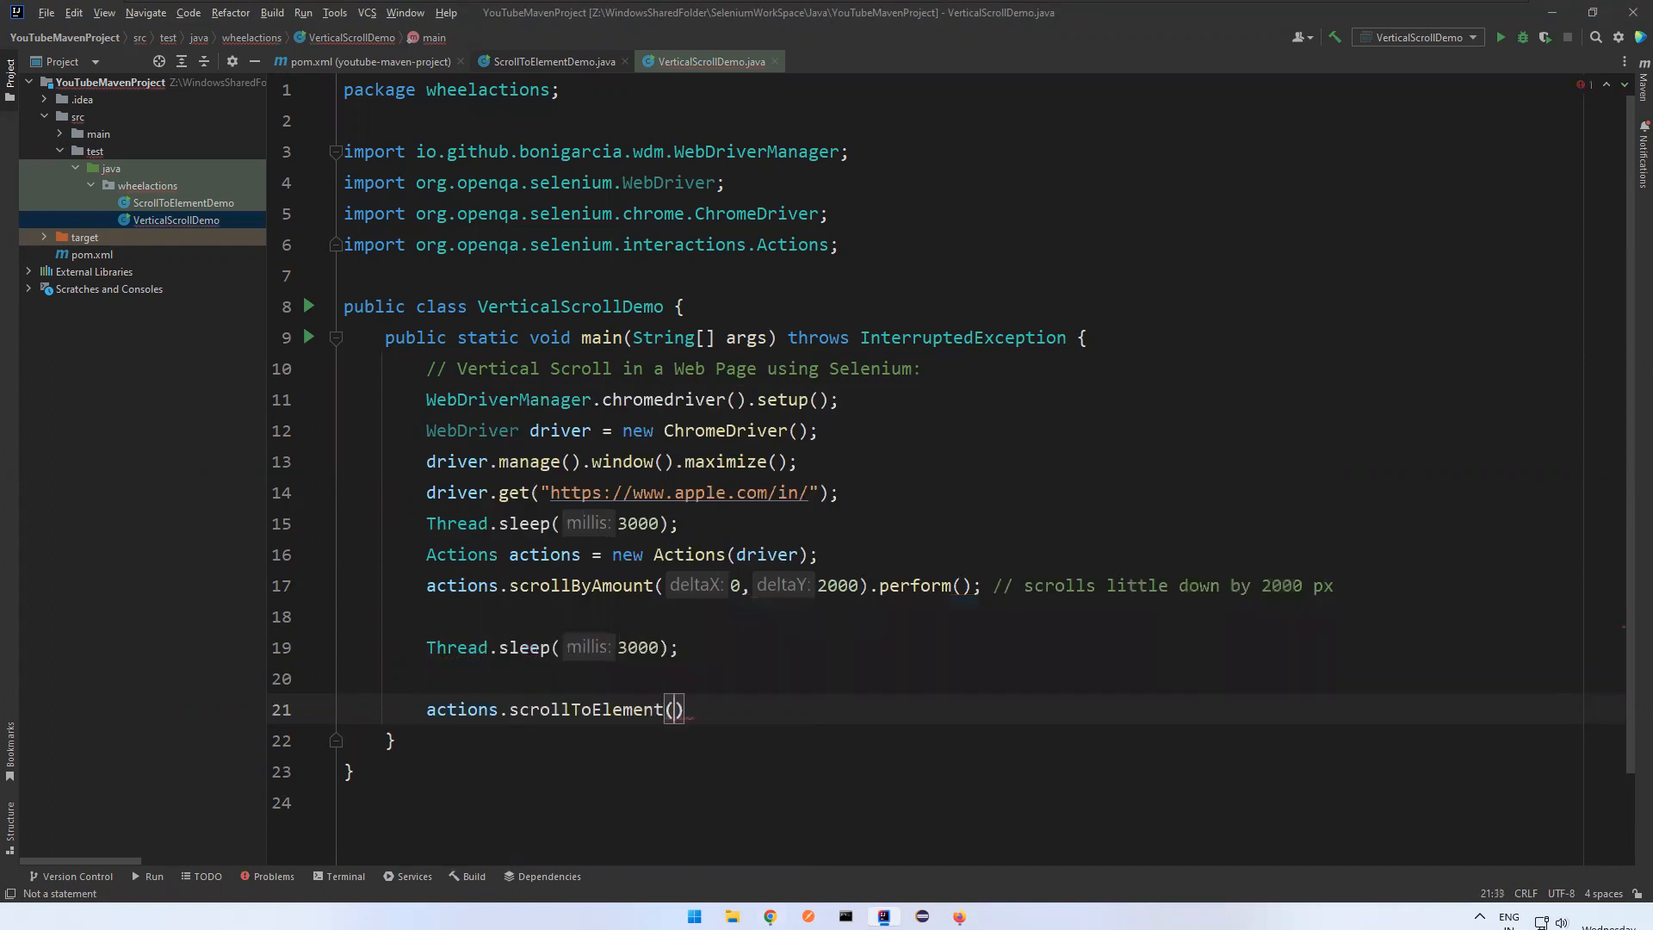
{"action": "key", "text": "BackSpace"}
{"action": "type", "text": "ByAmou"}
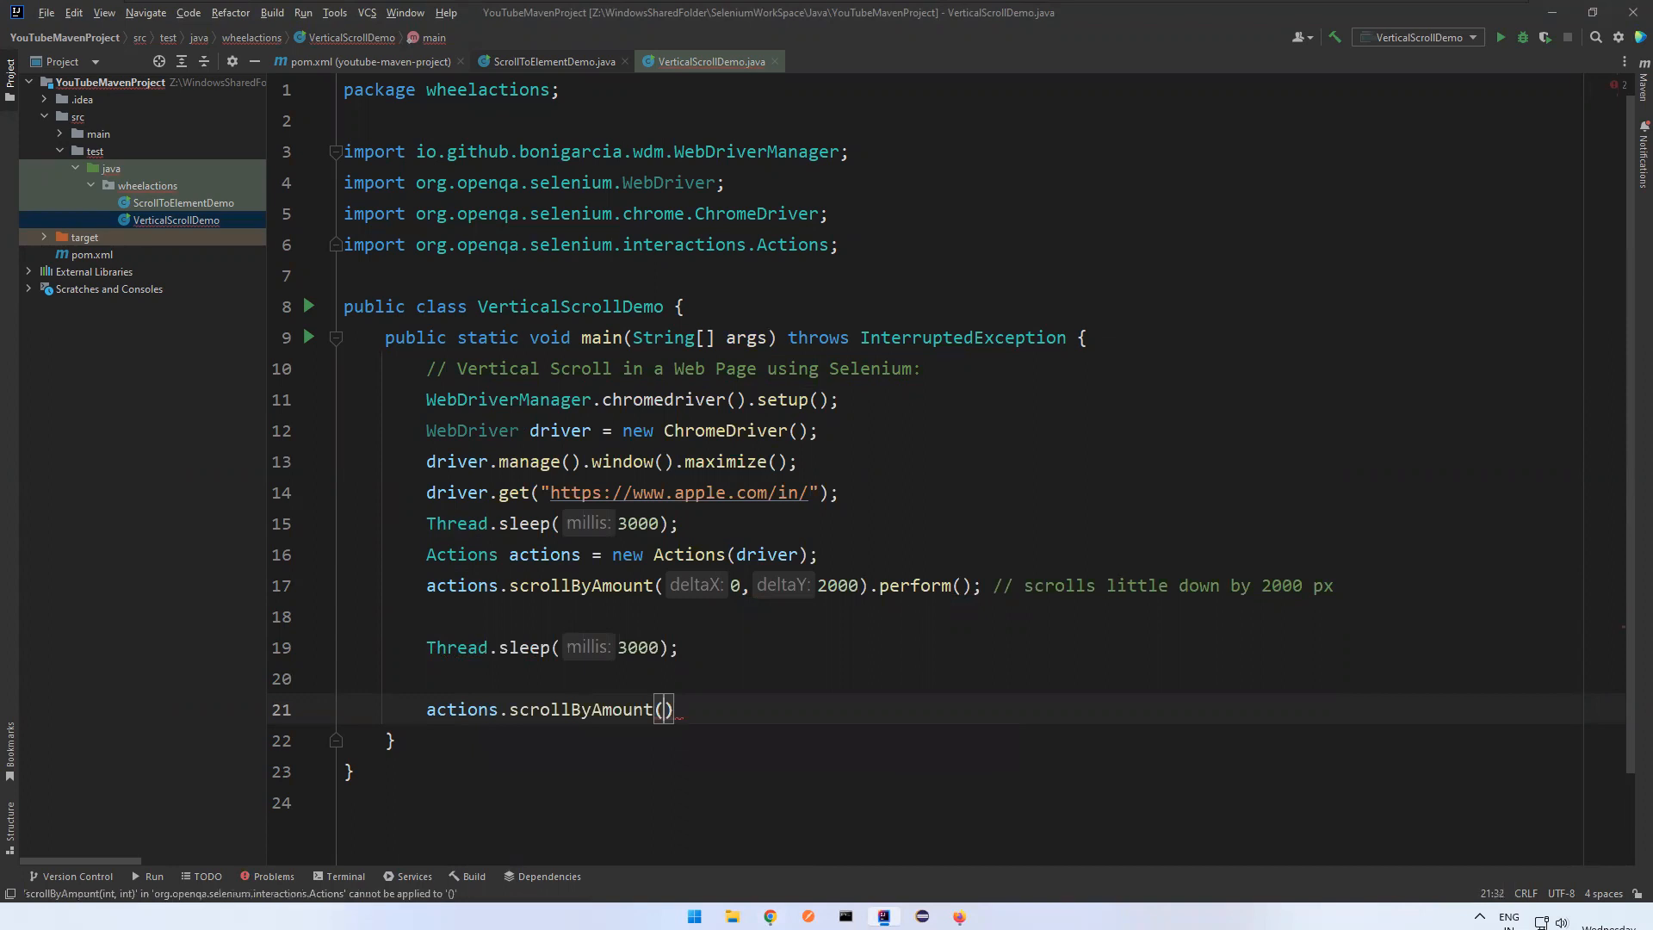
{"action": "type", "text": "0,"}
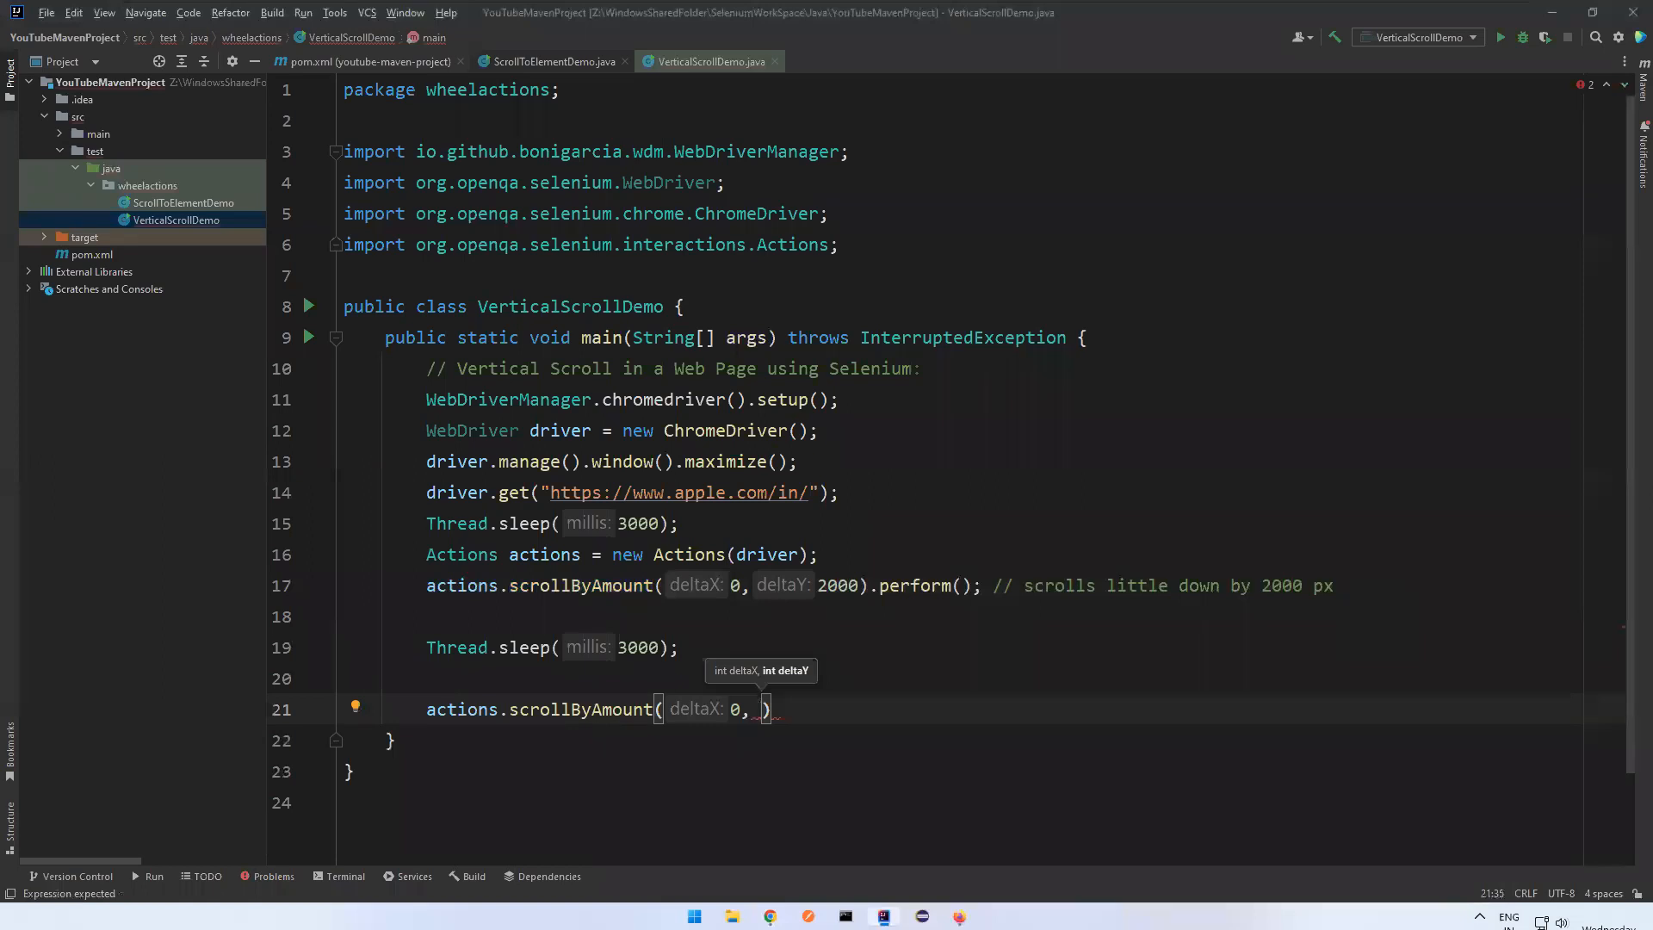
{"action": "type", "text": "-"}
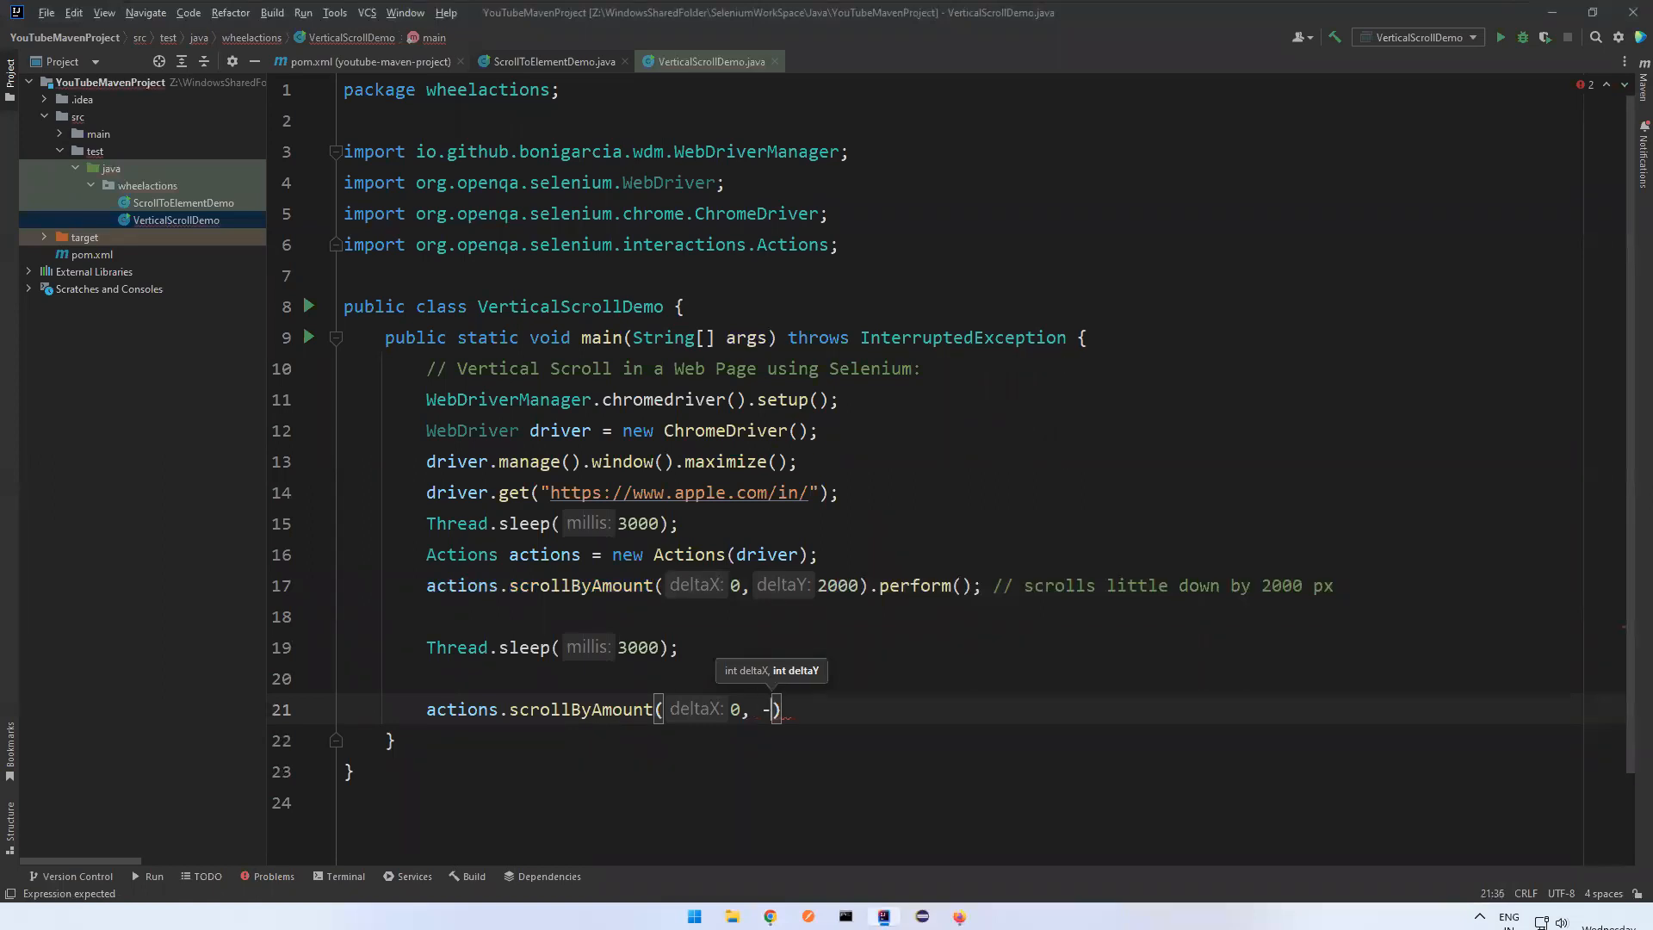
{"action": "type", "text": "1500"}
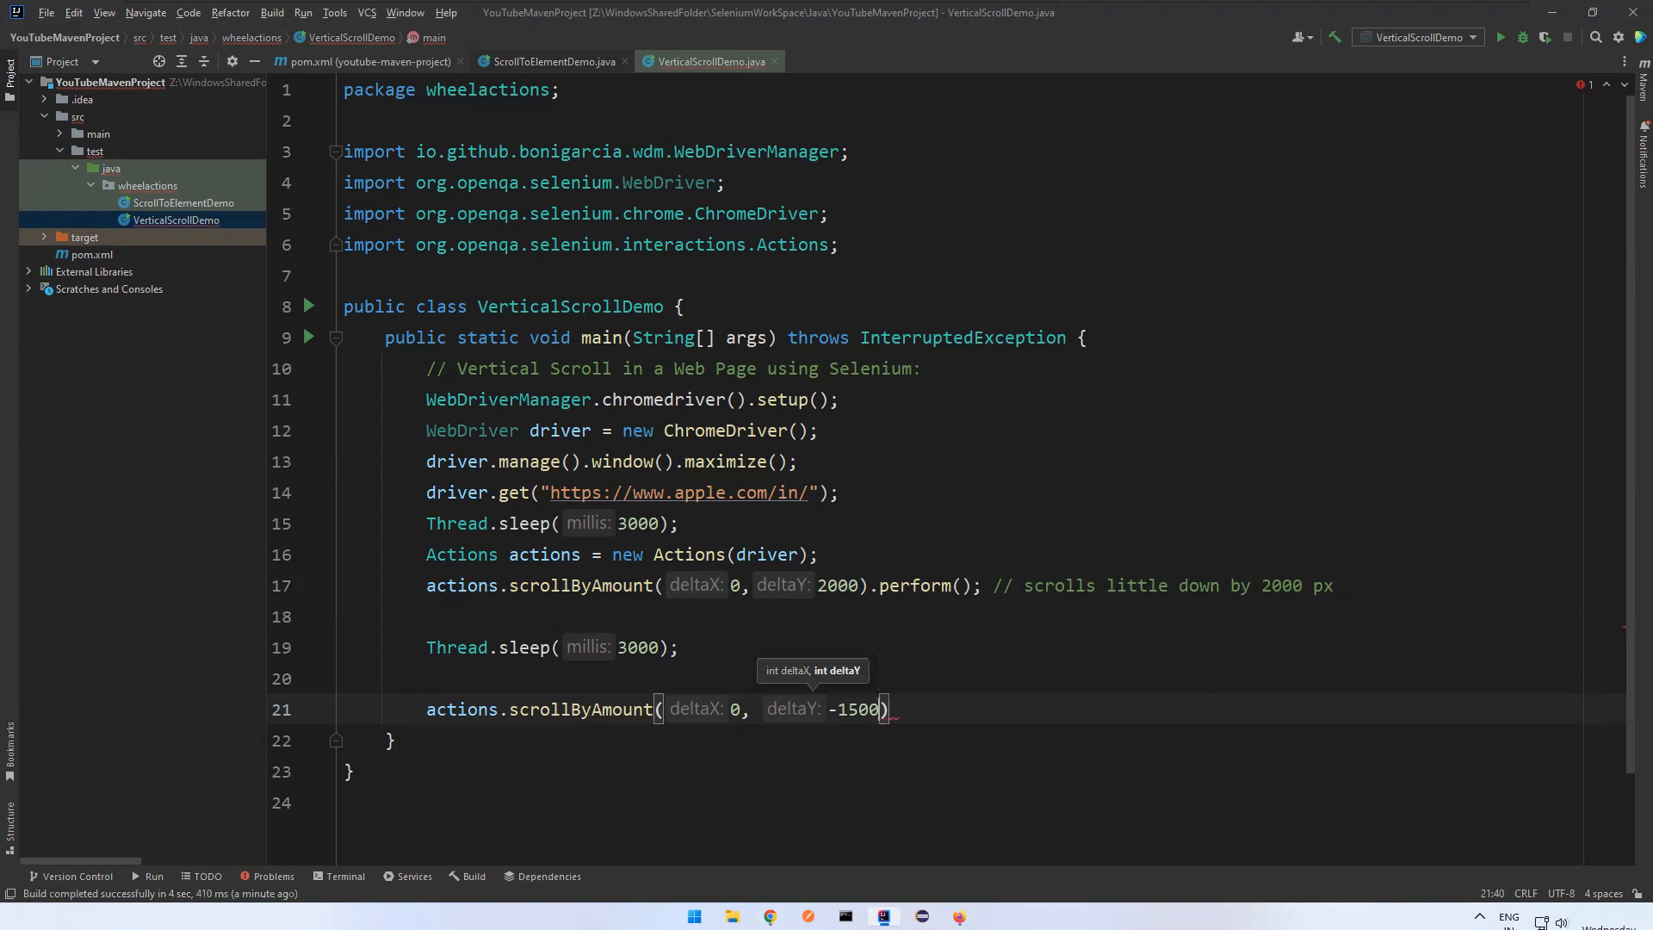
{"action": "type", "text": ".per"}
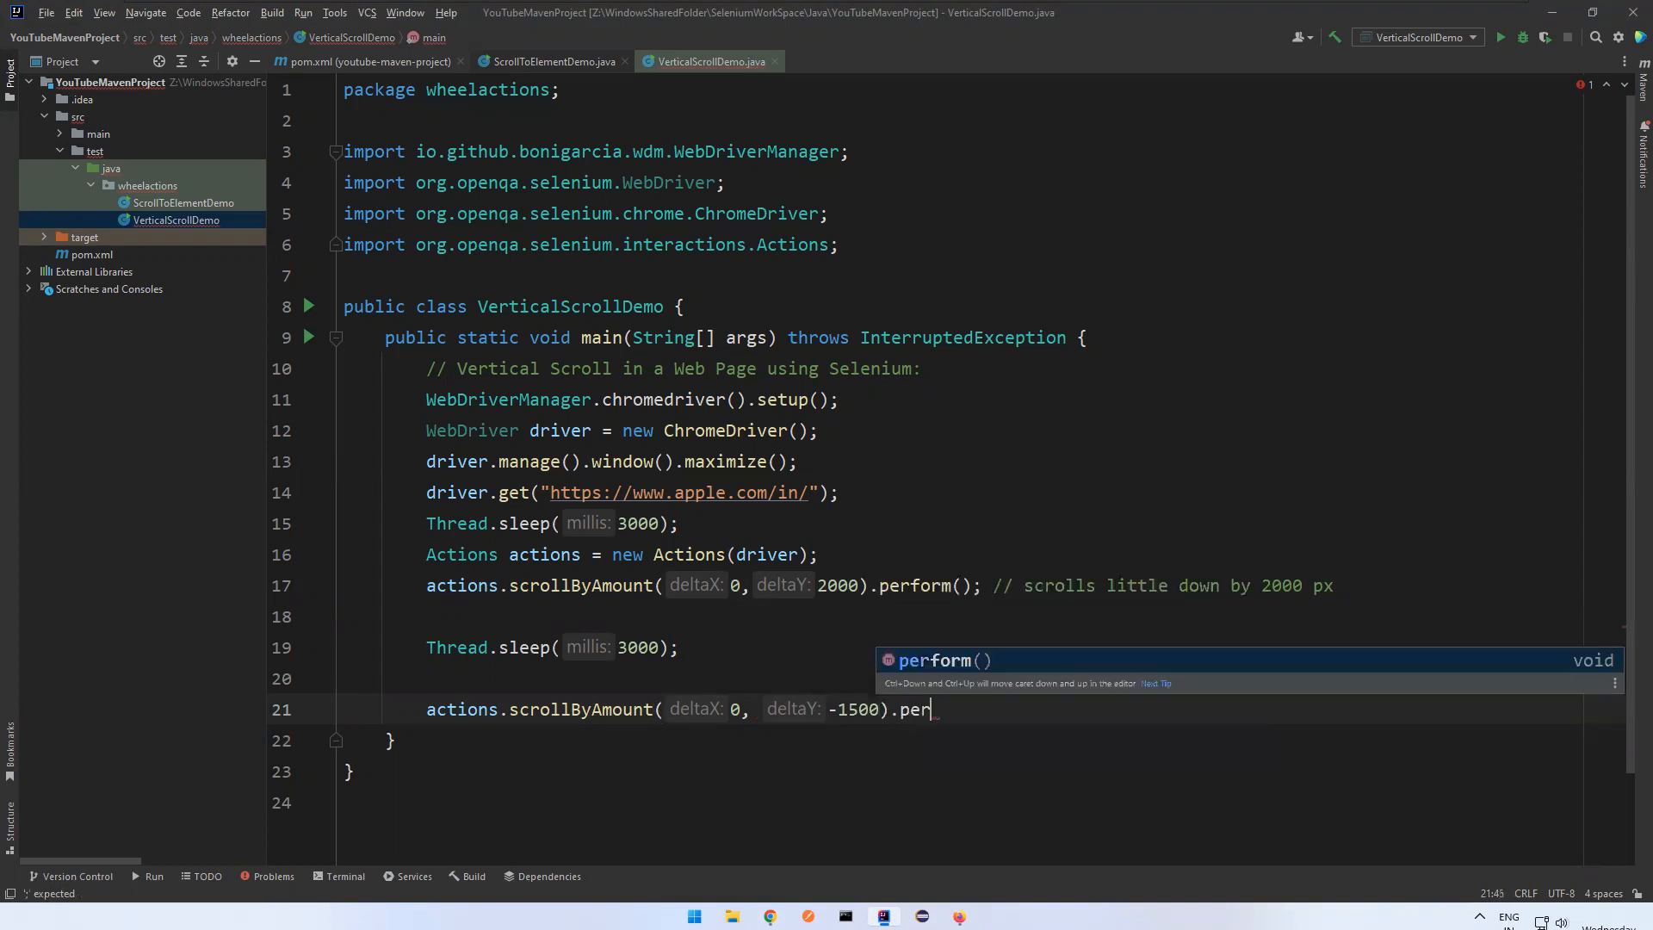
{"action": "type", "text": "form();; //"}
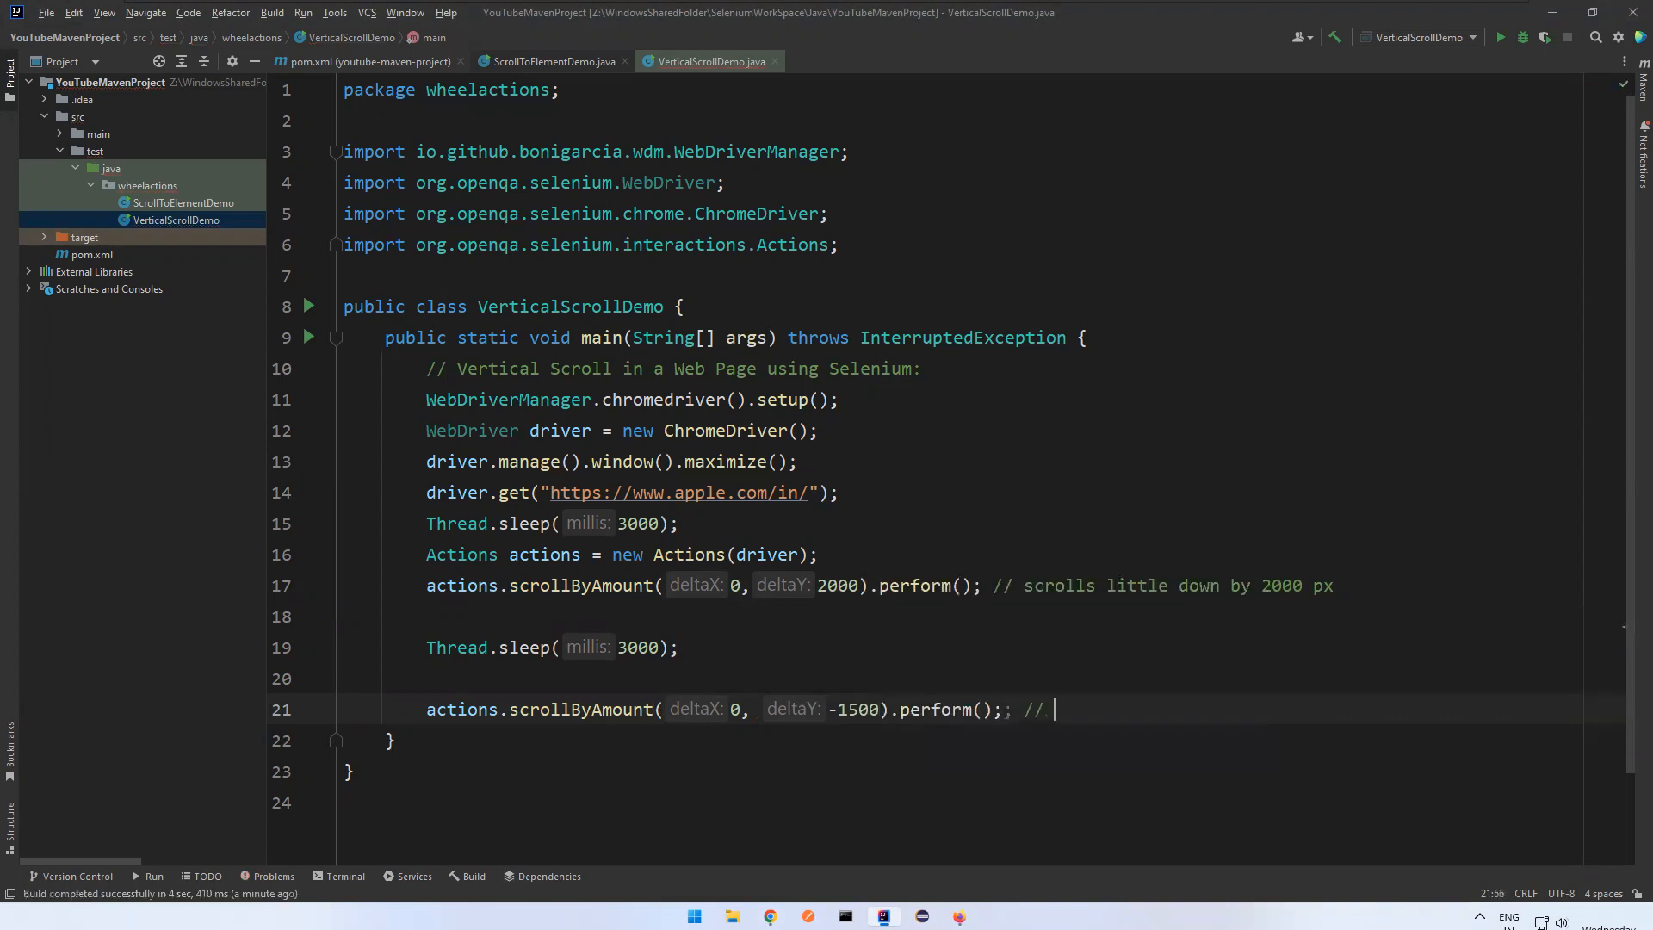
{"action": "type", "text": "scroll little up by"}
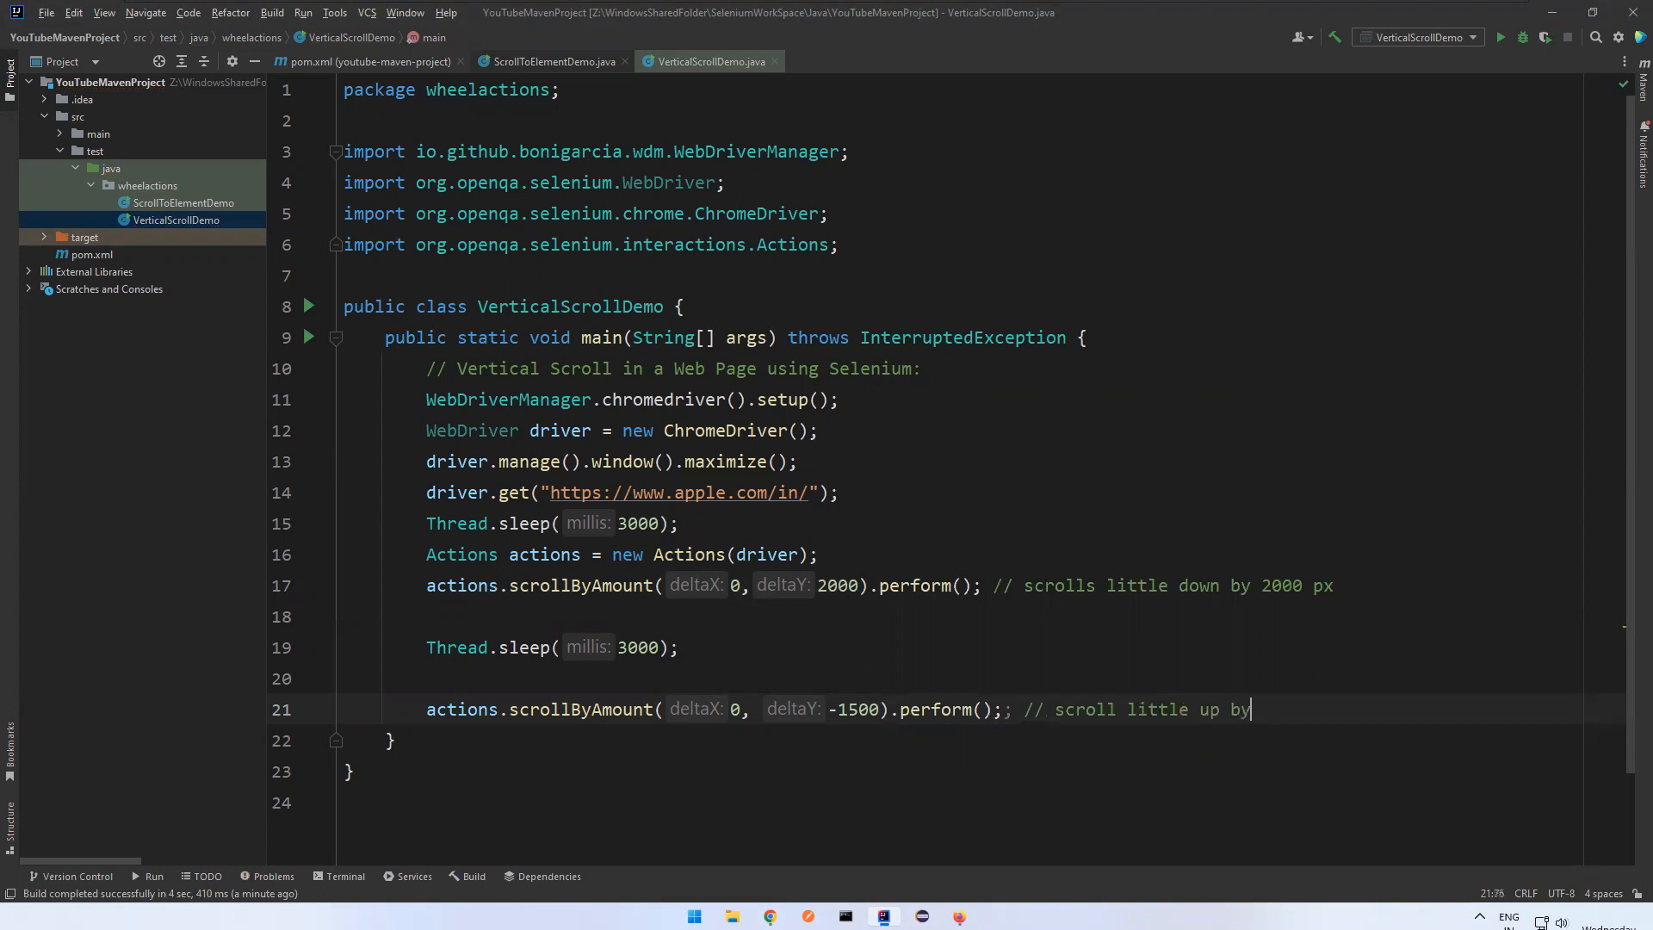
{"action": "type", "text": "1500 px"}
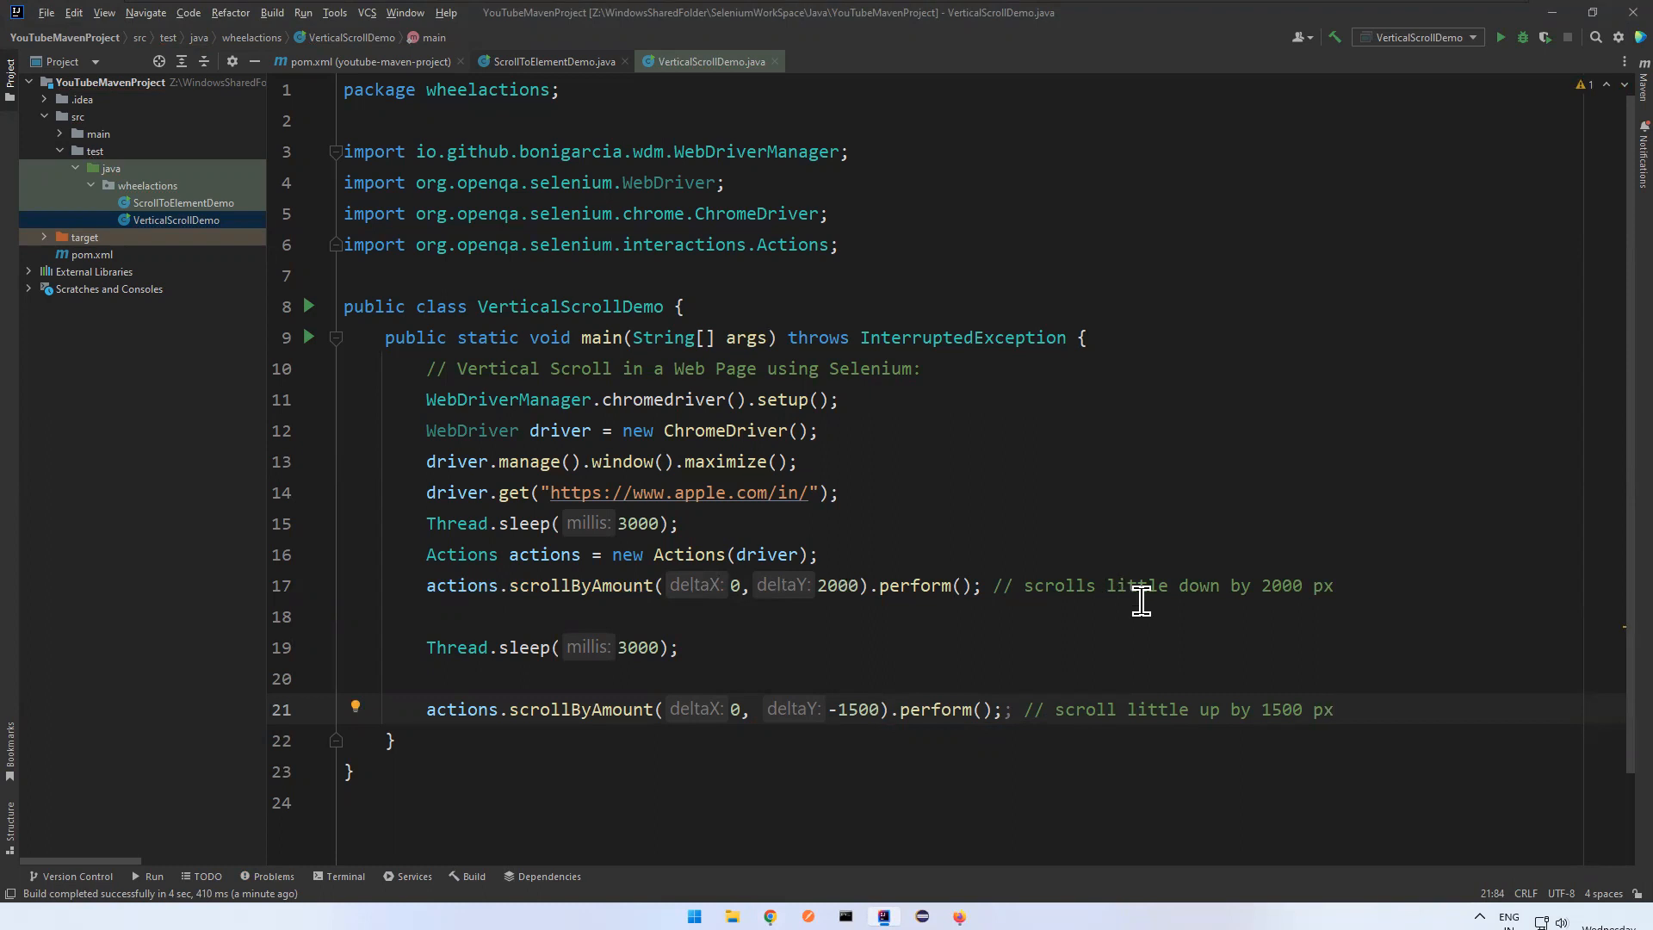
{"action": "double_click", "coordinate": [836, 585]}
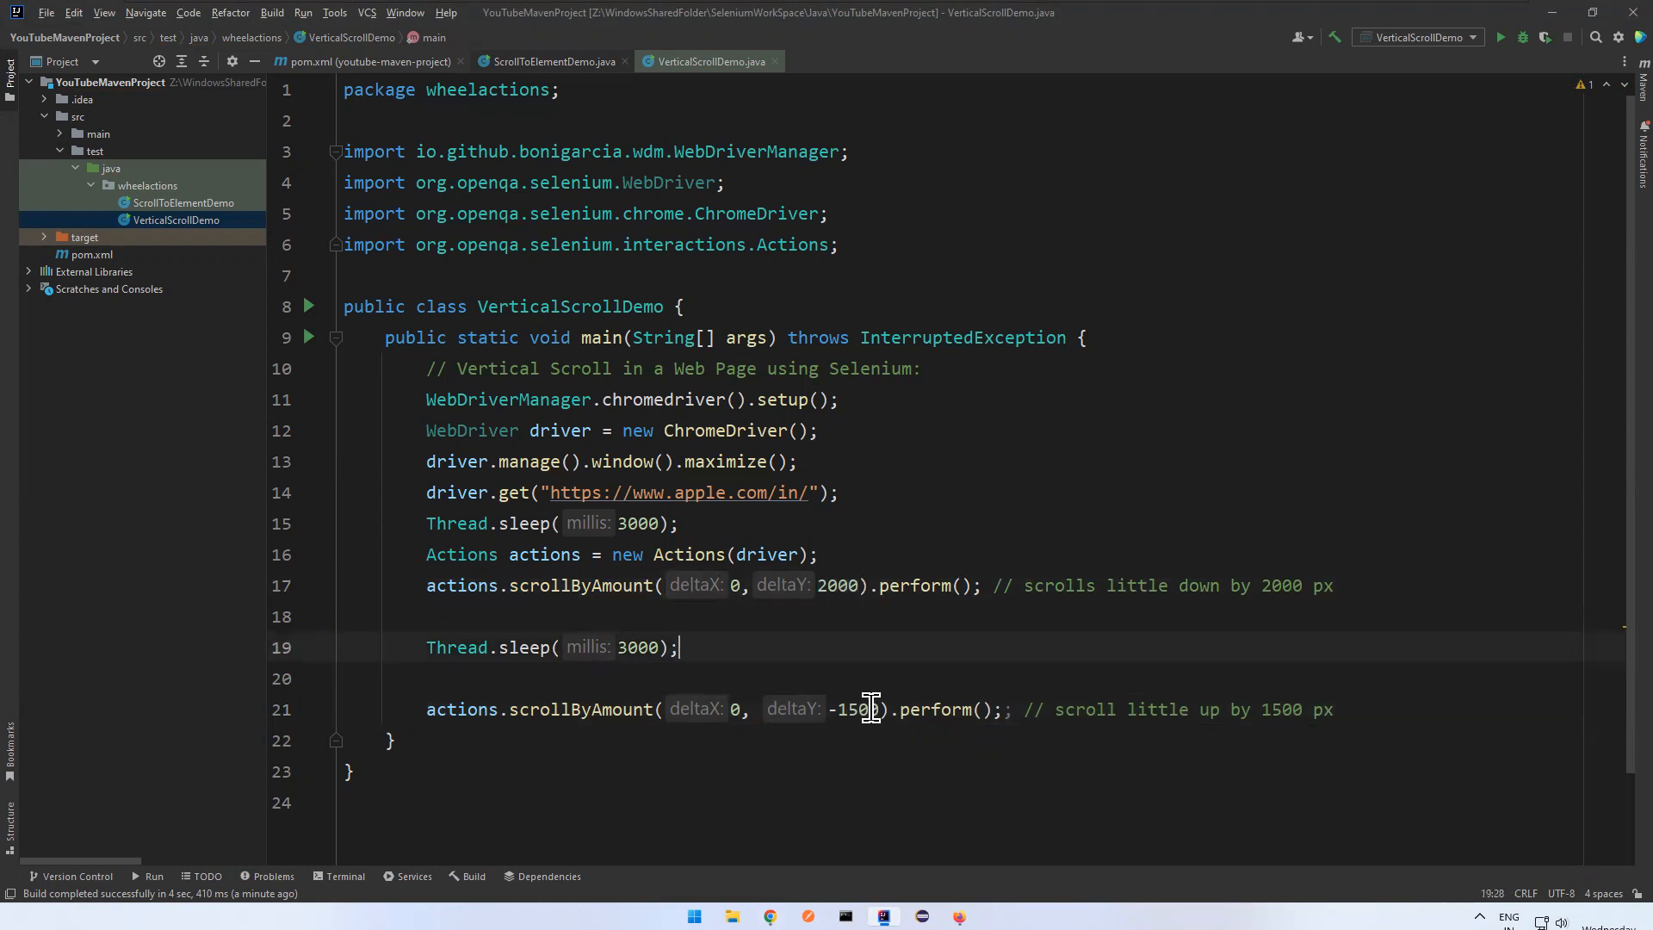
- Run VerticalScrollDemo so the automated browser opens Apple's India homepage
{"action": "double_click", "coordinate": [854, 708]}
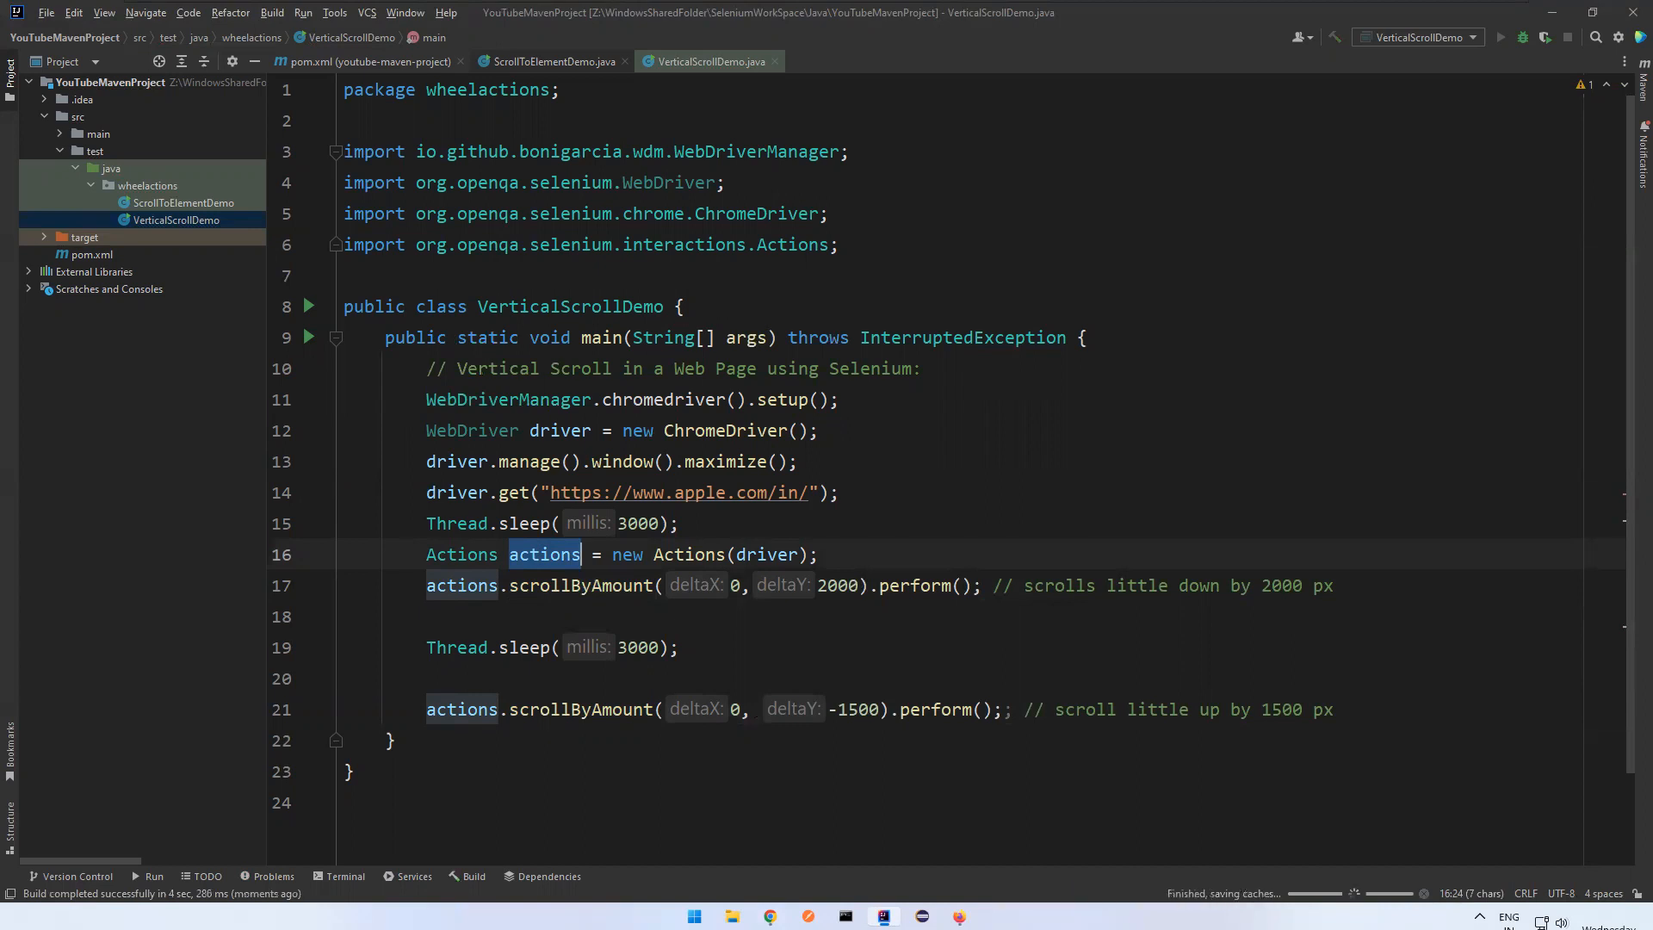
{"action": "left_click", "coordinate": [1498, 11]}
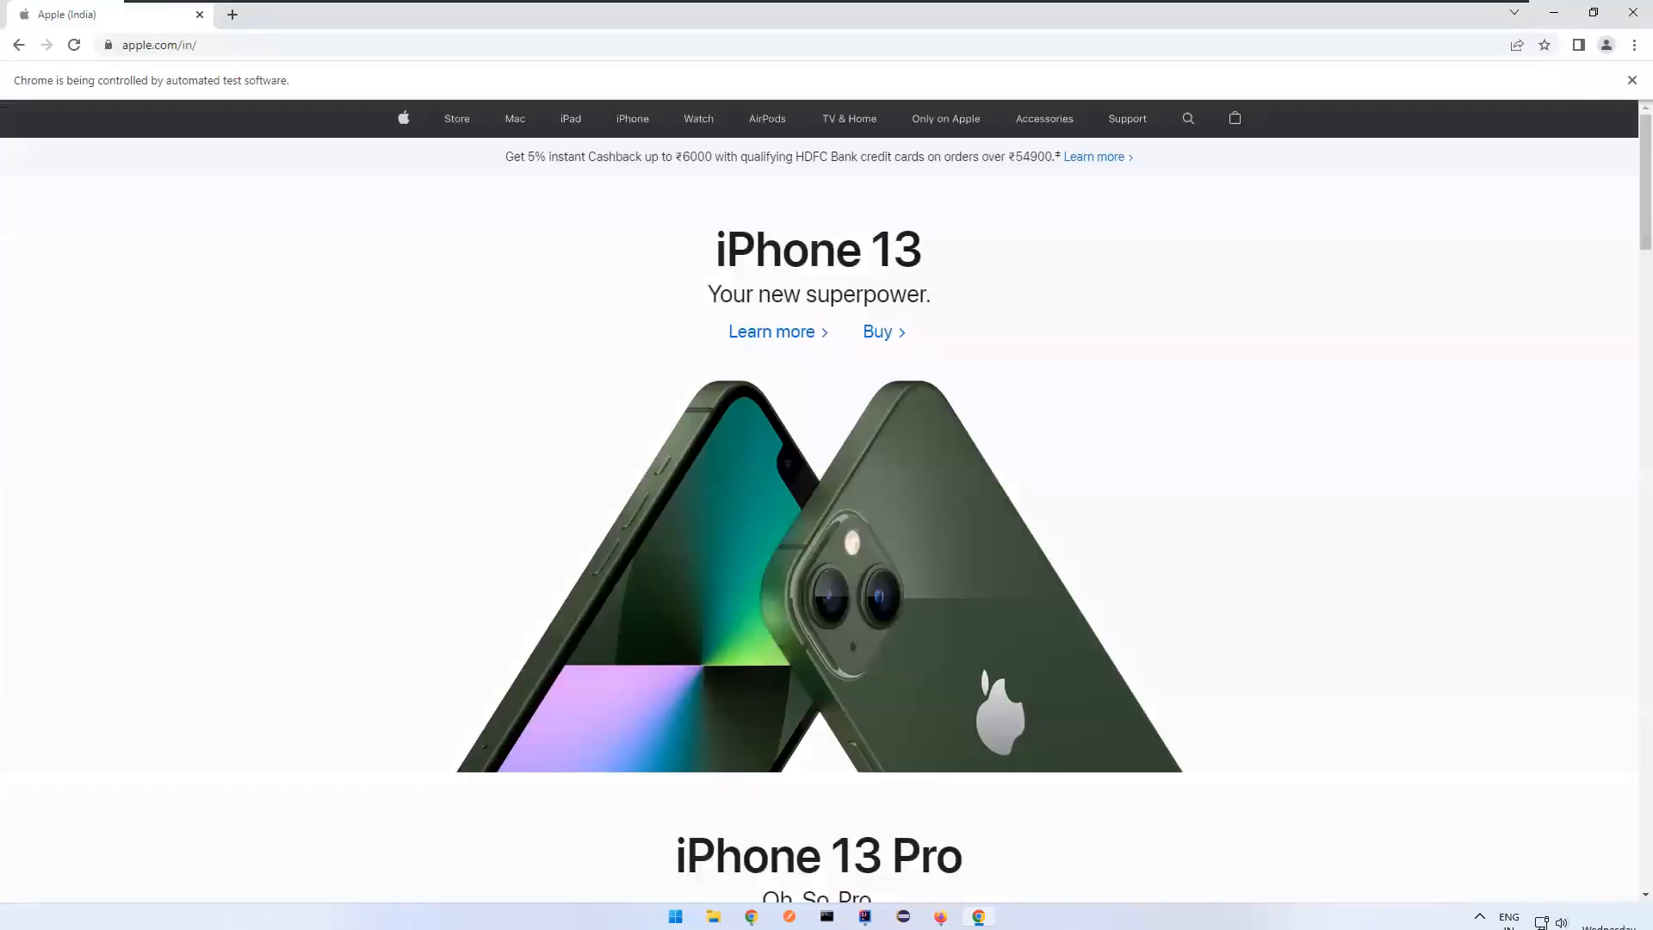
- Watch the automated Chrome page scroll down 2000 px, then back up 1500 px
{"action": "scroll", "scroll_direction": "down", "scroll_amount": 3}
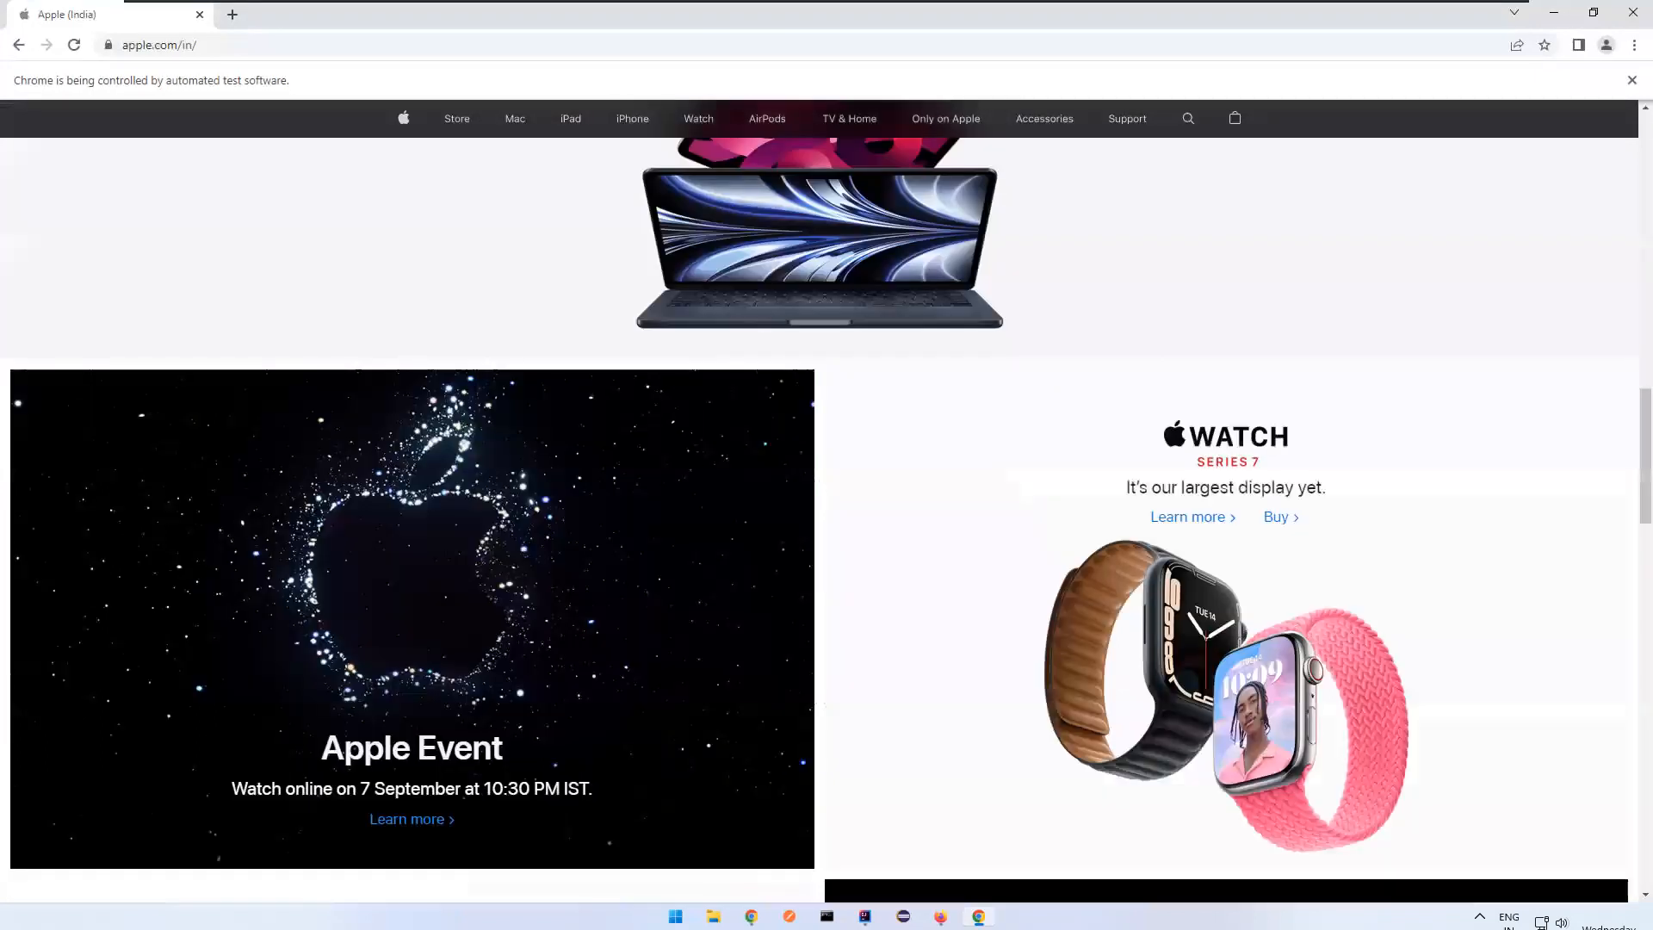
{"action": "scroll", "scroll_direction": "down", "scroll_amount": 3}
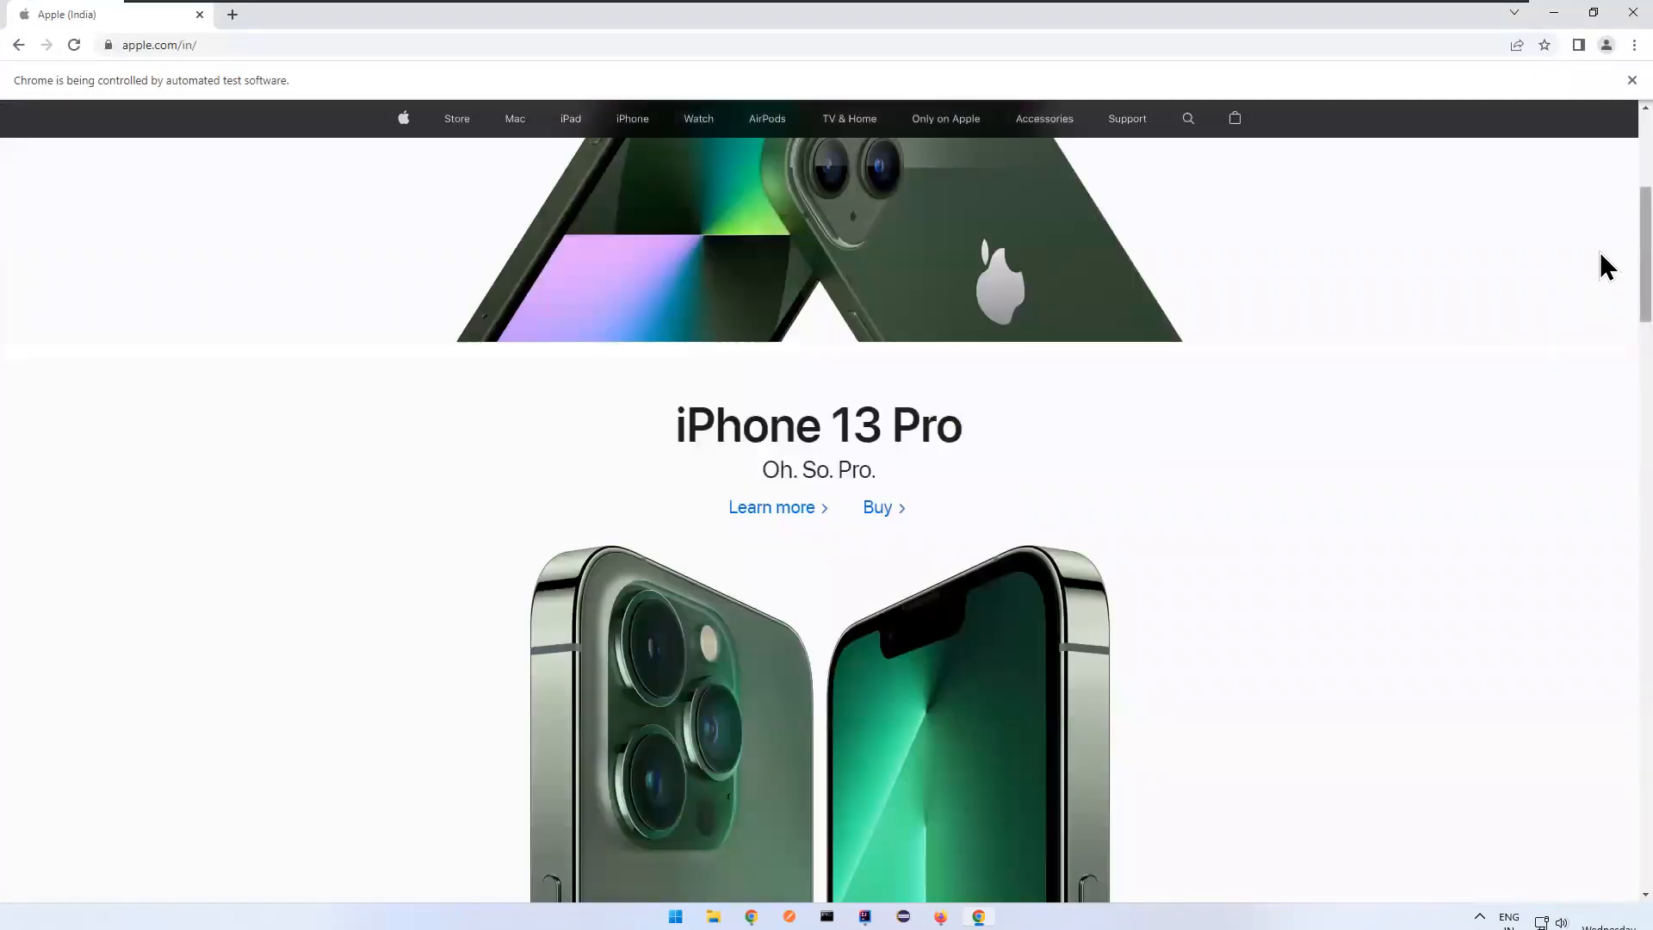
{"action": "mouse_move", "coordinate": [1616, 132]}
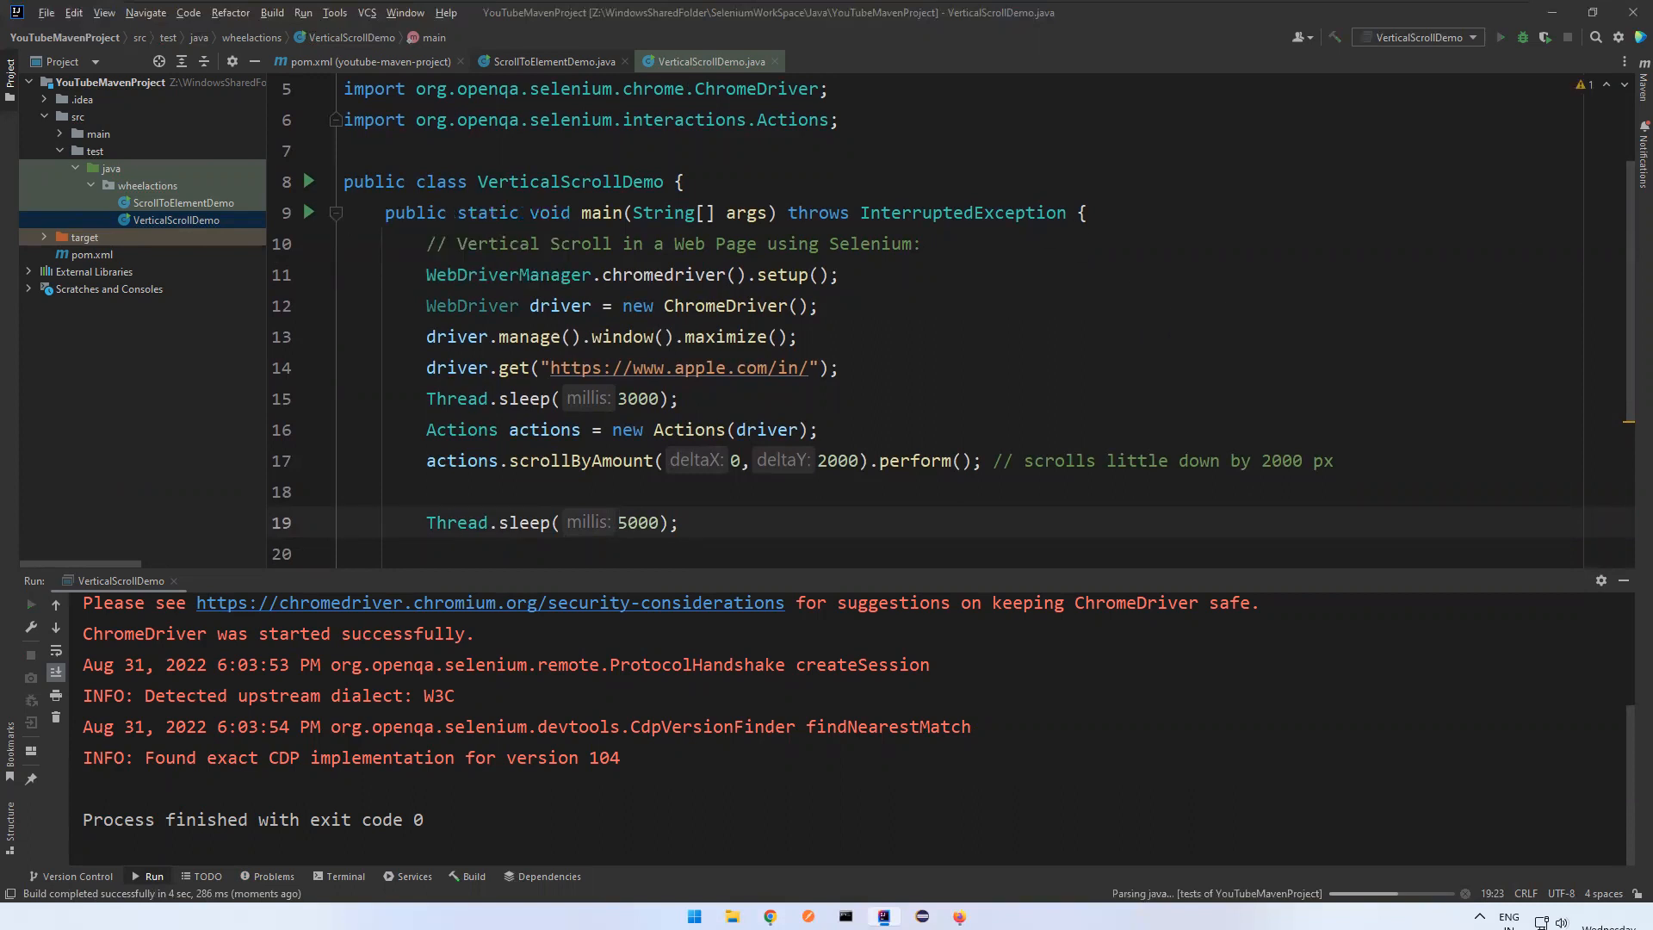
- Rerun VerticalScrollDemo with the pause lengthened to 5000 ms
{"action": "left_click", "coordinate": [1498, 36]}
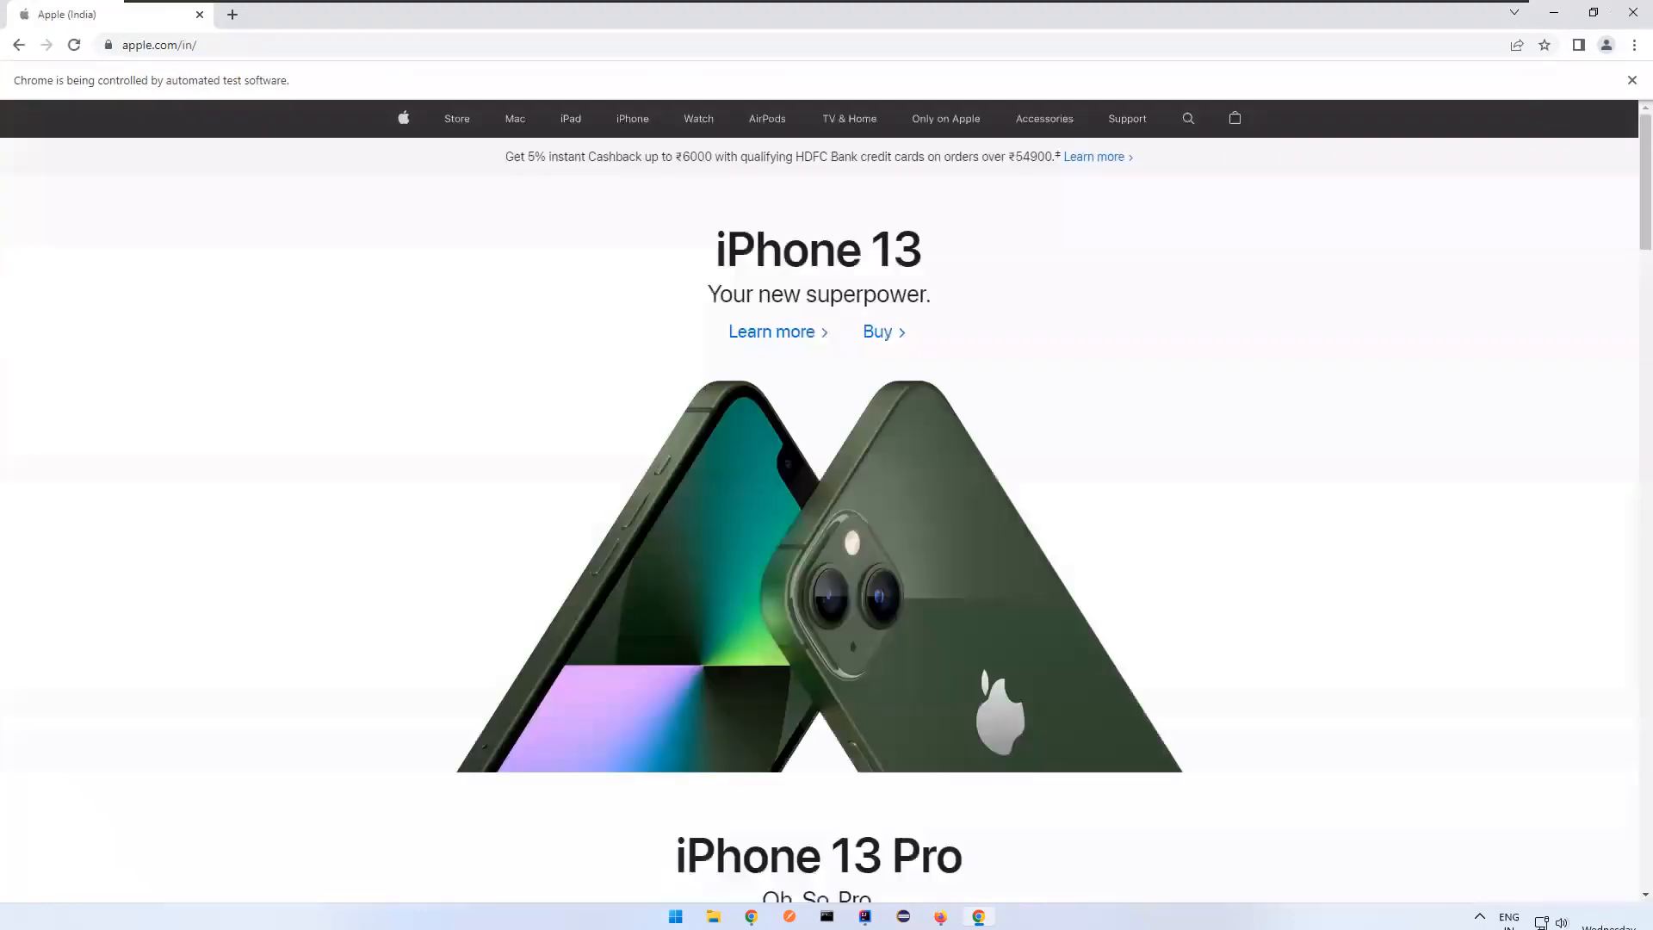
- Watch the rerun load apple.com/in and scroll with the 5000 ms pause
{"action": "scroll", "scroll_direction": "down", "scroll_amount": 3}
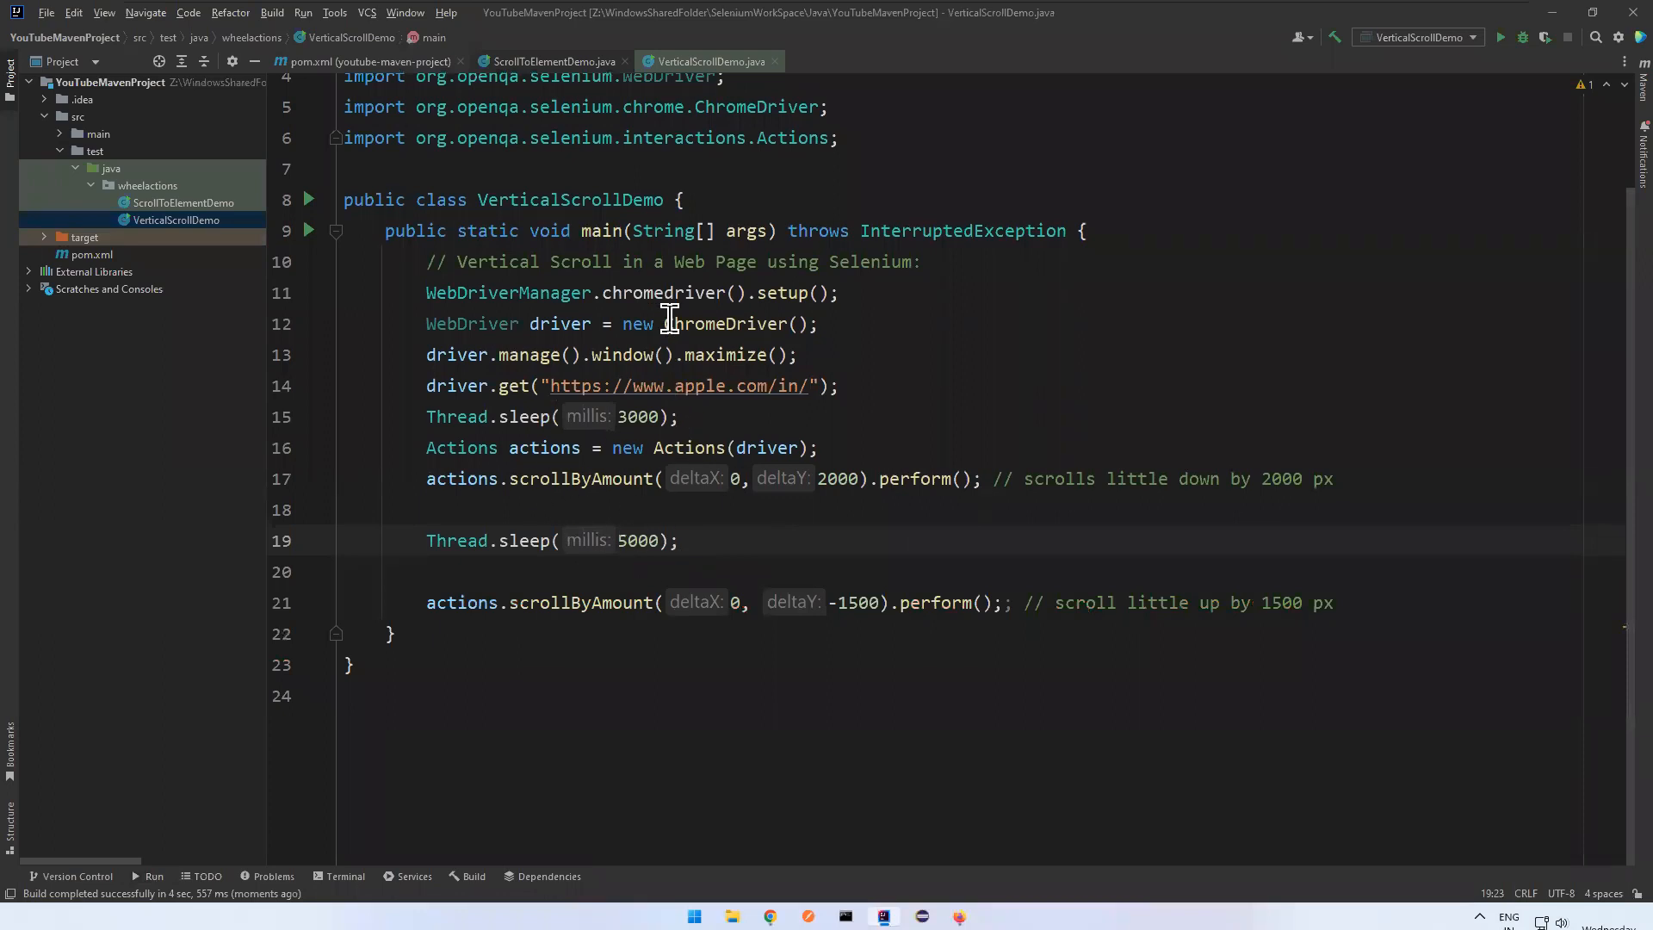
{"action": "double_click", "coordinate": [662, 291]}
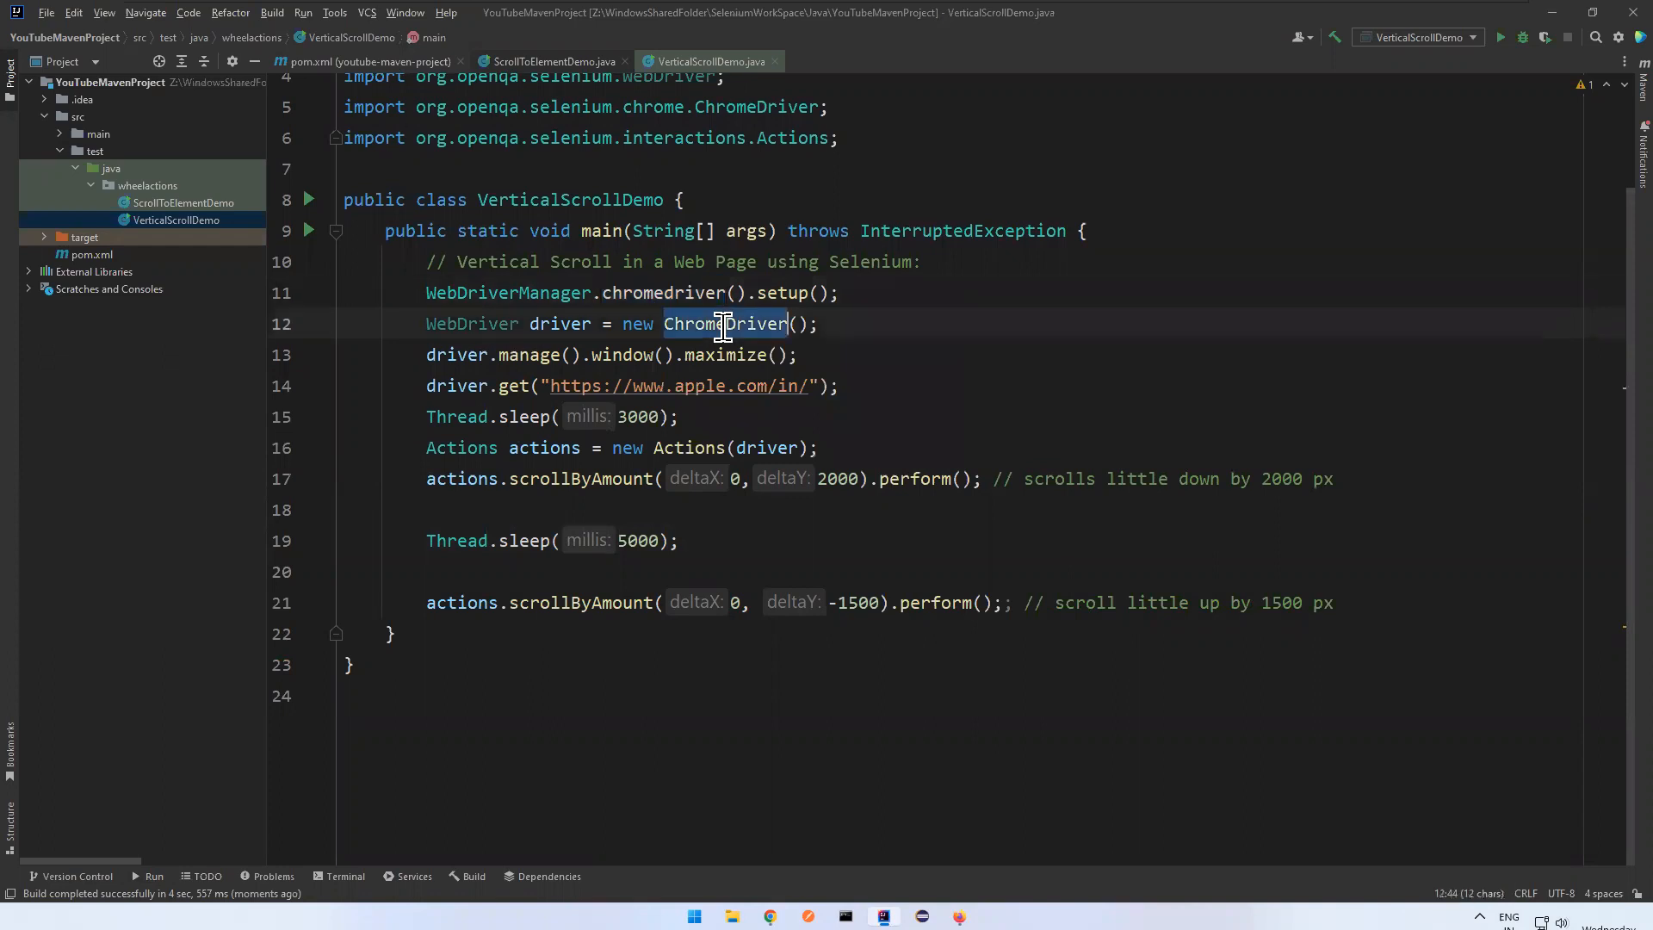
{"action": "left_click", "coordinate": [832, 324]}
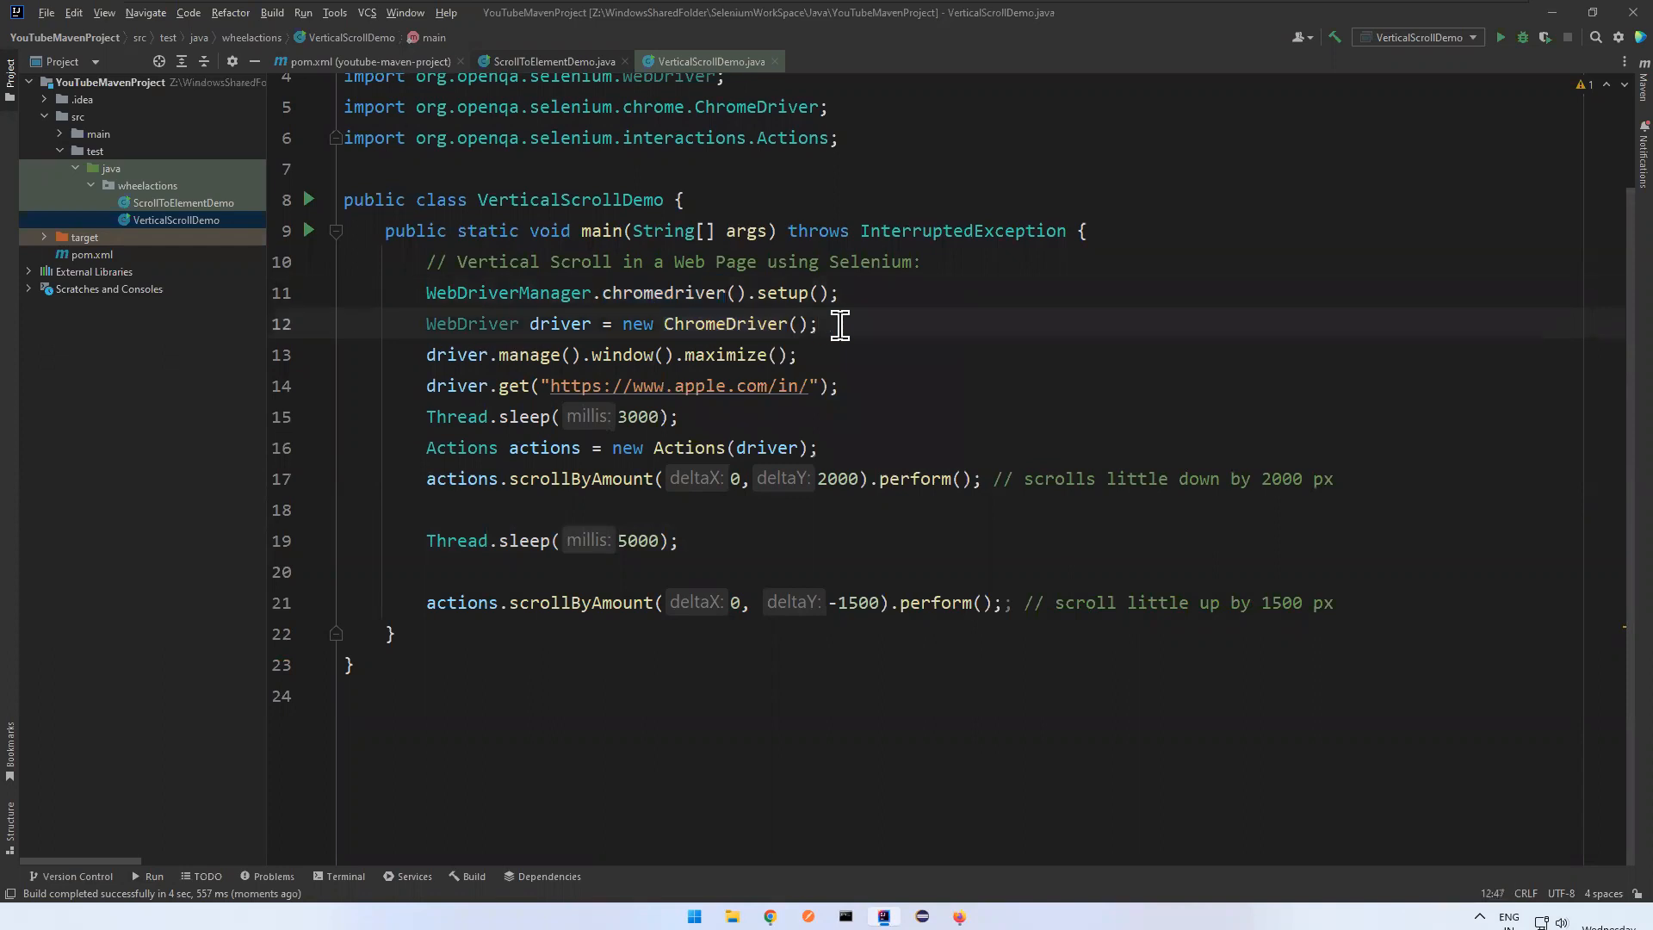